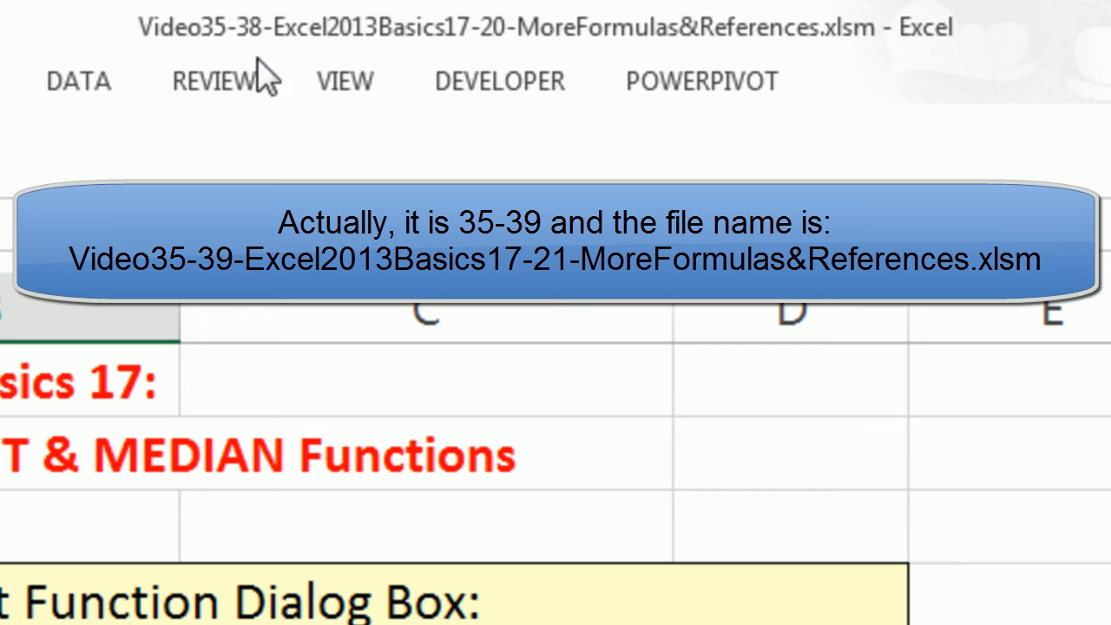
mouse_move(233, 61)
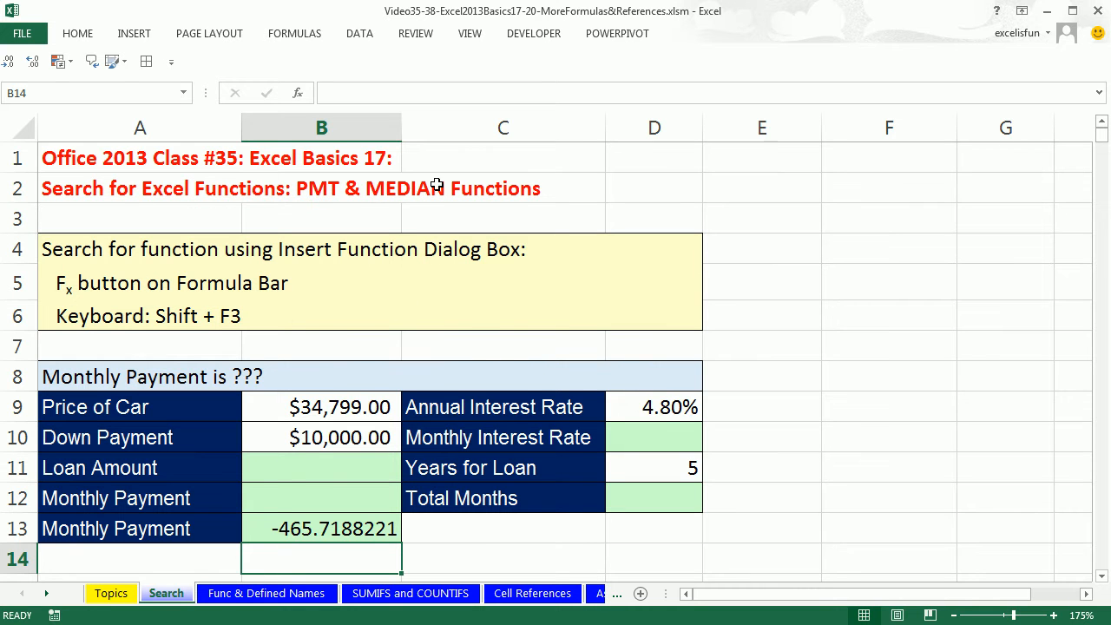
mouse_move(132, 250)
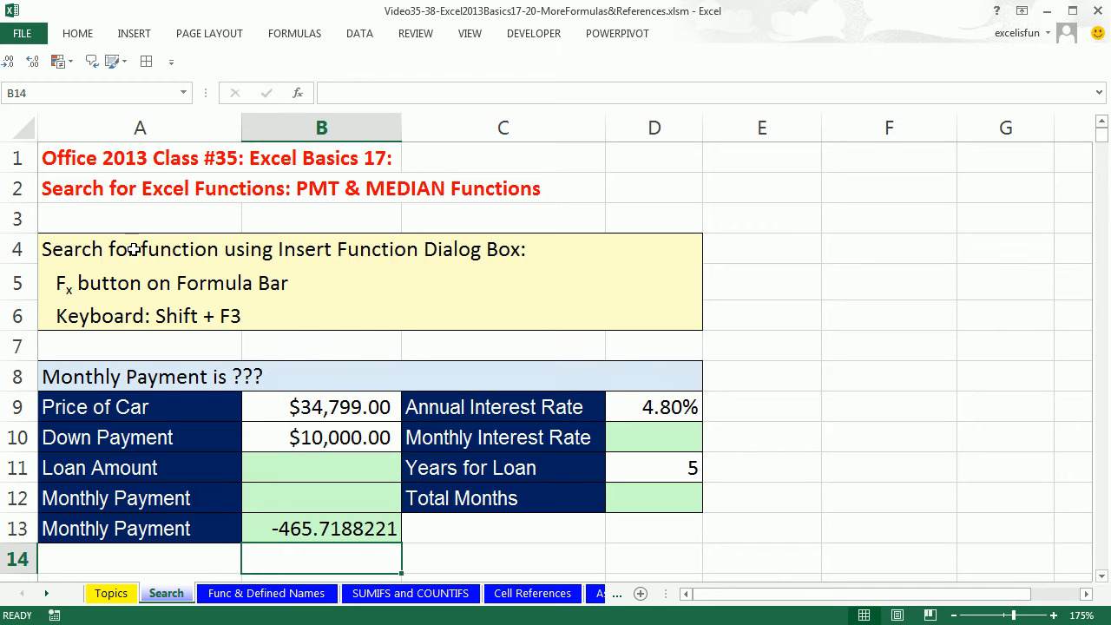
mouse_move(82, 207)
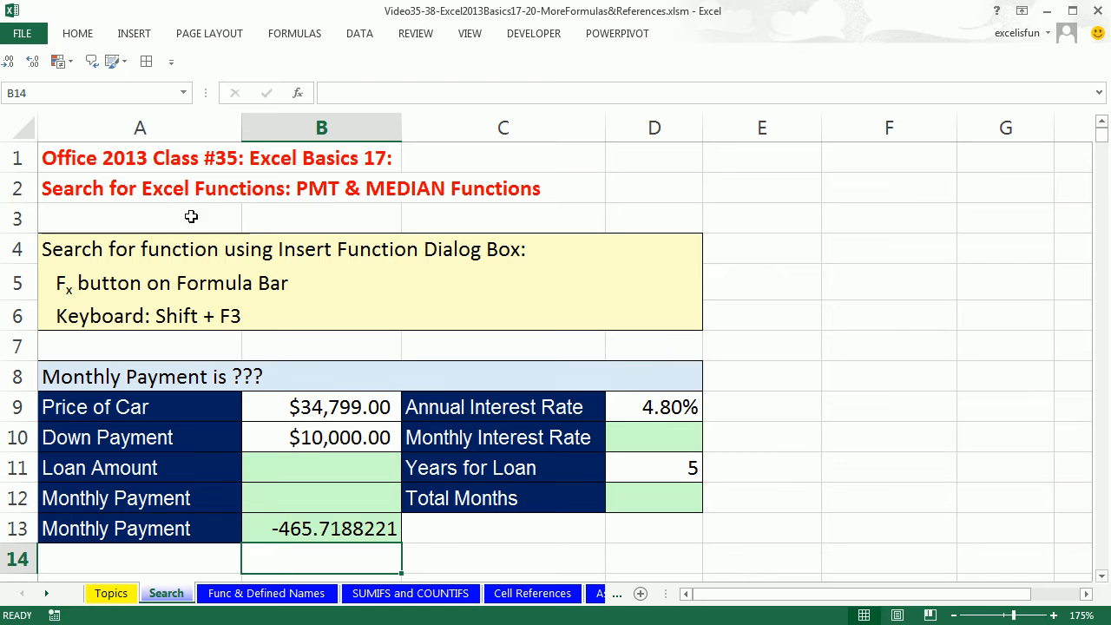
mouse_move(318, 338)
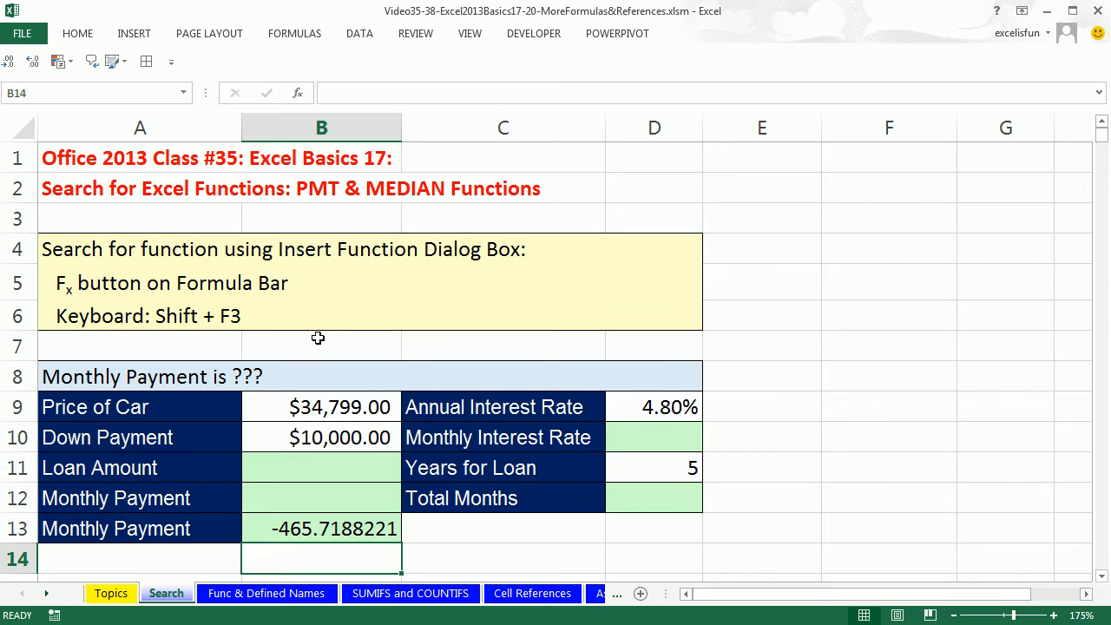
mouse_move(384, 268)
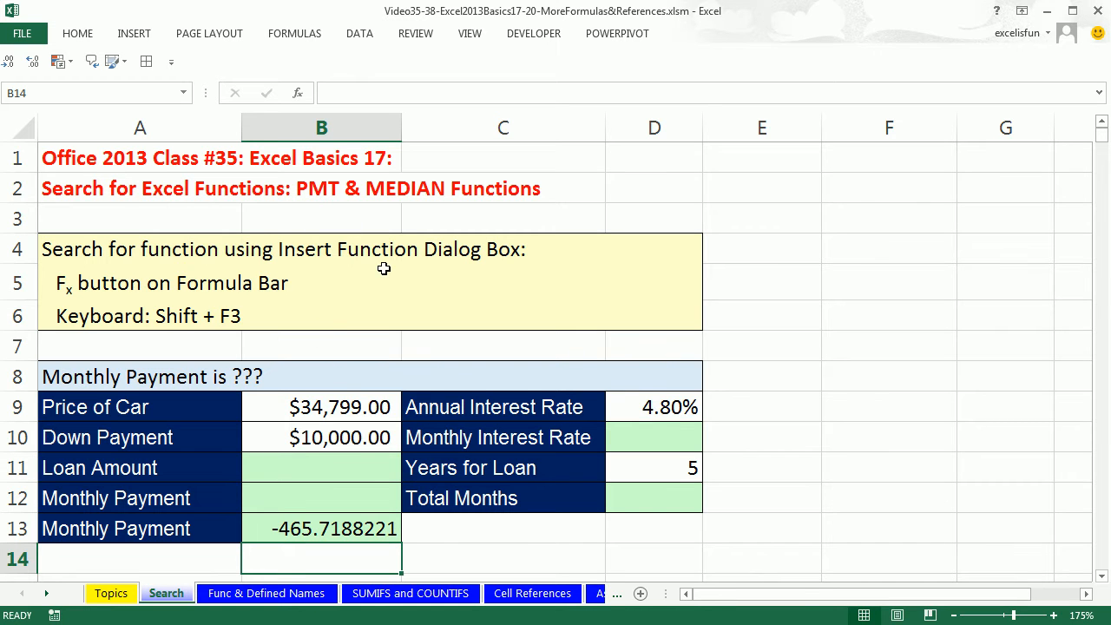
mouse_move(400, 218)
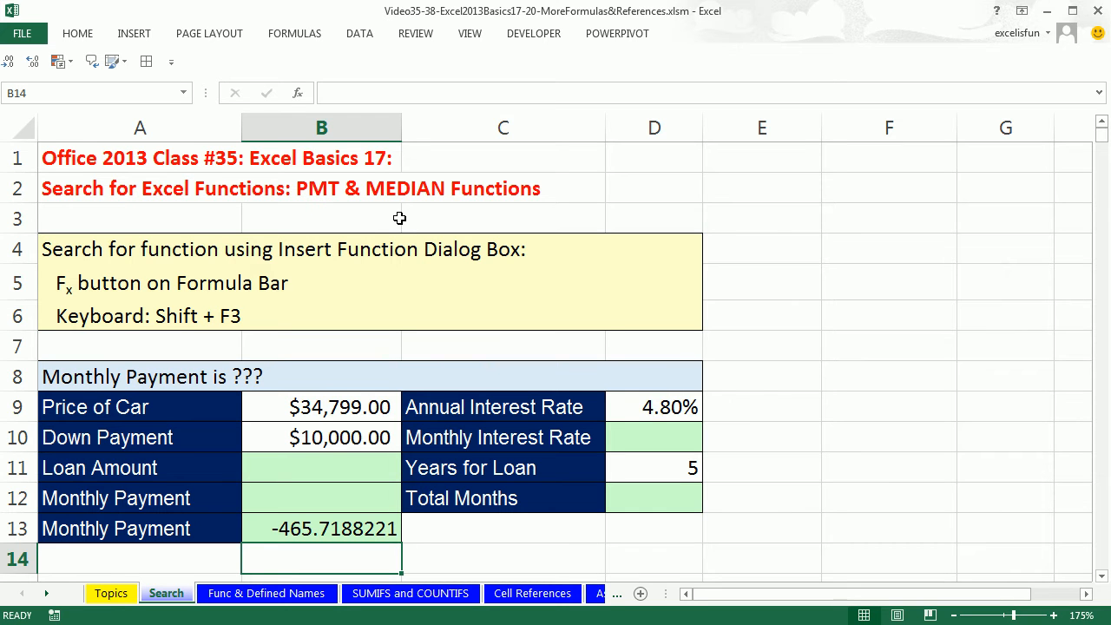
mouse_move(962, 458)
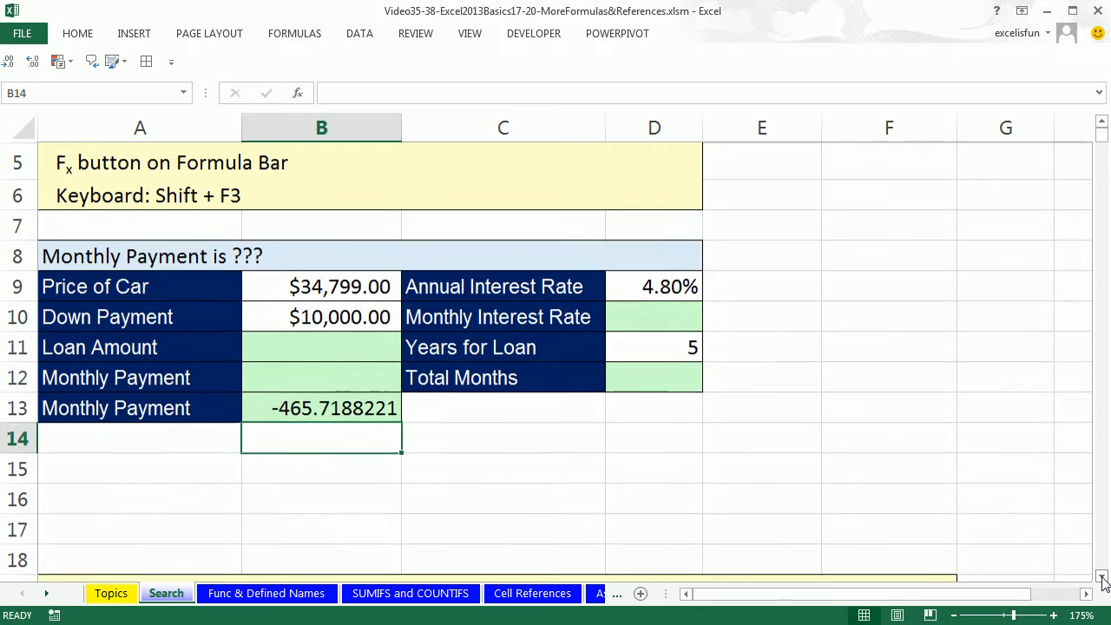
Enter the Loan Amount in B11 as =B9-B10, car price minus down payment
scroll("up", 3)
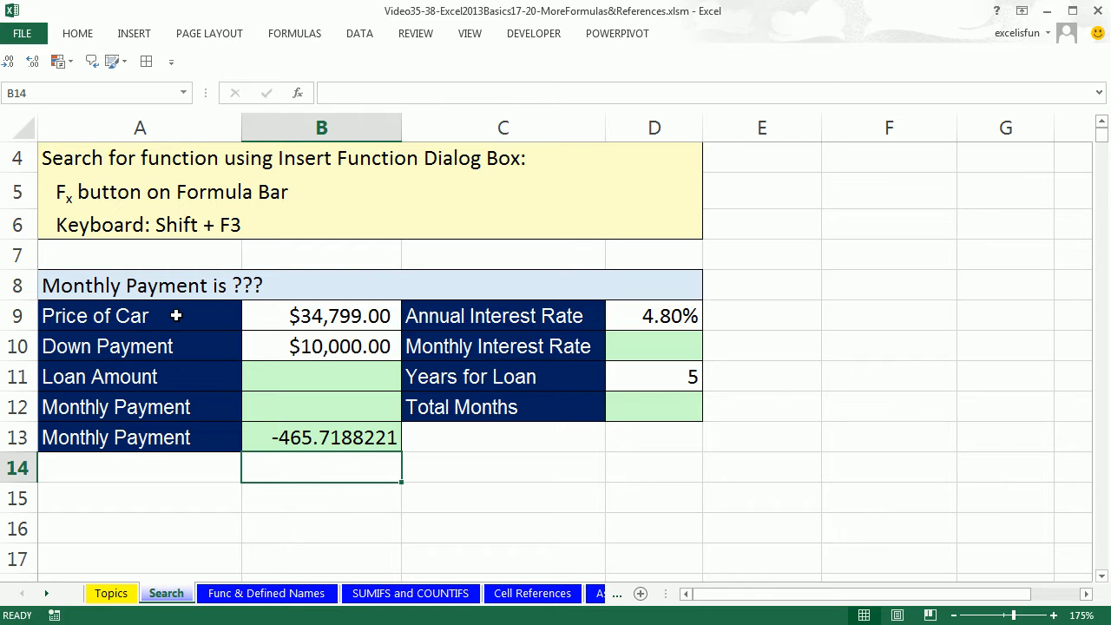
mouse_move(244, 346)
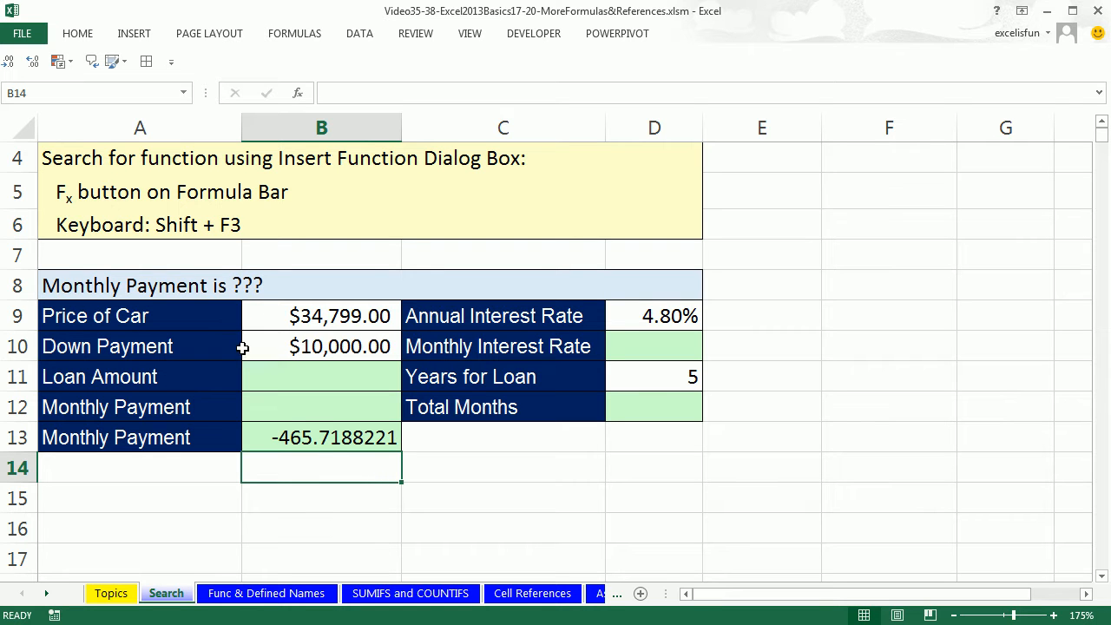
mouse_move(493, 315)
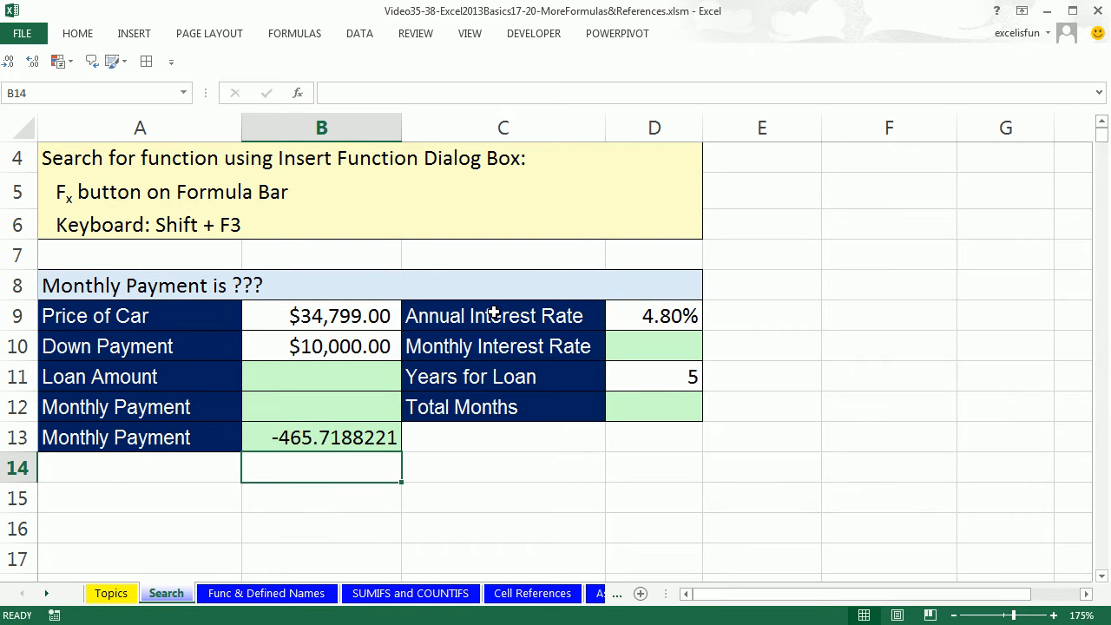
mouse_move(591, 384)
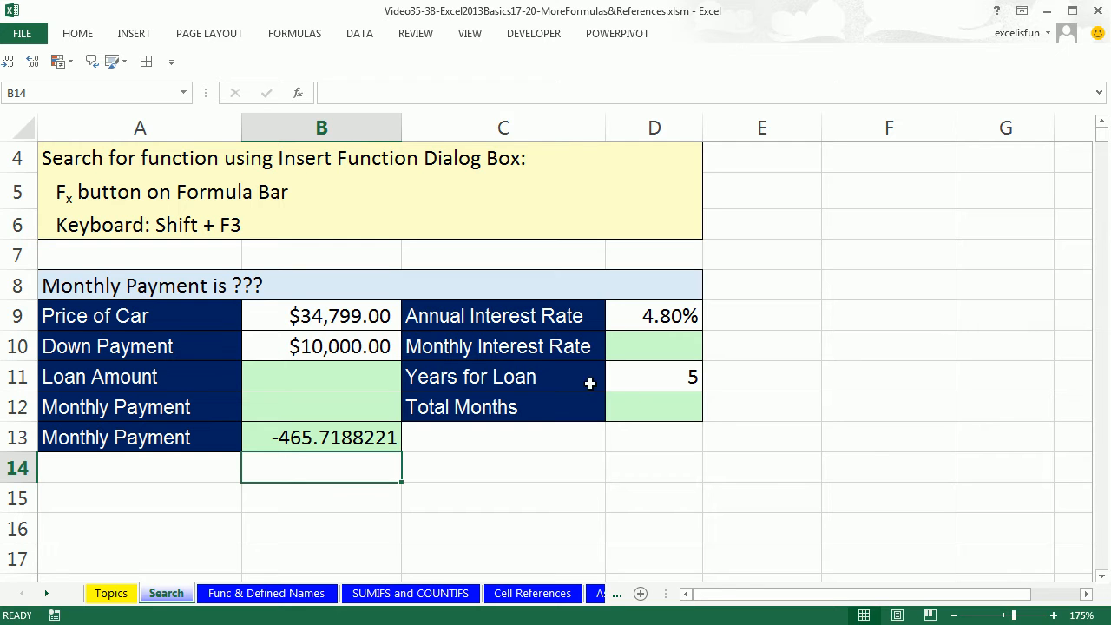
mouse_move(653, 385)
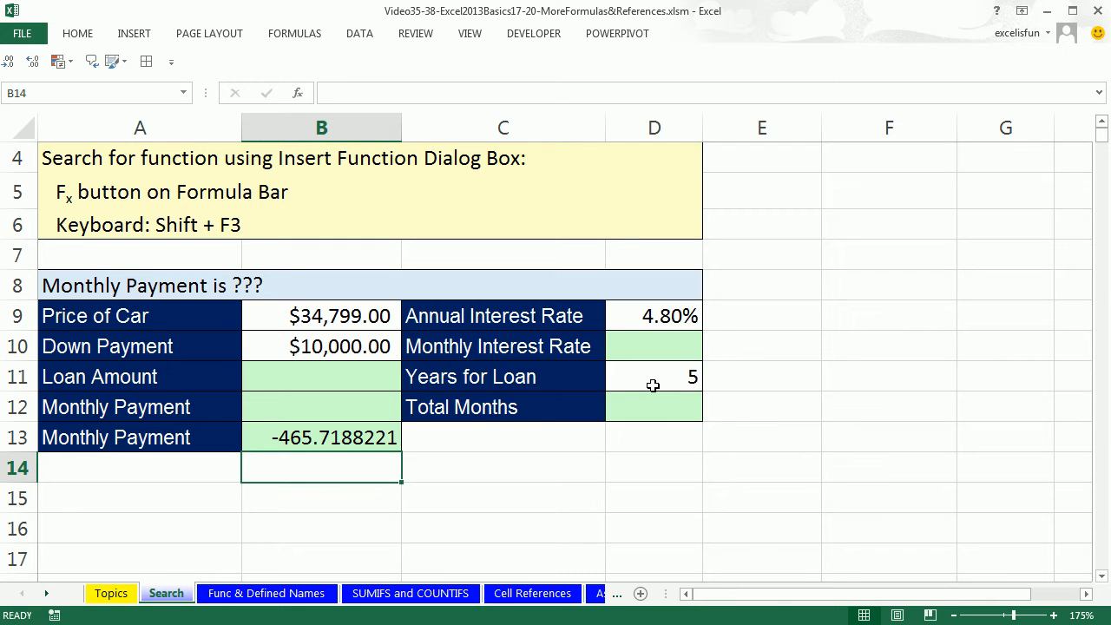
mouse_move(331, 397)
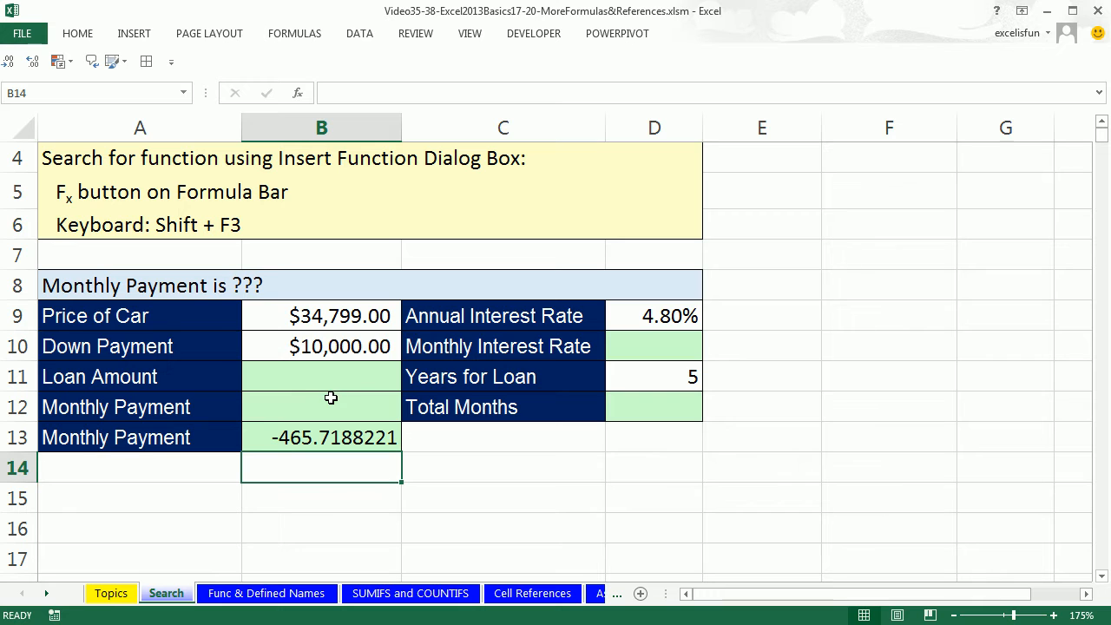
mouse_move(257, 426)
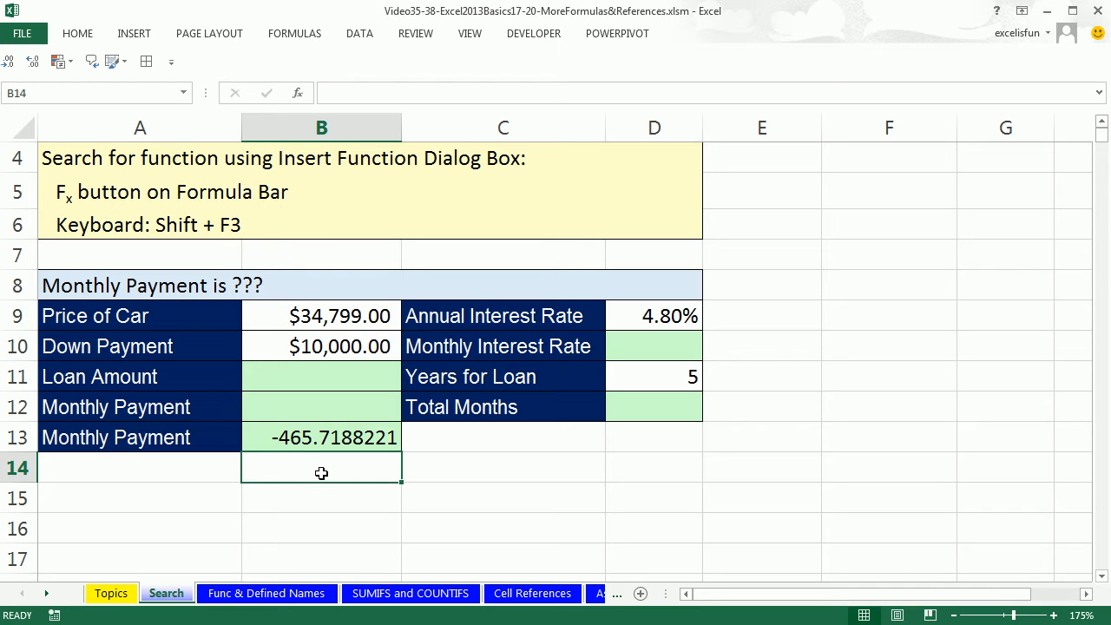
mouse_move(243, 314)
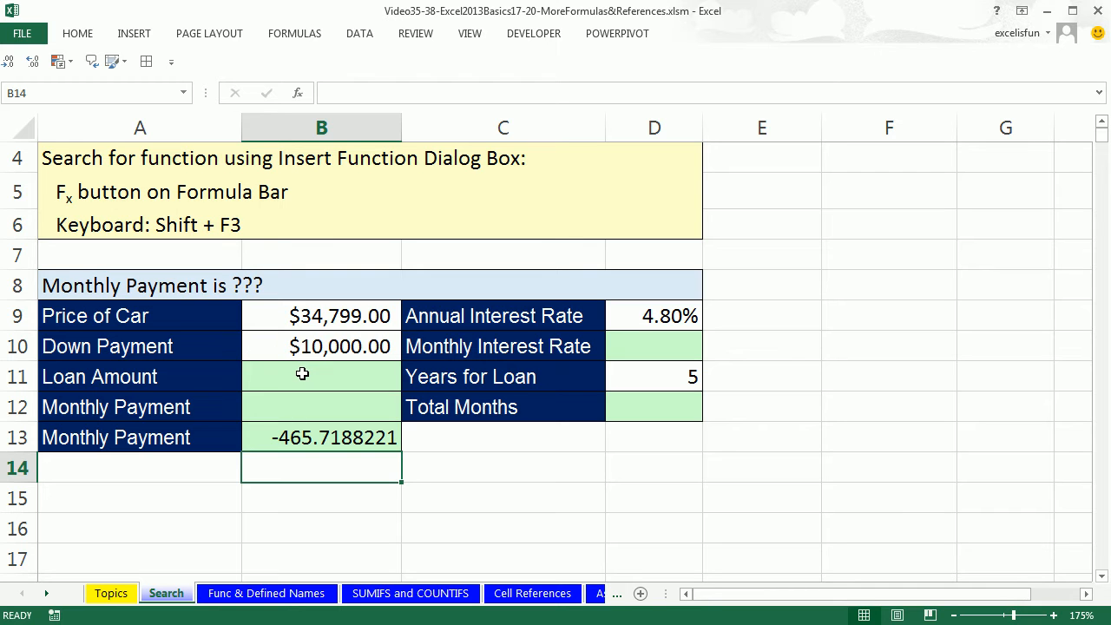
left_click(321, 376)
type("=")
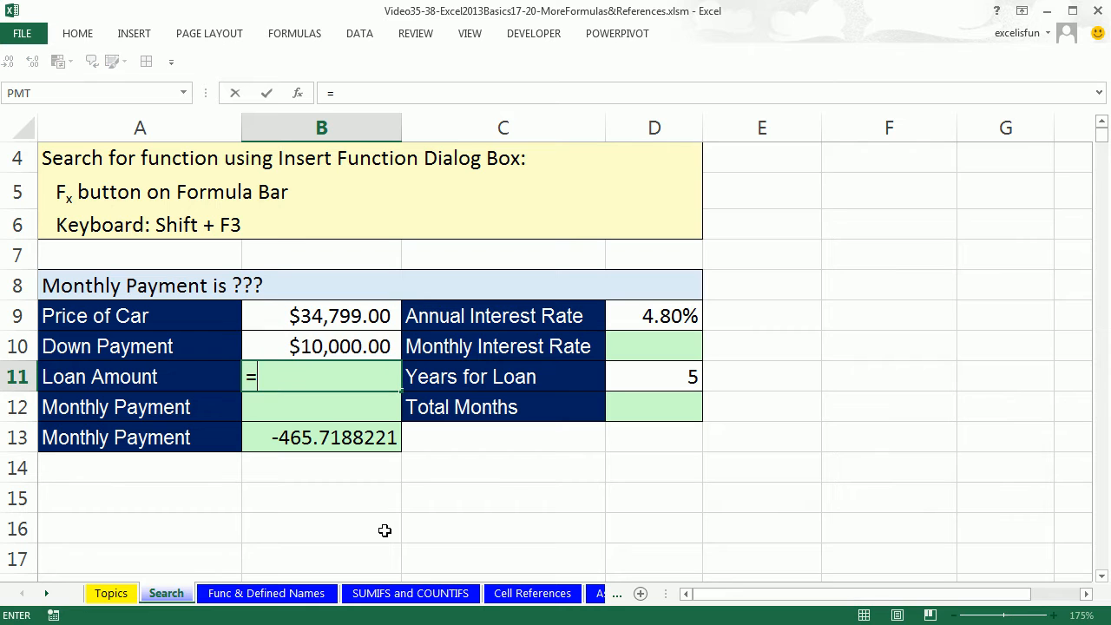
left_click(321, 316)
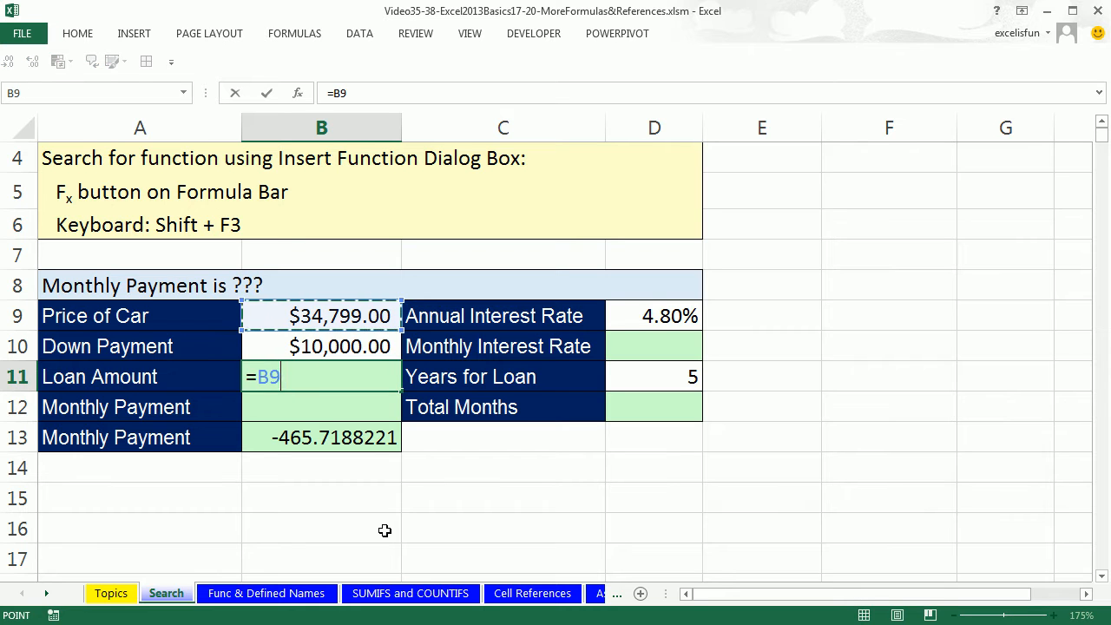
type("-")
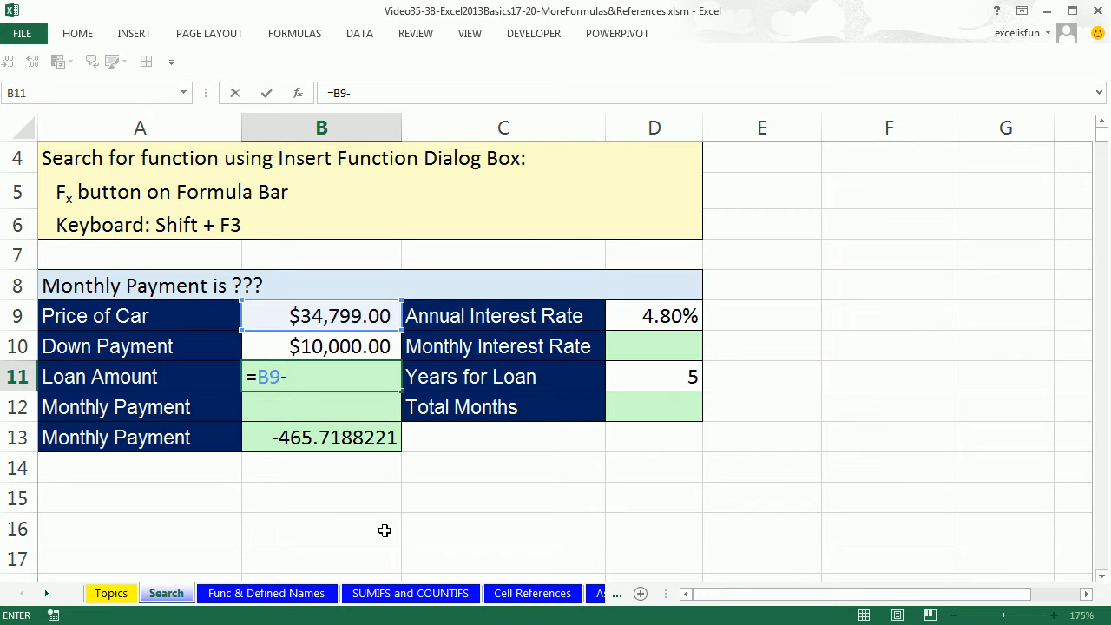
left_click(321, 346)
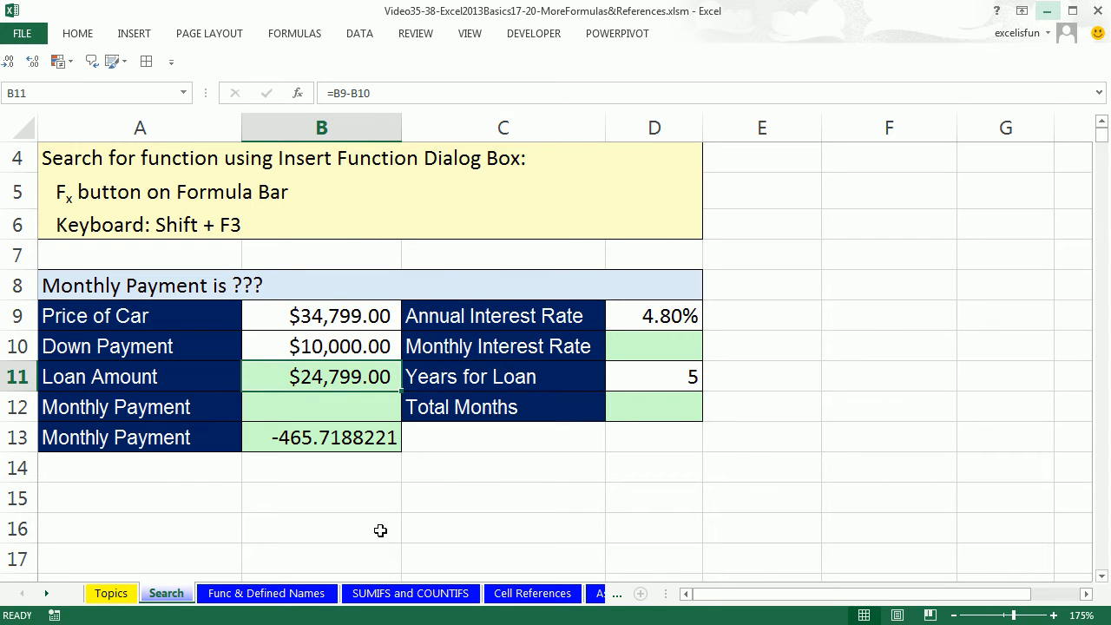
mouse_move(367, 453)
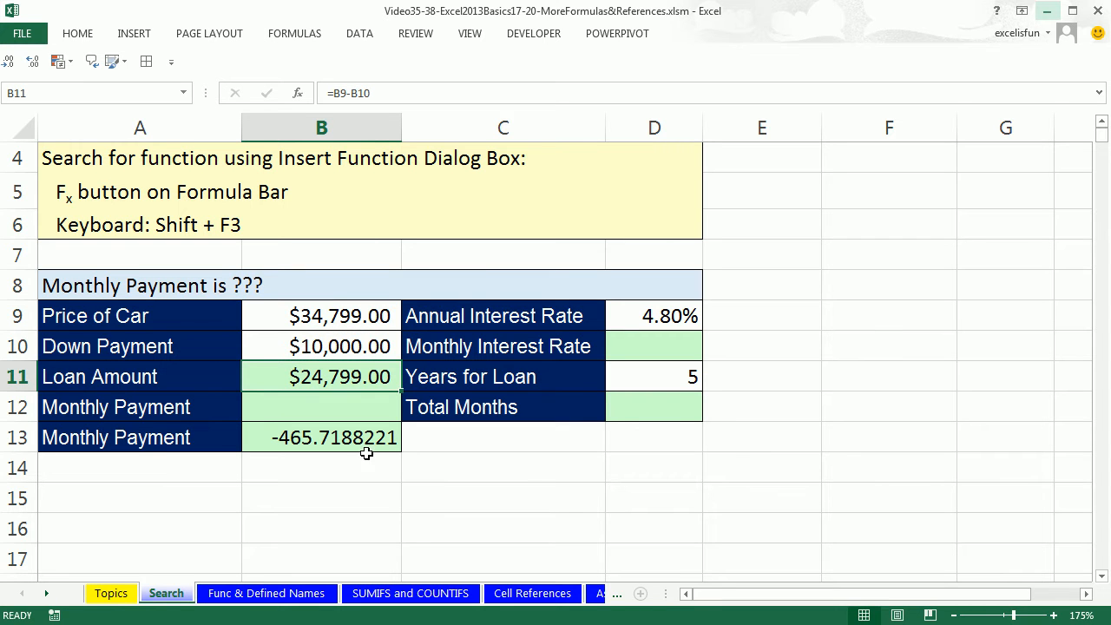
Test the formula by changing the down payment B10 to 5000, then restore 10000
left_click(323, 346)
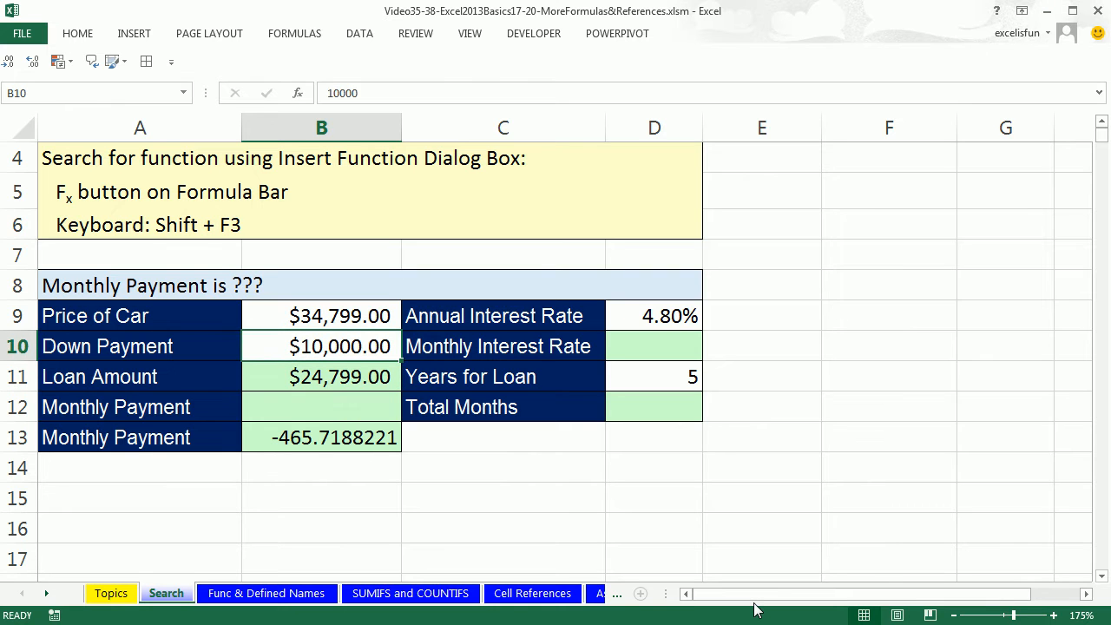
type("500")
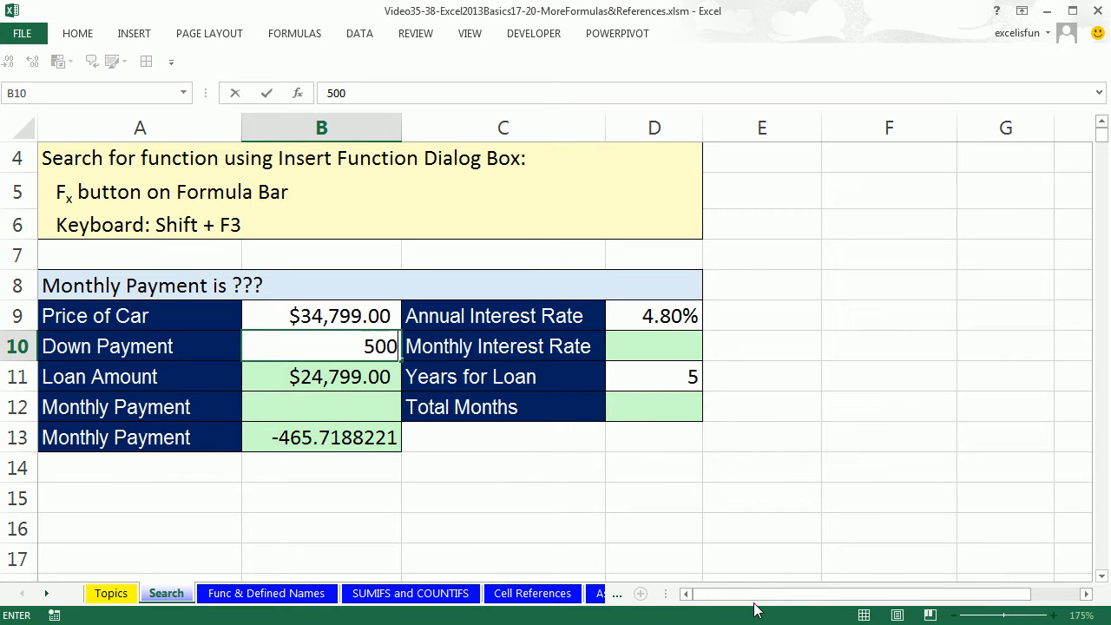
type("5000")
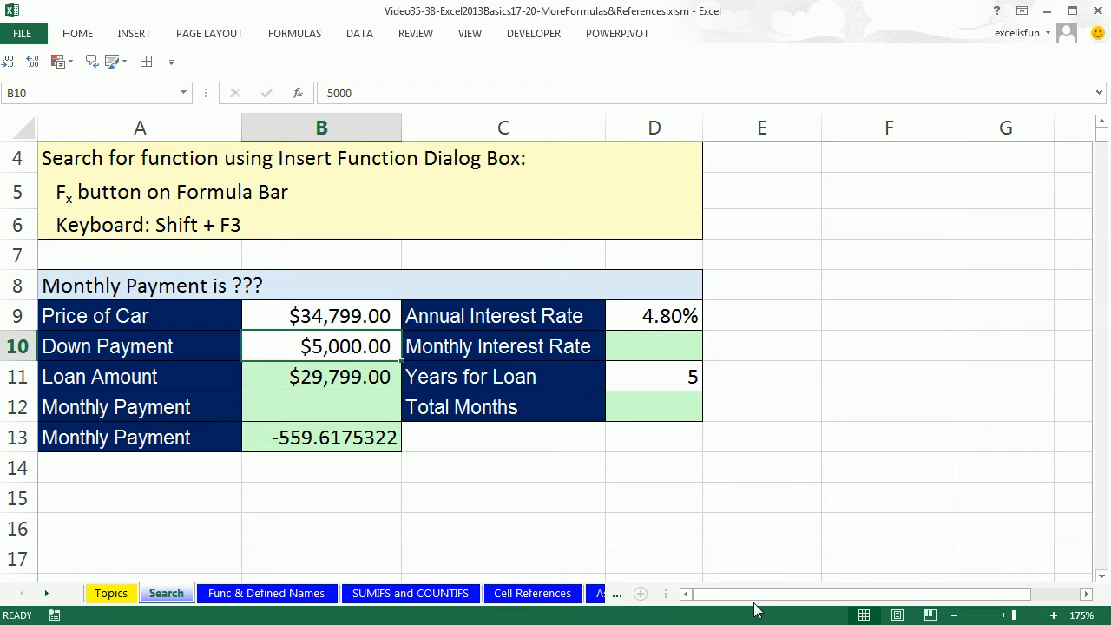
mouse_move(693, 498)
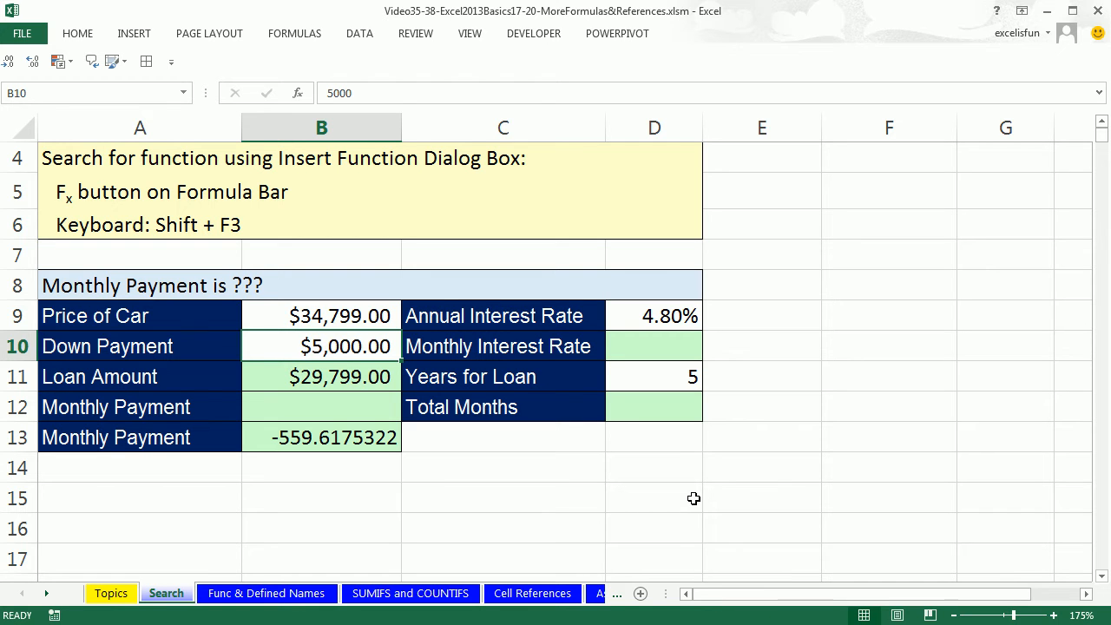
type("10000")
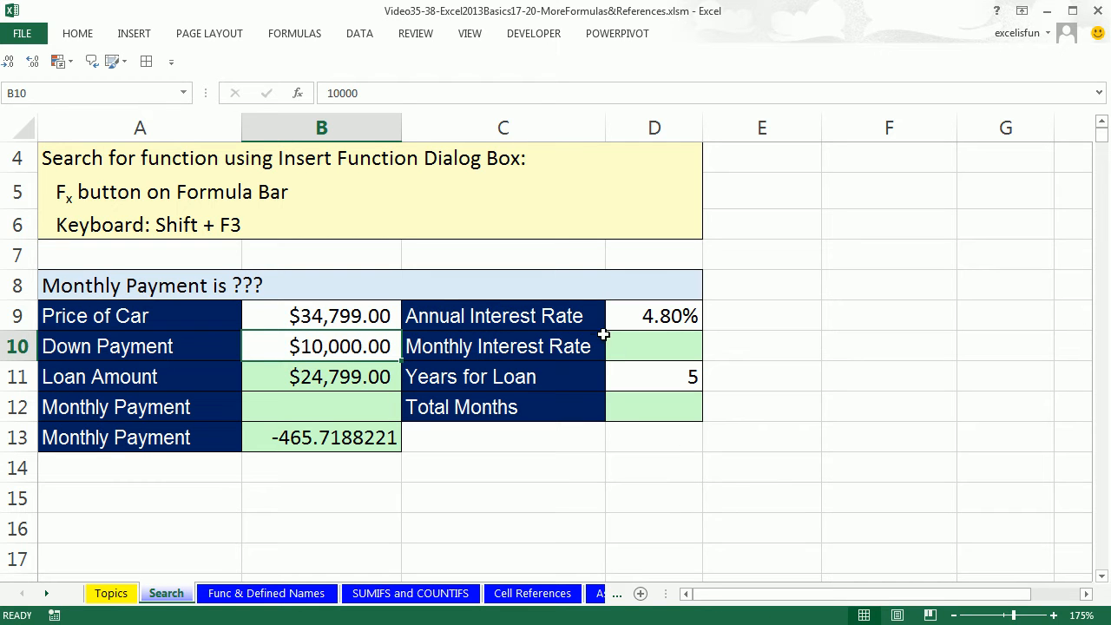
mouse_move(613, 316)
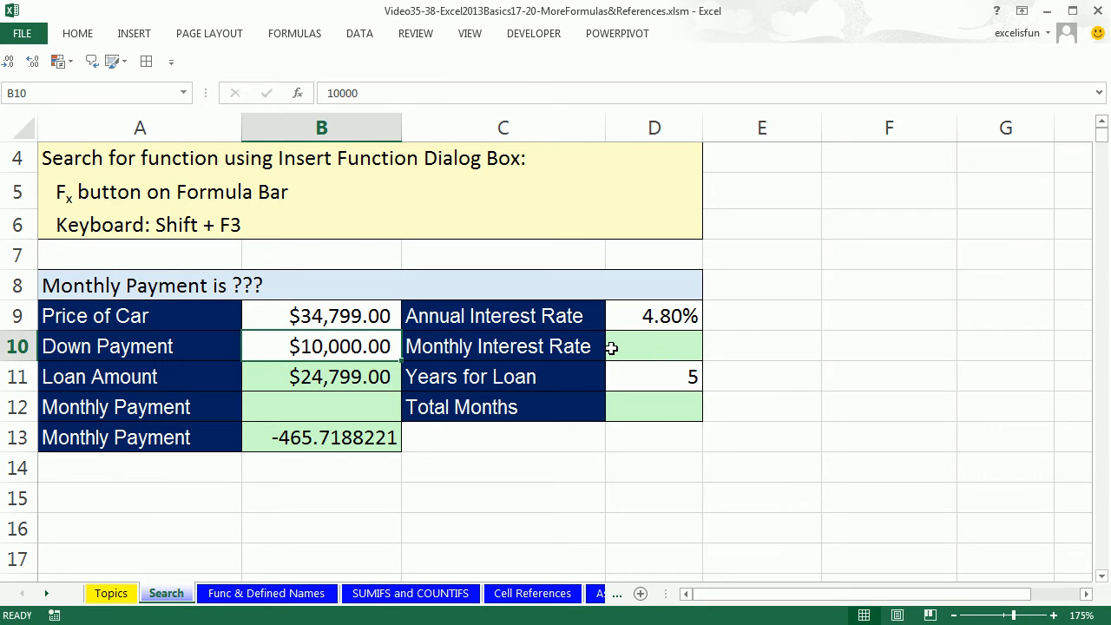
mouse_move(708, 315)
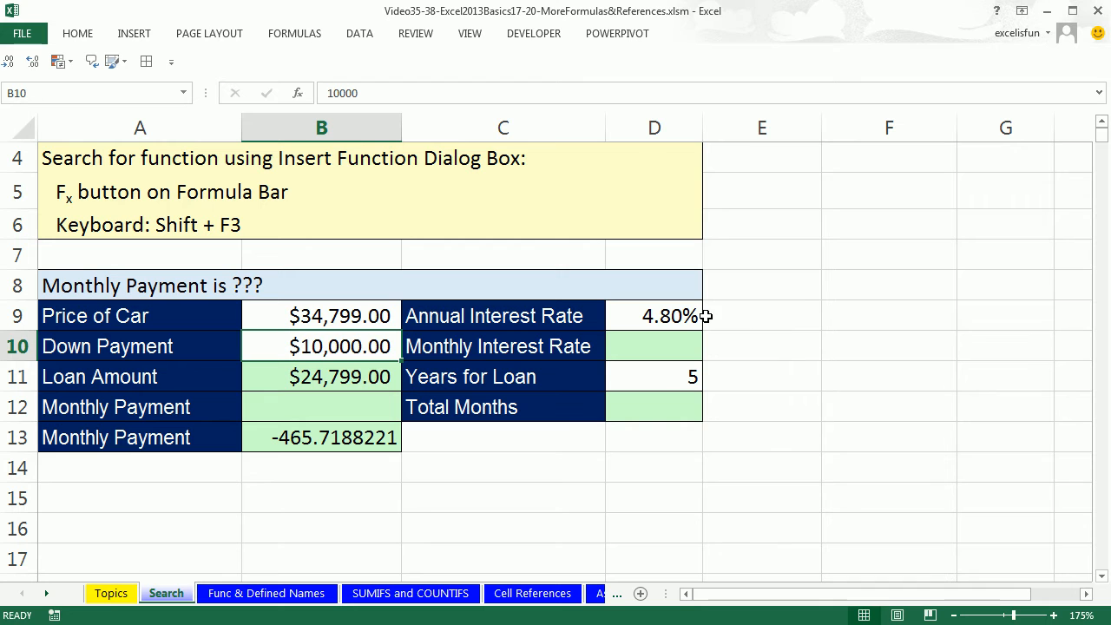
mouse_move(726, 316)
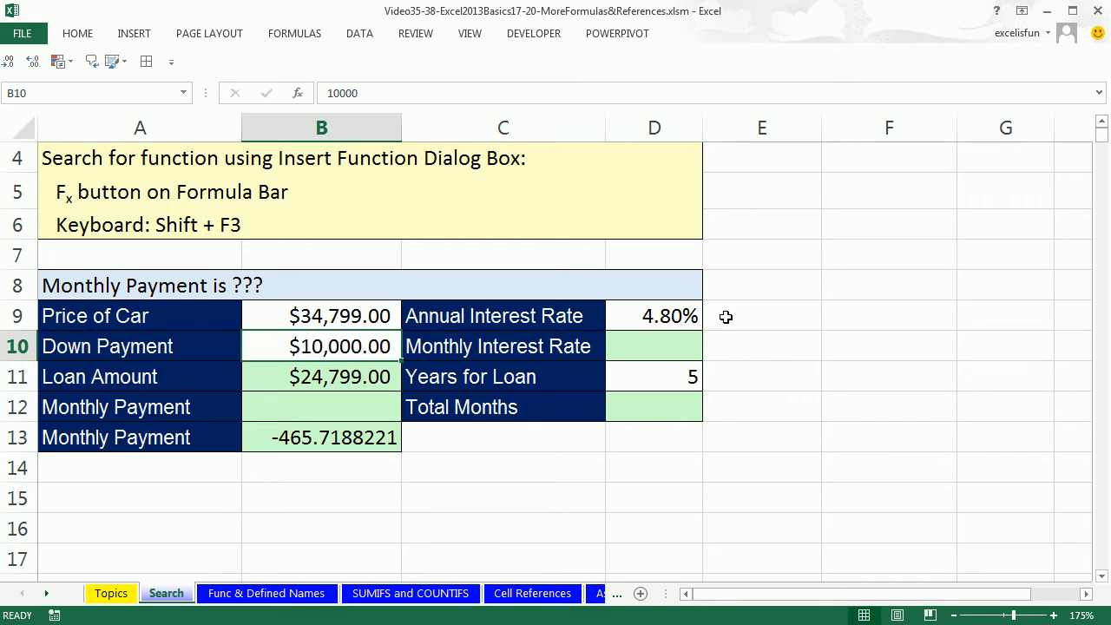
mouse_move(658, 350)
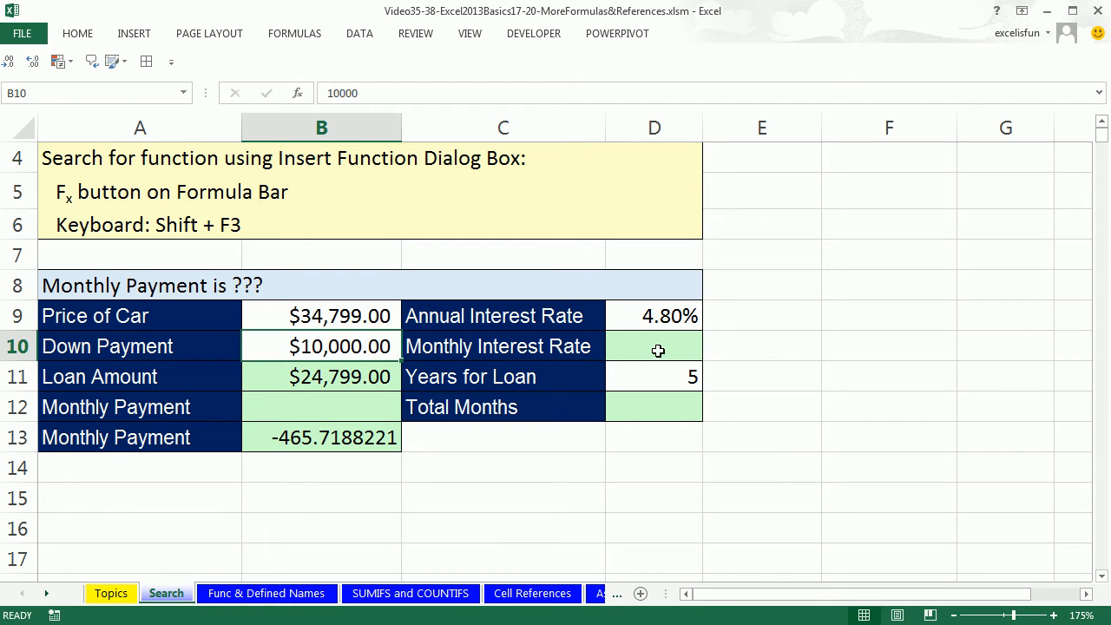
Build the Monthly Interest Rate in D10 as =D9/12, annual rate divided by 12
left_click(654, 345)
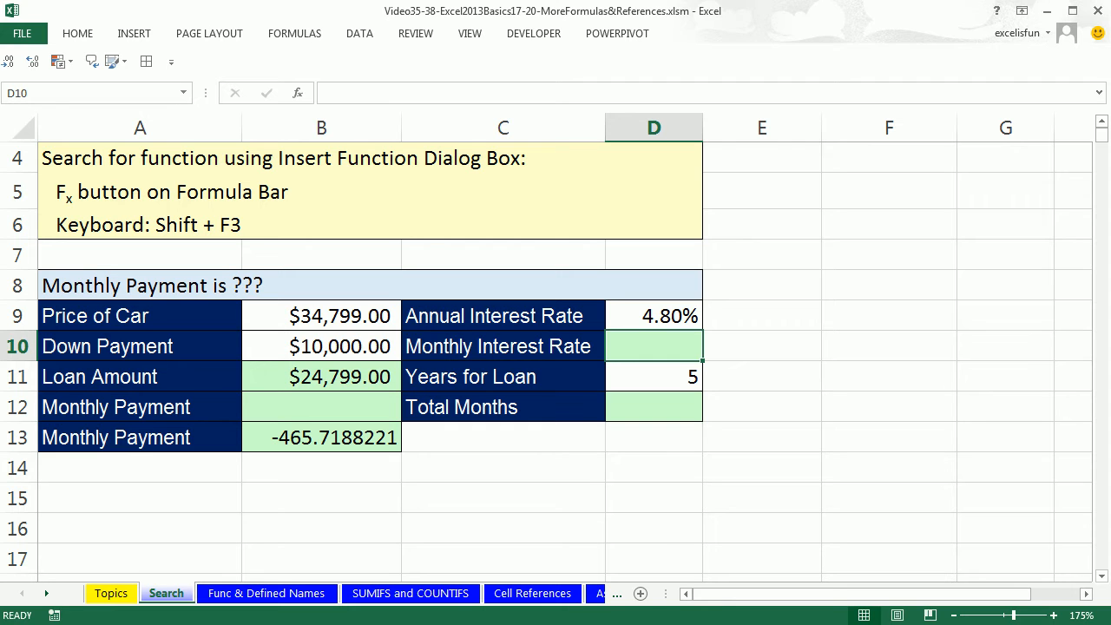
type("=")
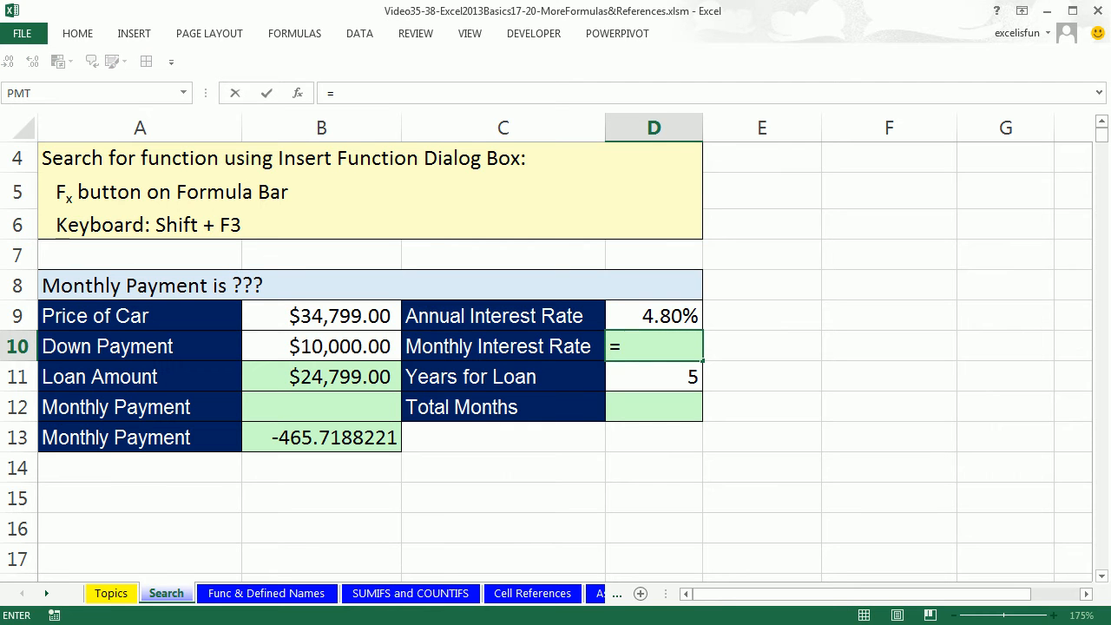
left_click(653, 315)
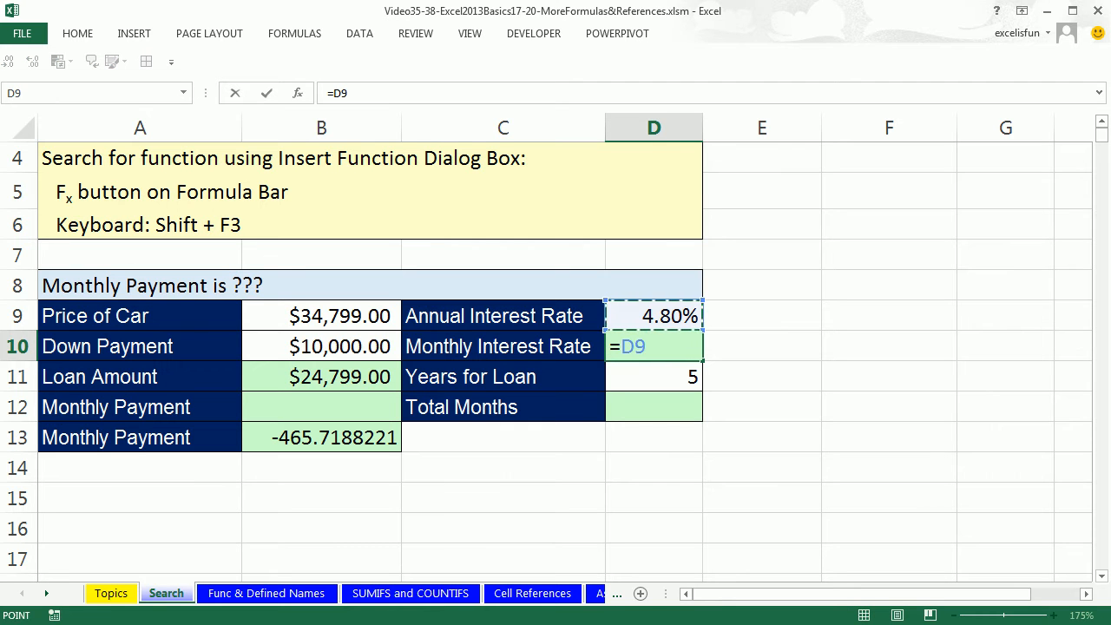
type("/12")
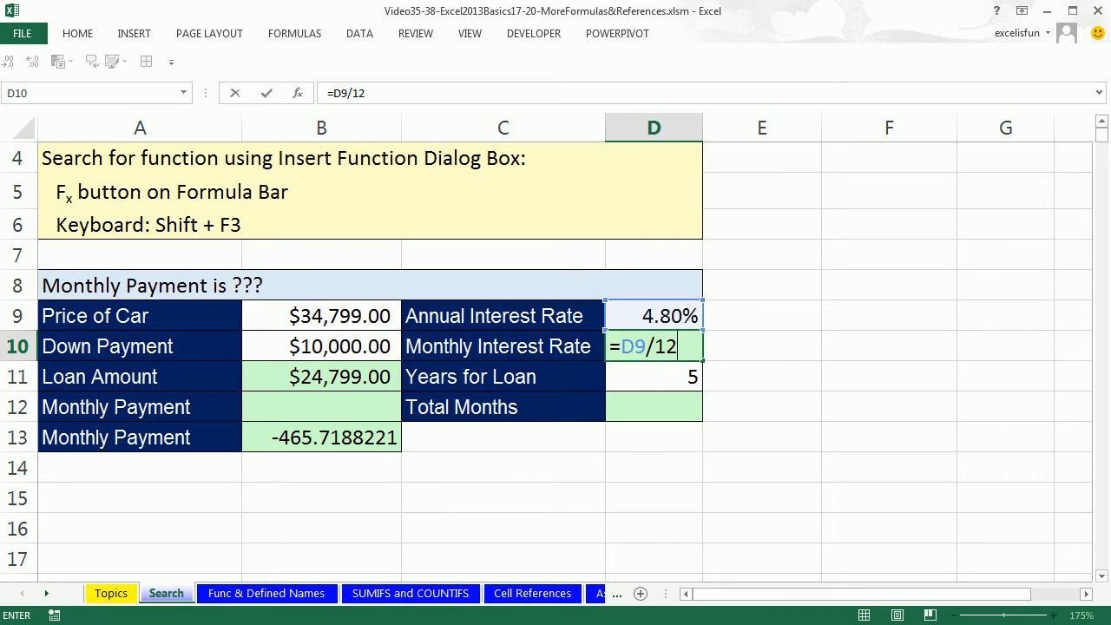
mouse_move(810, 295)
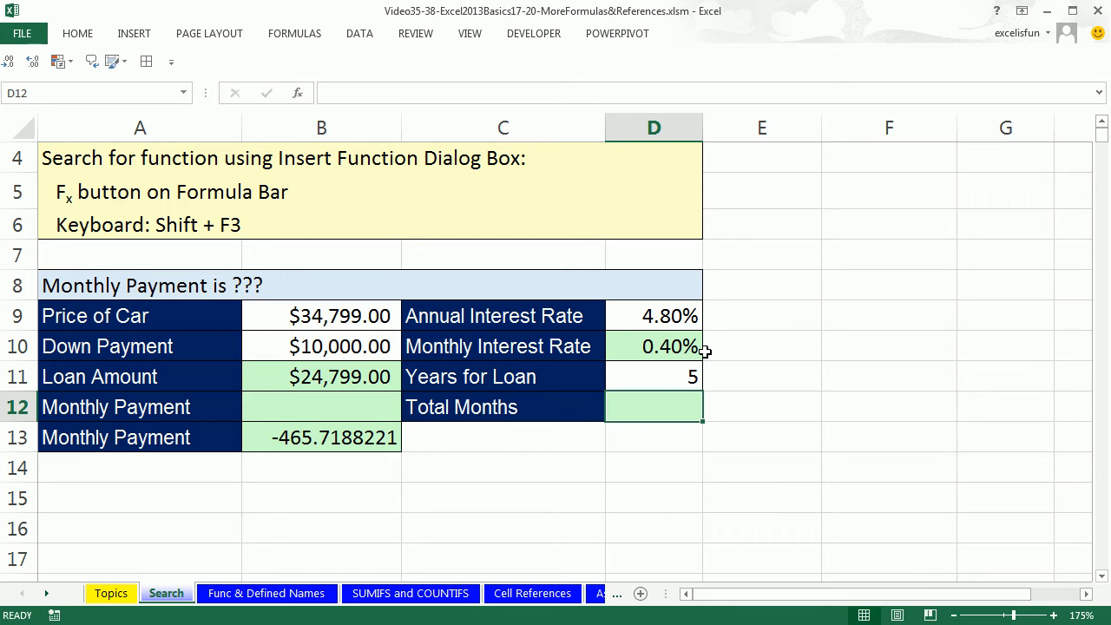
mouse_move(604, 489)
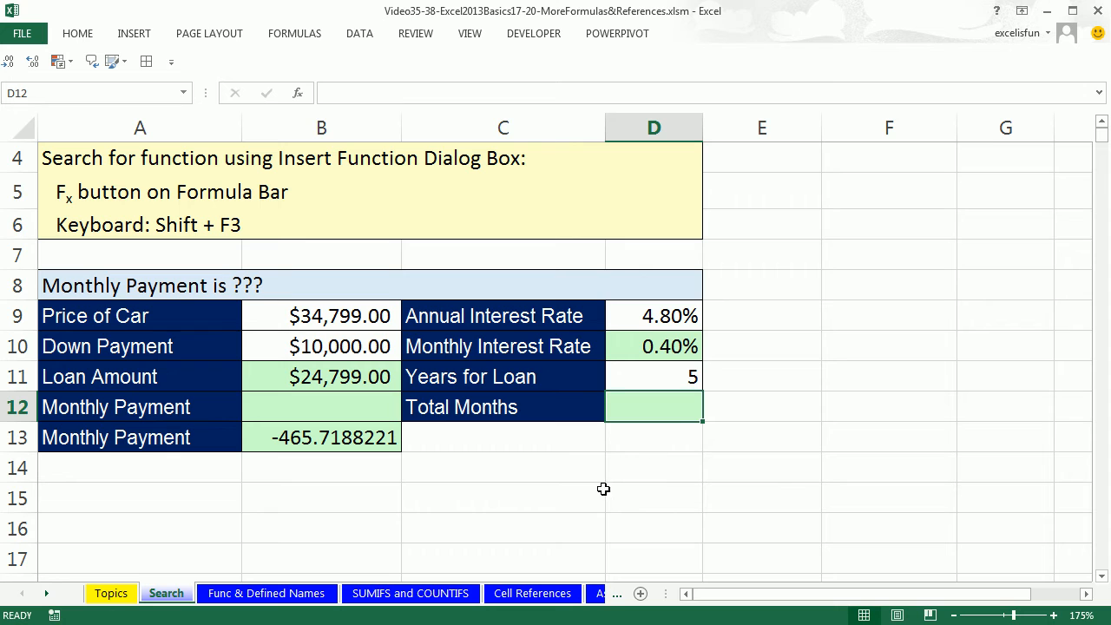
mouse_move(544, 469)
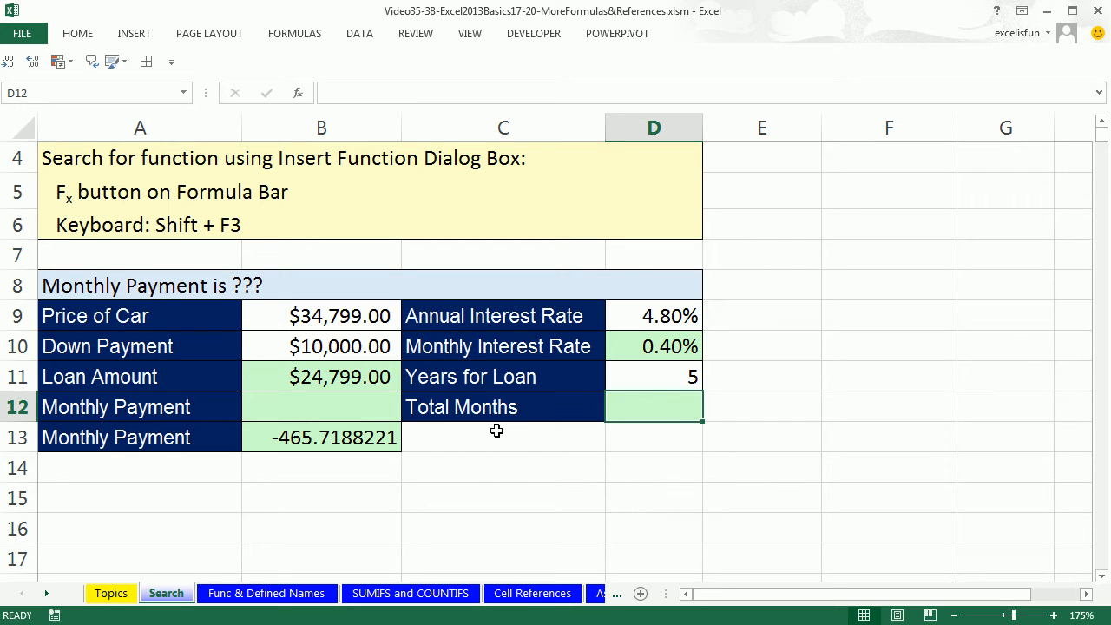
mouse_move(673, 425)
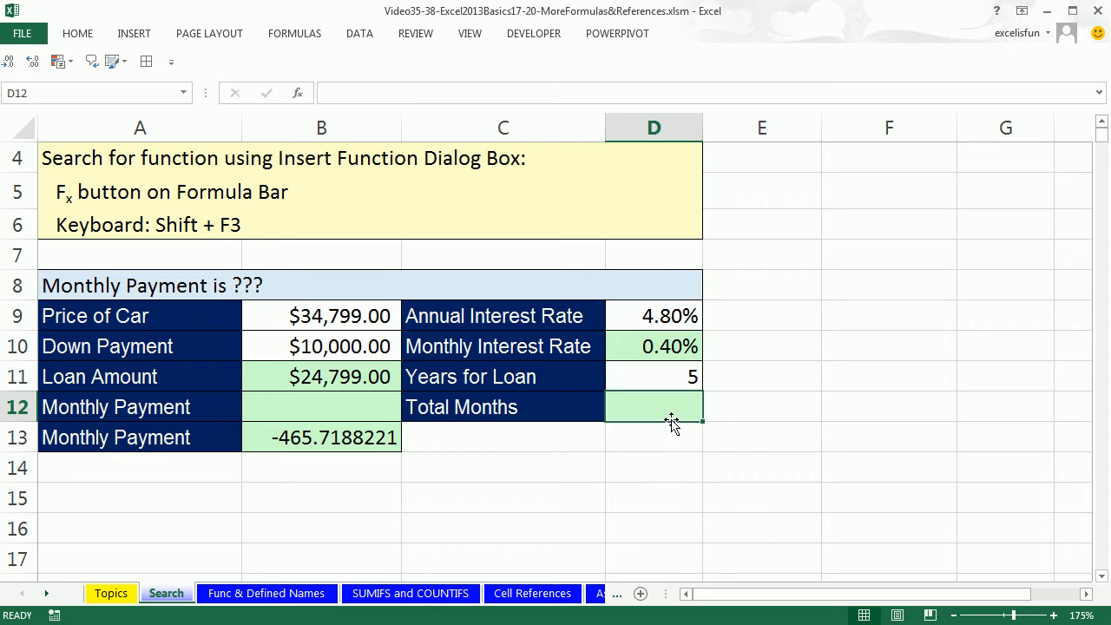
mouse_move(749, 453)
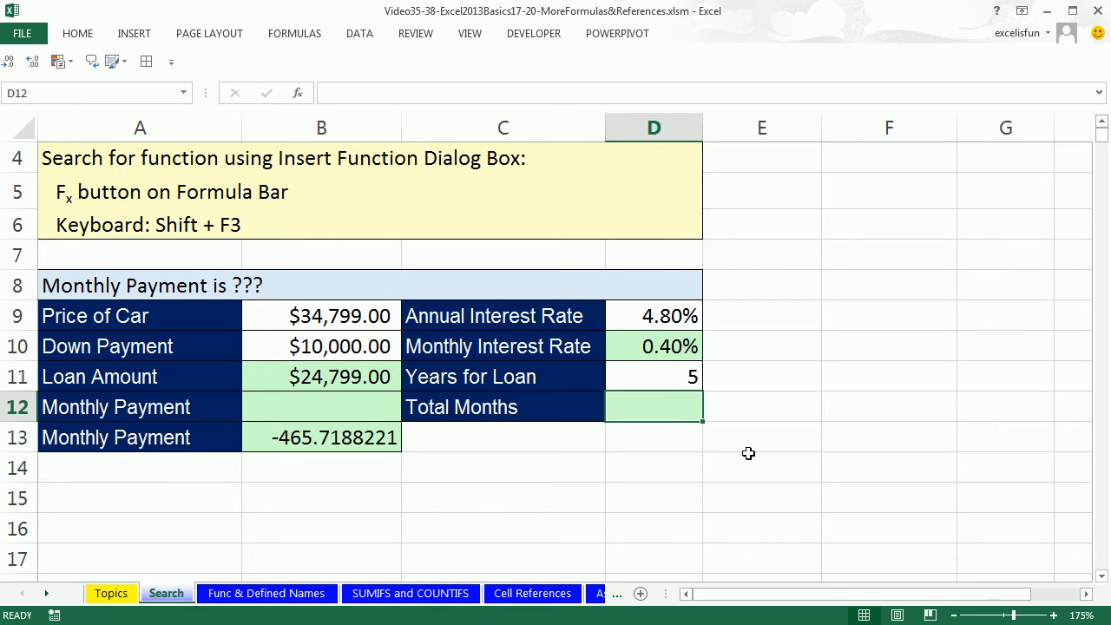
mouse_move(752, 371)
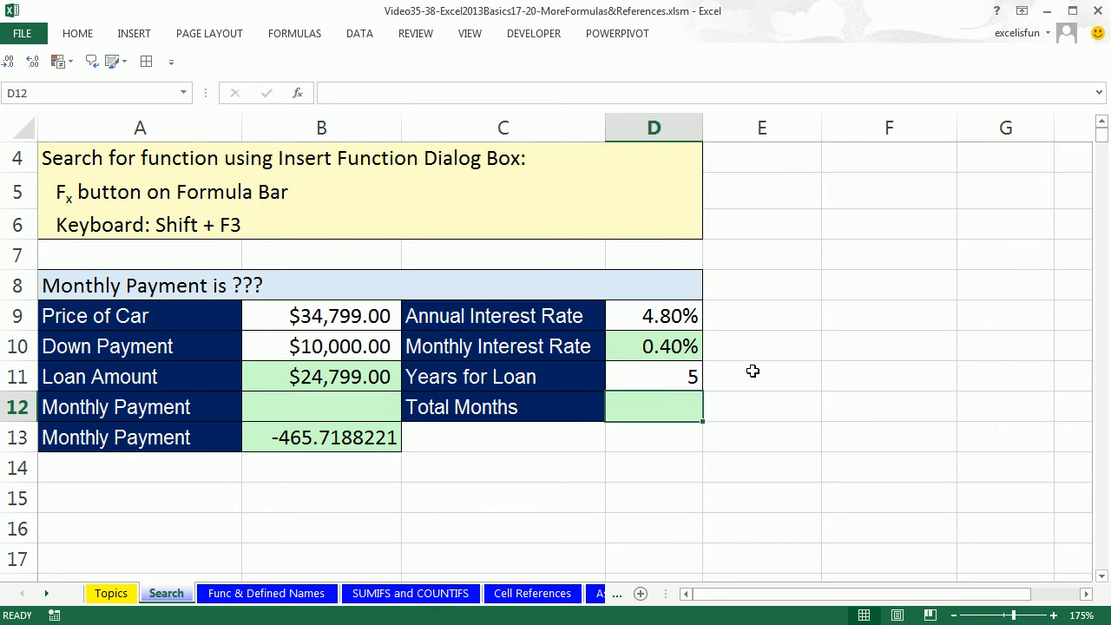
Enter Total Months in D12 as =D11*12, testing with 3 years before restoring 5
type("=")
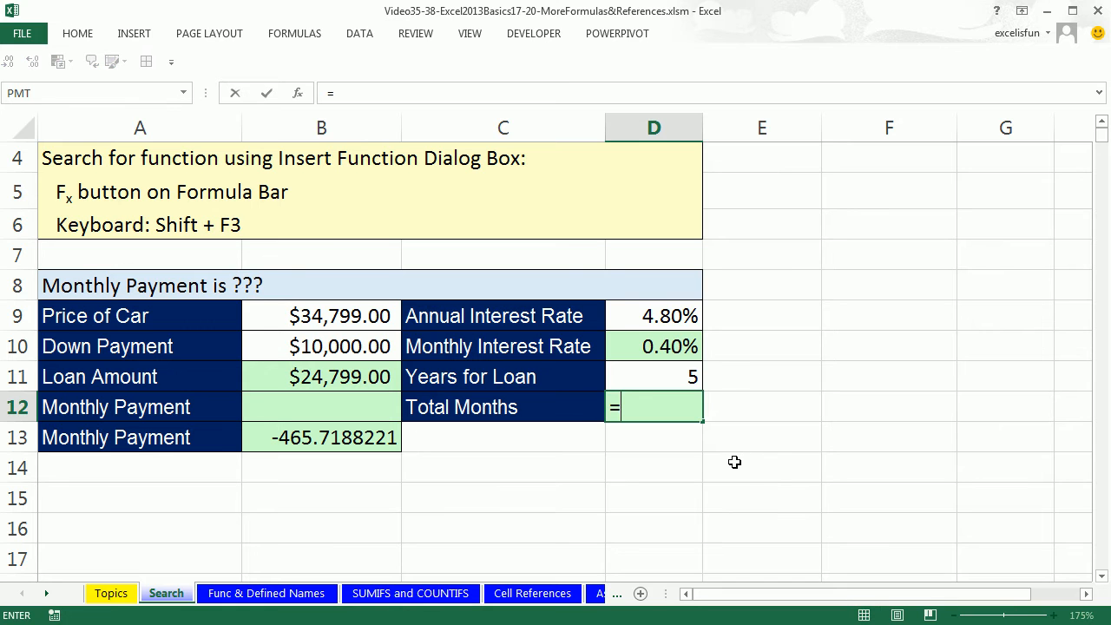
type("D11*12")
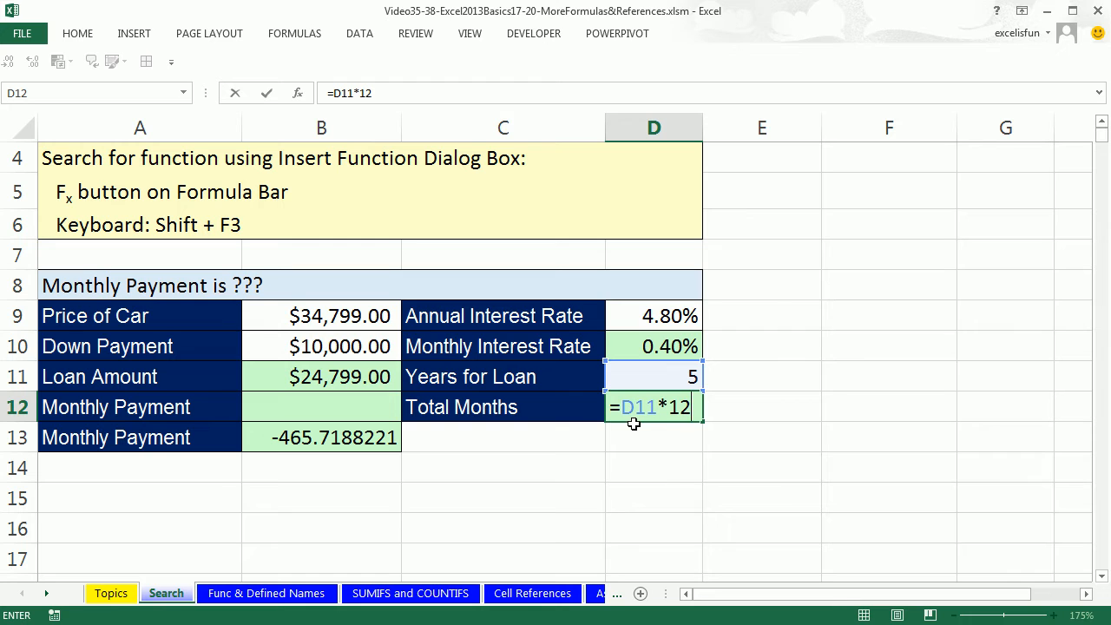
mouse_move(677, 430)
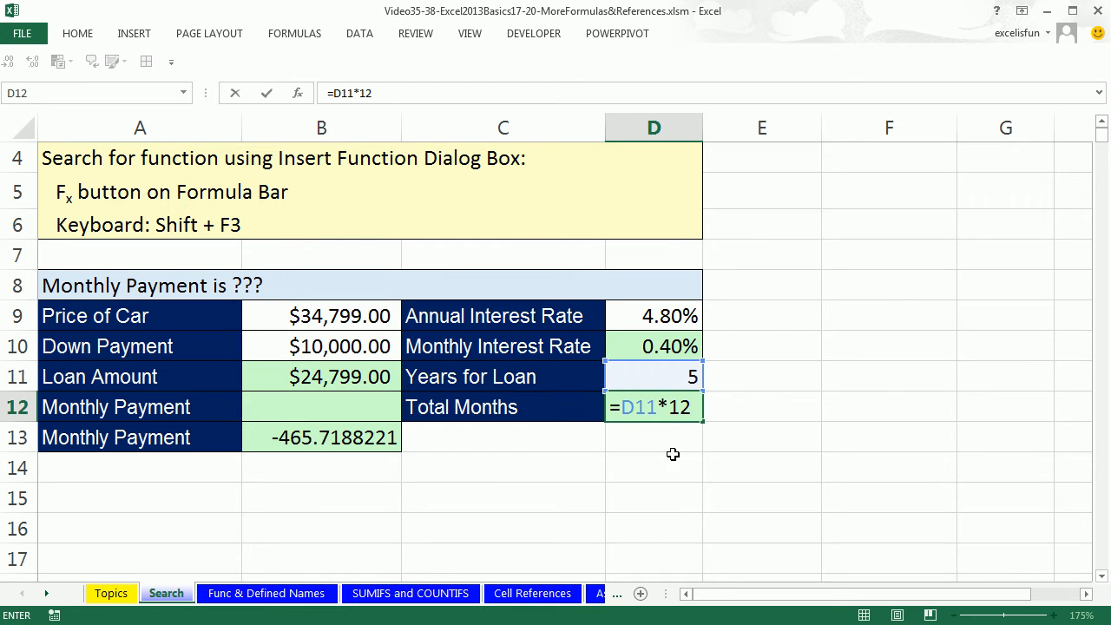
mouse_move(689, 506)
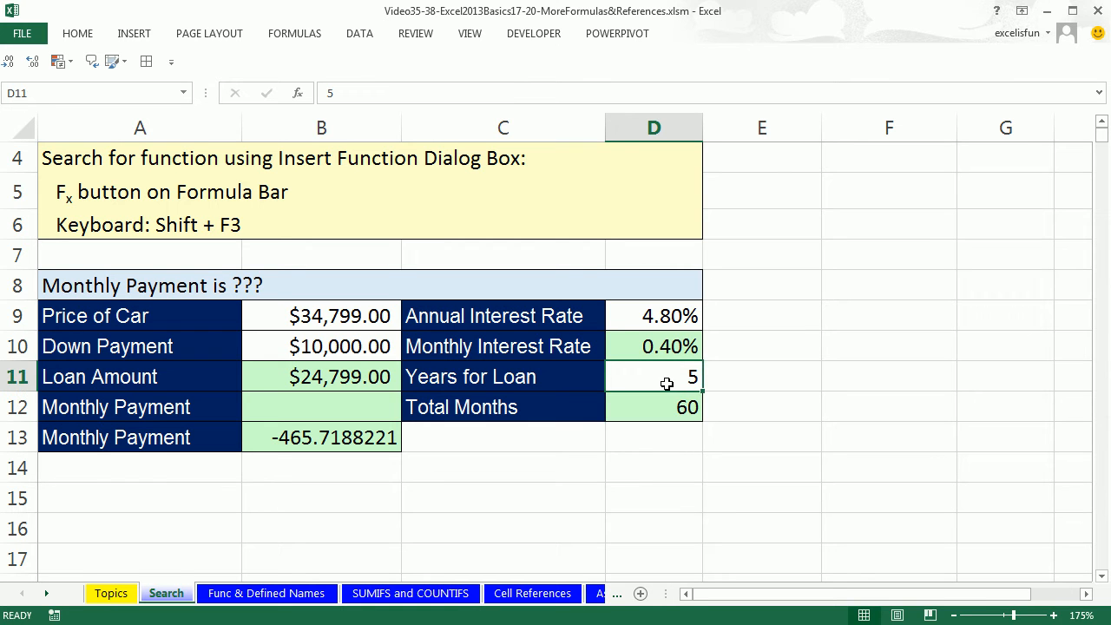
type("3")
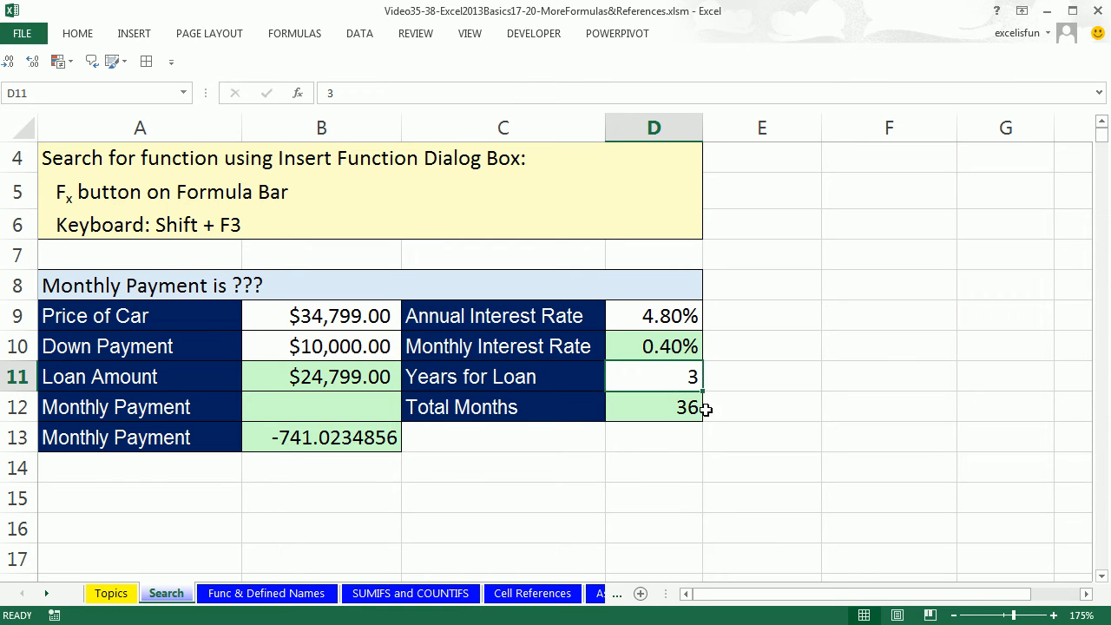
type("5")
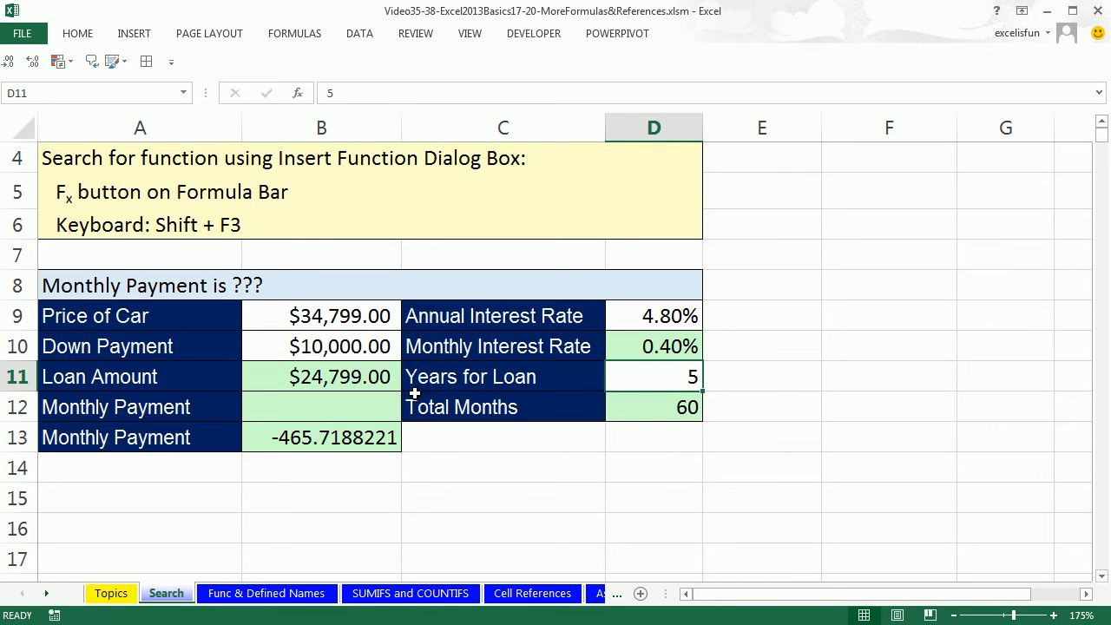
mouse_move(387, 384)
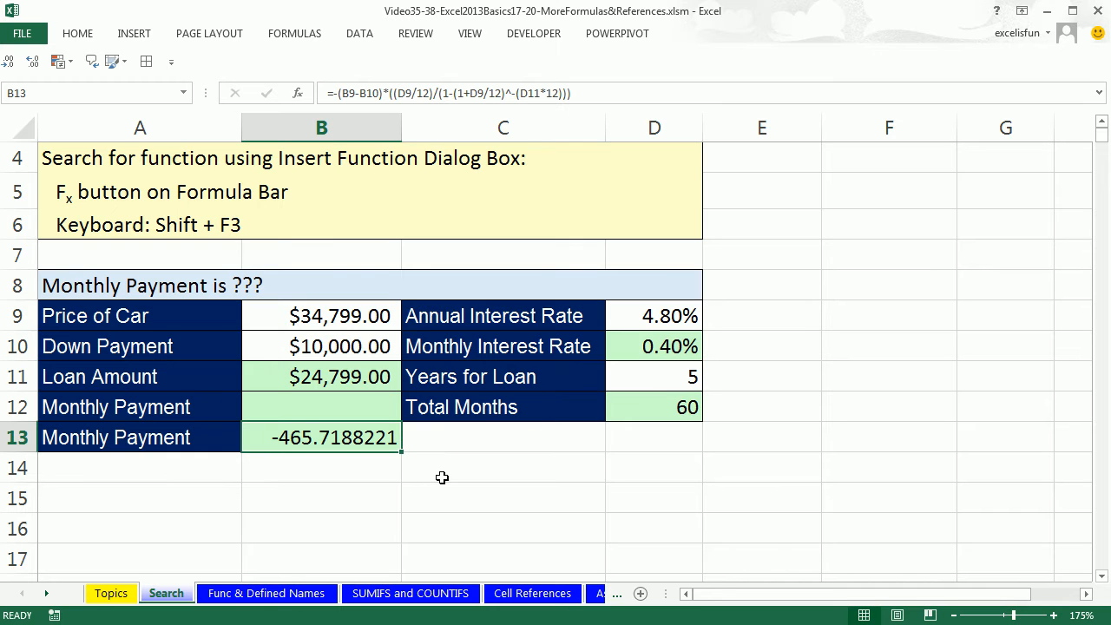
mouse_move(400, 518)
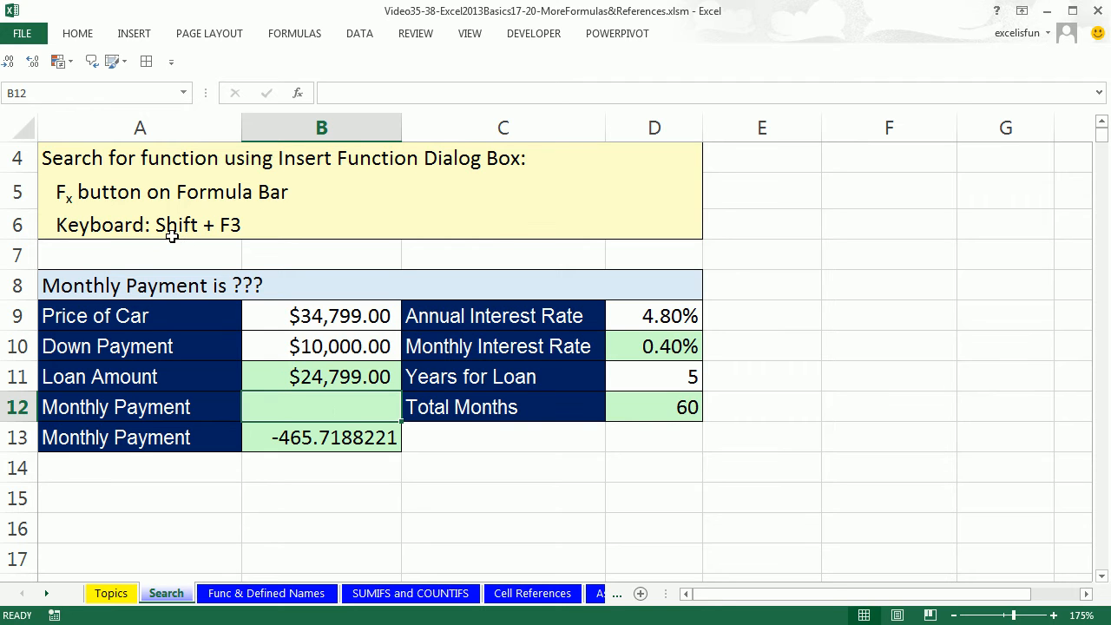
mouse_move(216, 241)
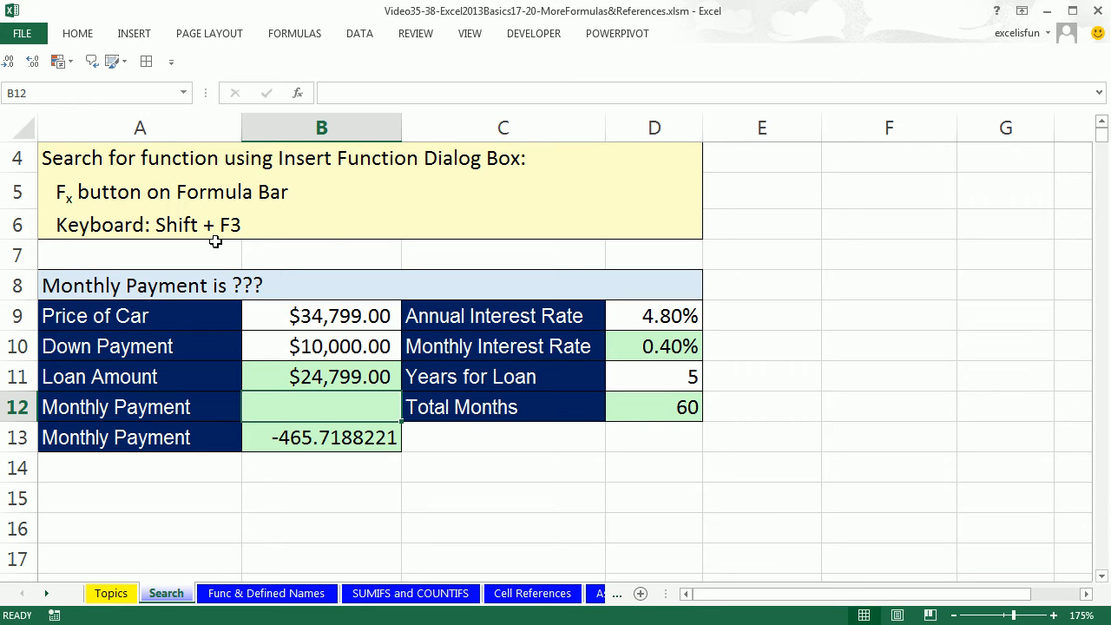
mouse_move(298, 93)
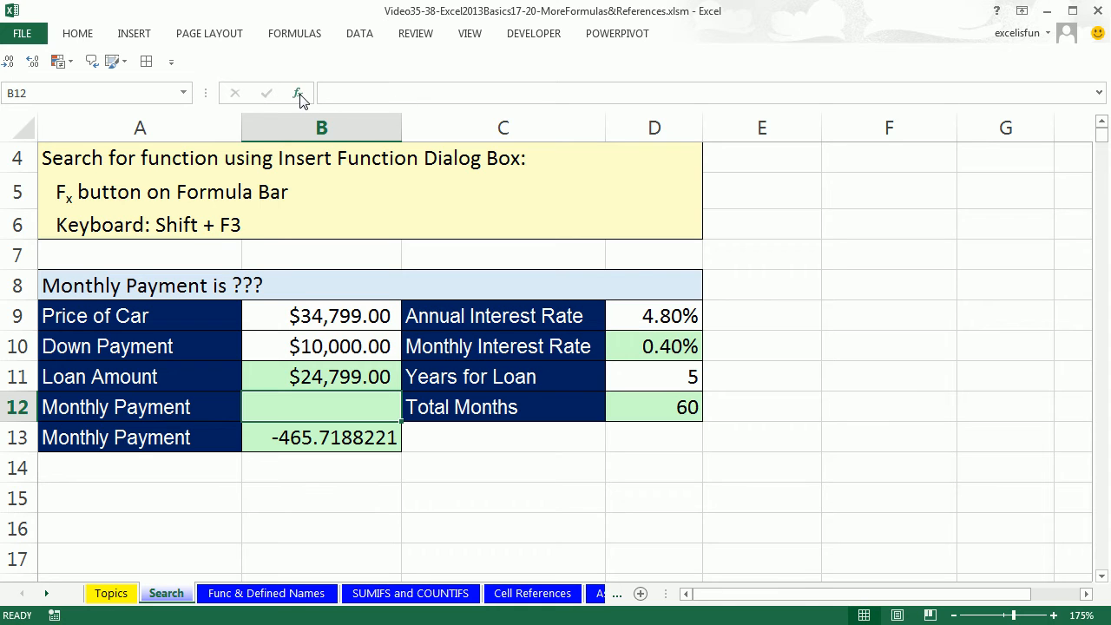
mouse_move(297, 93)
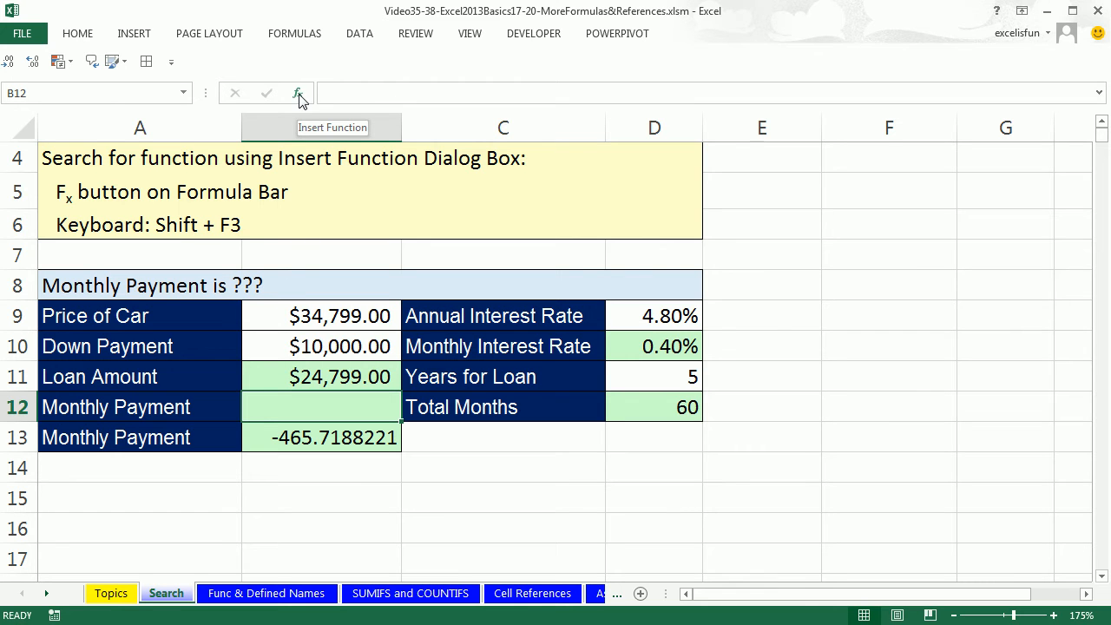
mouse_move(302, 113)
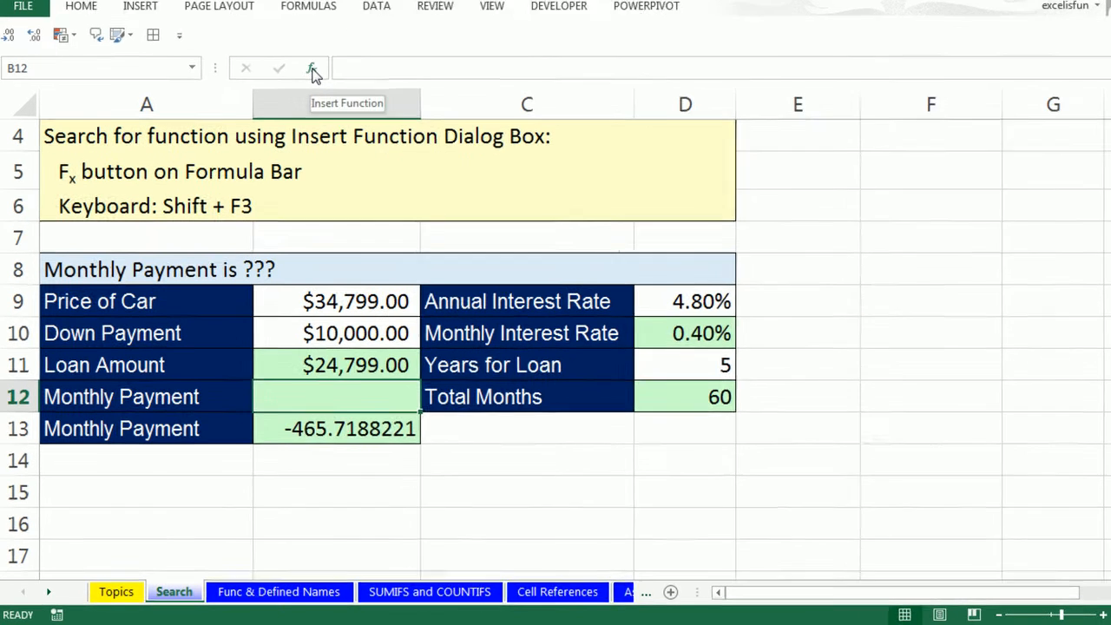
Search the Insert Function dialog for 'monthly loan payment' for B12
left_click(312, 68)
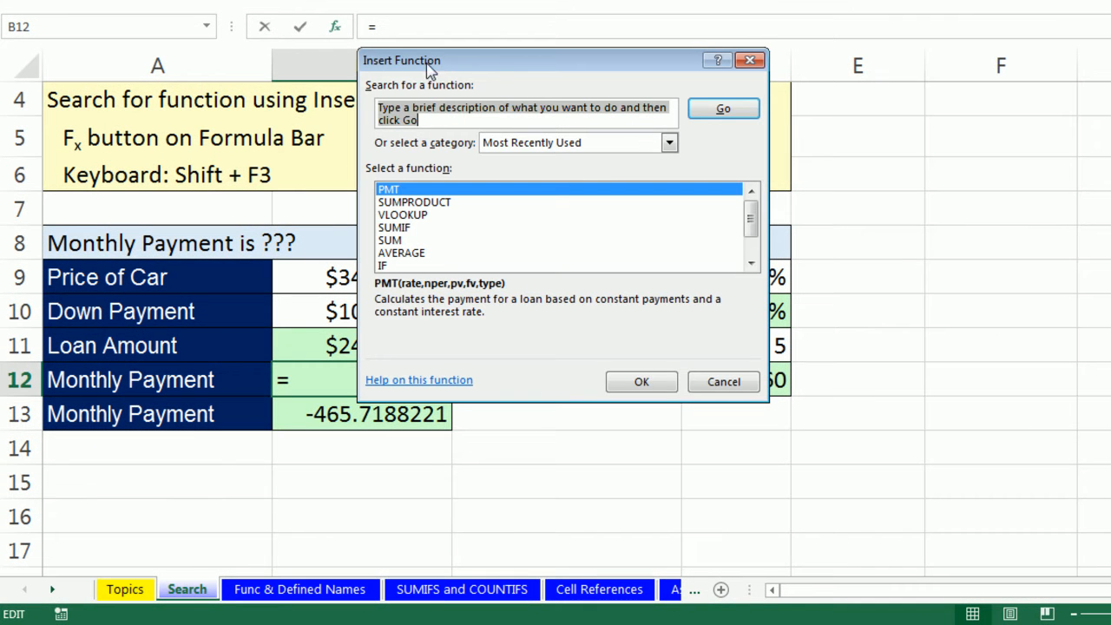
mouse_move(703, 130)
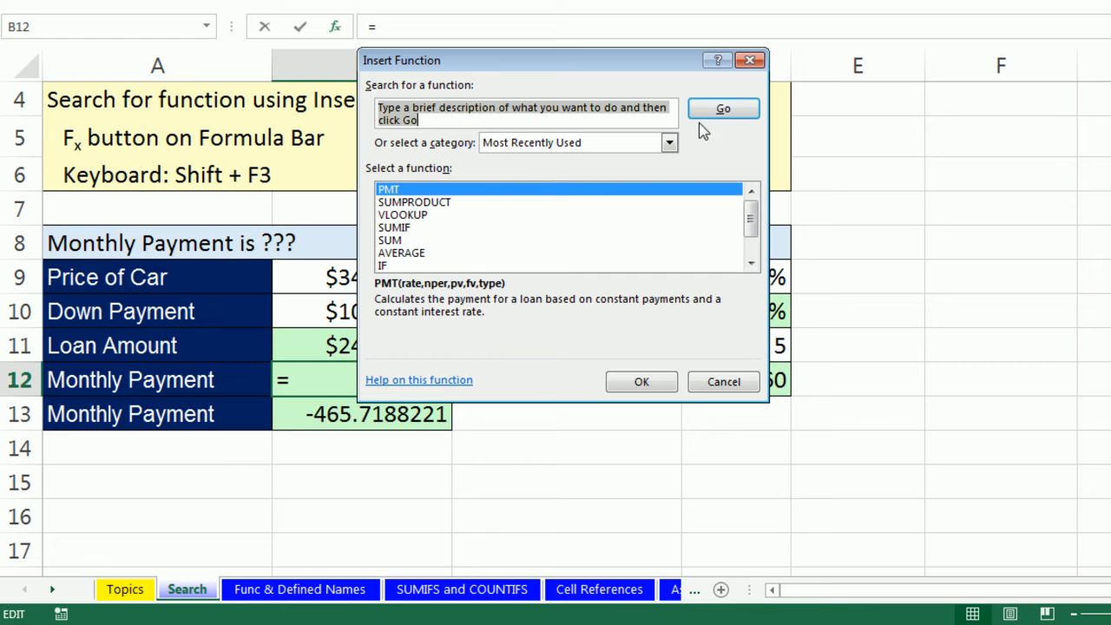
mouse_move(521, 144)
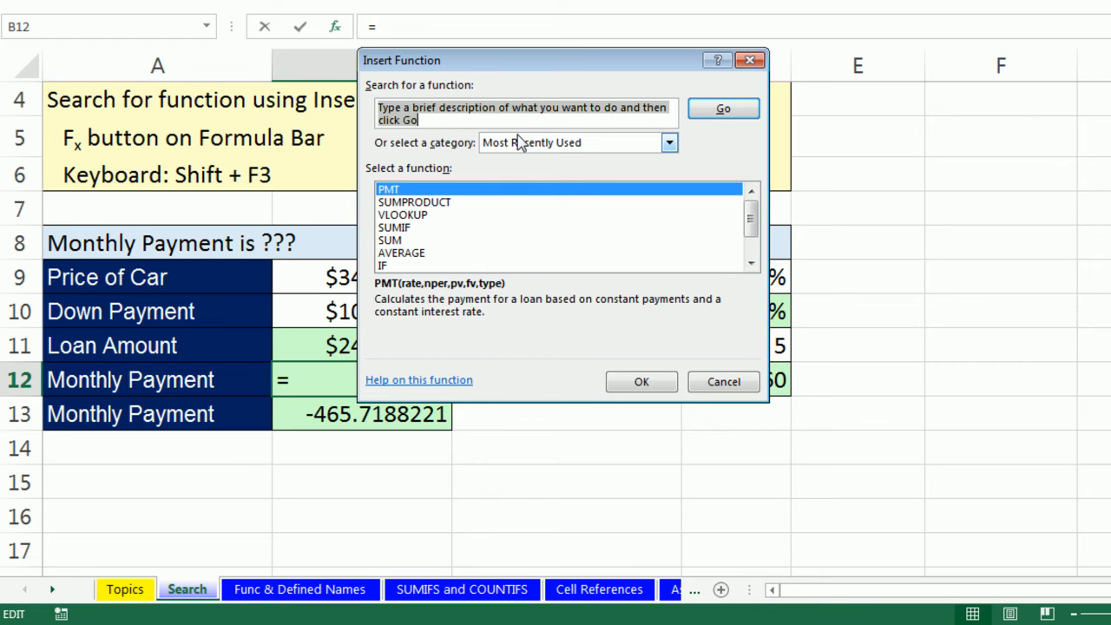
left_click(524, 111)
type("monthly l")
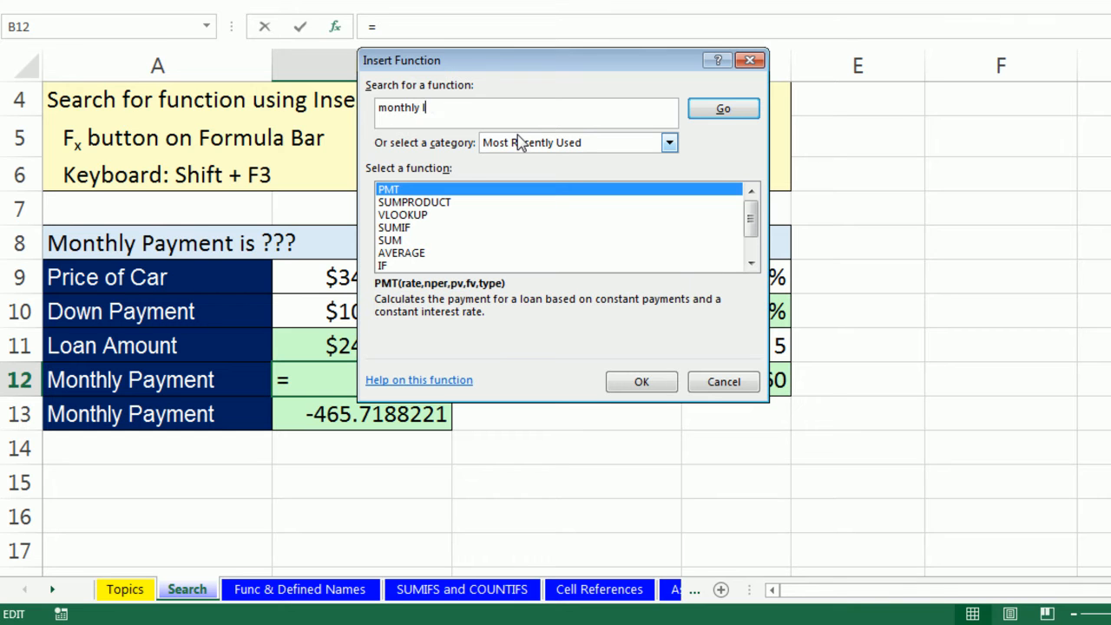
type("oan paymnet")
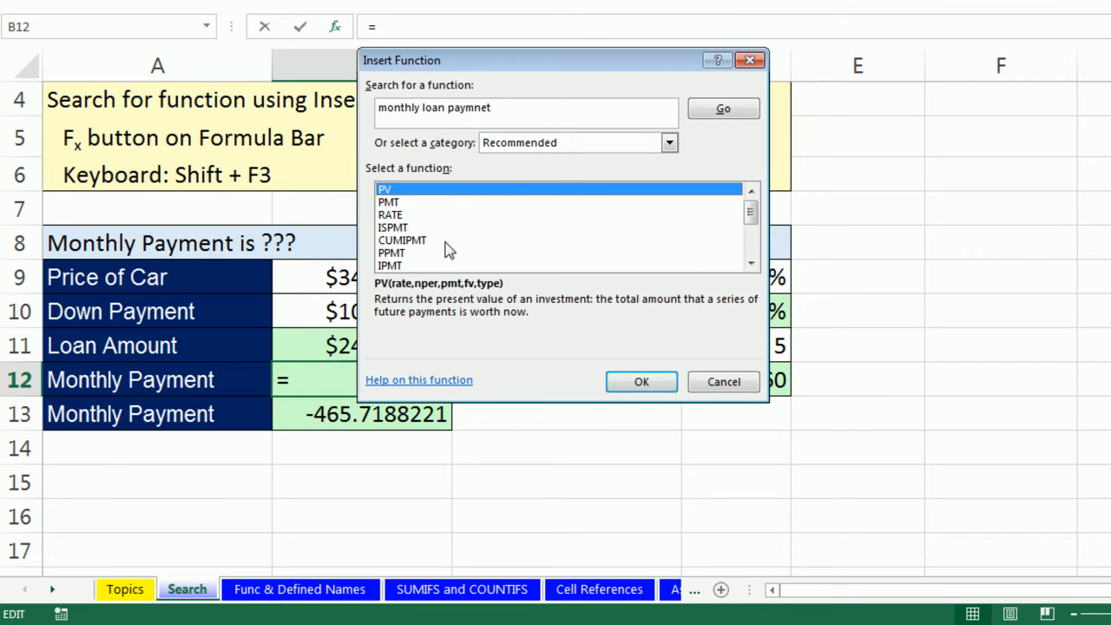
mouse_move(391, 215)
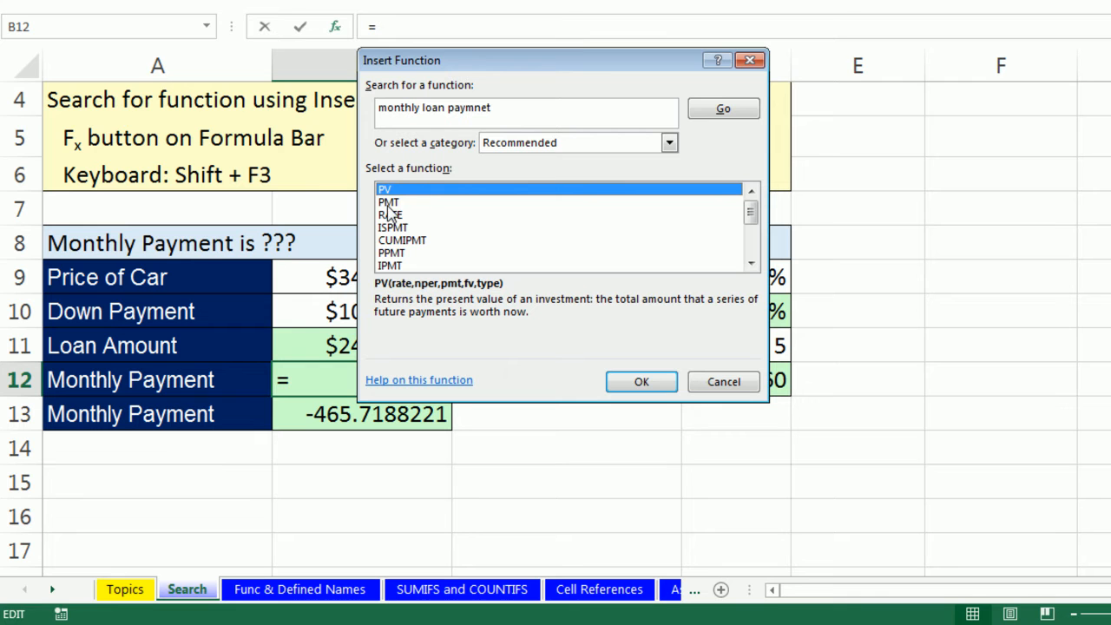
Review the RATE and PV descriptions and choose PMT from the recommended functions
left_click(391, 215)
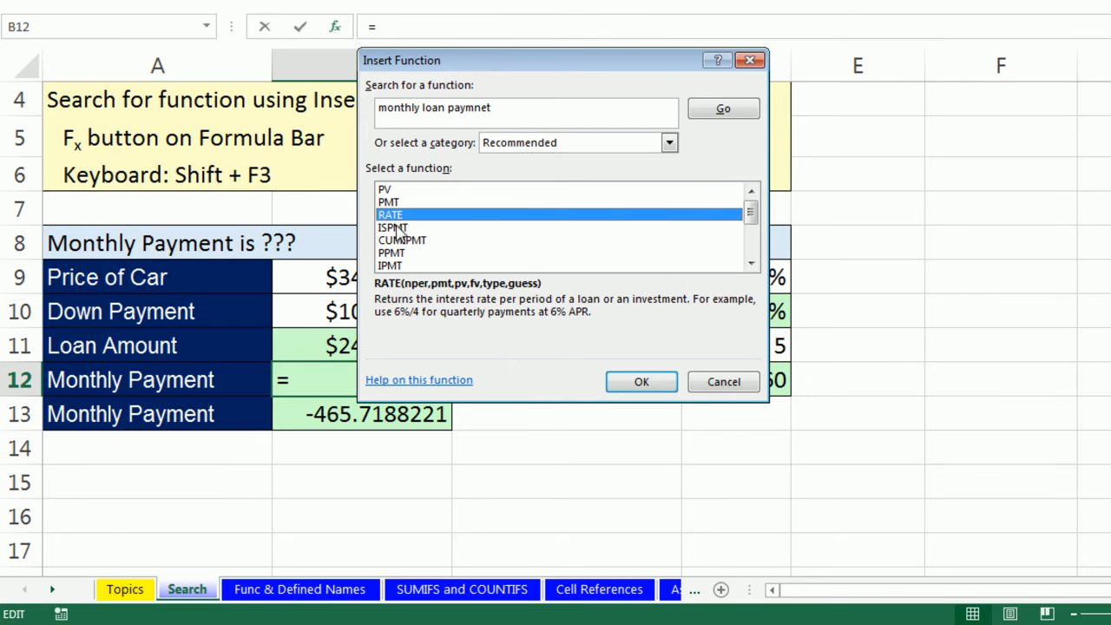
left_click(386, 190)
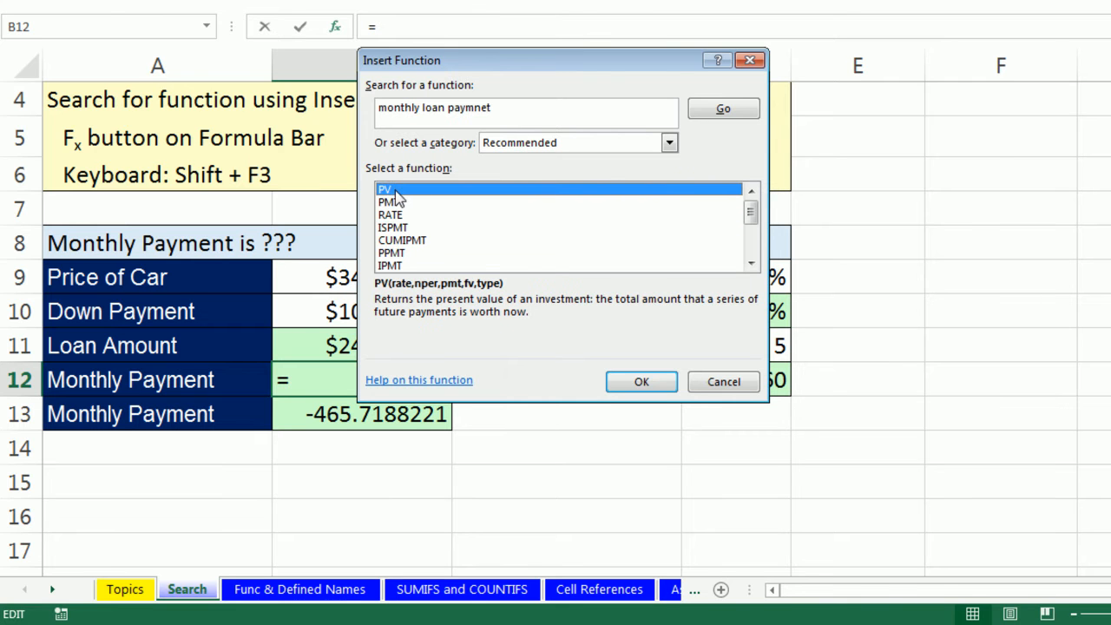
mouse_move(514, 315)
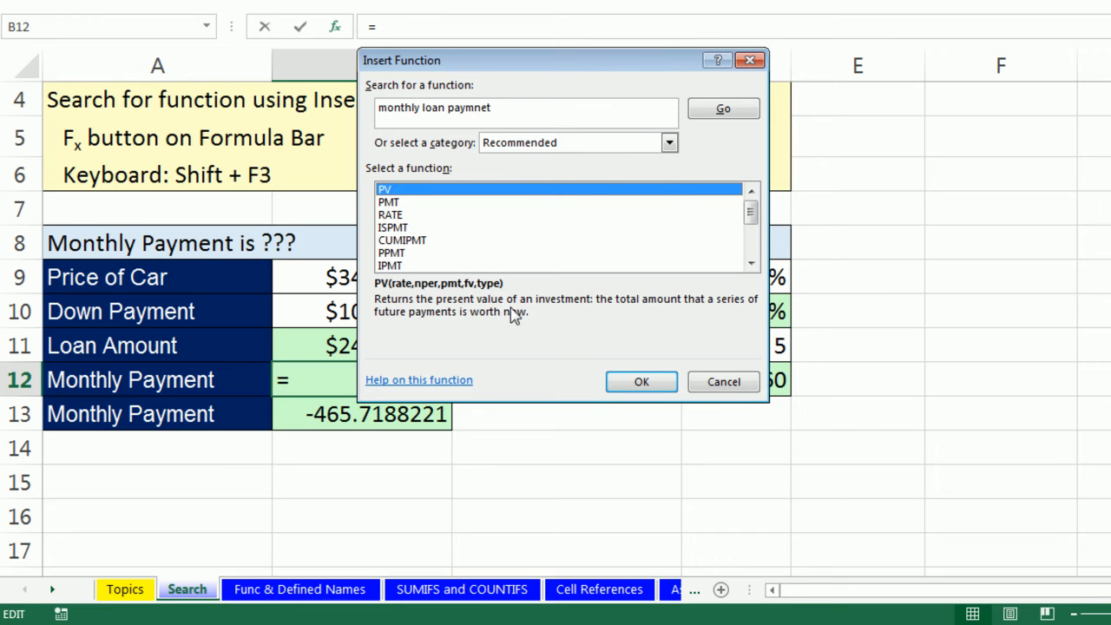
mouse_move(566, 319)
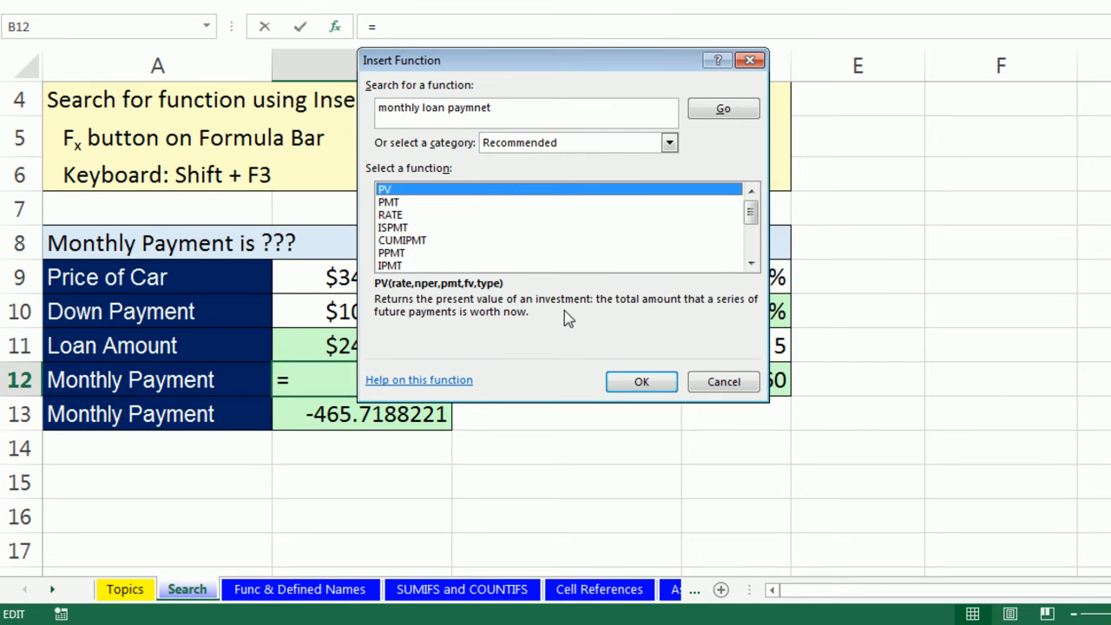
left_click(389, 202)
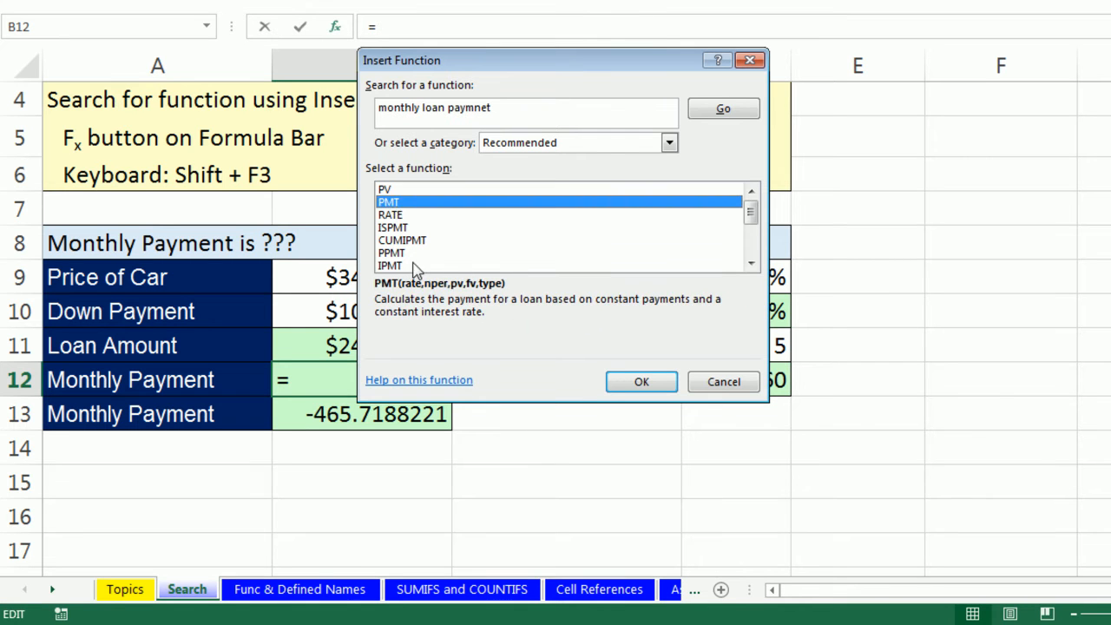
mouse_move(521, 316)
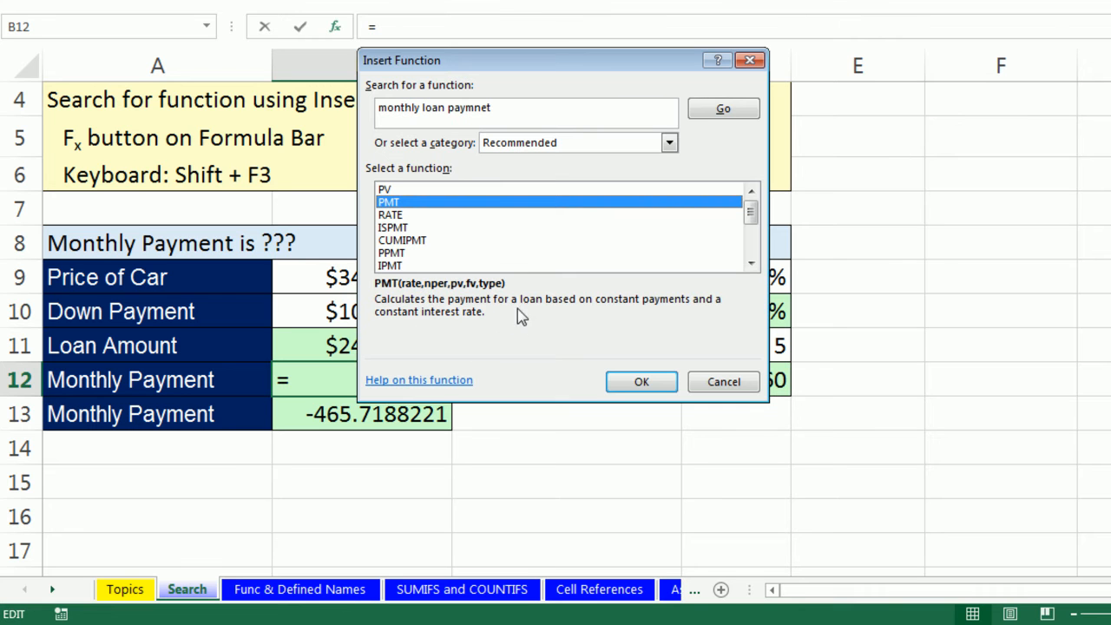
mouse_move(664, 330)
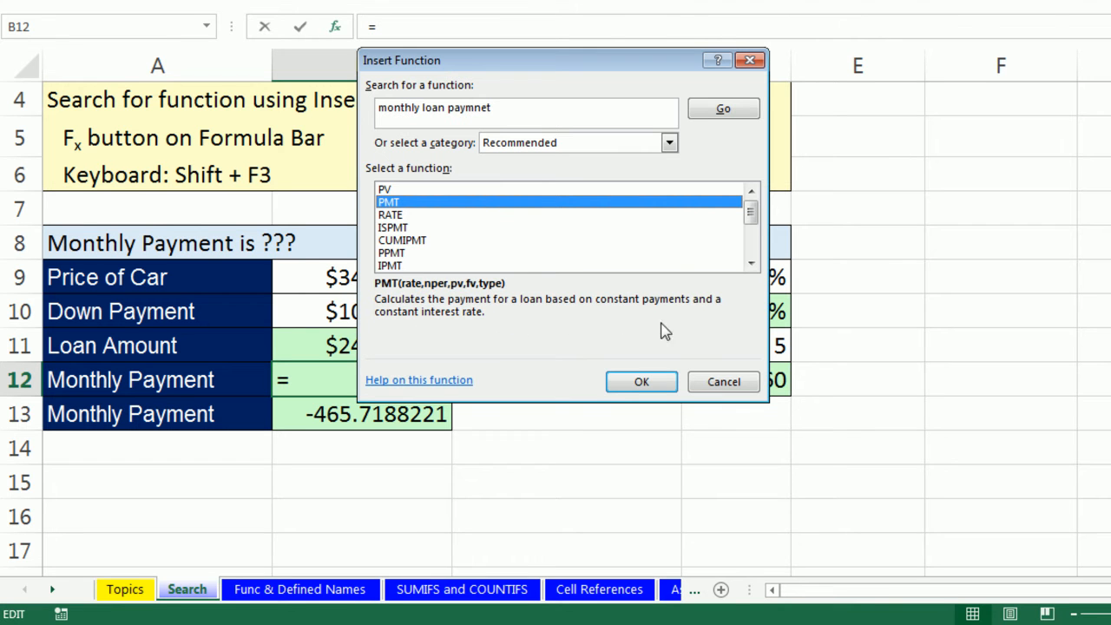
mouse_move(499, 334)
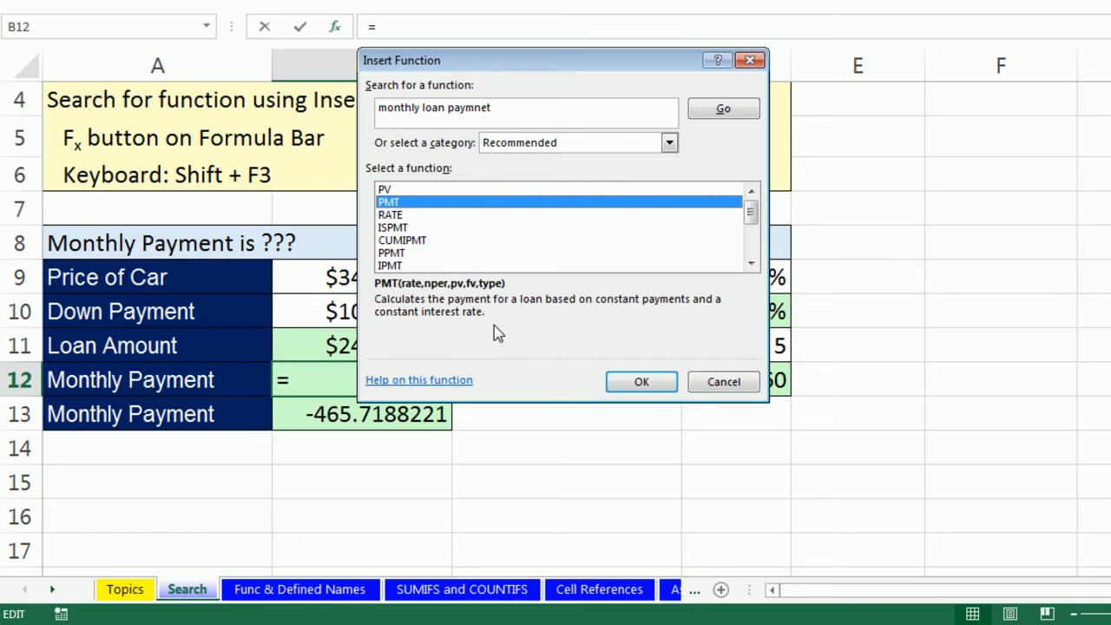
mouse_move(450, 191)
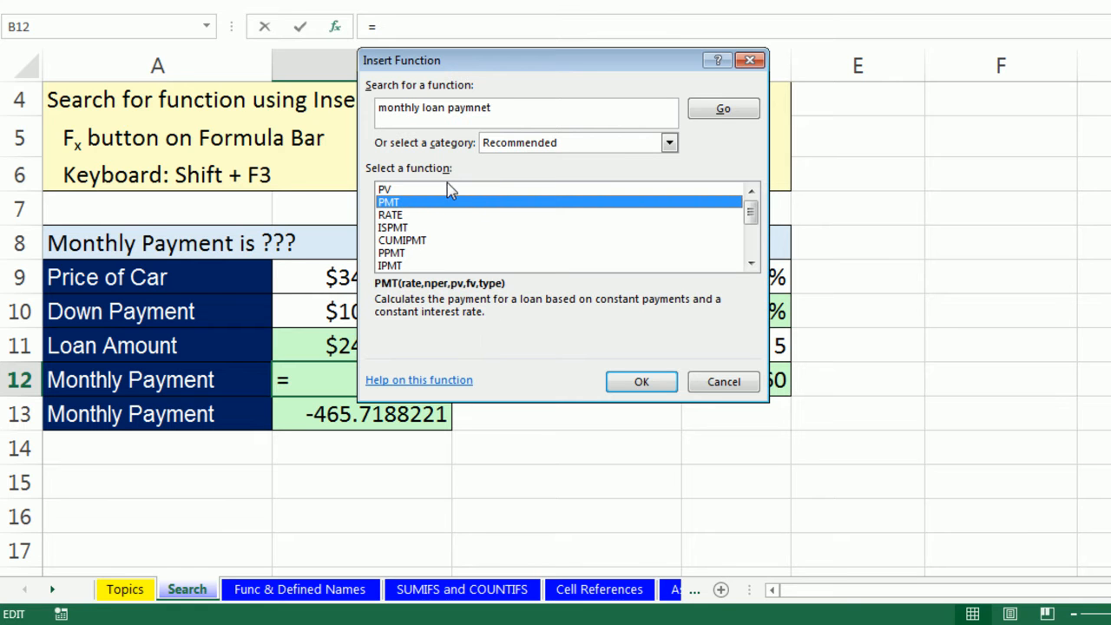
mouse_move(441, 294)
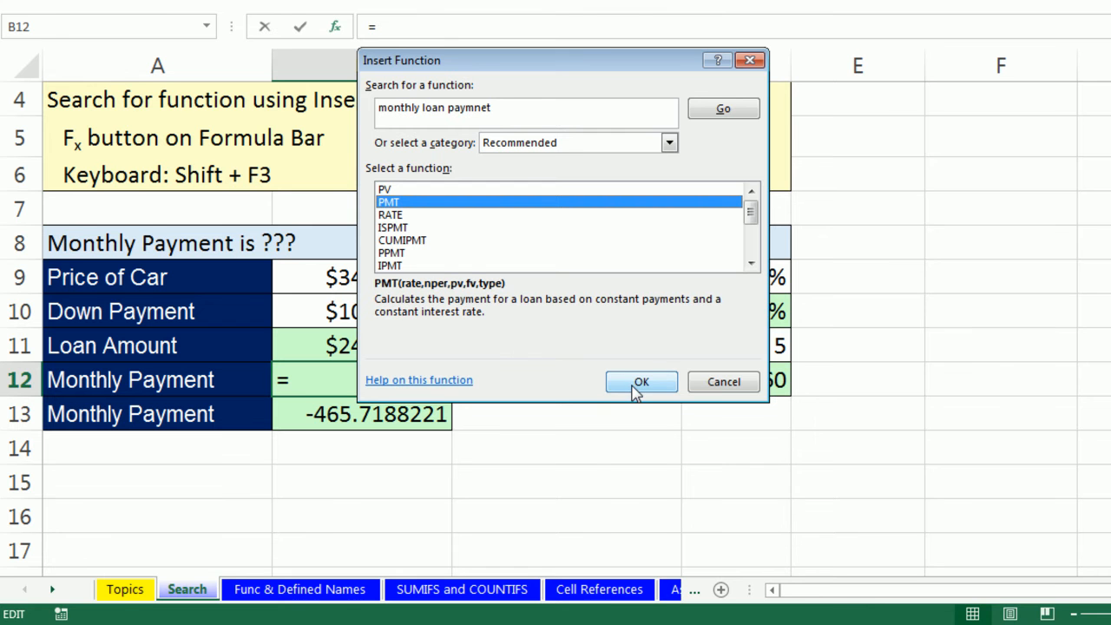
Accept PMT, bring up its Function Arguments and review the Rate and Pv descriptions
left_click(640, 382)
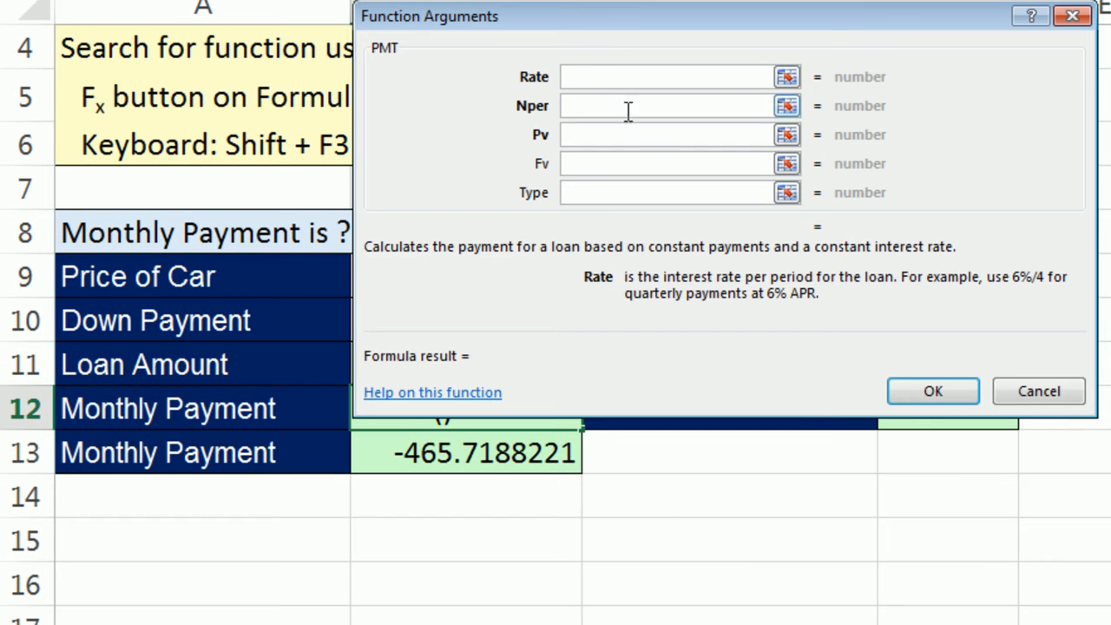
mouse_move(579, 42)
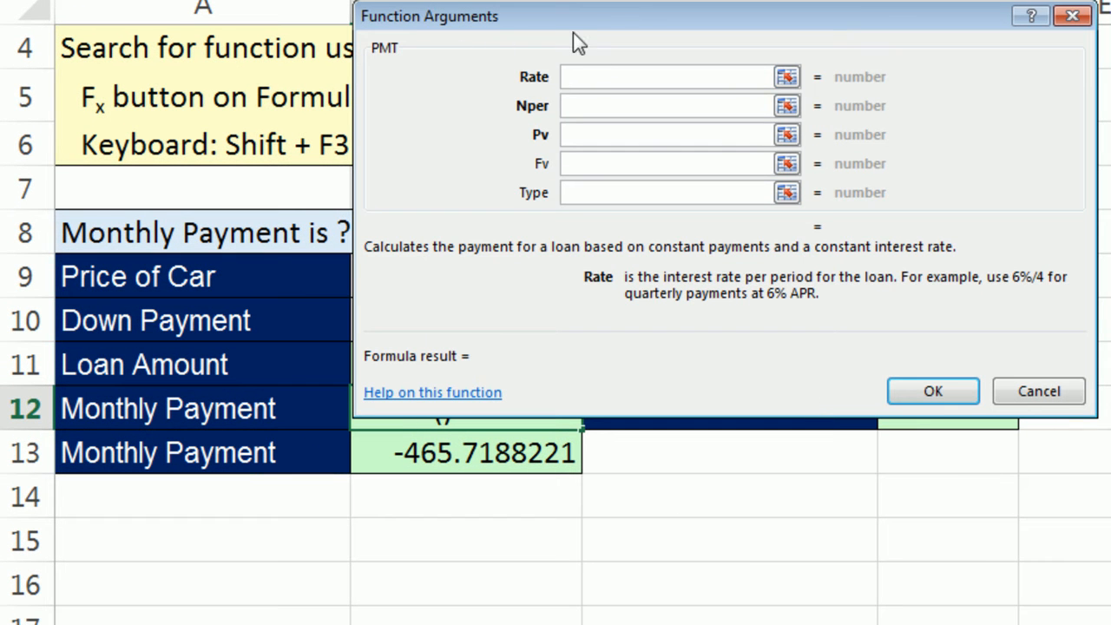
left_click(666, 77)
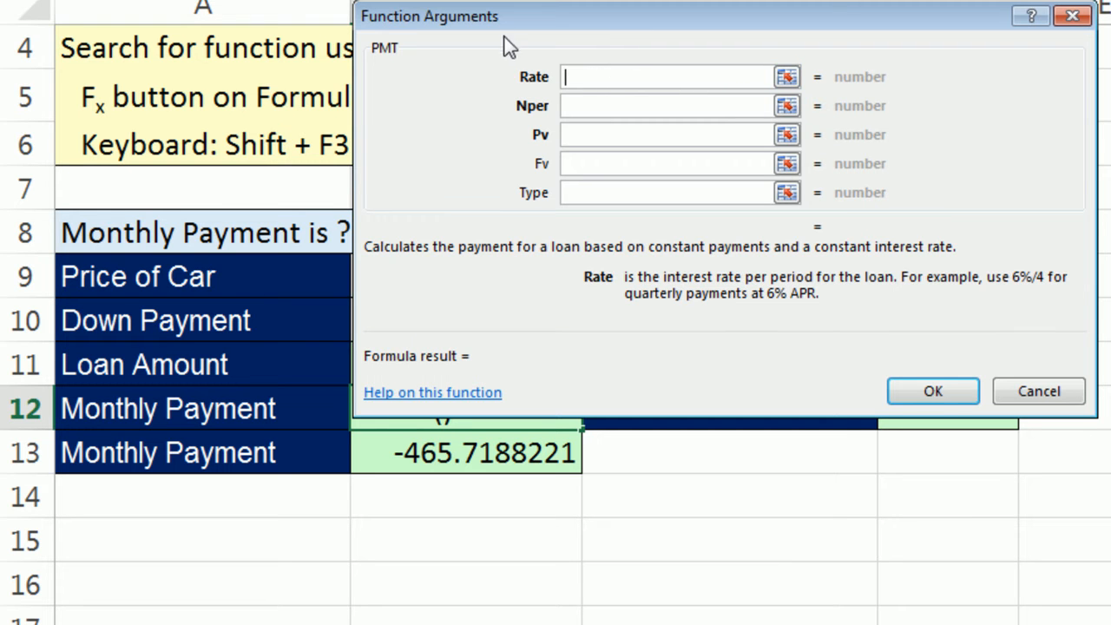
mouse_move(493, 215)
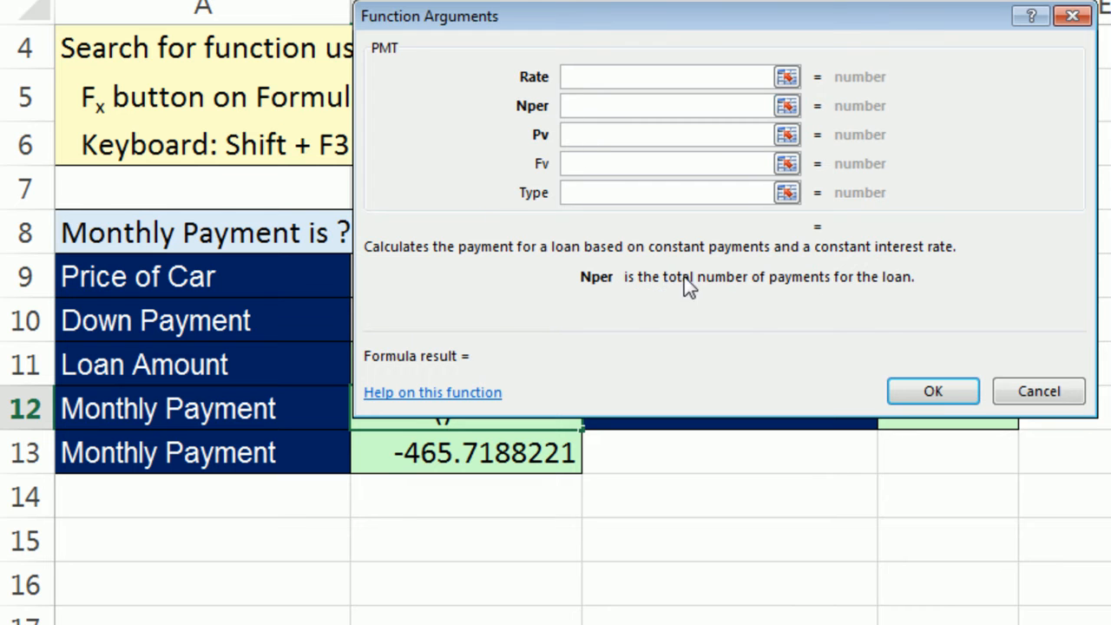
left_click(665, 135)
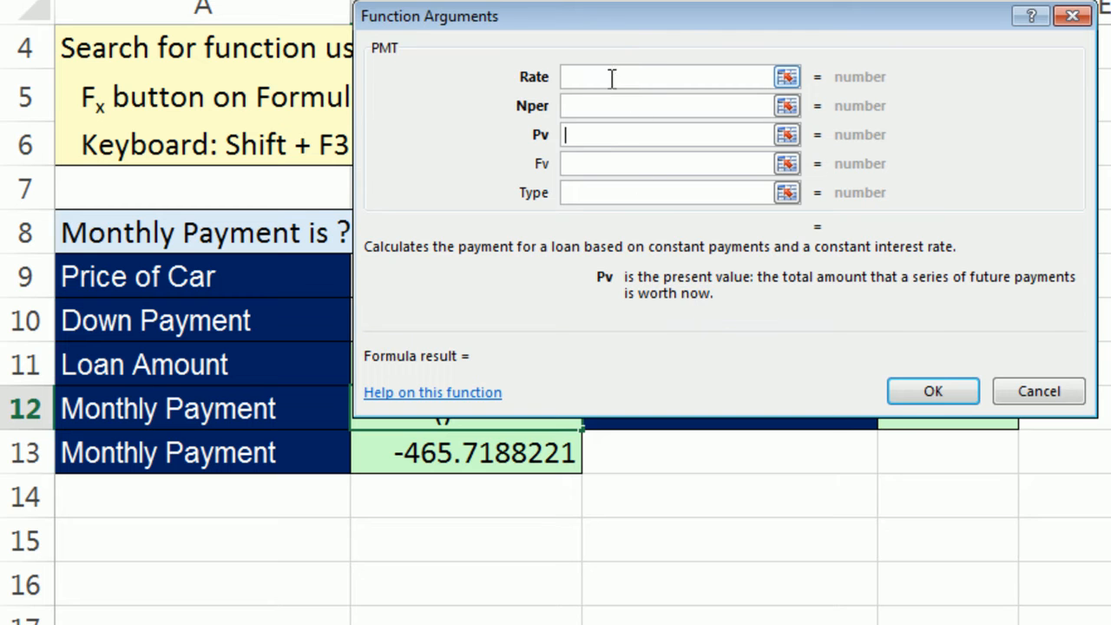
left_click(664, 77)
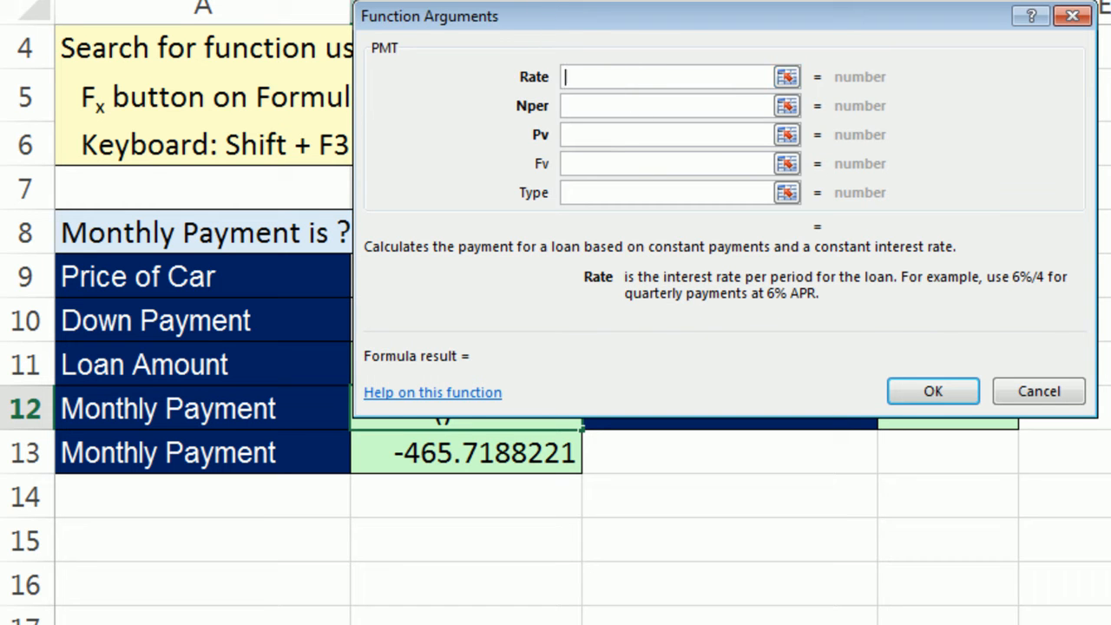
mouse_move(768, 305)
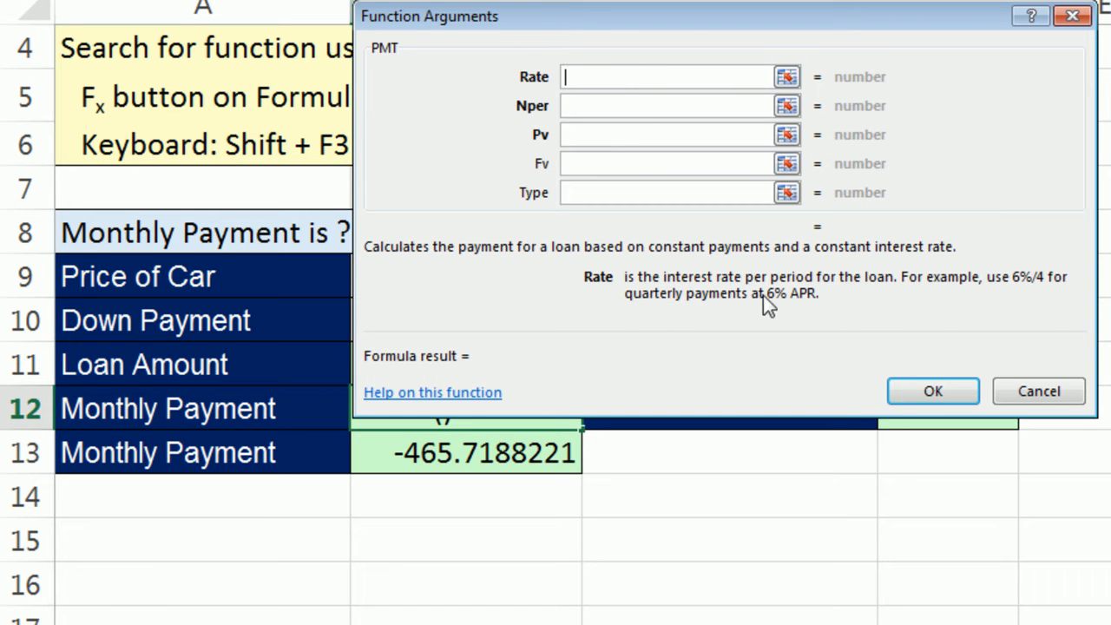
mouse_move(990, 313)
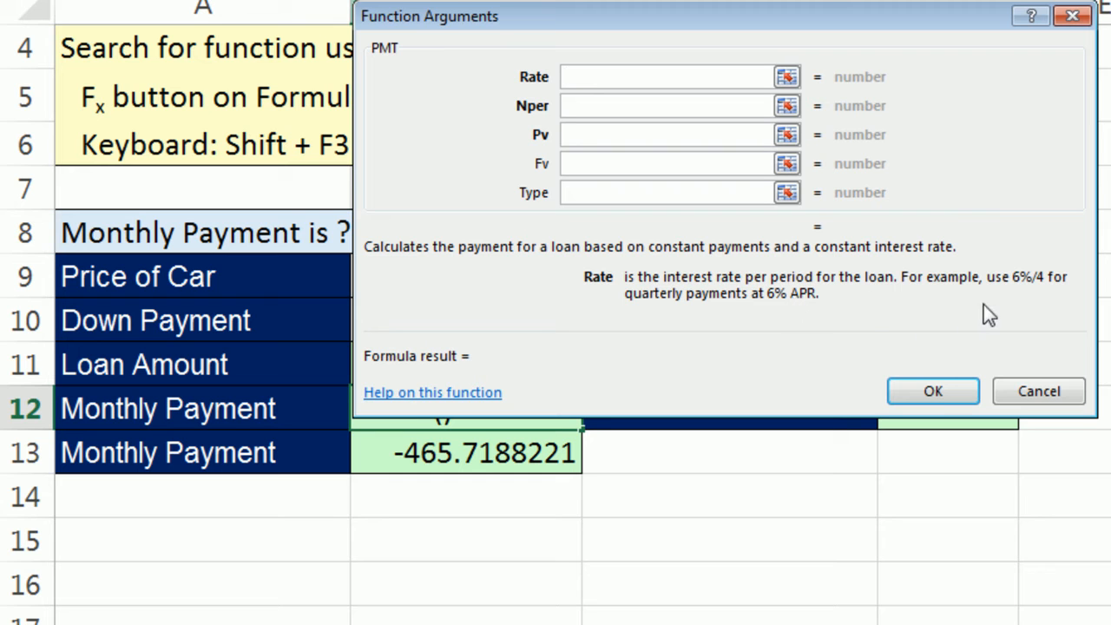
mouse_move(1042, 346)
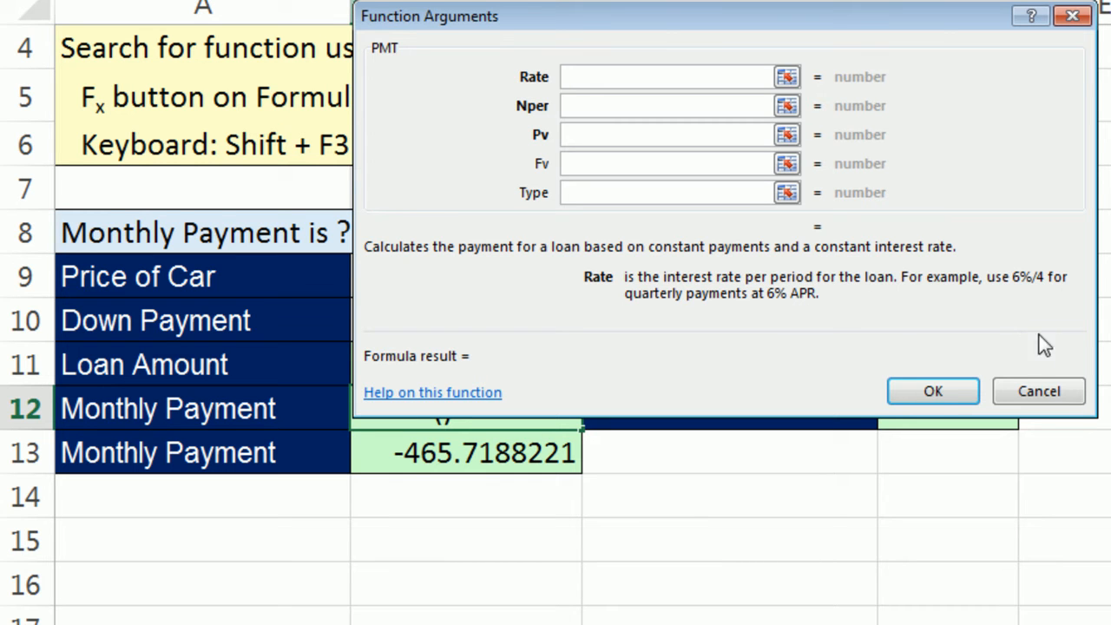
mouse_move(673, 338)
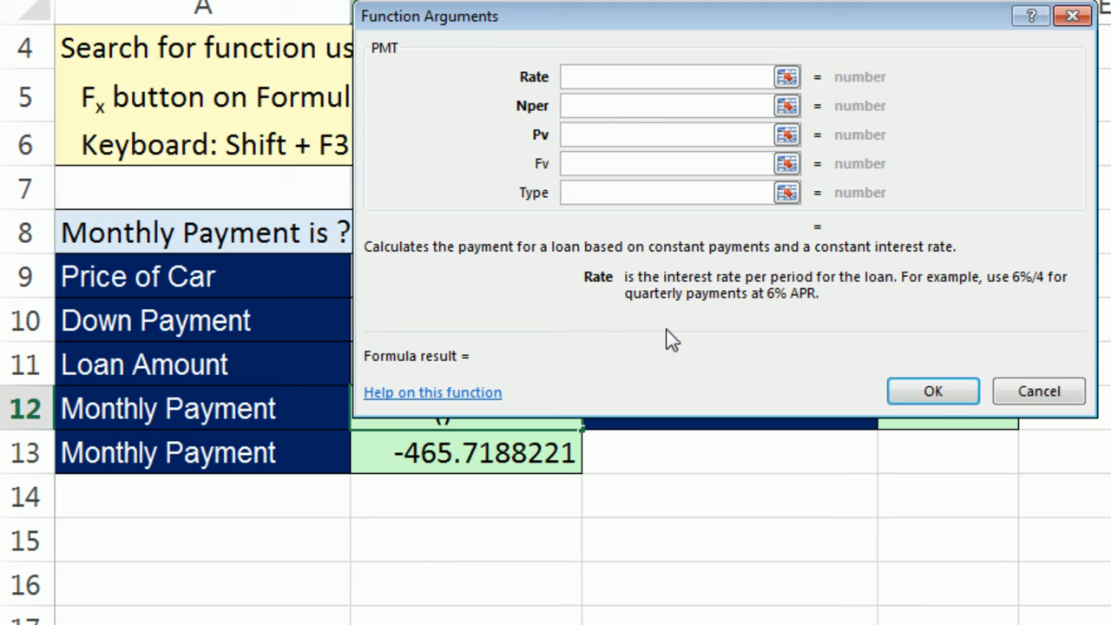
mouse_move(781, 324)
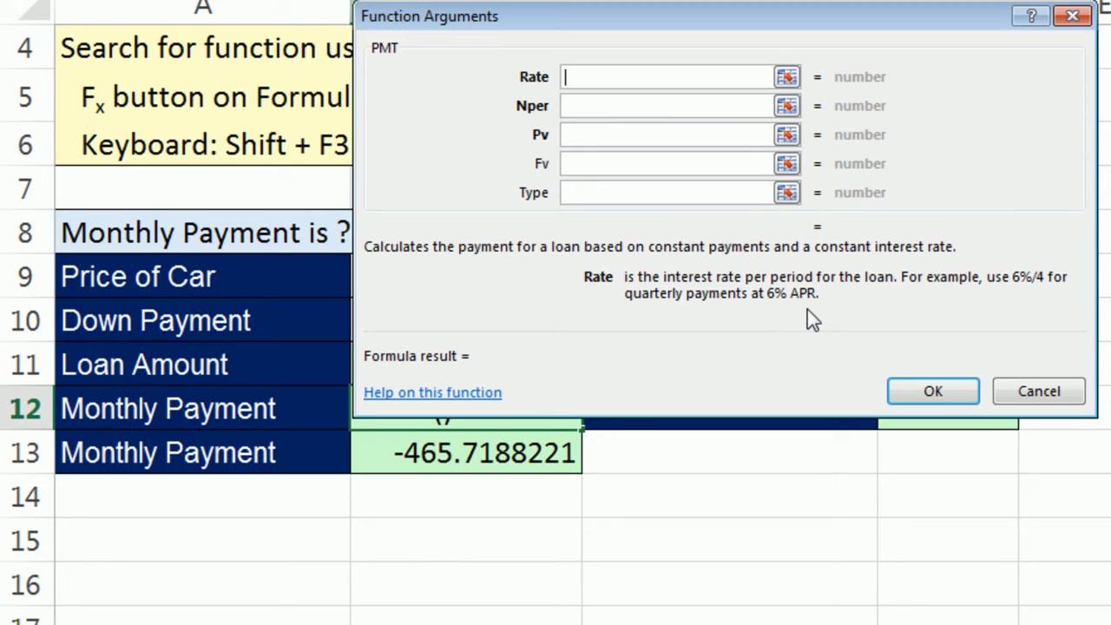
mouse_move(779, 330)
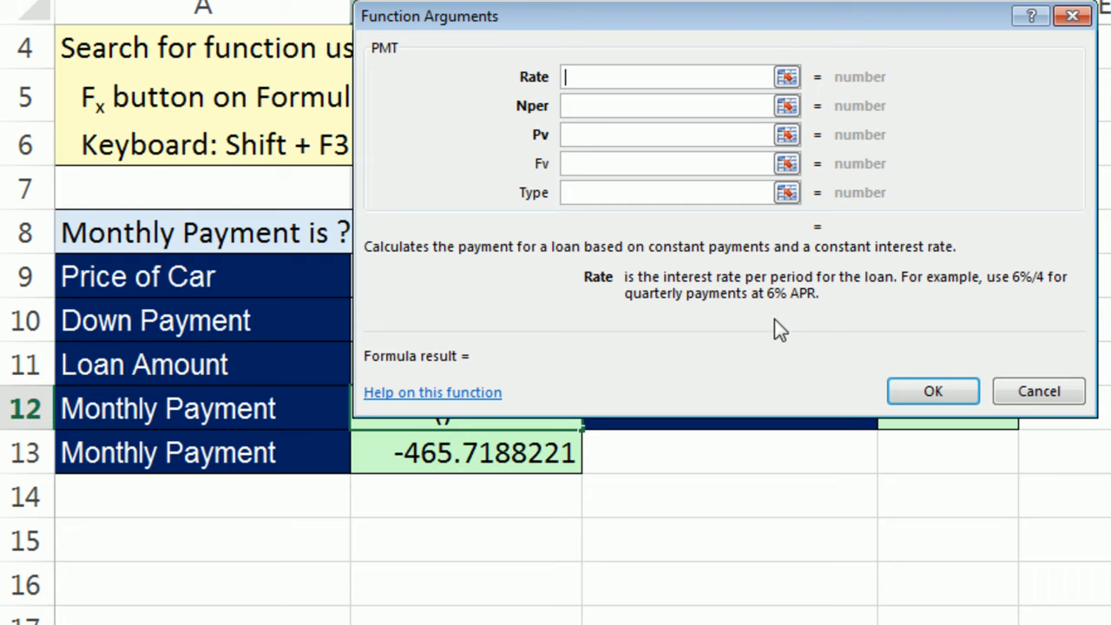
mouse_move(652, 317)
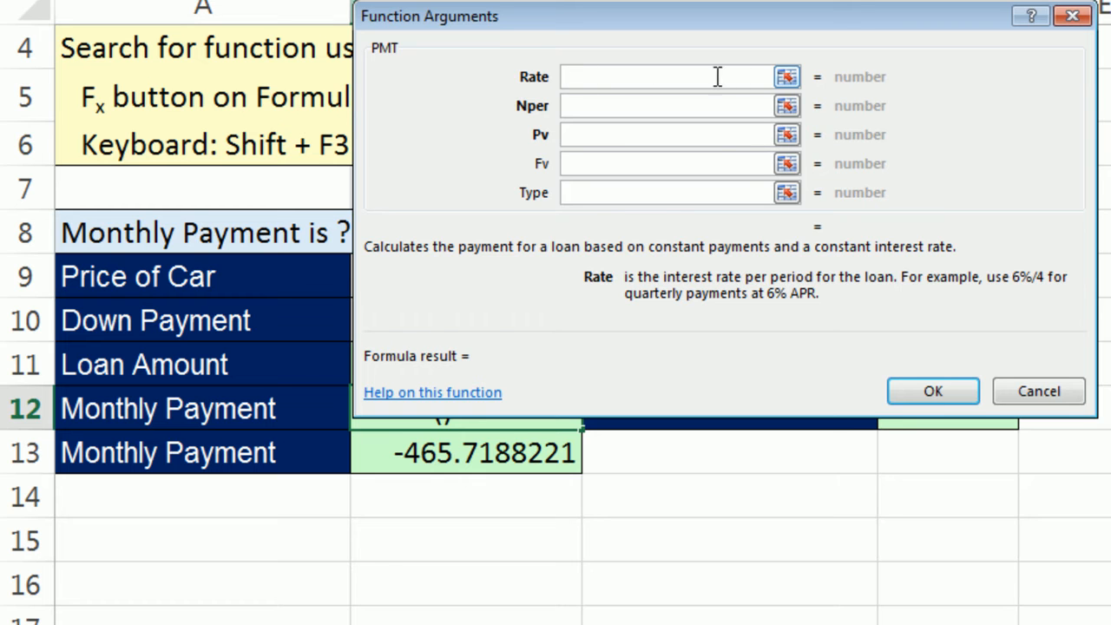
mouse_move(785, 45)
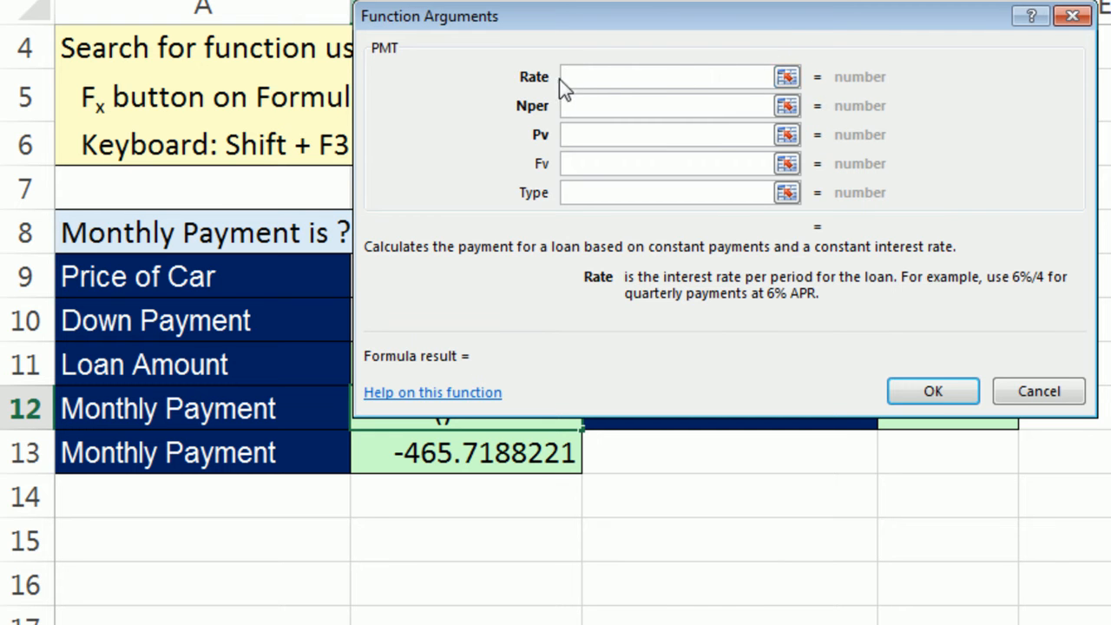
mouse_move(556, 26)
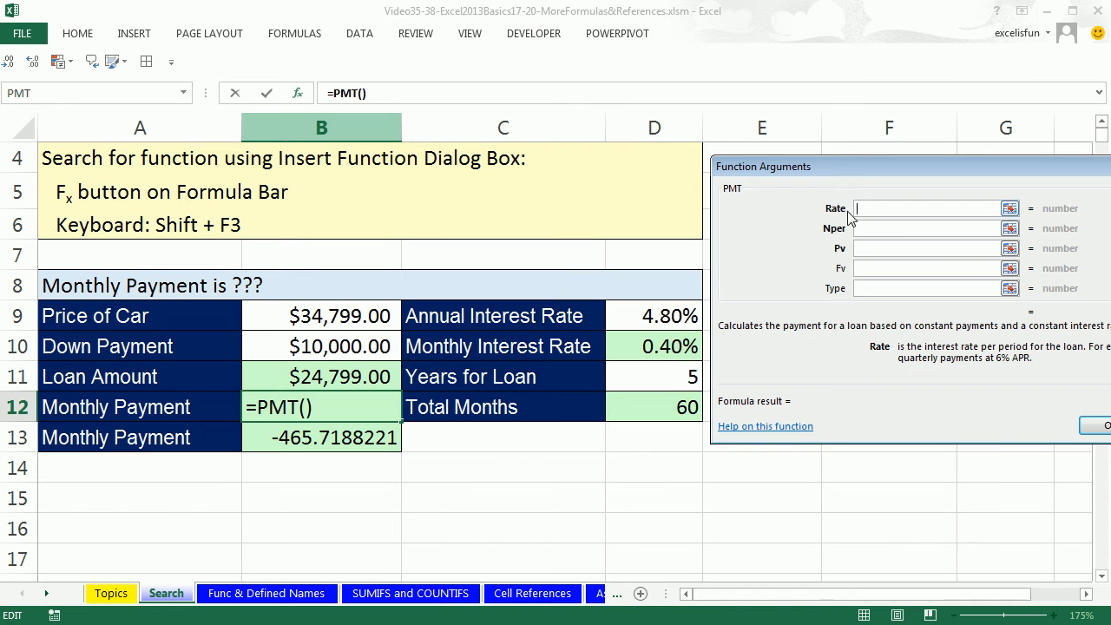
mouse_move(638, 342)
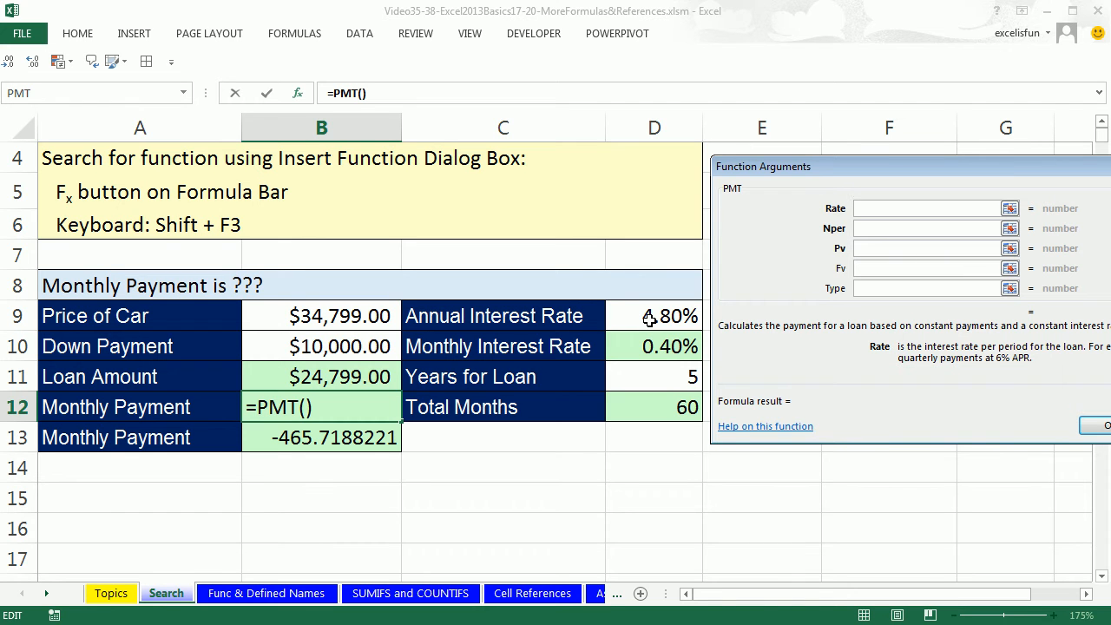
mouse_move(684, 309)
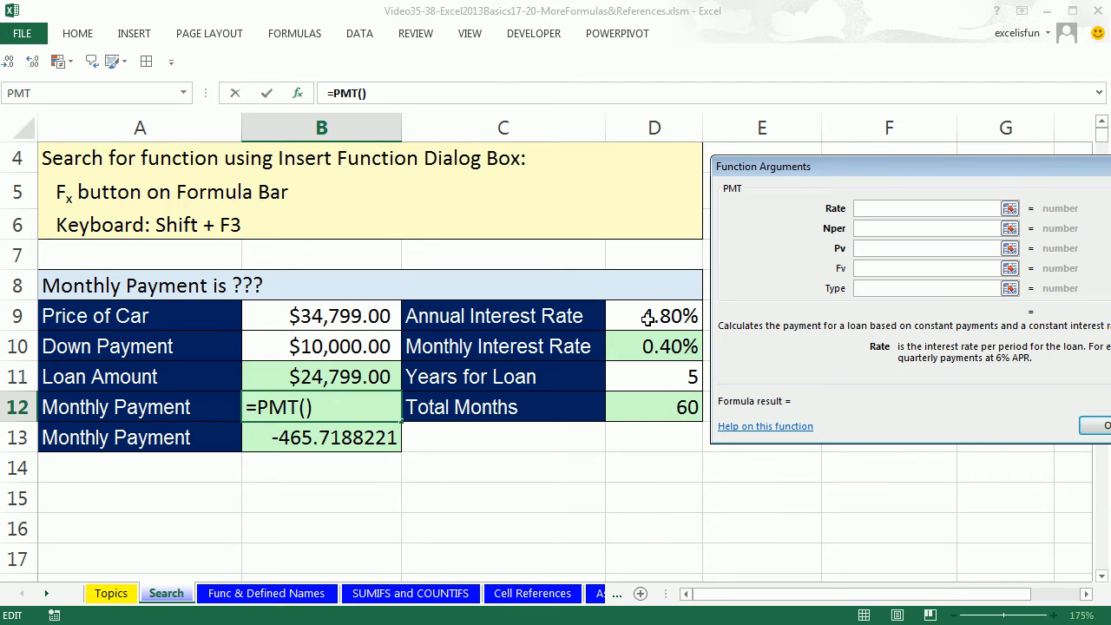
mouse_move(648, 346)
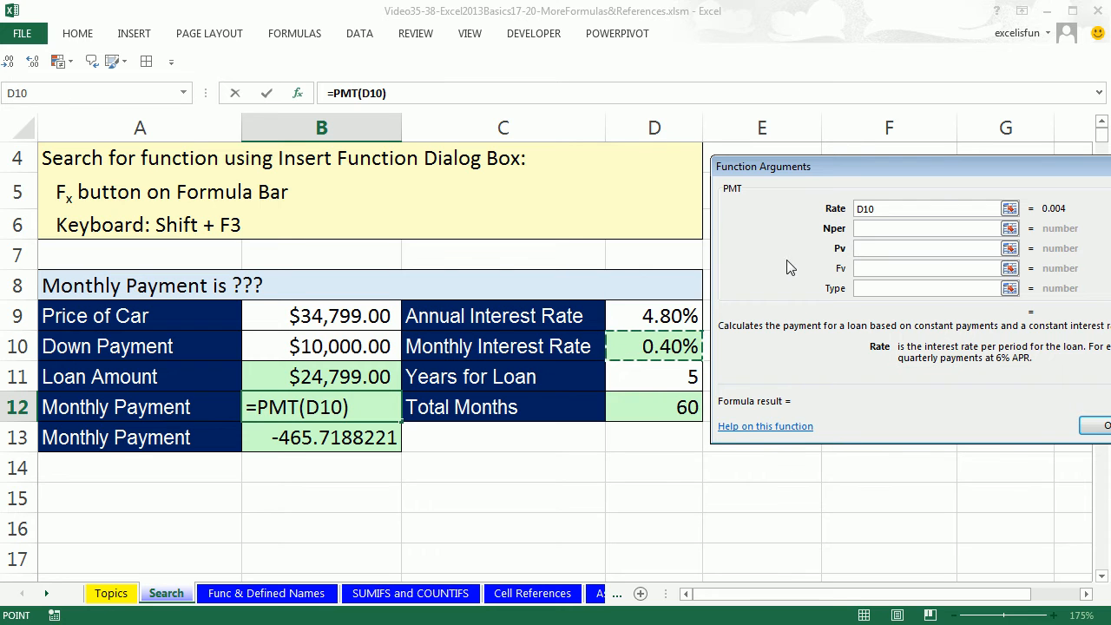
mouse_move(816, 291)
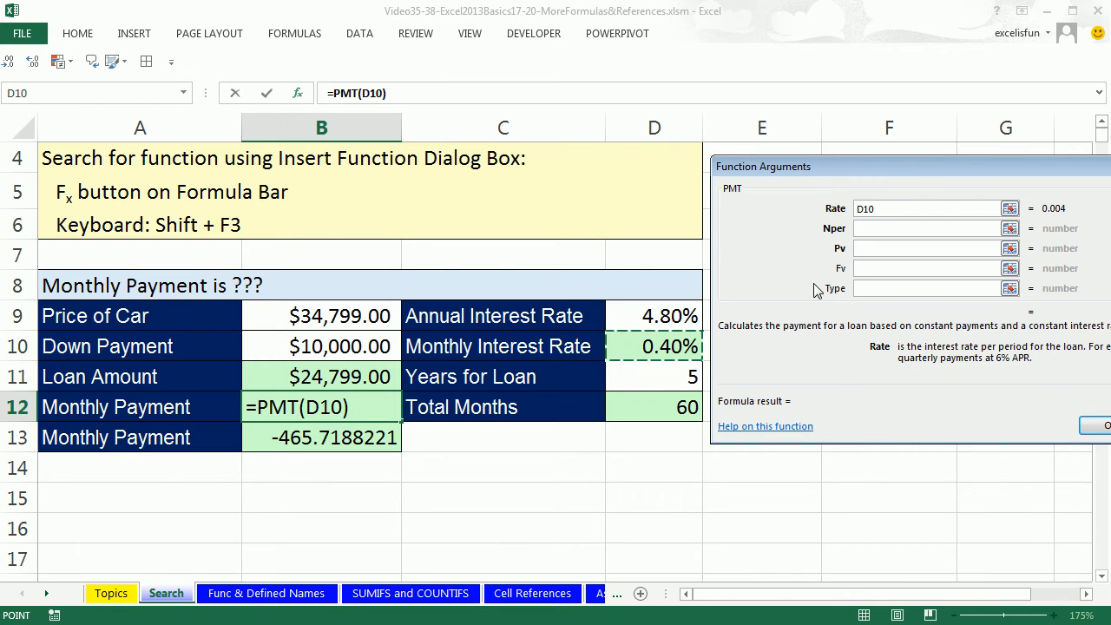
mouse_move(816, 220)
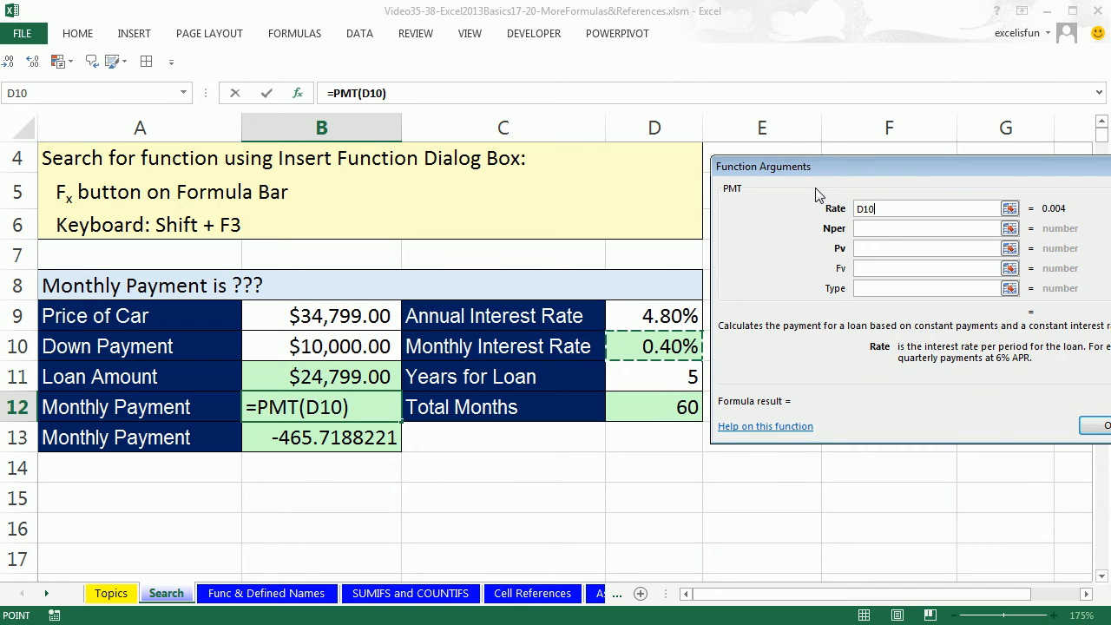
mouse_move(823, 296)
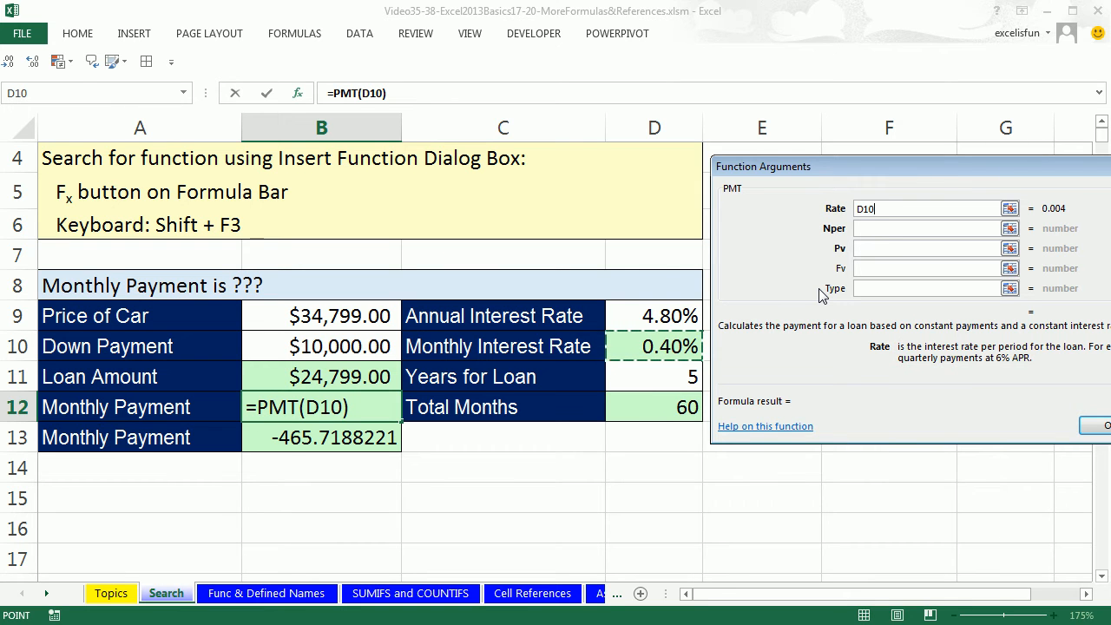
mouse_move(589, 348)
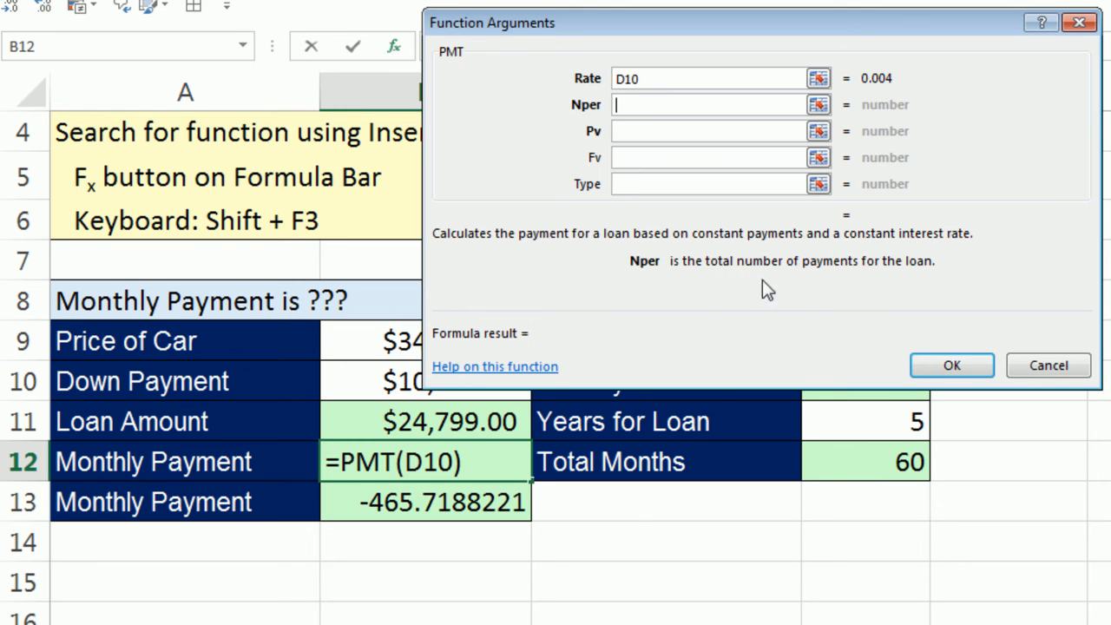
mouse_move(916, 284)
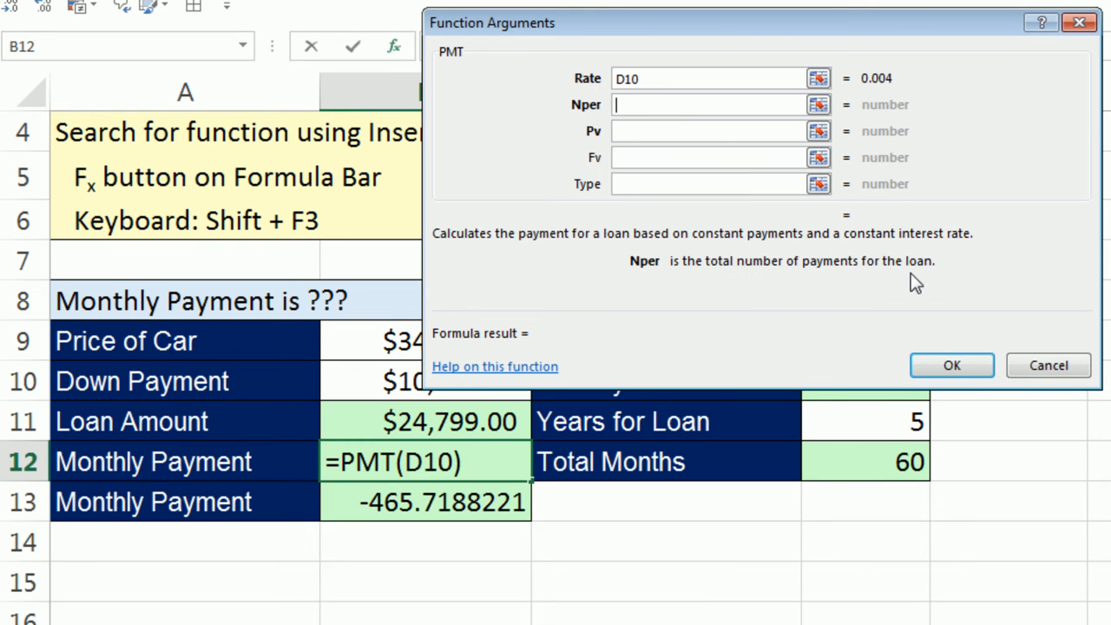
mouse_move(580, 128)
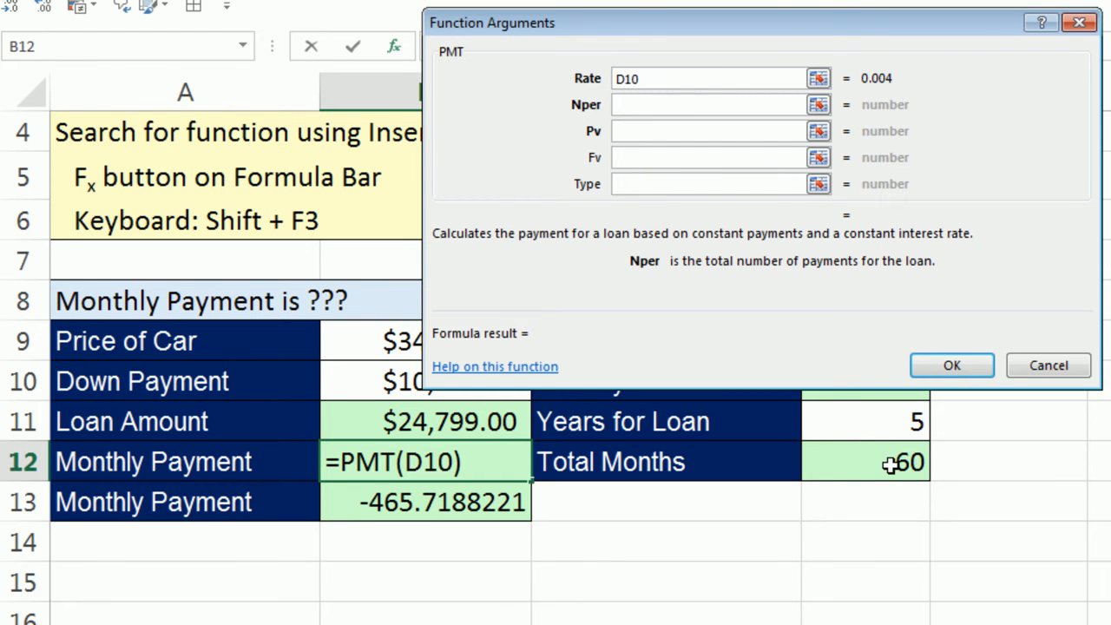
Set PMT's Nper argument to Total Months in D12 and move to the Pv argument
left_click(865, 461)
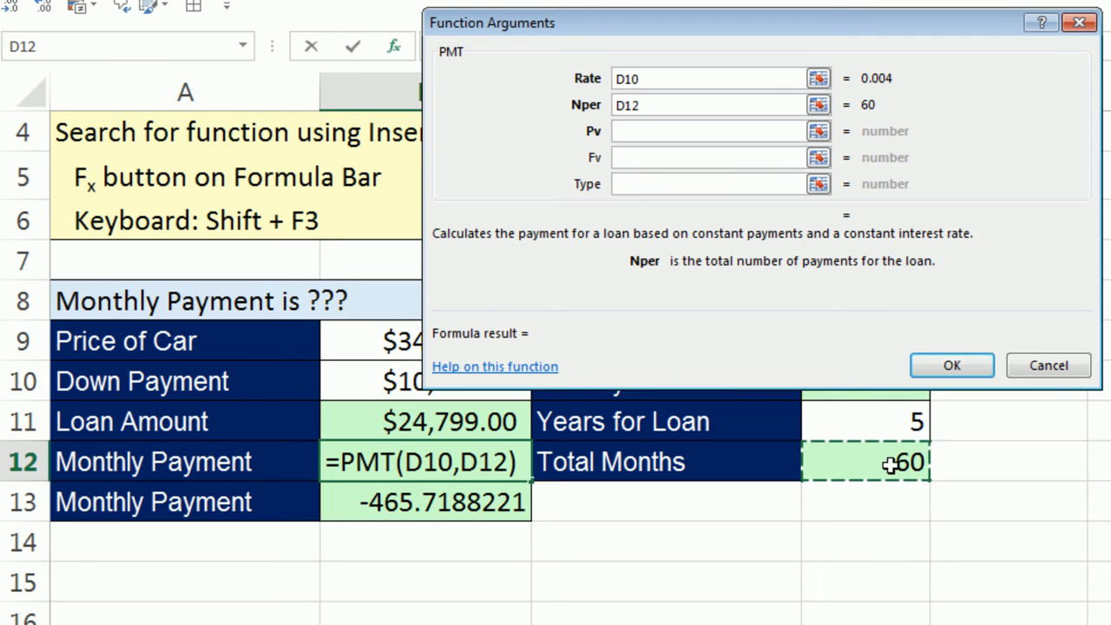
mouse_move(667, 131)
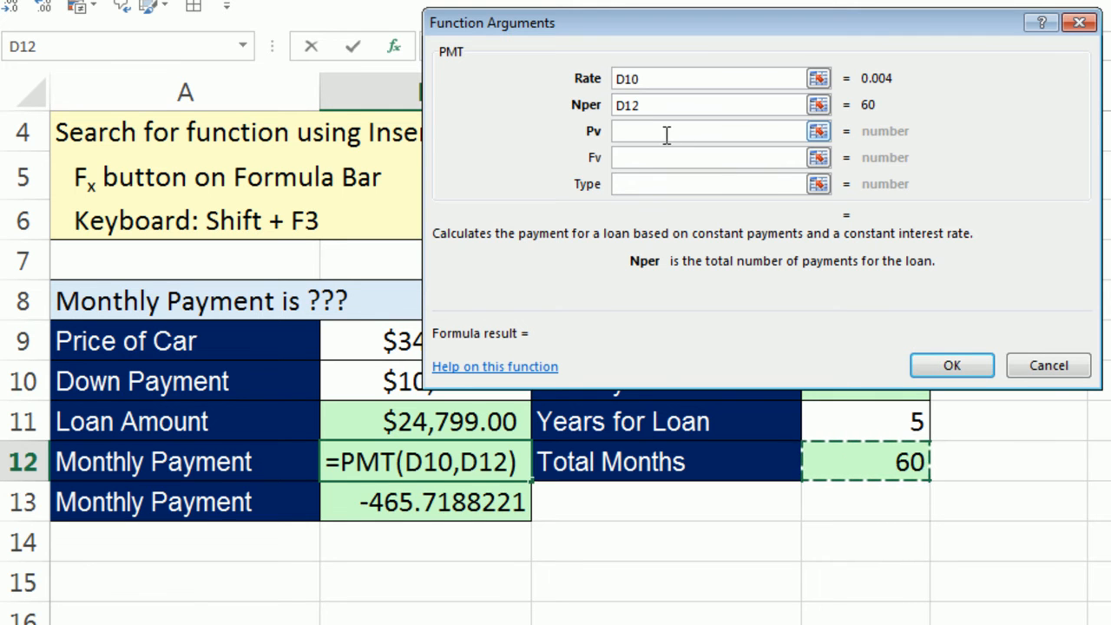
left_click(712, 131)
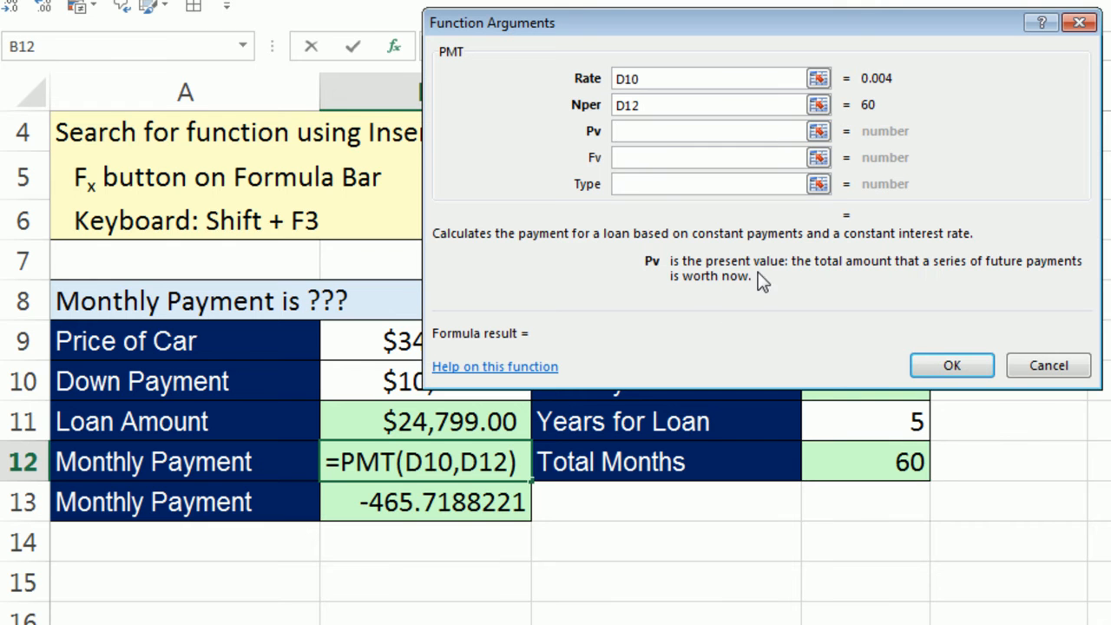
mouse_move(986, 284)
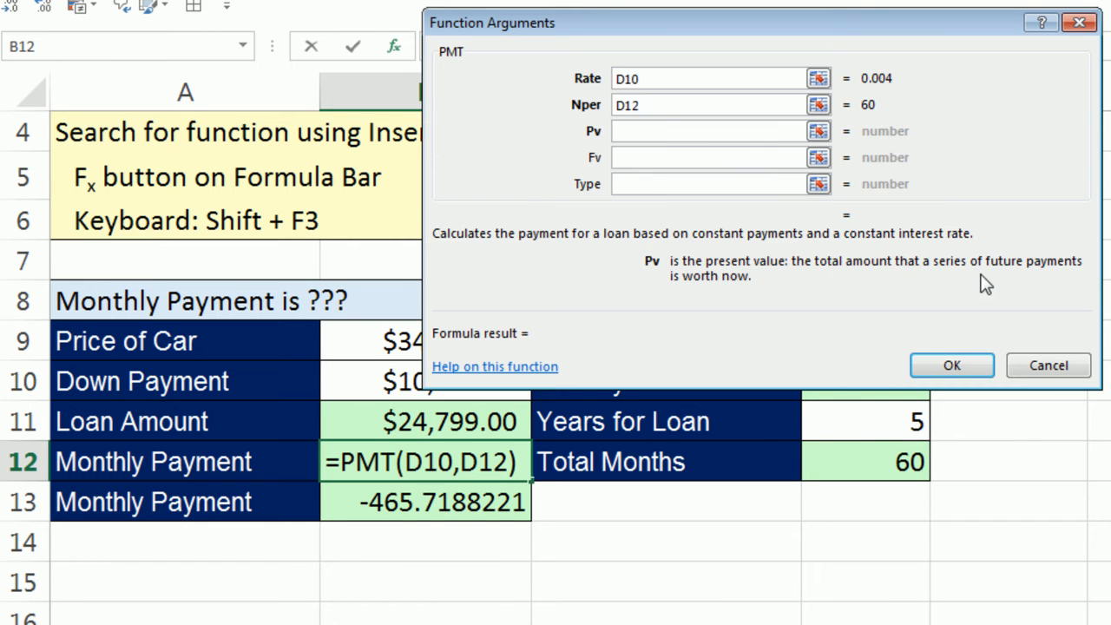
mouse_move(758, 304)
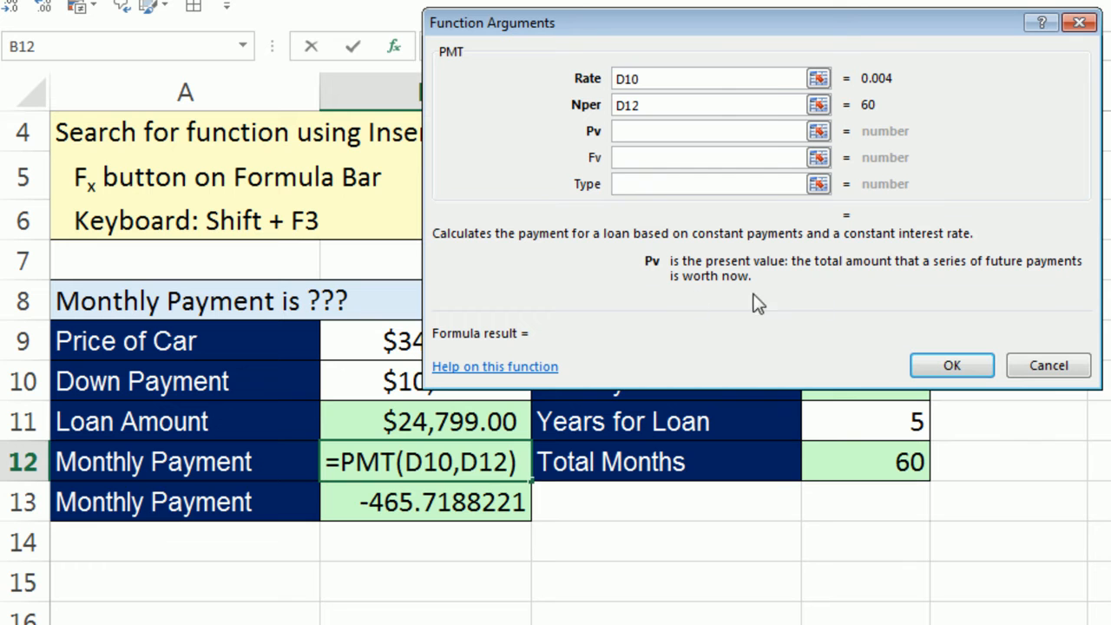
left_click(712, 131)
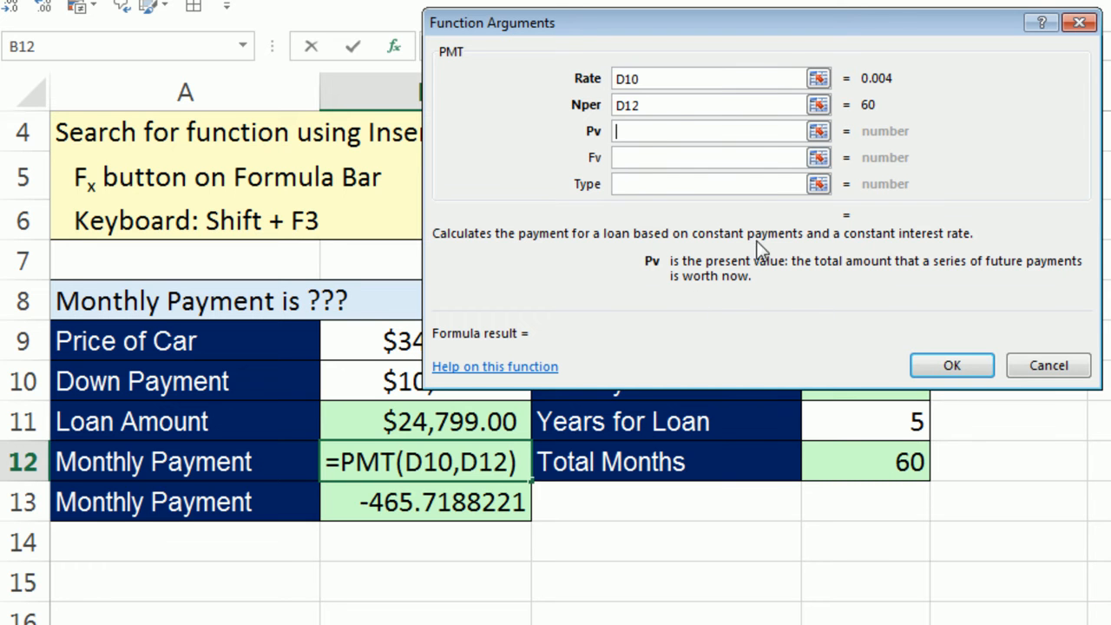
mouse_move(578, 52)
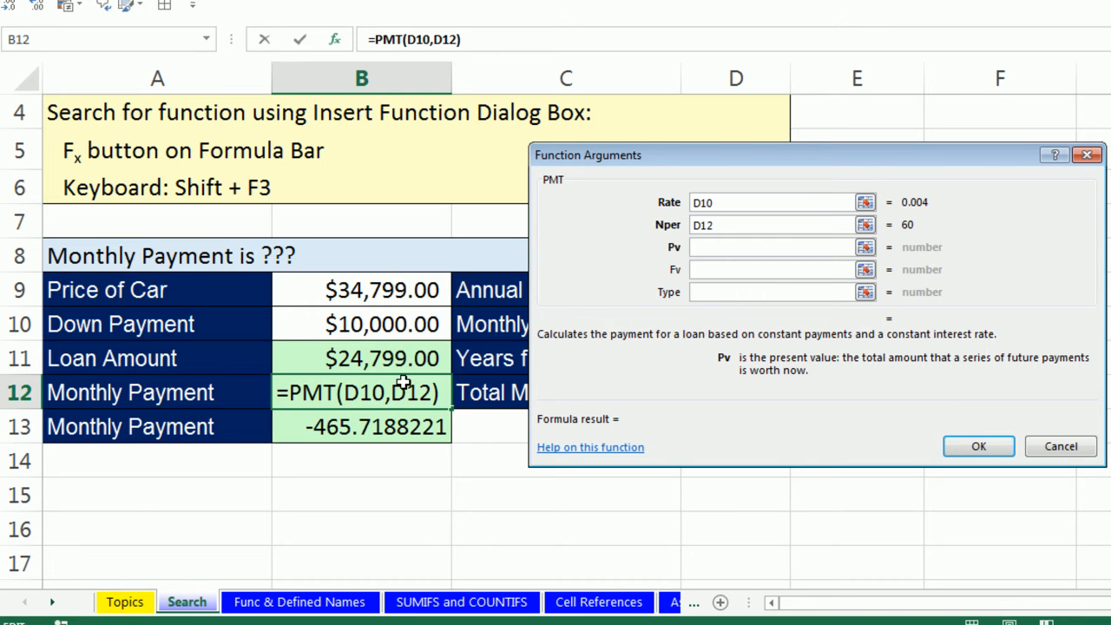
Use the Loan Amount in B11 as PMT's present value, giving -465.7188221
left_click(773, 247)
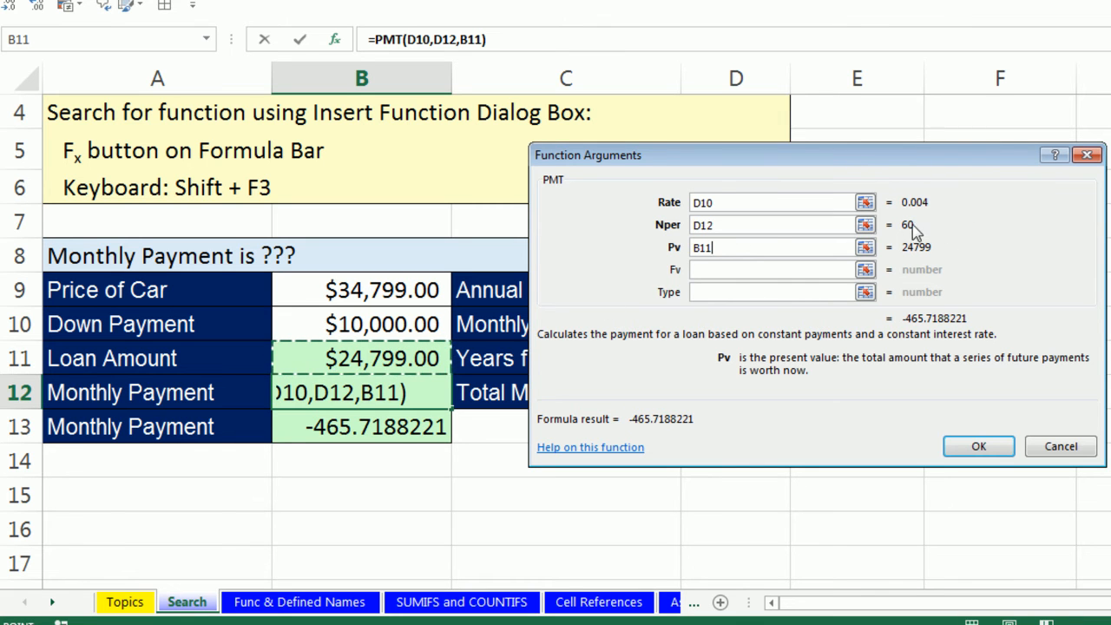
mouse_move(964, 213)
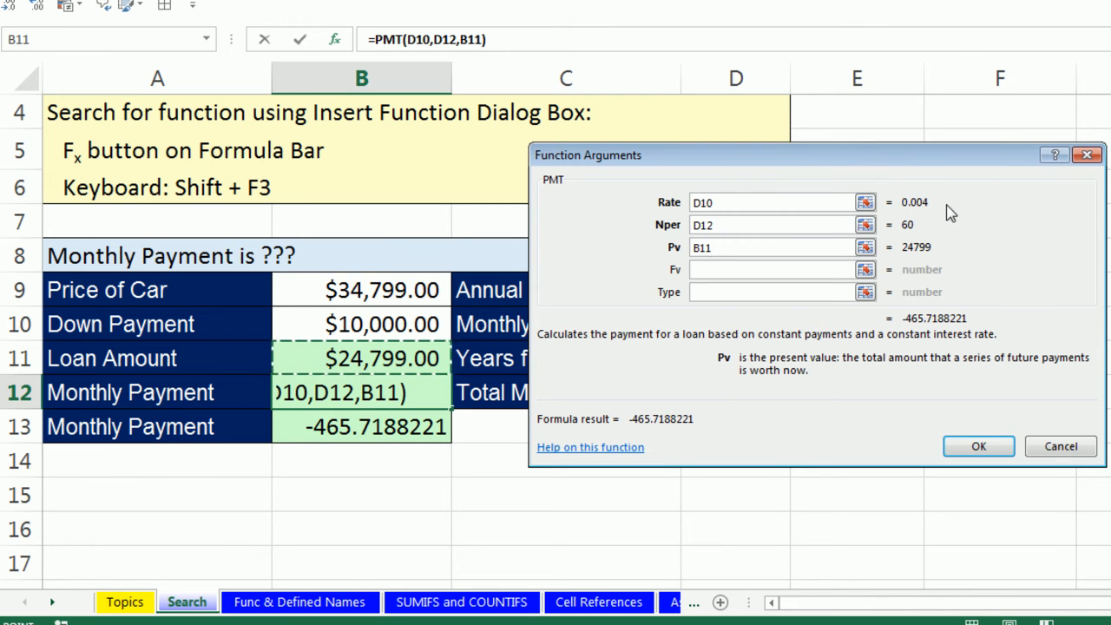
mouse_move(859, 223)
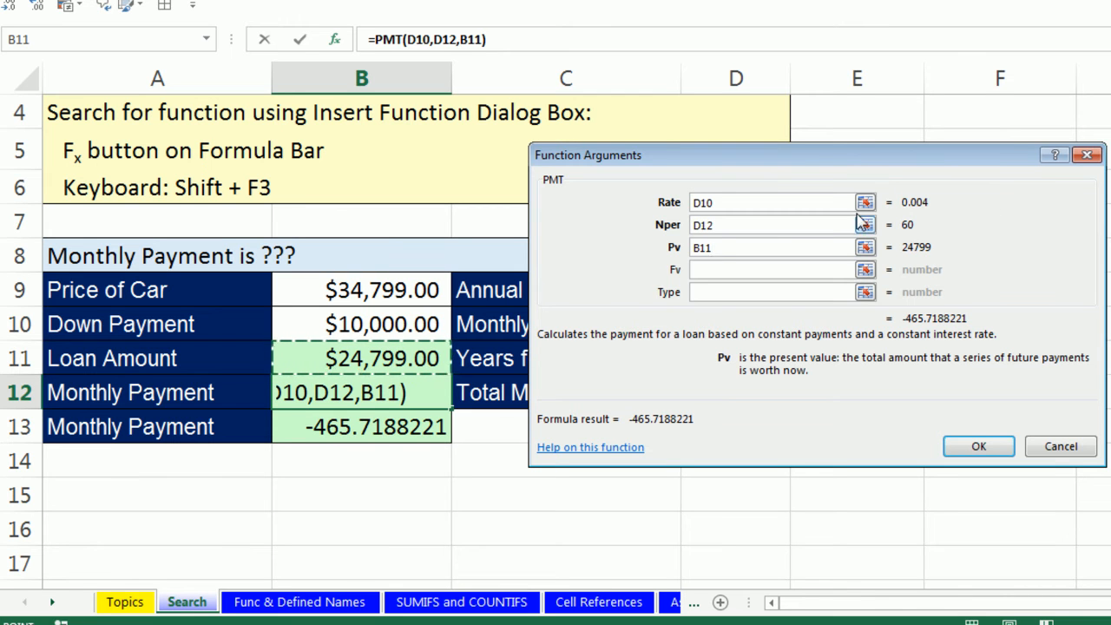
mouse_move(761, 224)
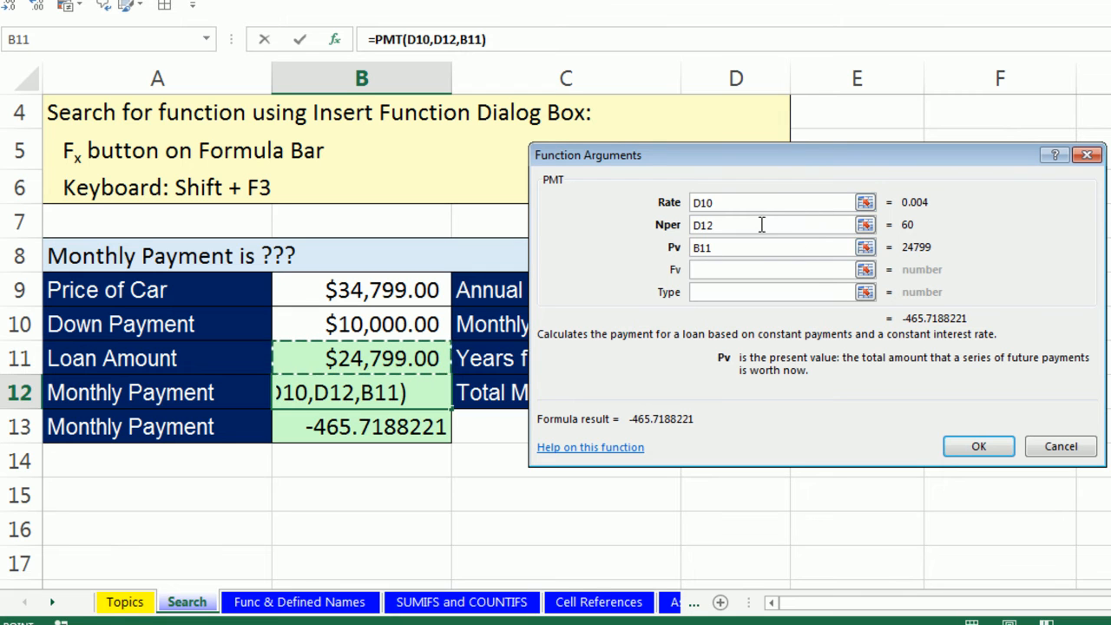
mouse_move(943, 196)
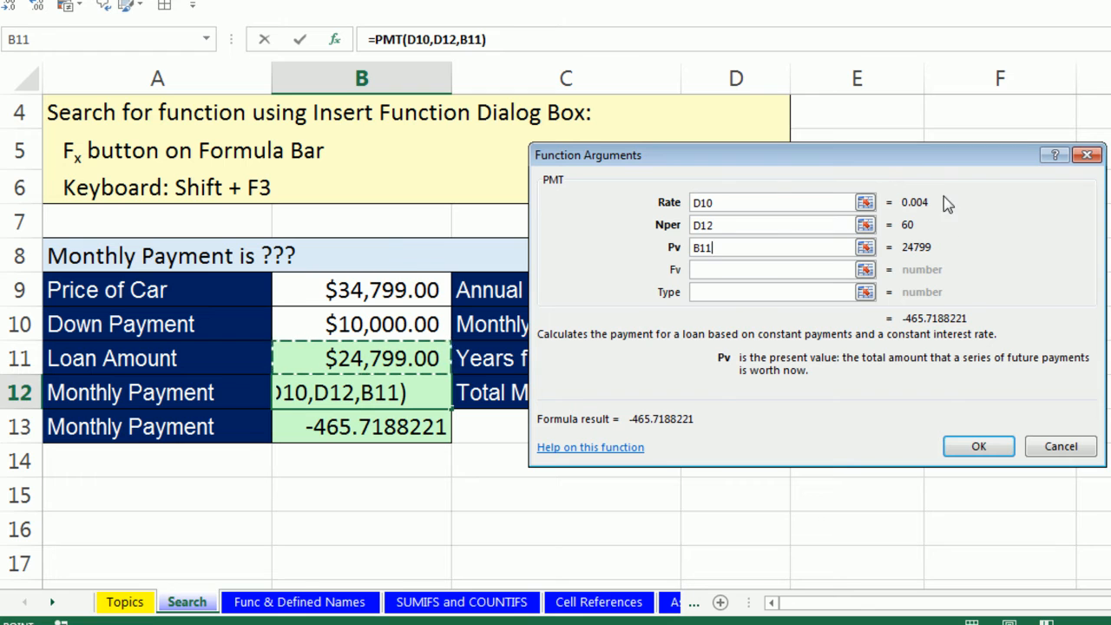
mouse_move(959, 315)
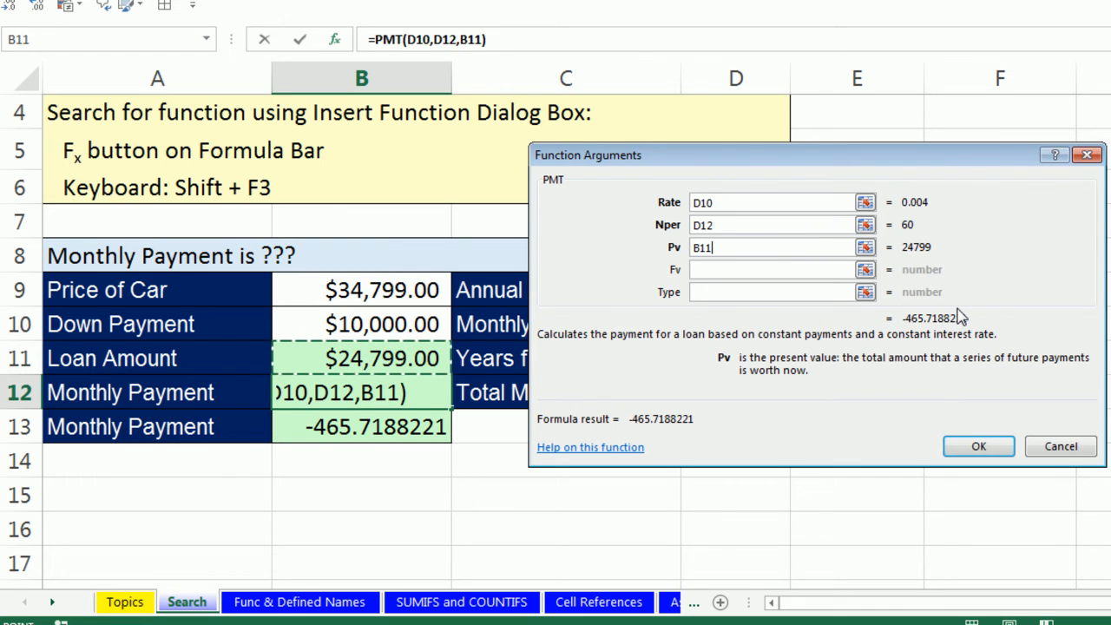
mouse_move(971, 319)
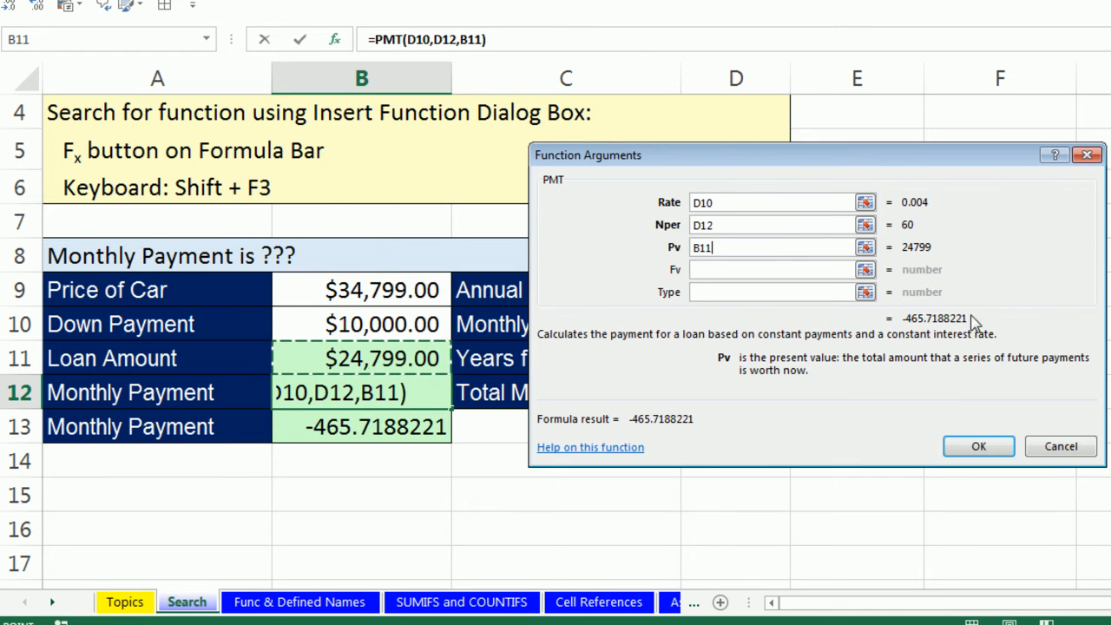
mouse_move(716, 416)
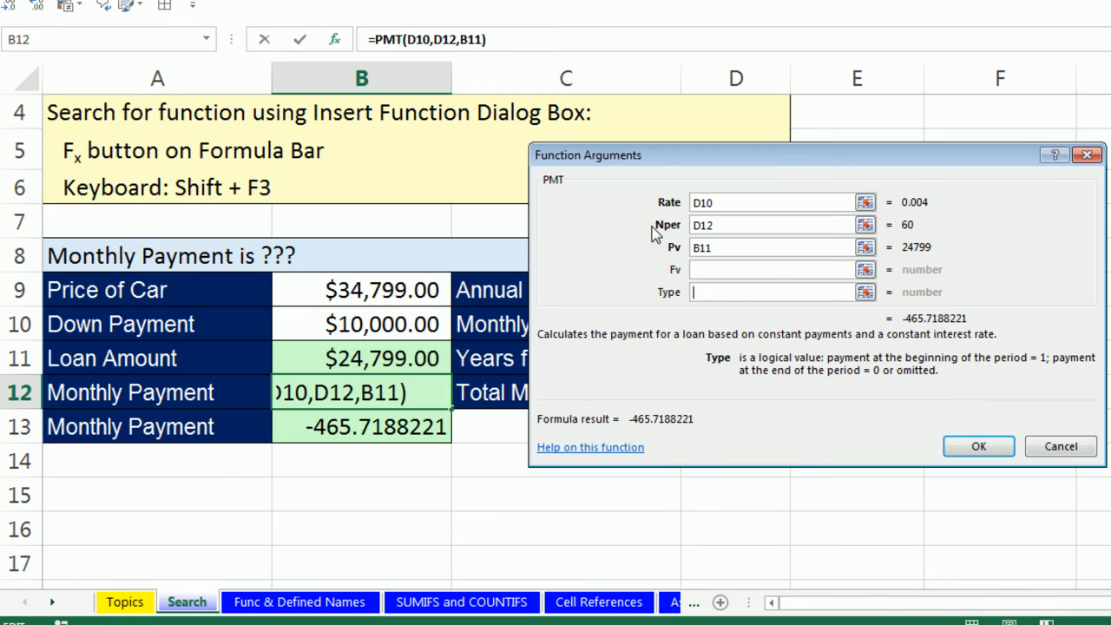
mouse_move(691, 279)
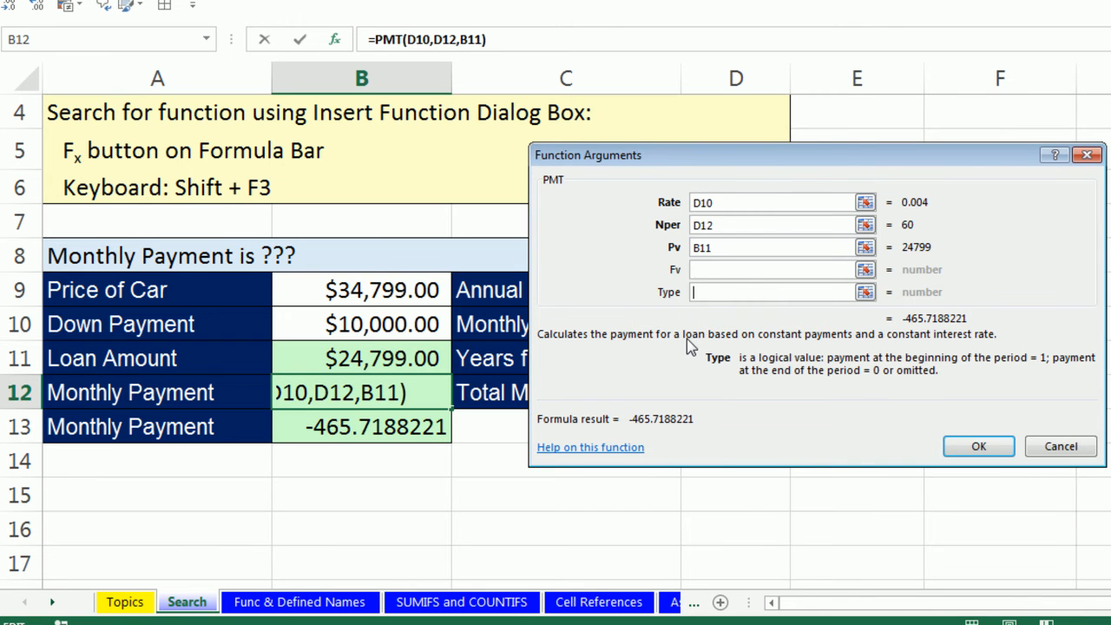
mouse_move(673, 267)
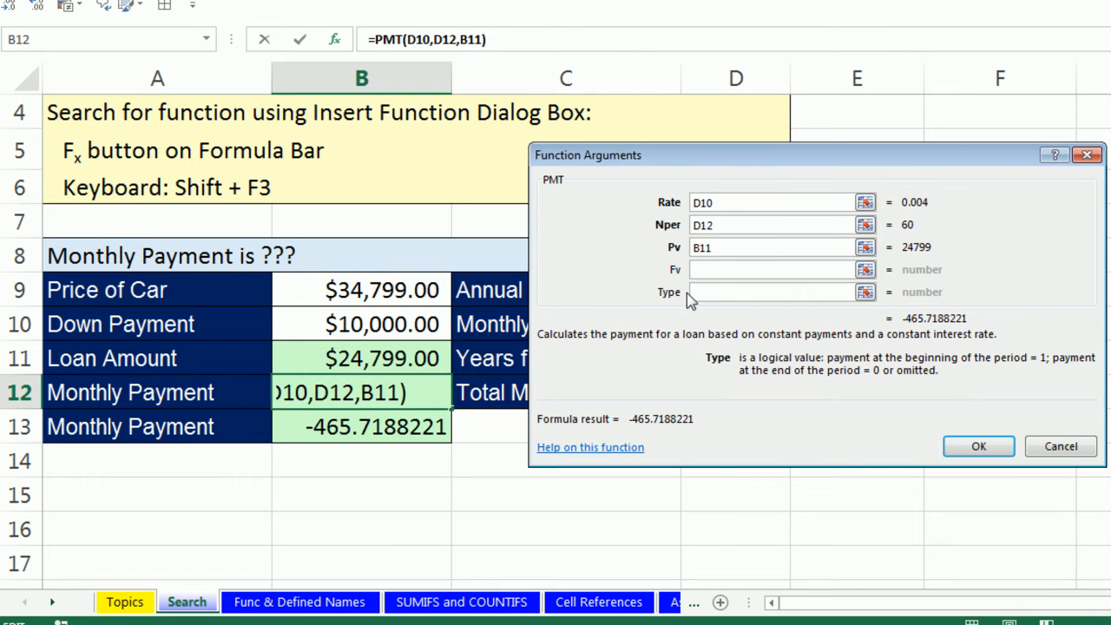
mouse_move(682, 298)
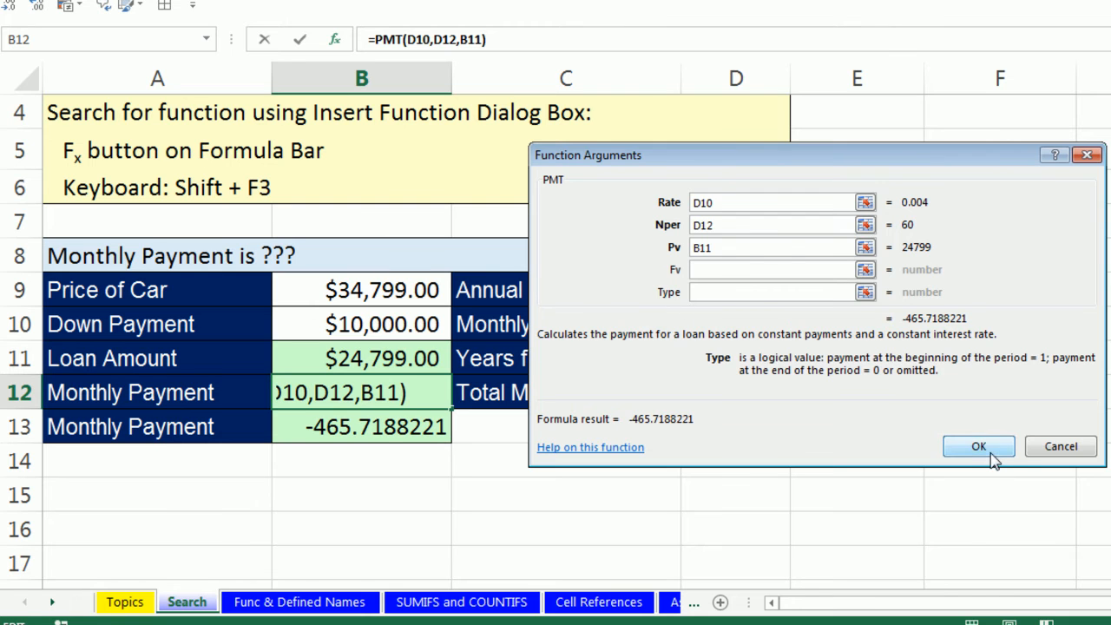
Confirm the arguments so B12 holds =PMT(D10,D12,B11), showing ($465.72)
left_click(979, 445)
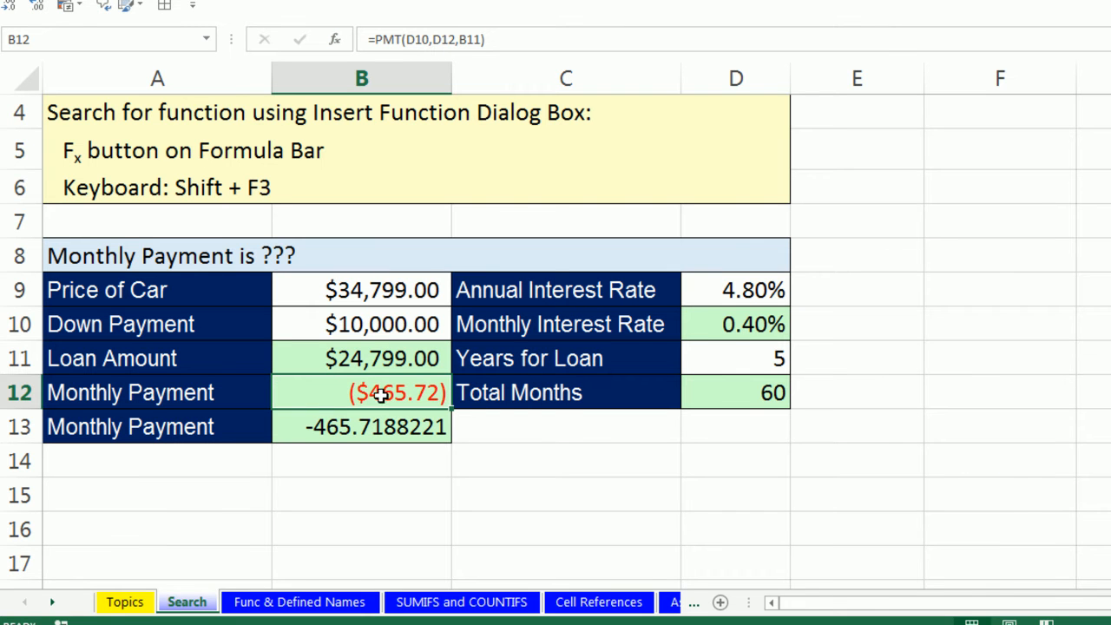
mouse_move(380, 395)
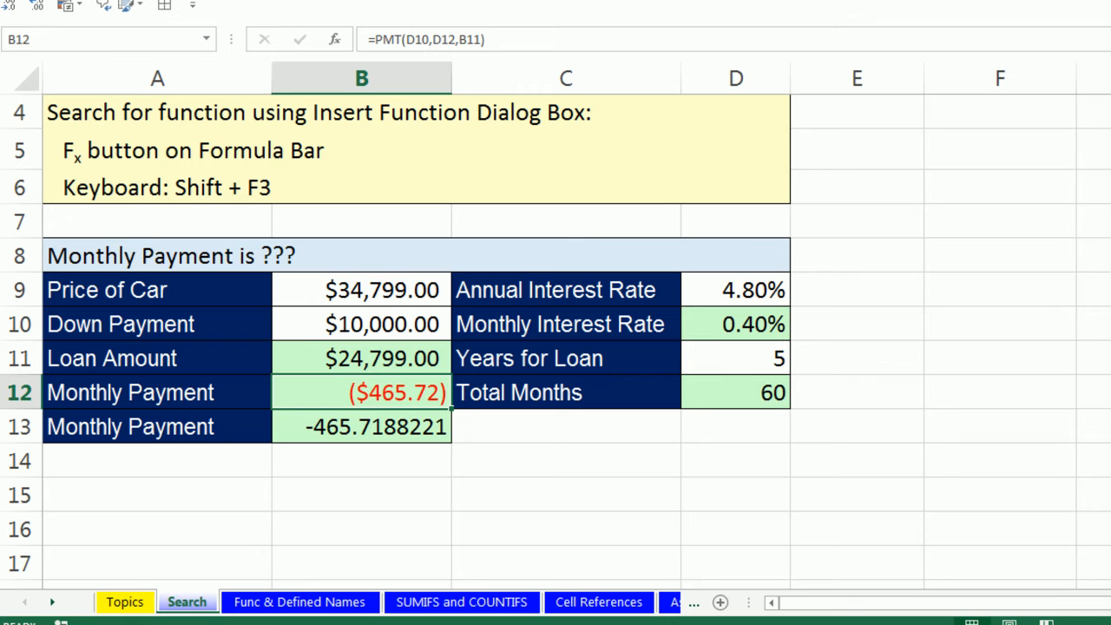
mouse_move(321, 399)
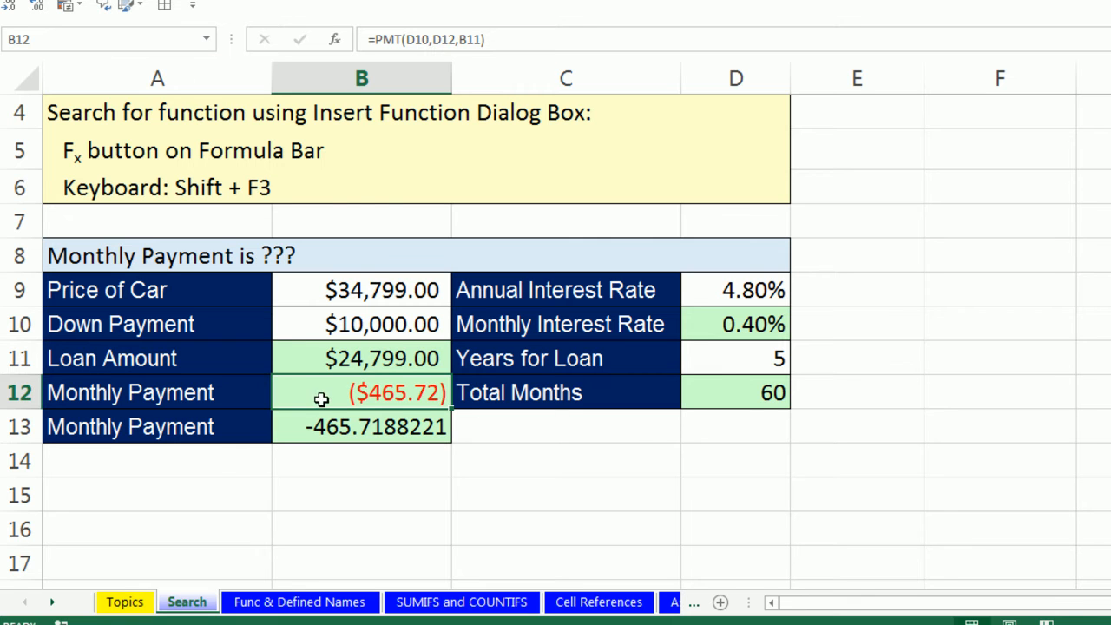
mouse_move(378, 408)
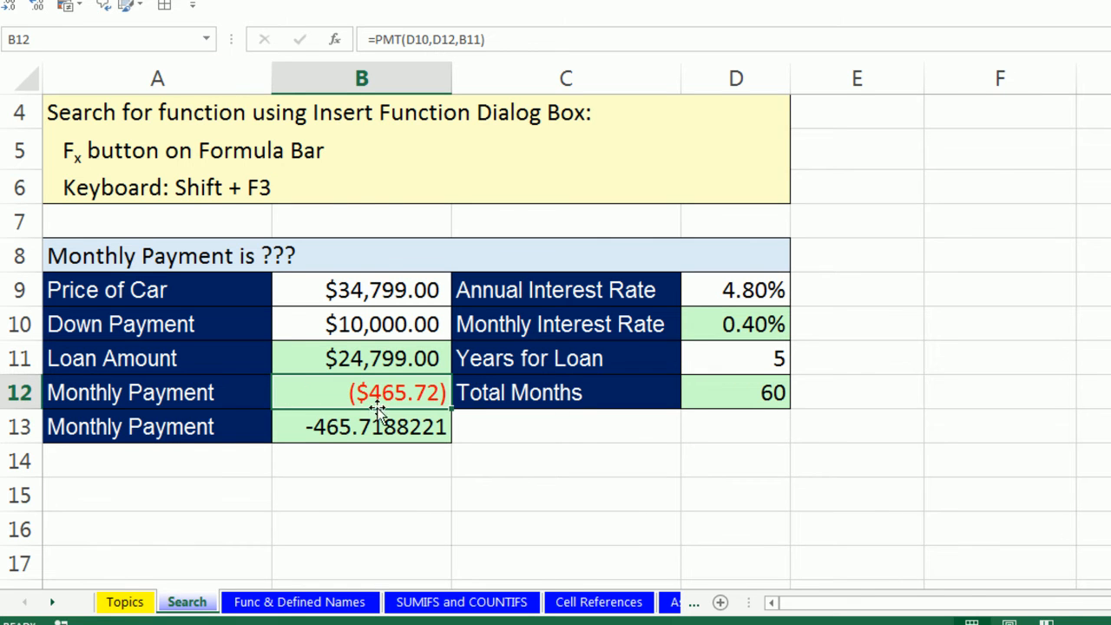
mouse_move(373, 404)
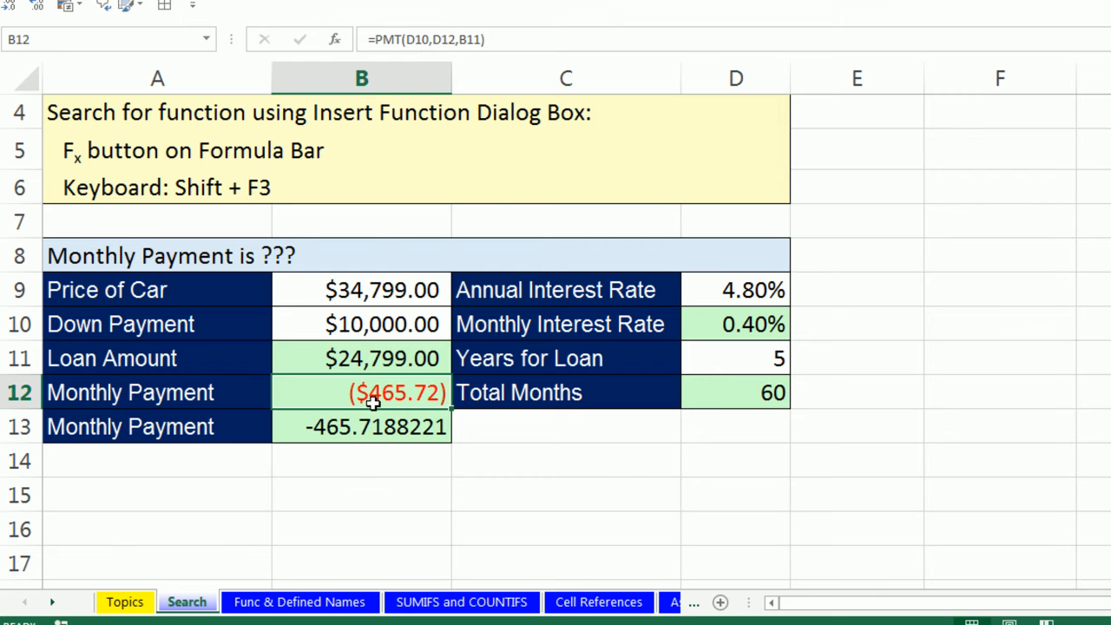
mouse_move(369, 408)
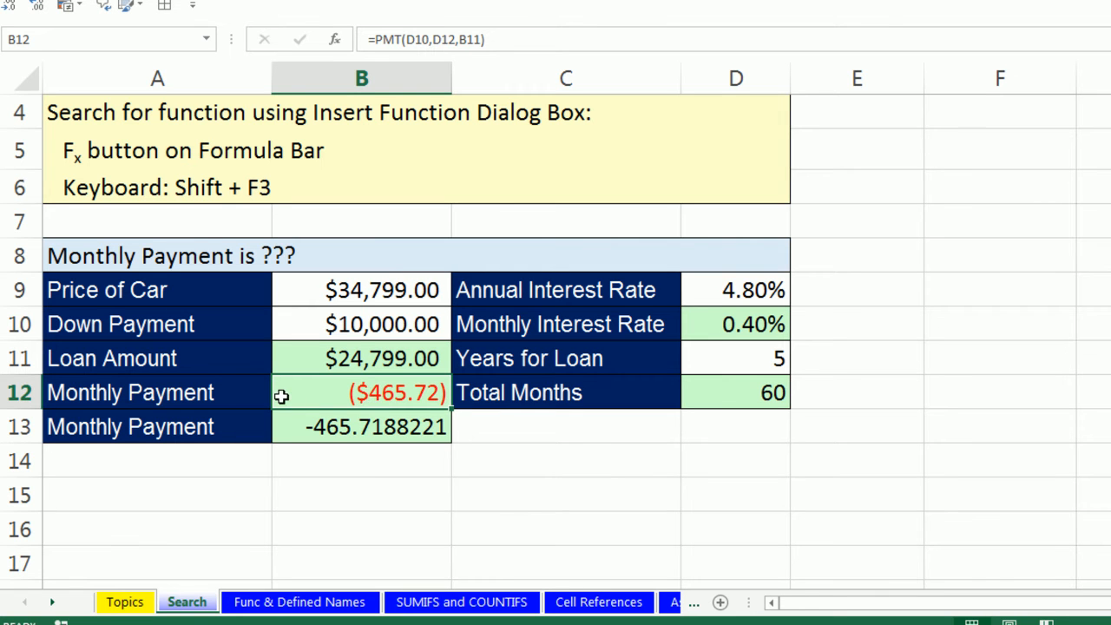
mouse_move(299, 396)
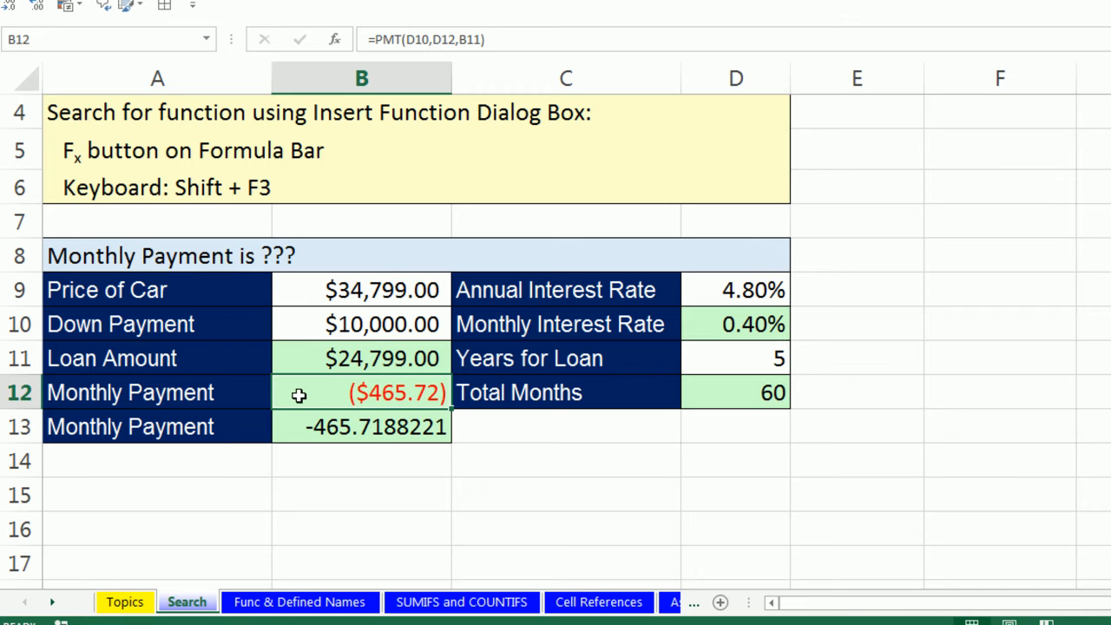
mouse_move(288, 391)
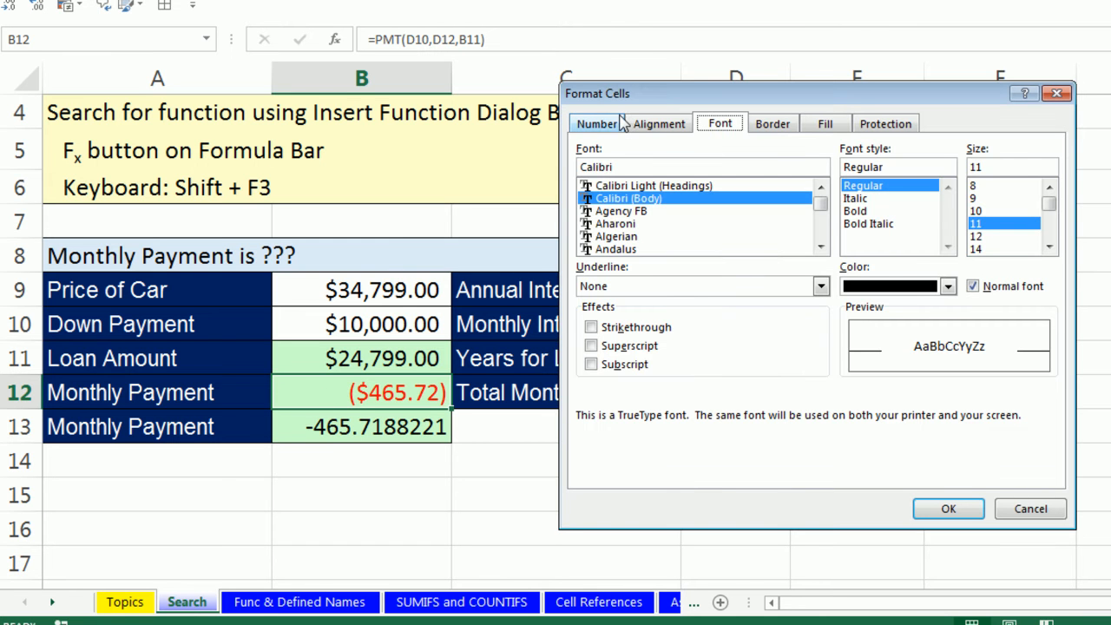
Format B12 as Currency with the minus-sign negative style, showing -$465.72
left_click(597, 123)
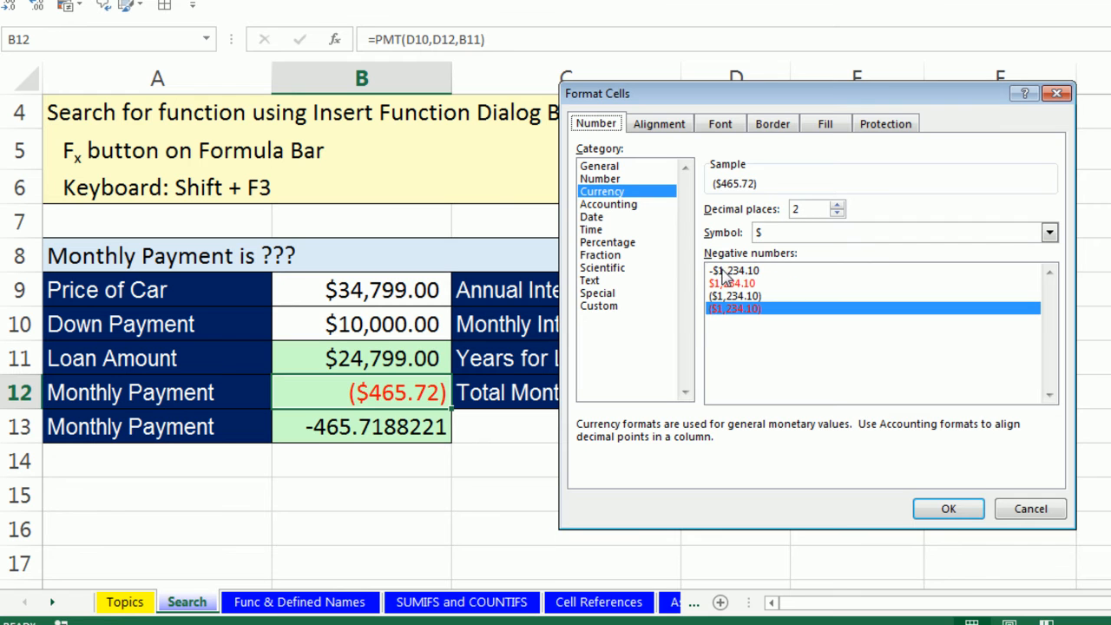
left_click(733, 270)
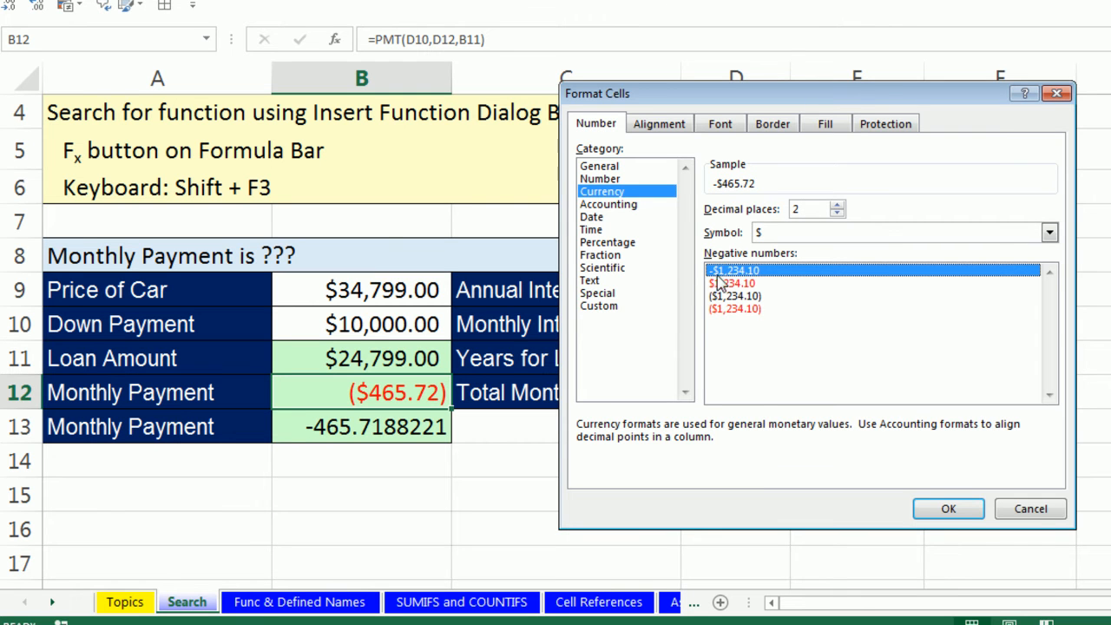
left_click(947, 509)
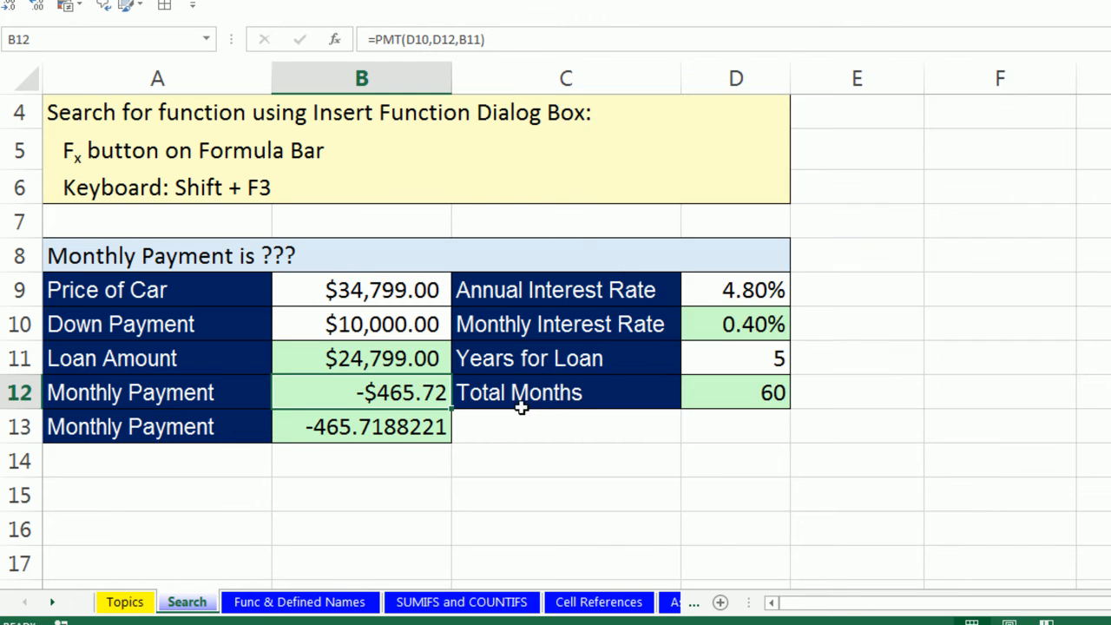
left_click(361, 426)
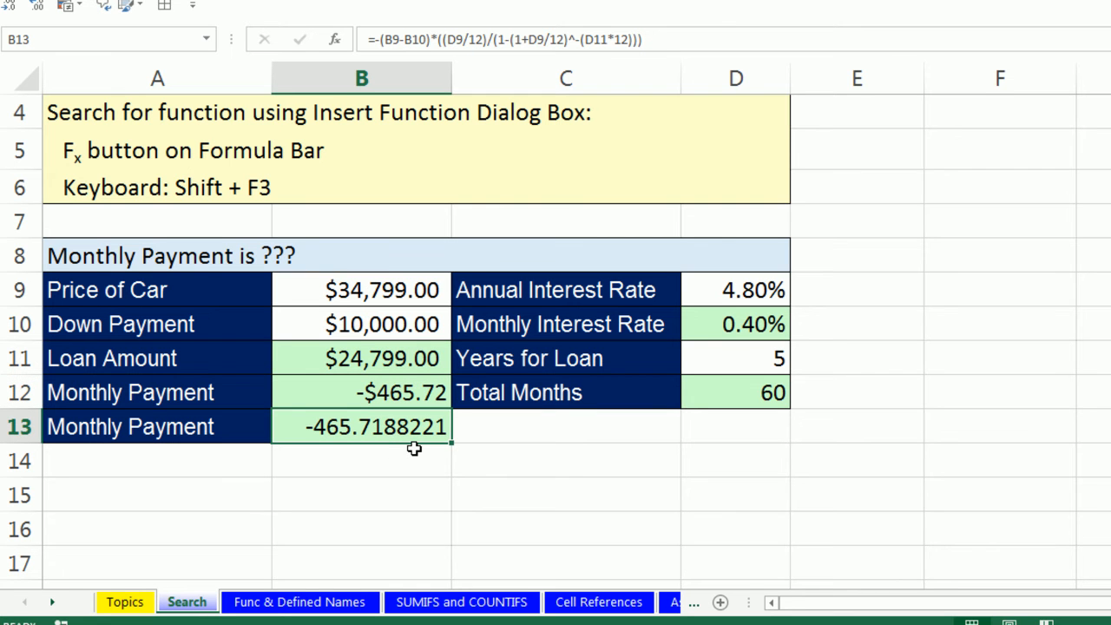
mouse_move(354, 439)
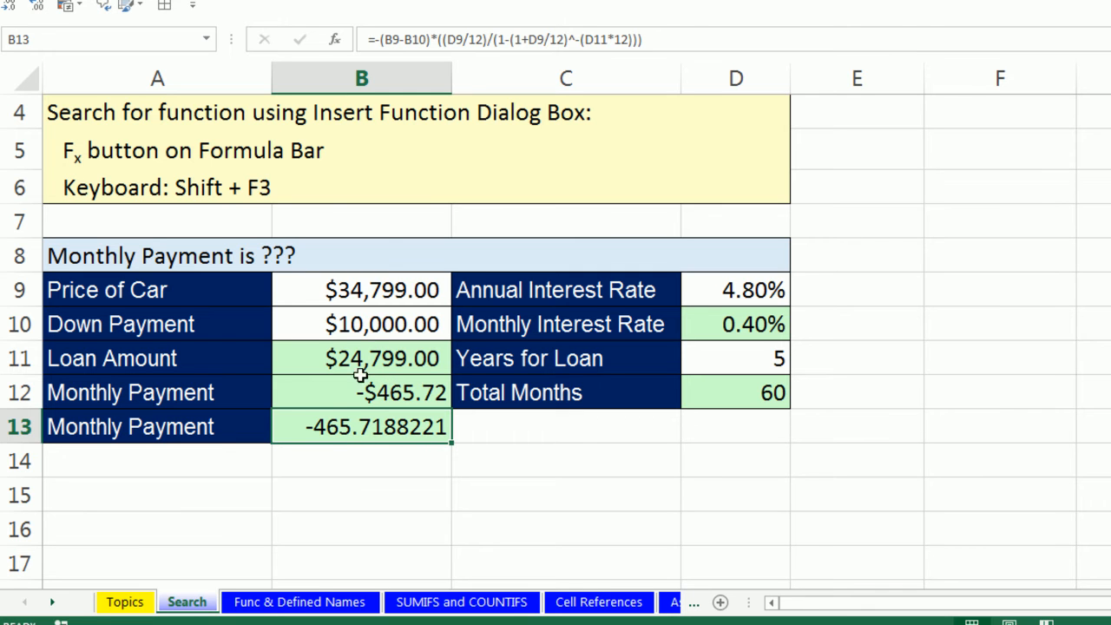
left_click(361, 393)
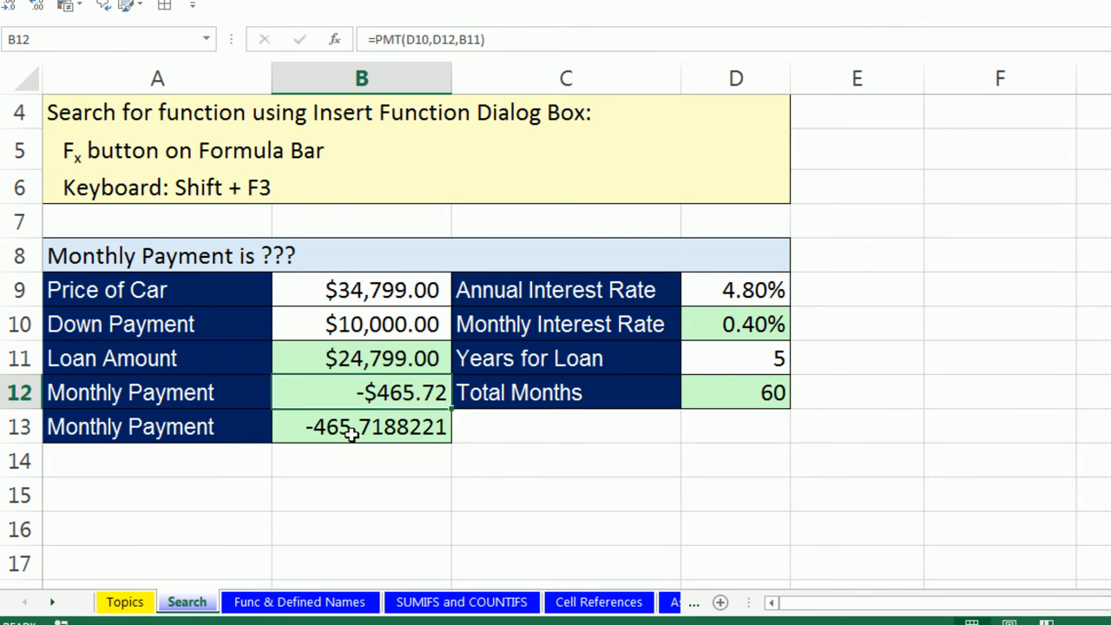
double_click(373, 392)
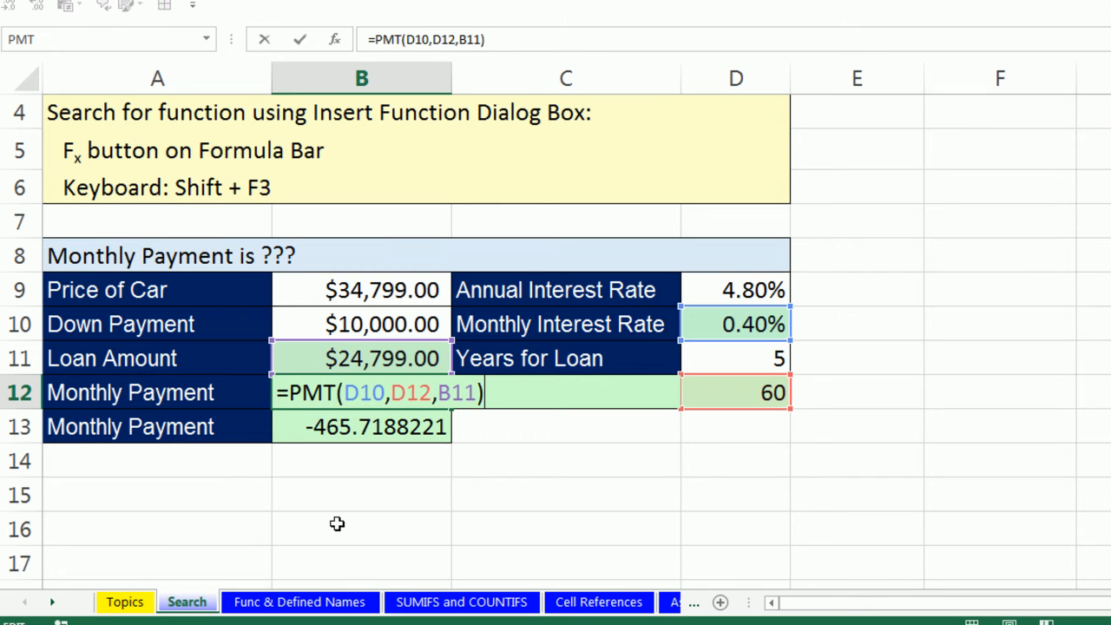
mouse_move(291, 417)
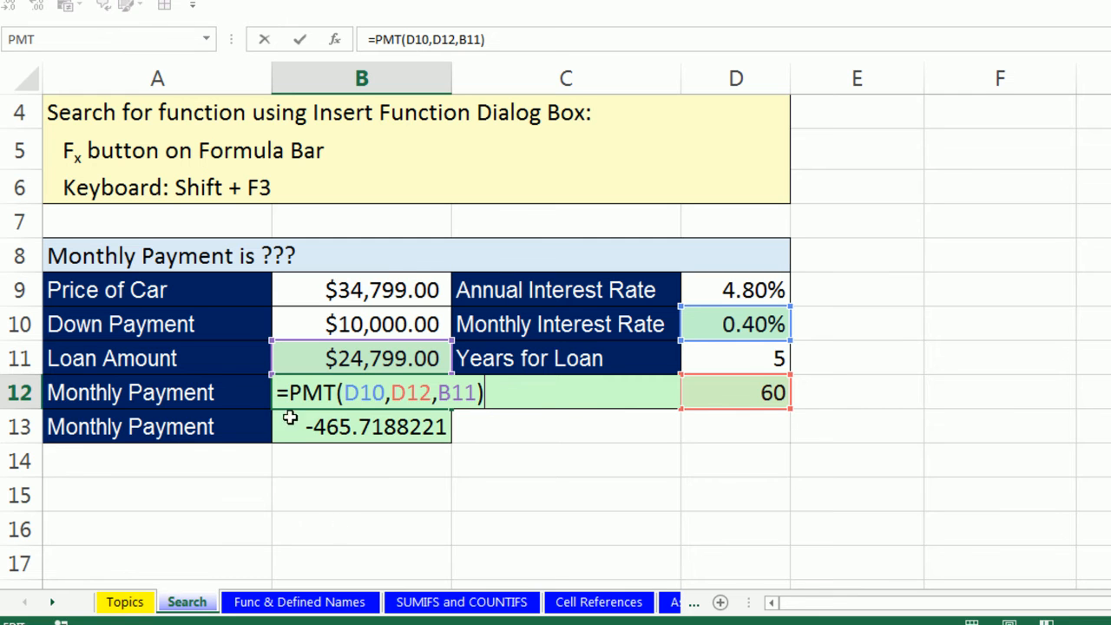
key("Enter")
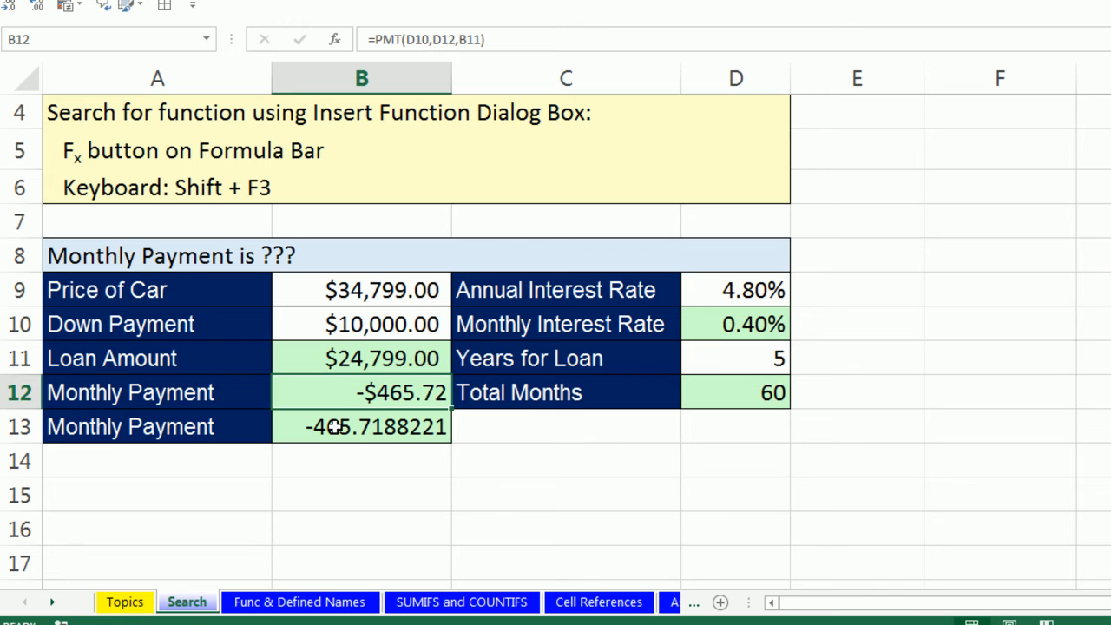
mouse_move(332, 414)
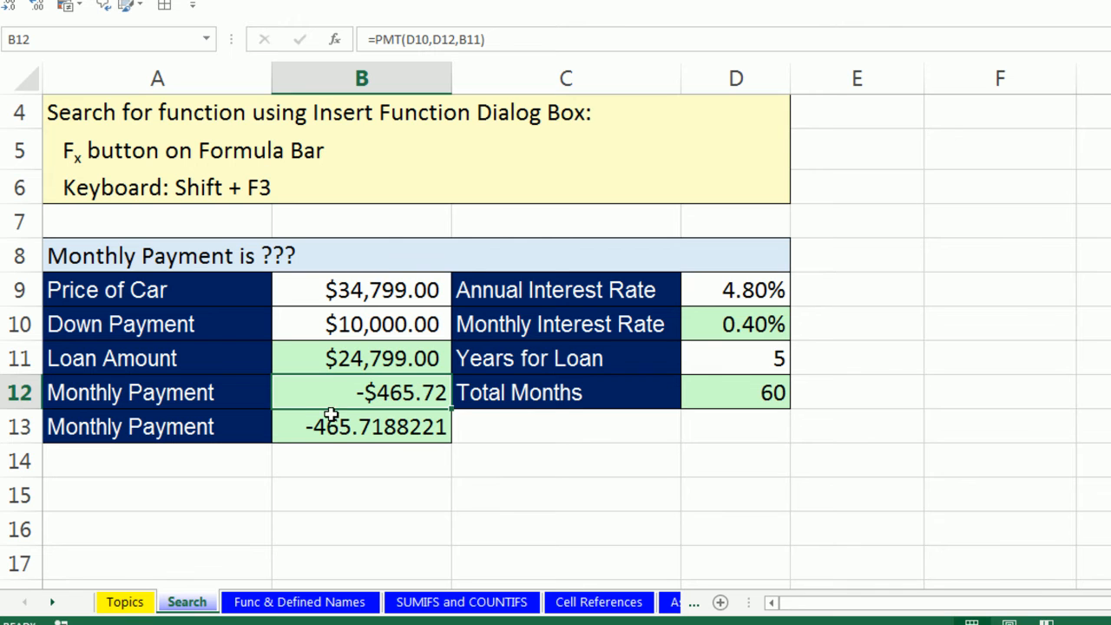
mouse_move(345, 396)
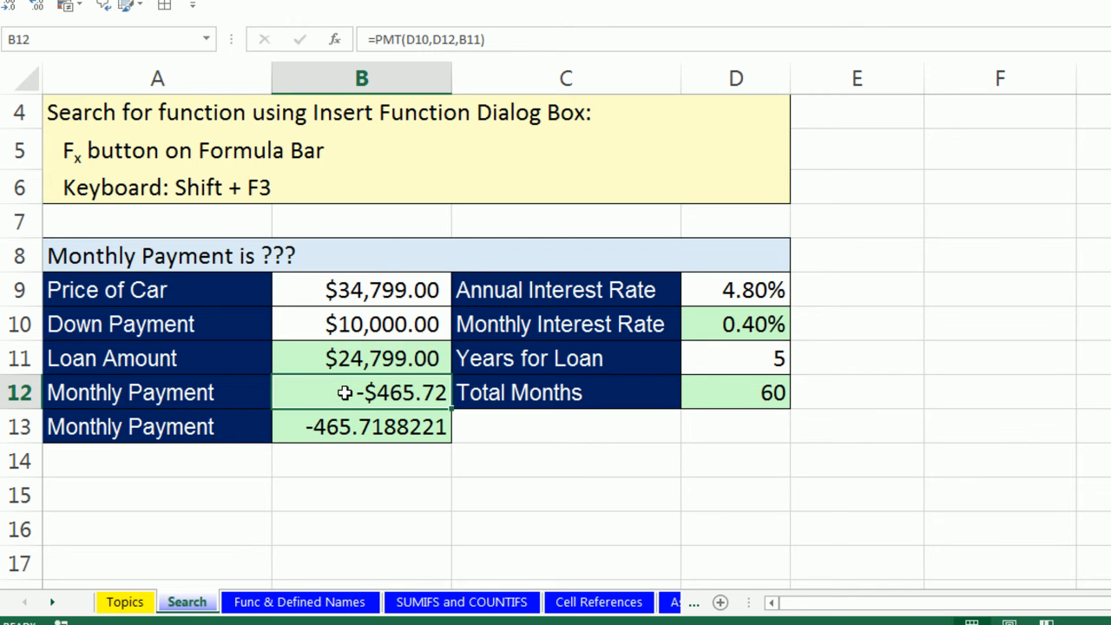
mouse_move(285, 394)
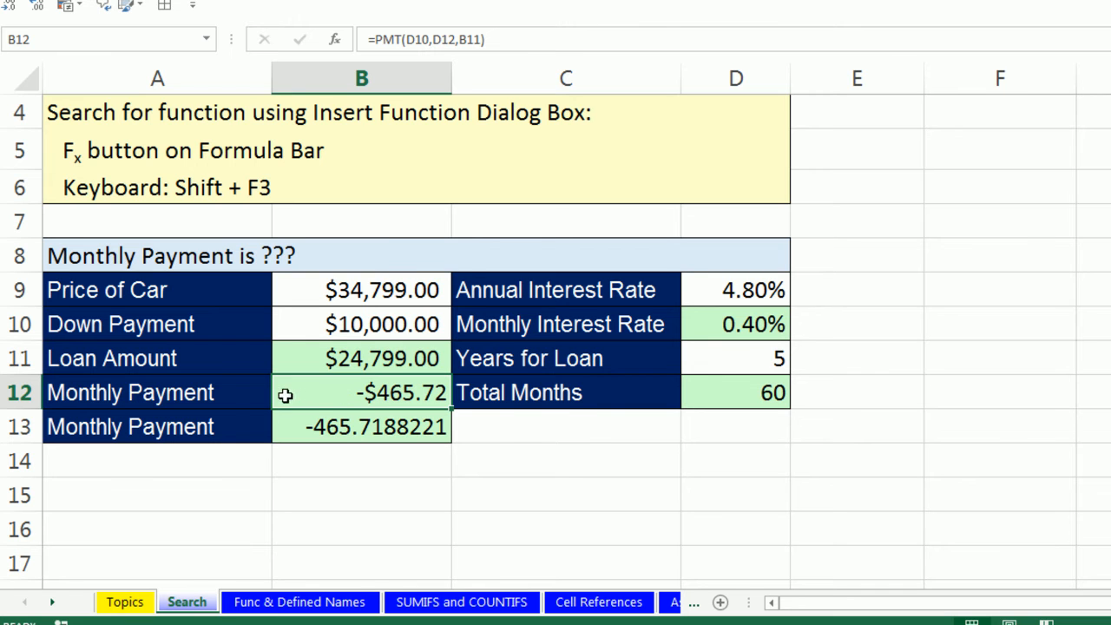
mouse_move(328, 395)
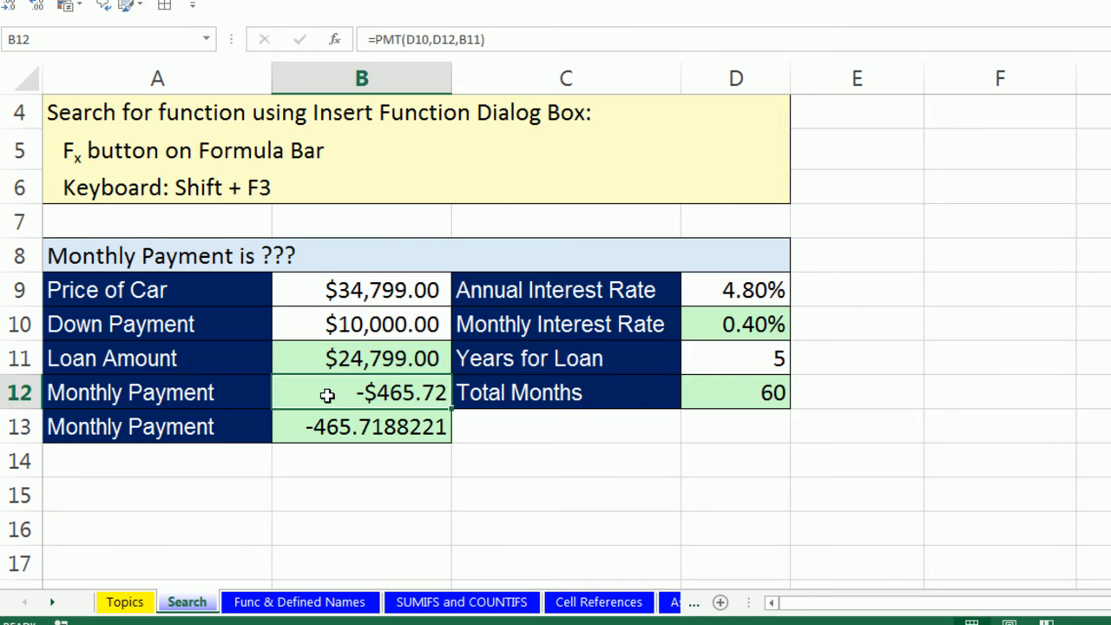
double_click(361, 392)
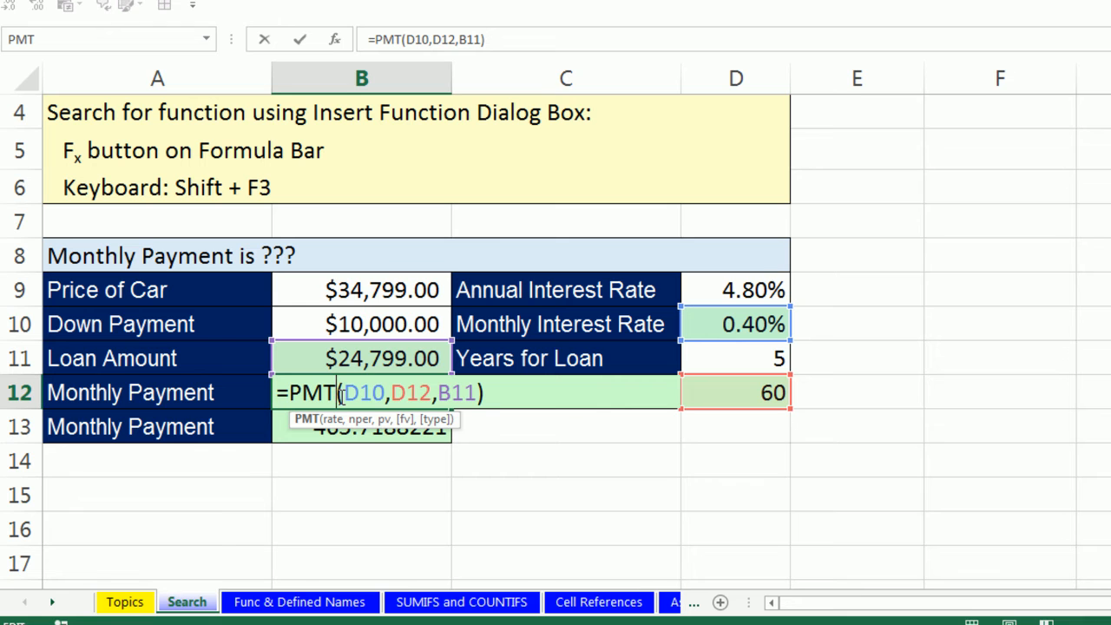
mouse_move(311, 347)
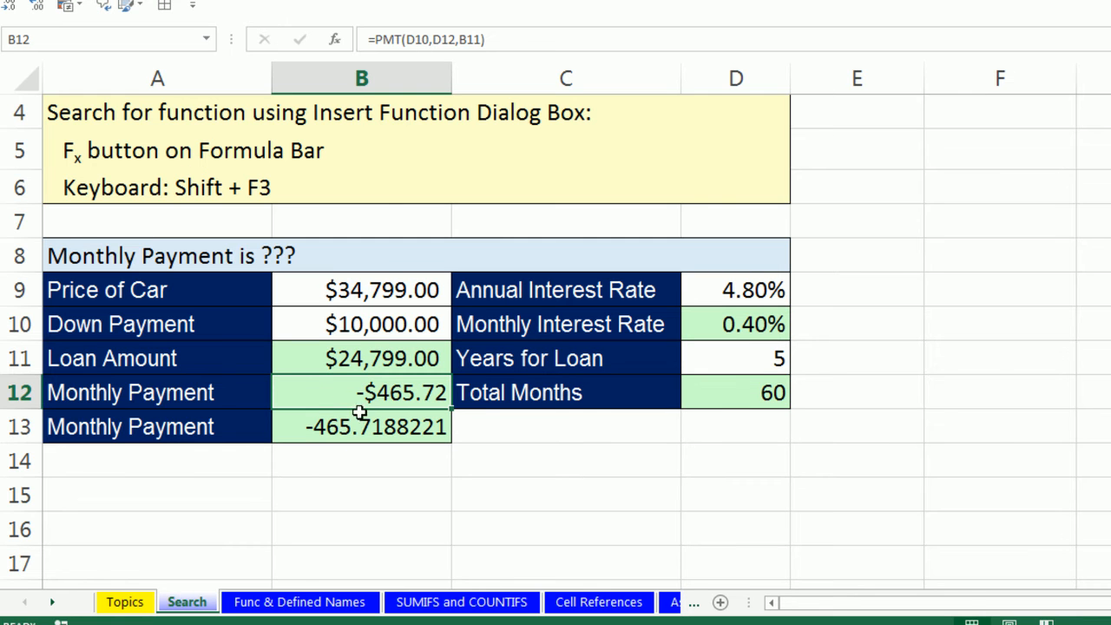
mouse_move(394, 443)
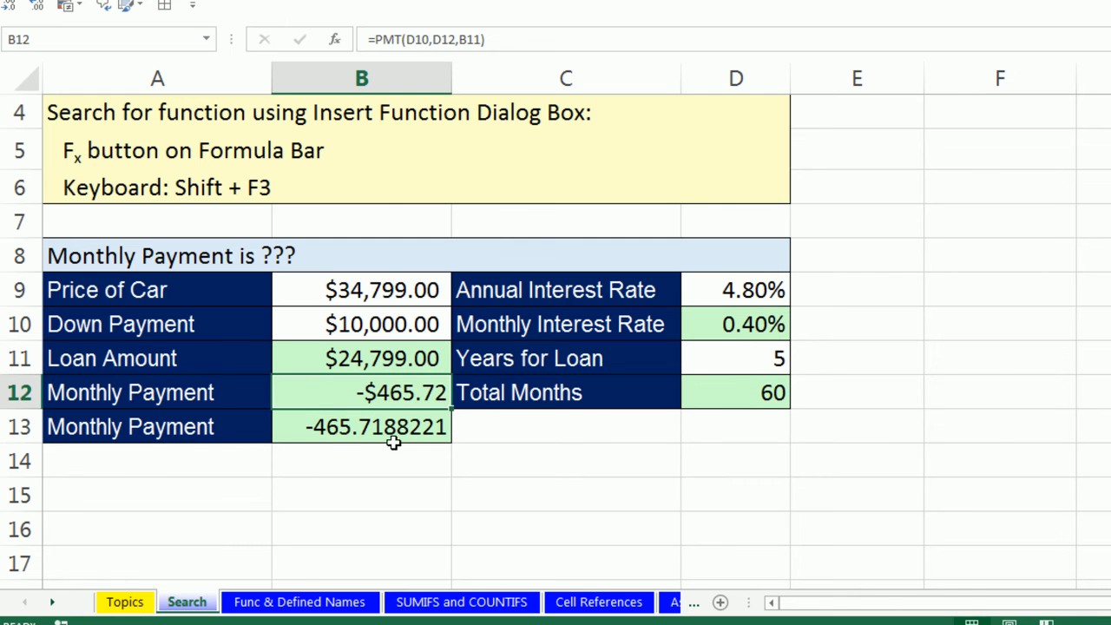
mouse_move(365, 387)
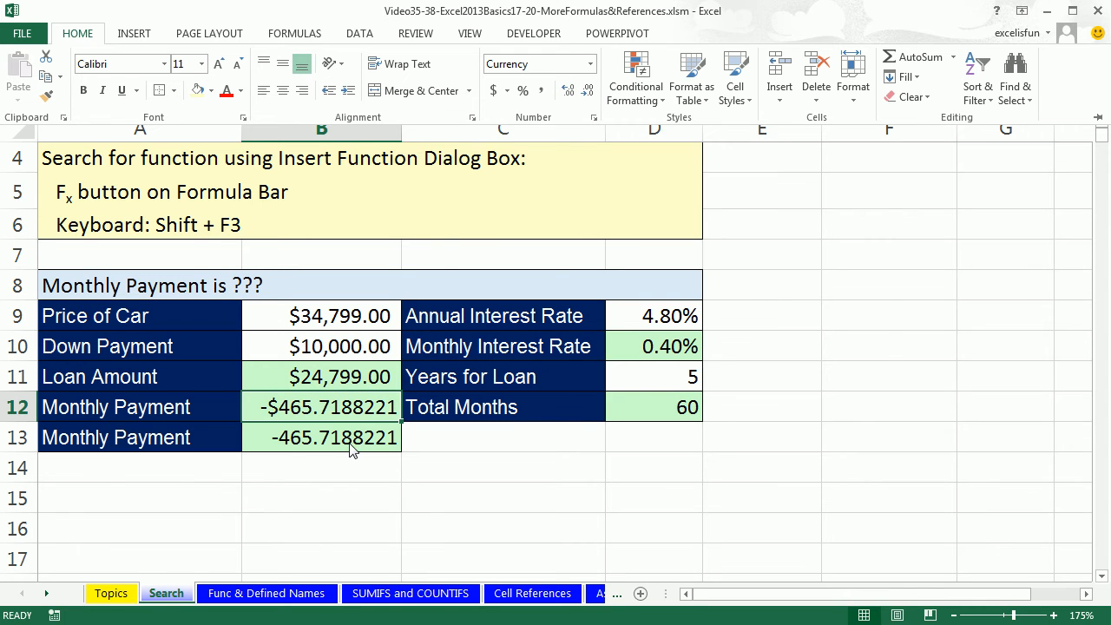
mouse_move(356, 413)
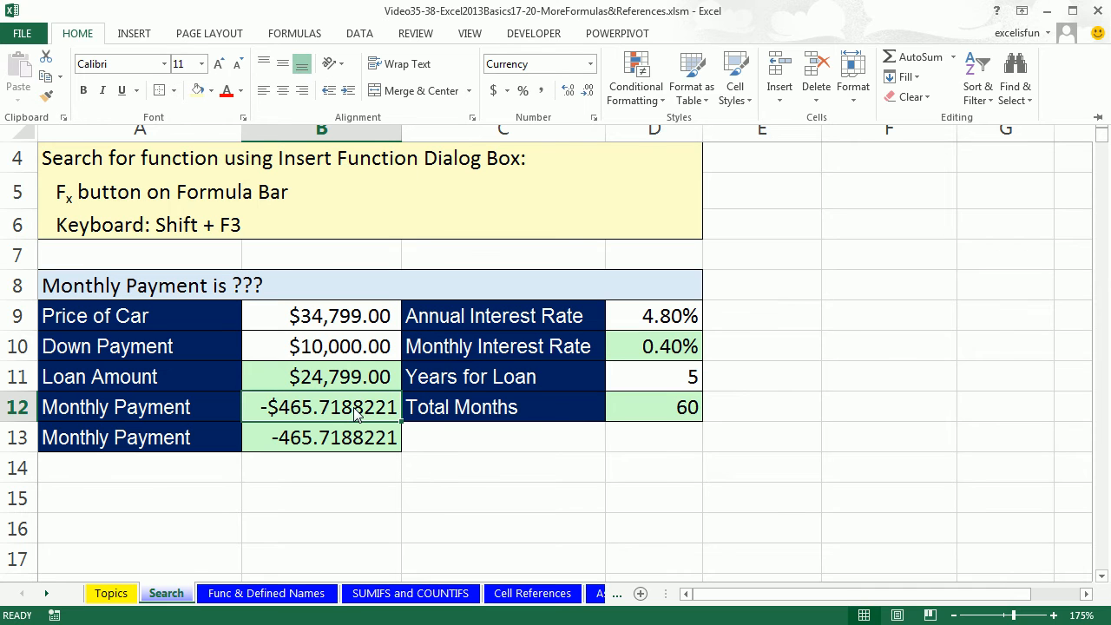
mouse_move(347, 420)
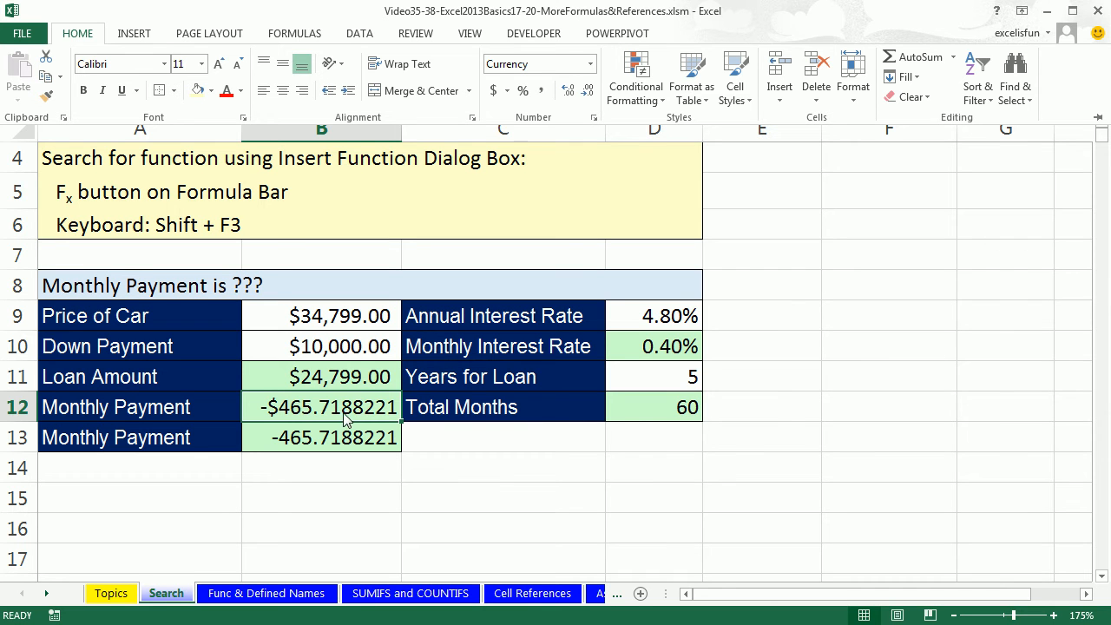
mouse_move(338, 439)
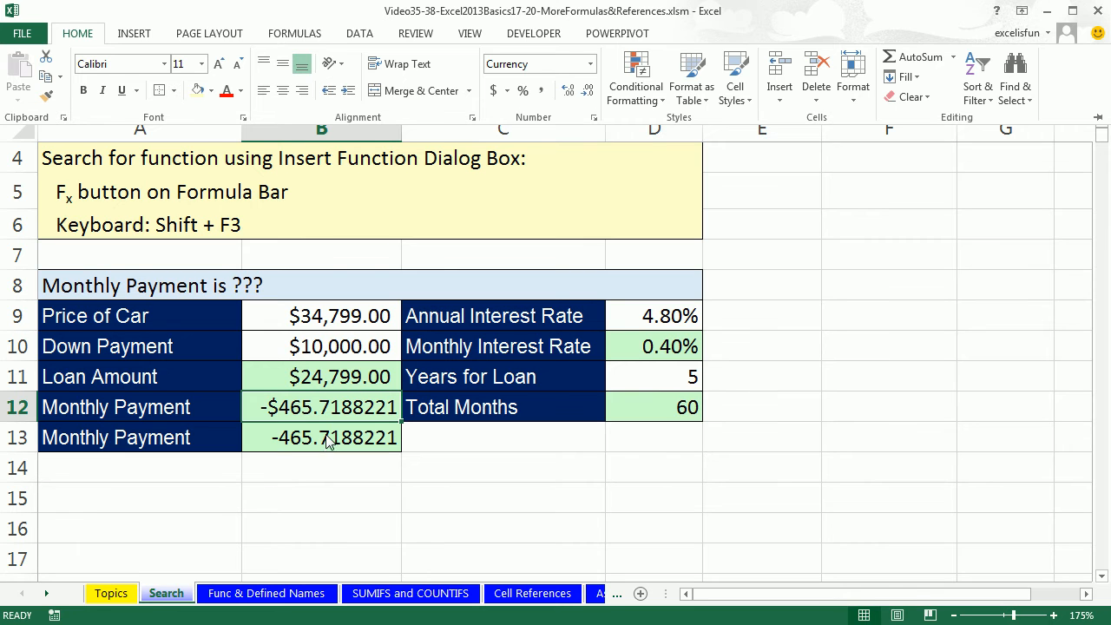
mouse_move(328, 420)
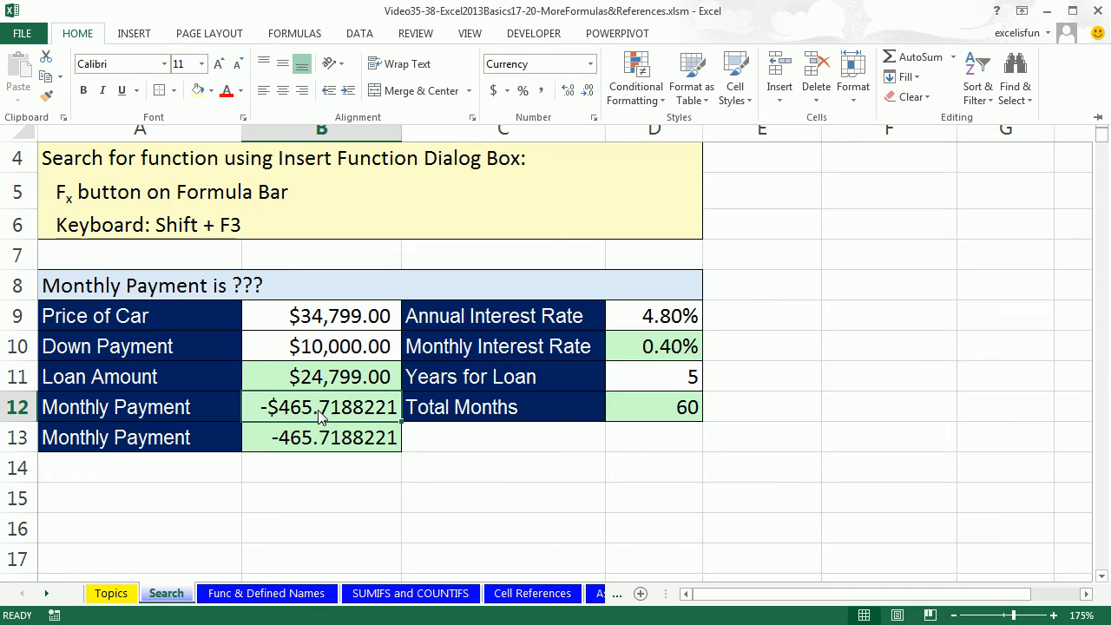
Wrap B12's formula as =ROUND(PMT(D10,D12,B11),2) to round to two decimals
double_click(321, 407)
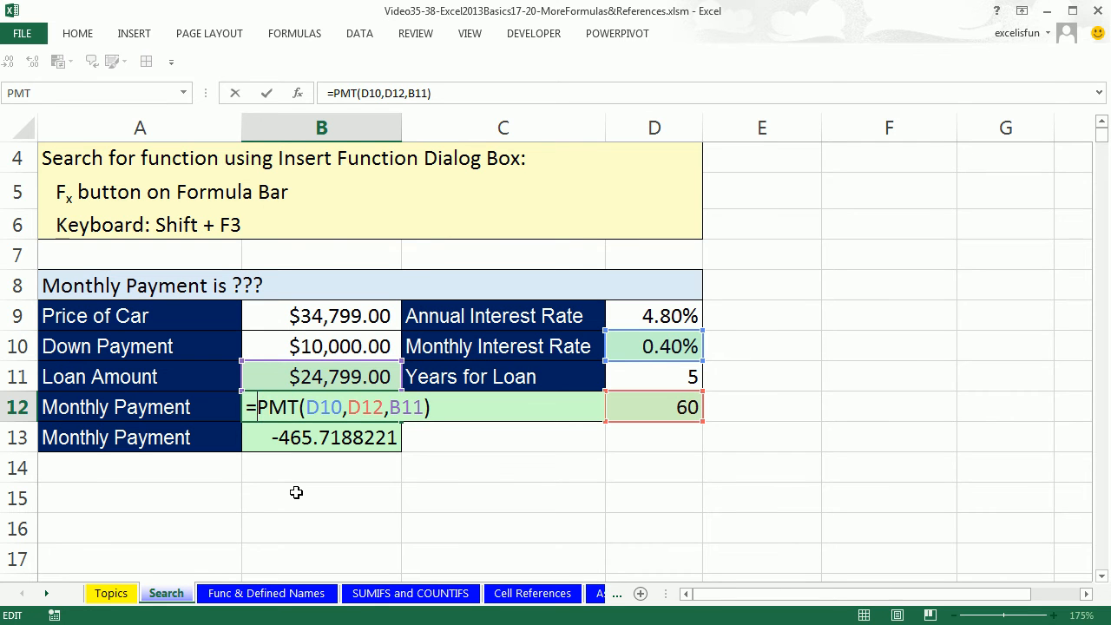
type("round")
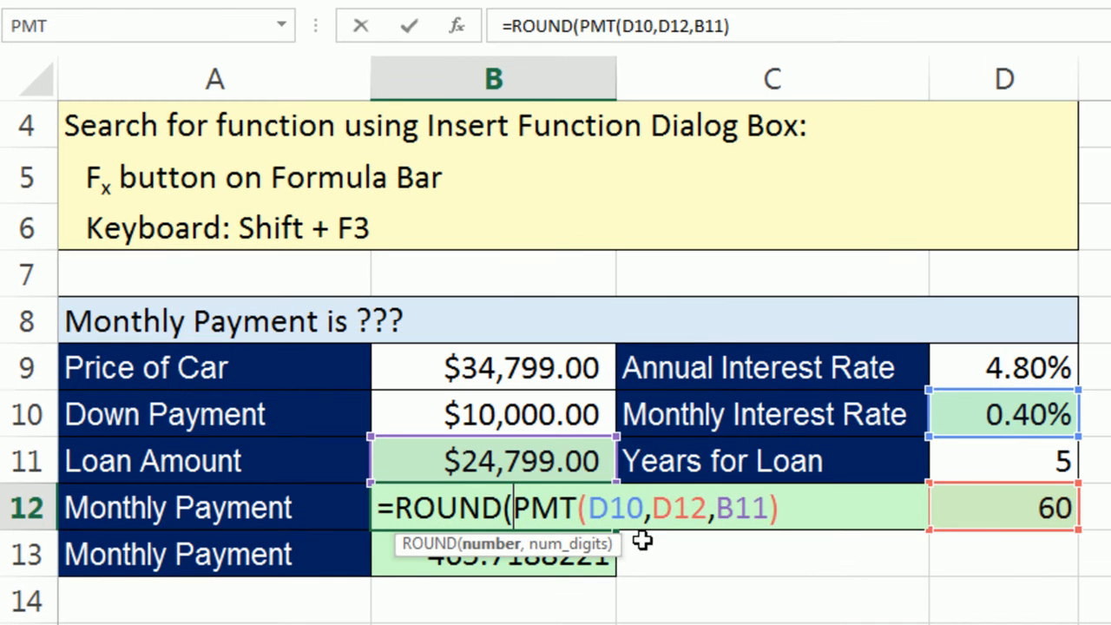
mouse_move(605, 547)
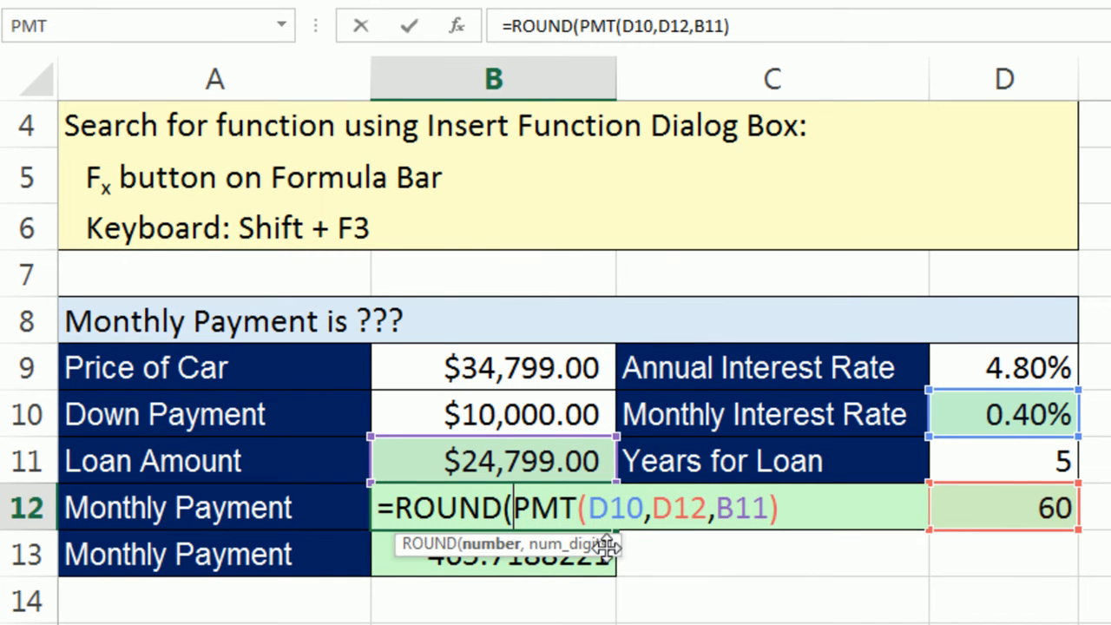
mouse_move(492, 543)
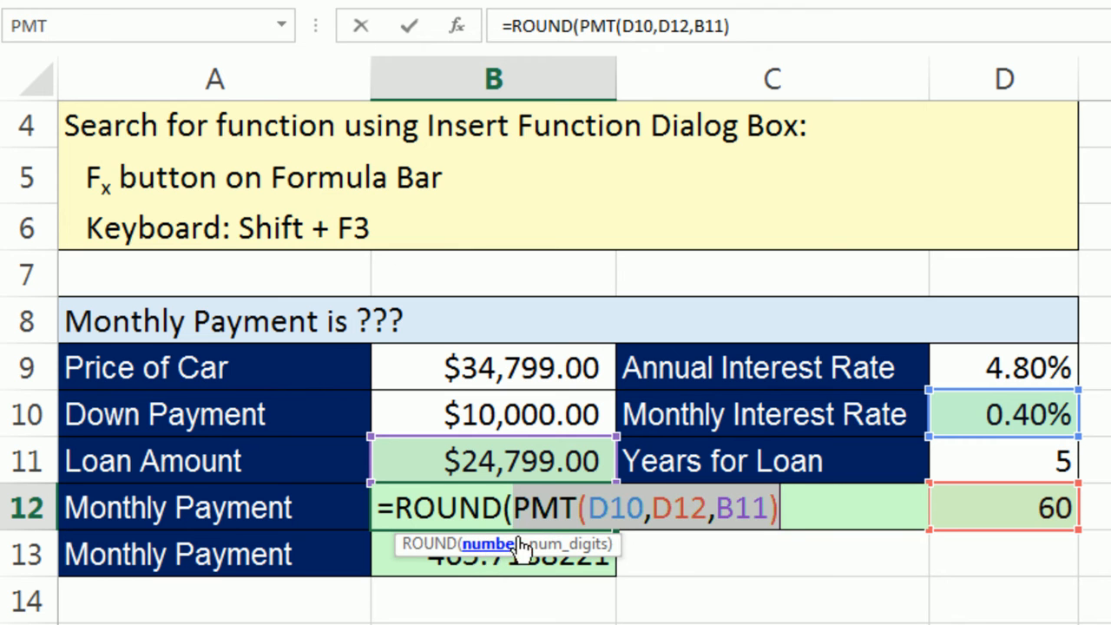
mouse_move(933, 580)
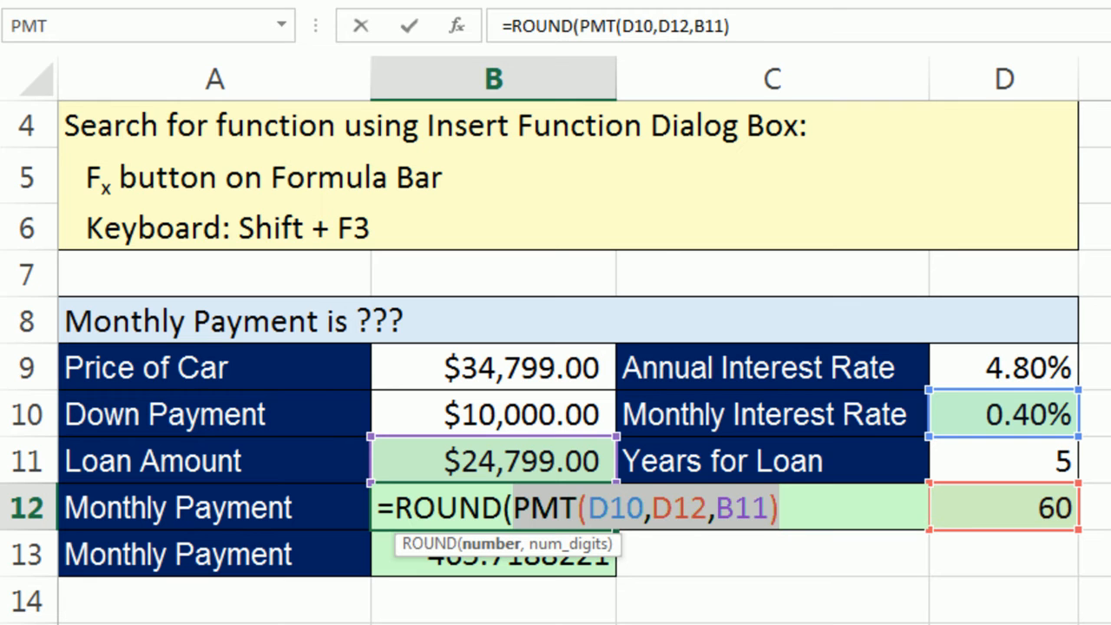
mouse_move(552, 499)
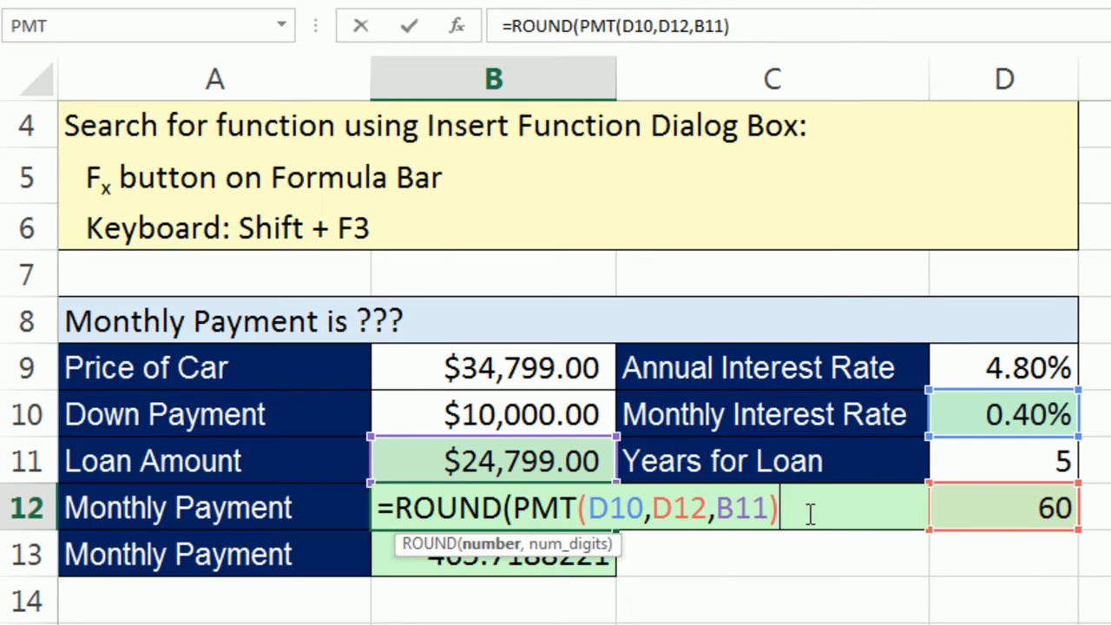
mouse_move(573, 582)
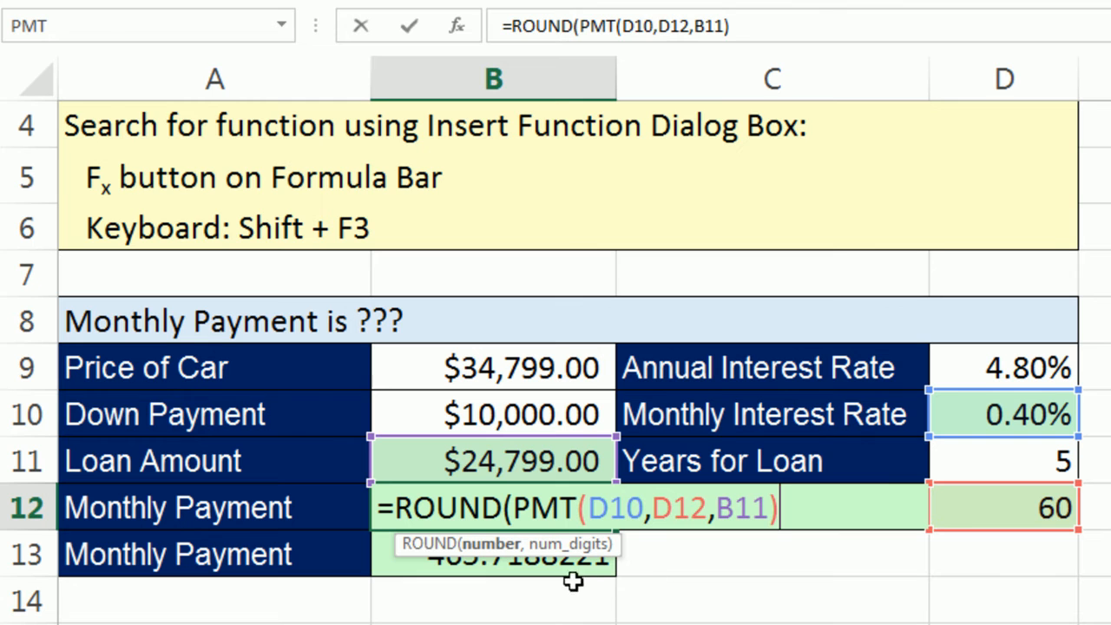
type(",")
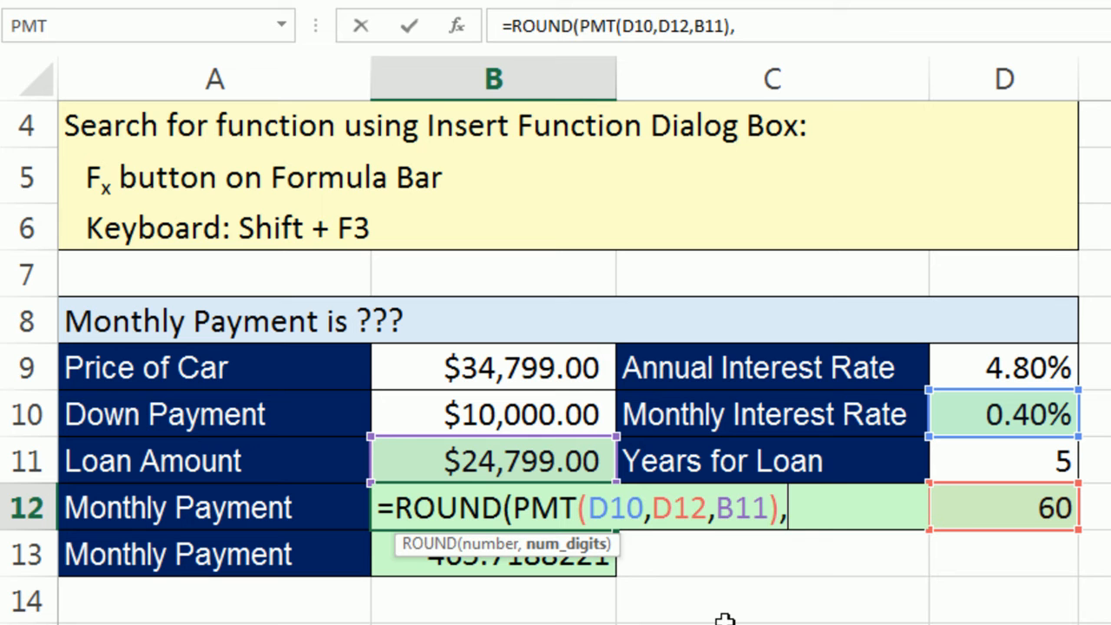
type("2)")
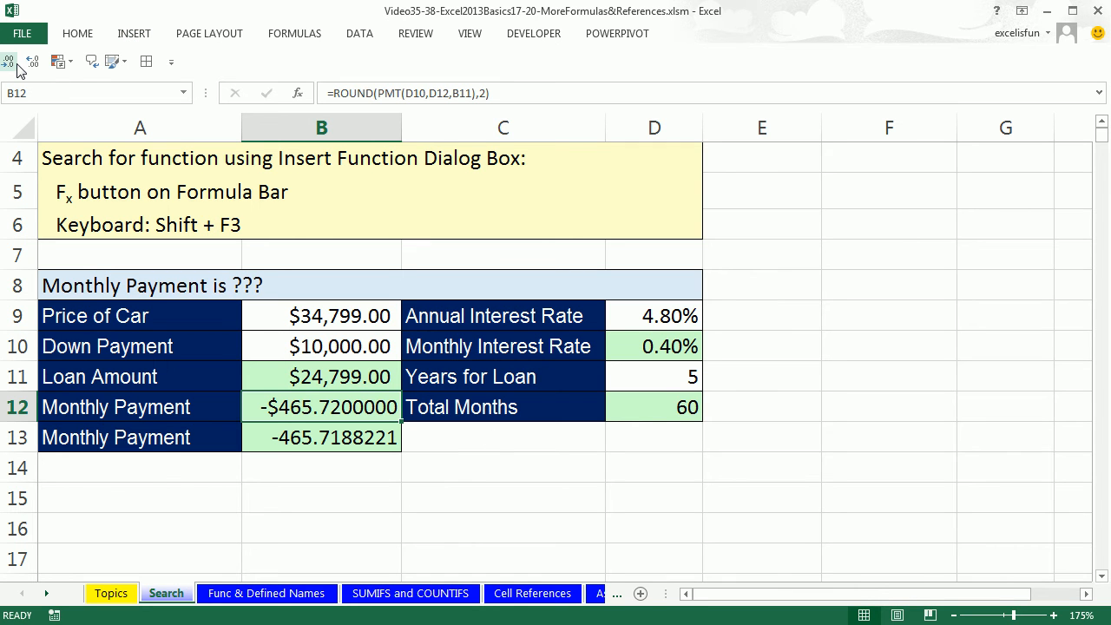
mouse_move(10, 61)
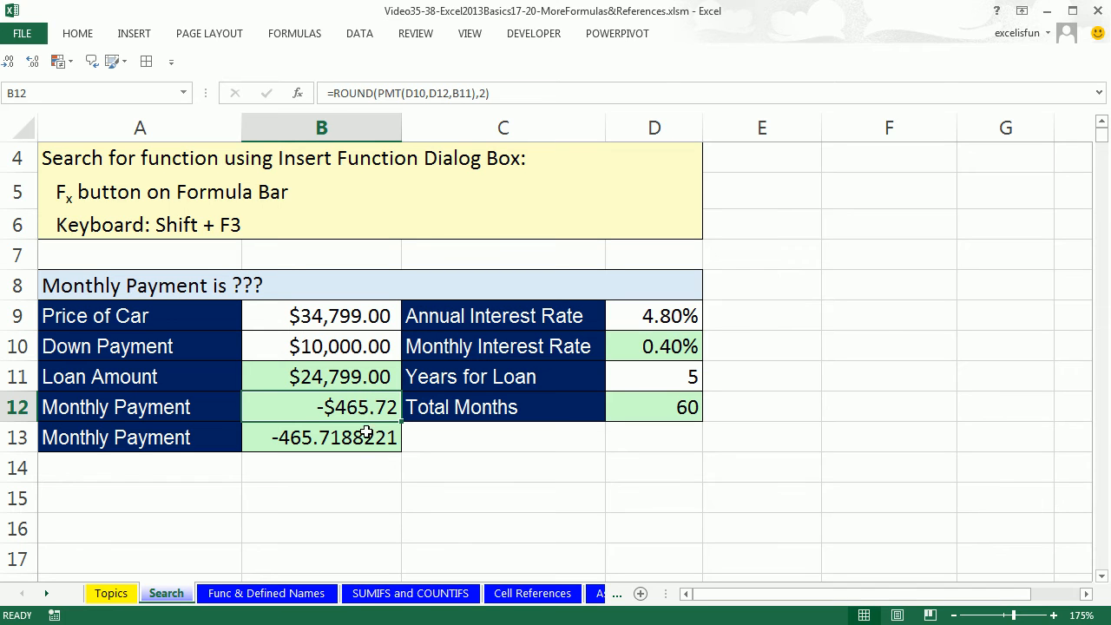
mouse_move(378, 431)
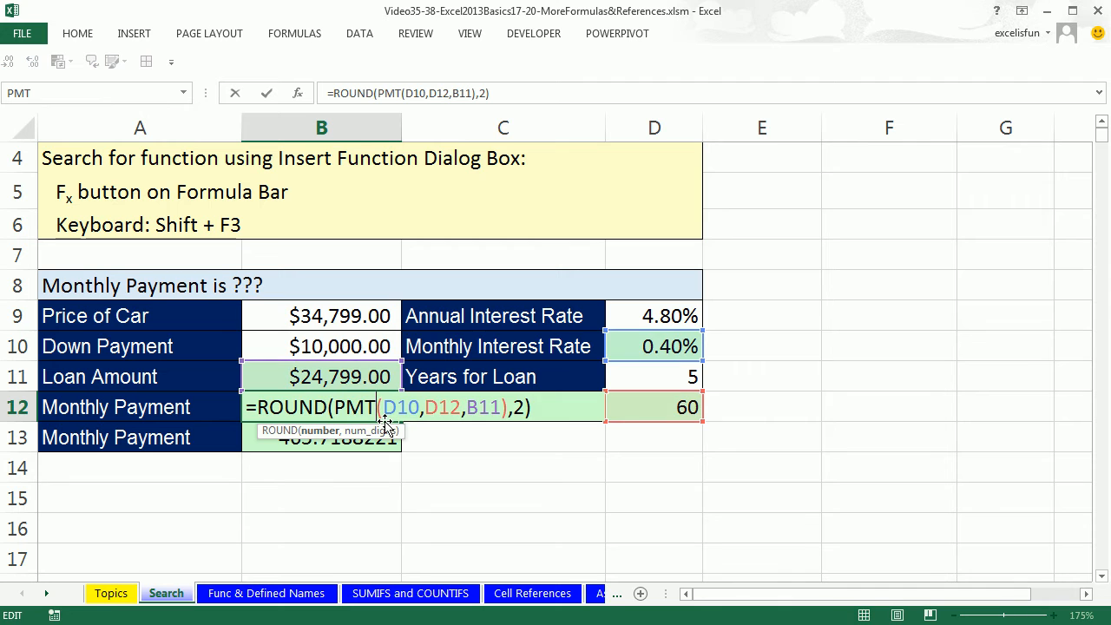
Confirm B12's =ROUND(PMT(D10,D12,B11),2) formula so it shows -$465.72
key("Enter")
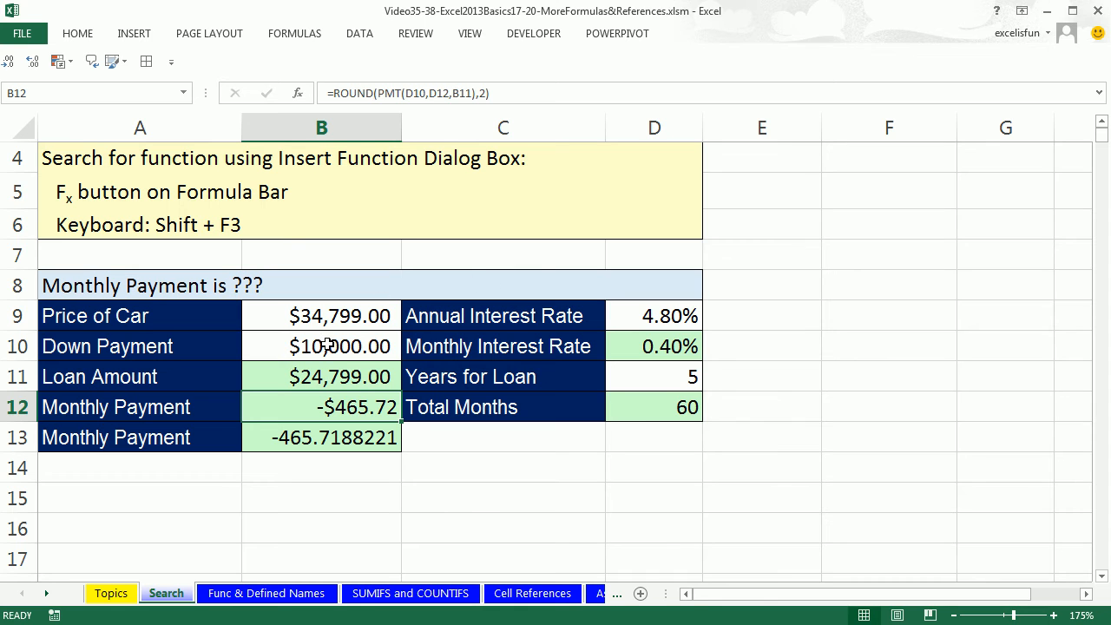
mouse_move(506, 525)
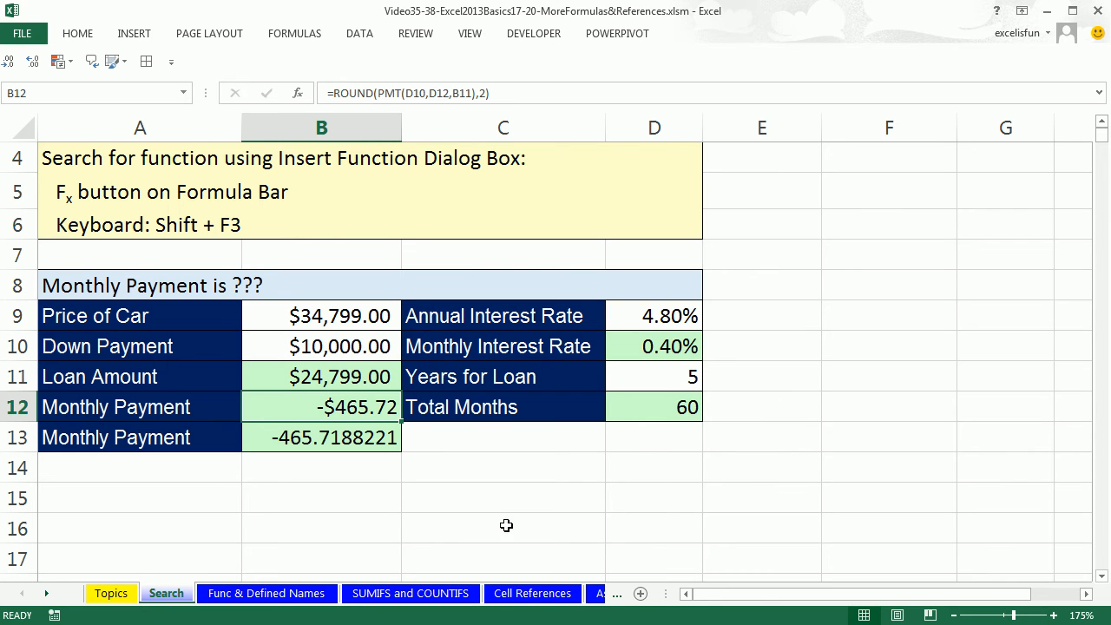
mouse_move(236, 297)
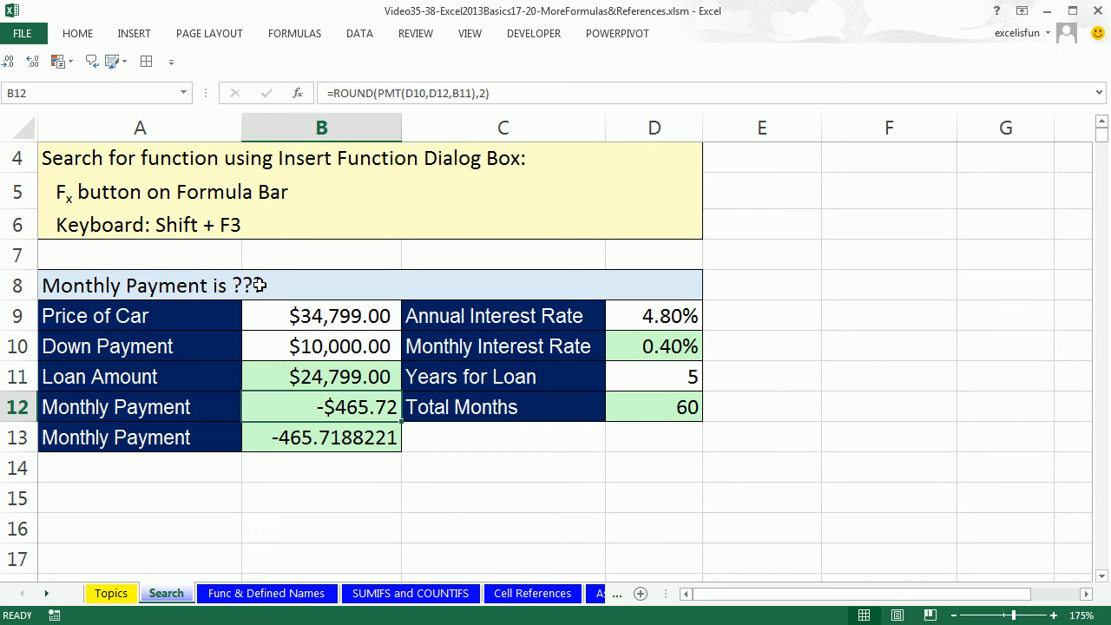
mouse_move(250, 285)
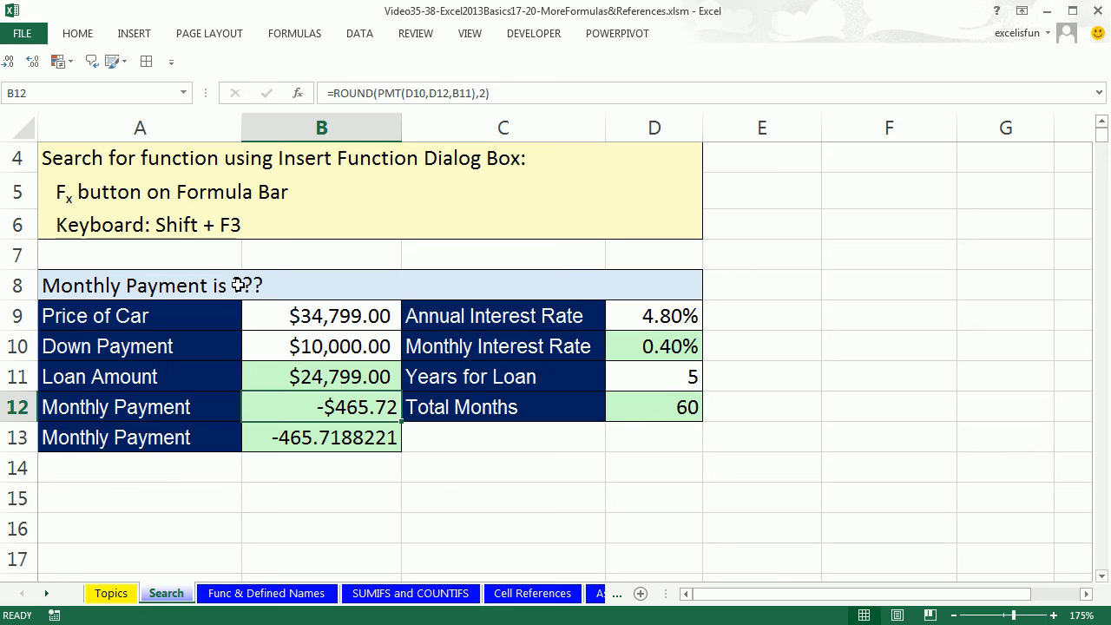
mouse_move(362, 317)
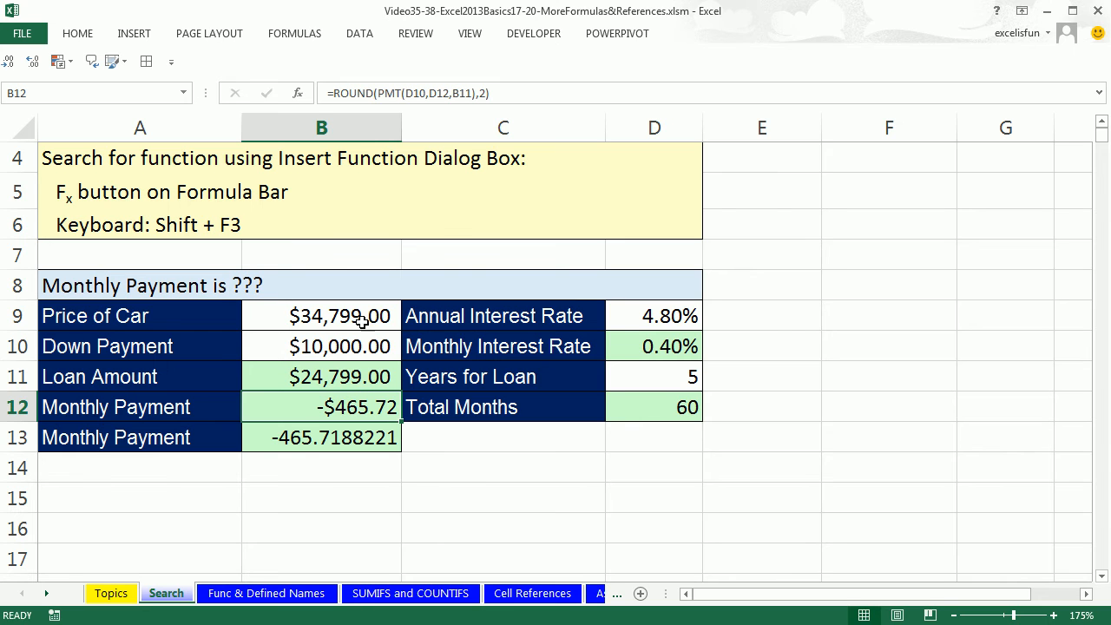
mouse_move(545, 277)
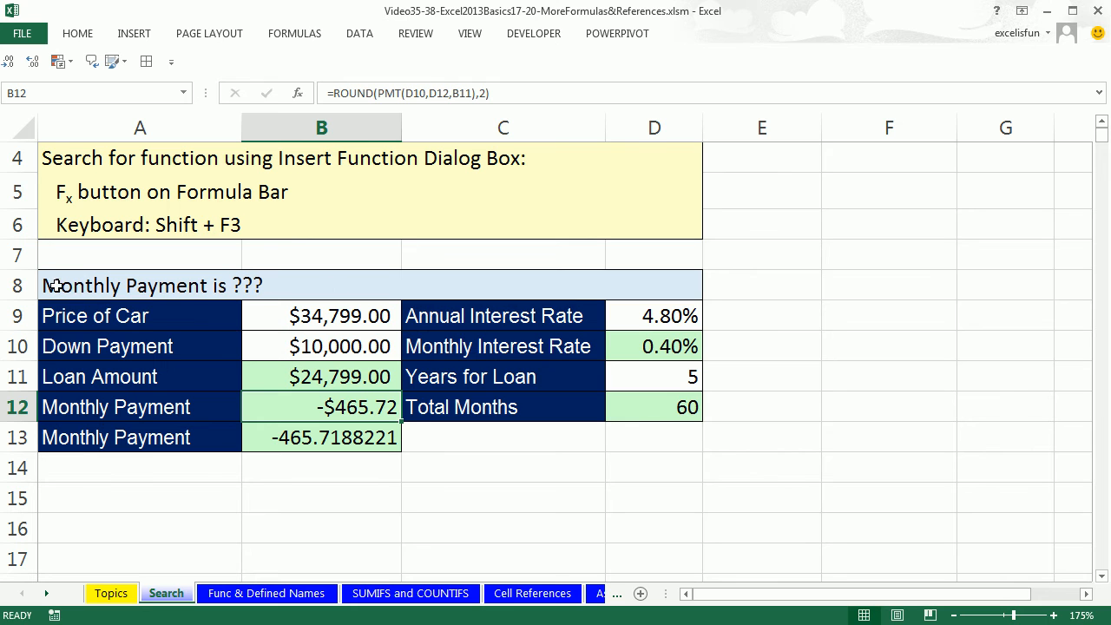
Build A8 as ="The Monthly Payment is "& joined with the B12 payment
left_click(139, 284)
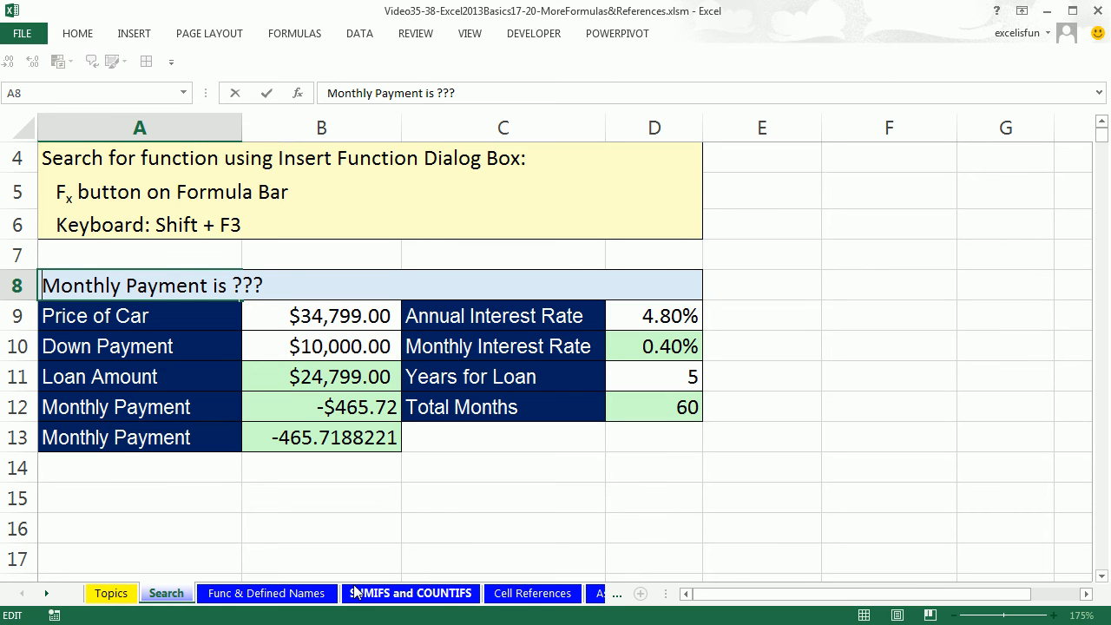
type("=")
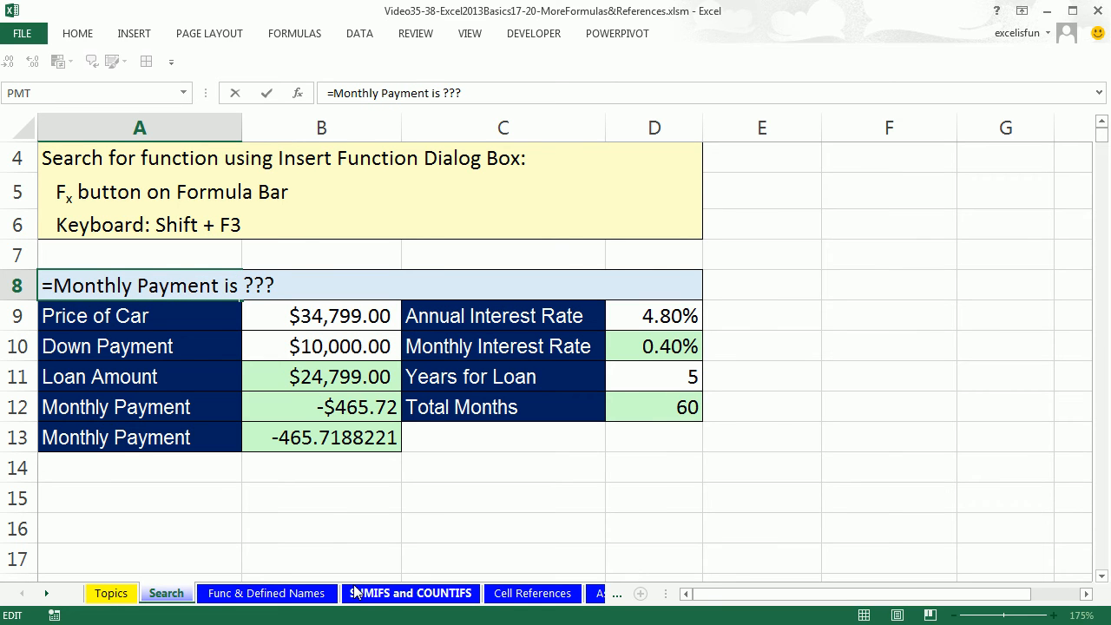
type("\"The")
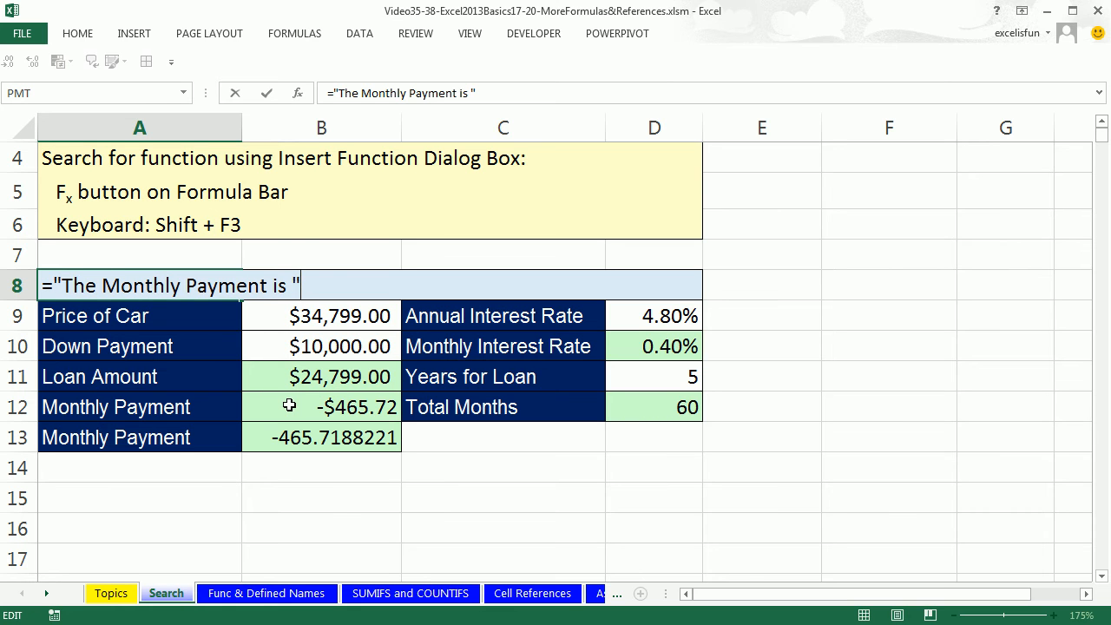
mouse_move(320, 288)
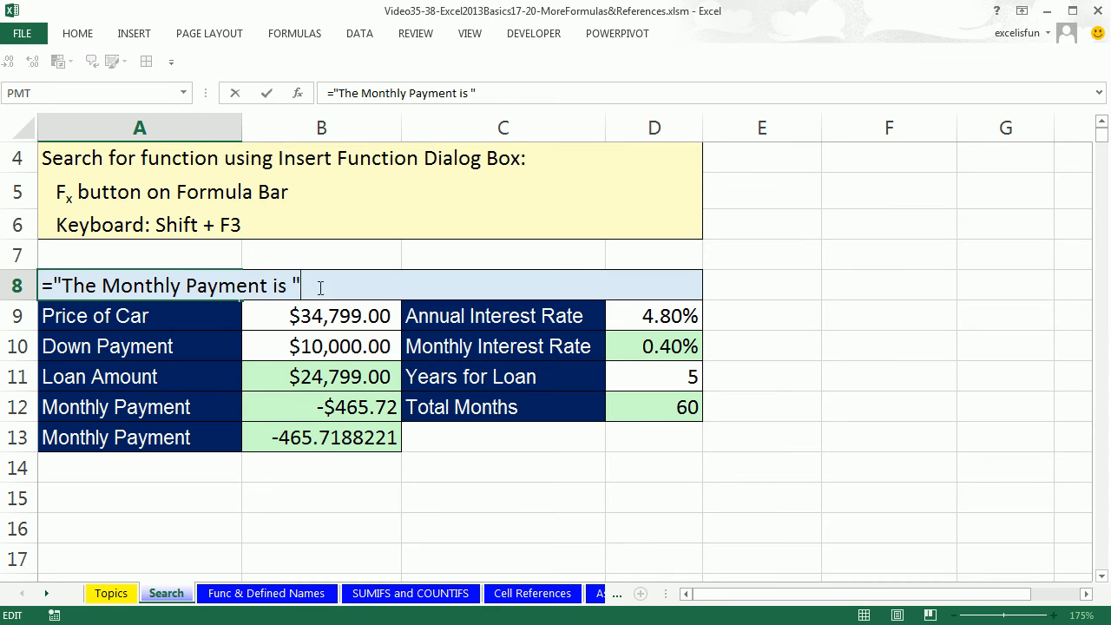
mouse_move(360, 337)
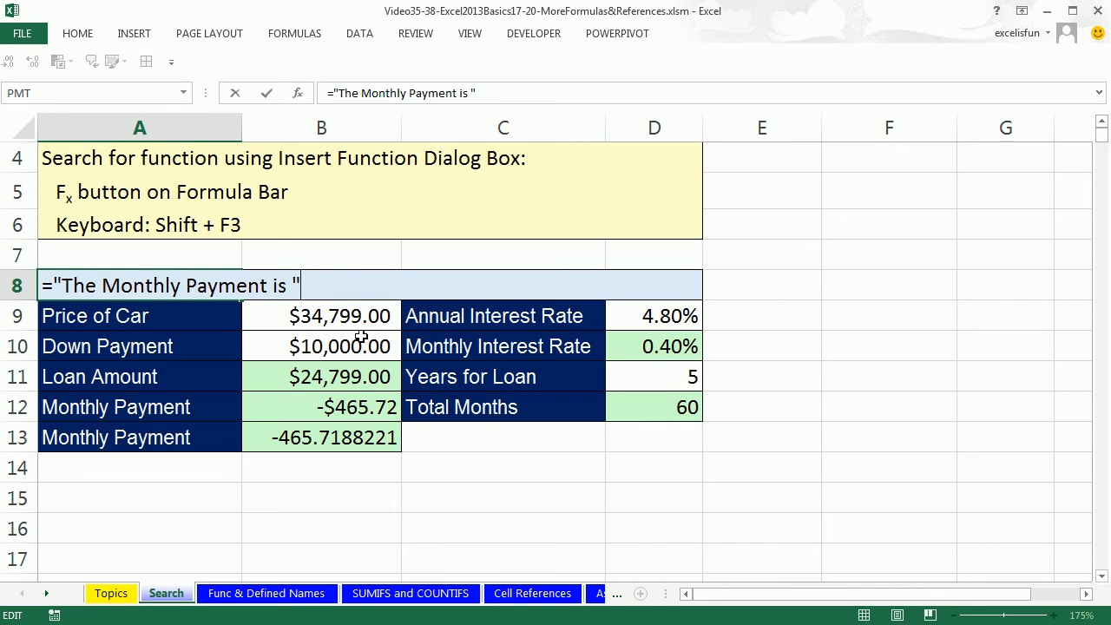
type("&")
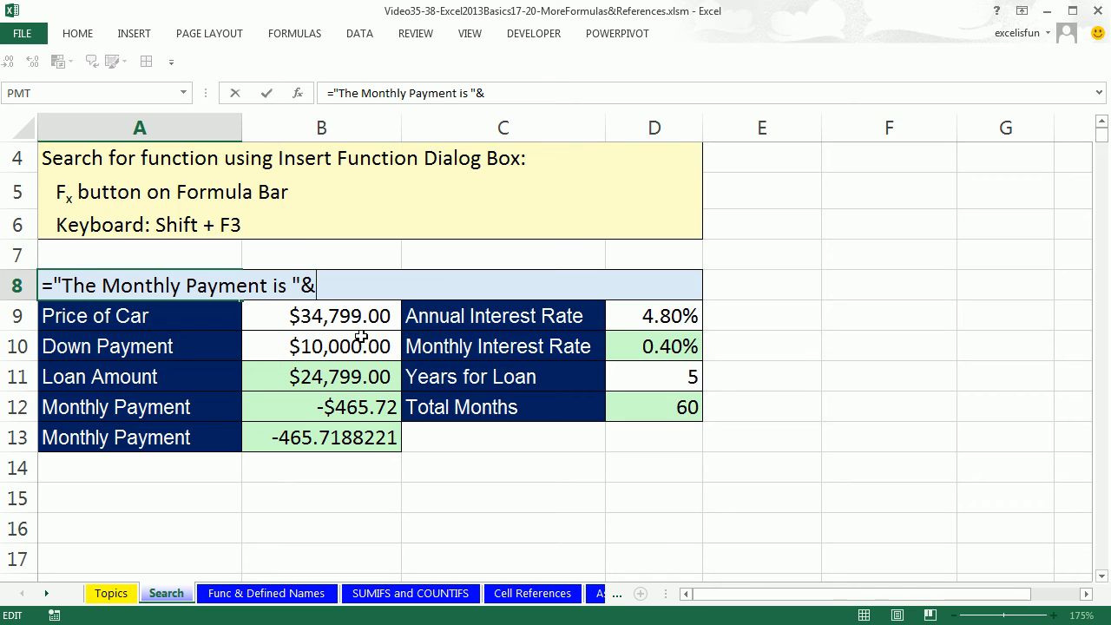
left_click(321, 406)
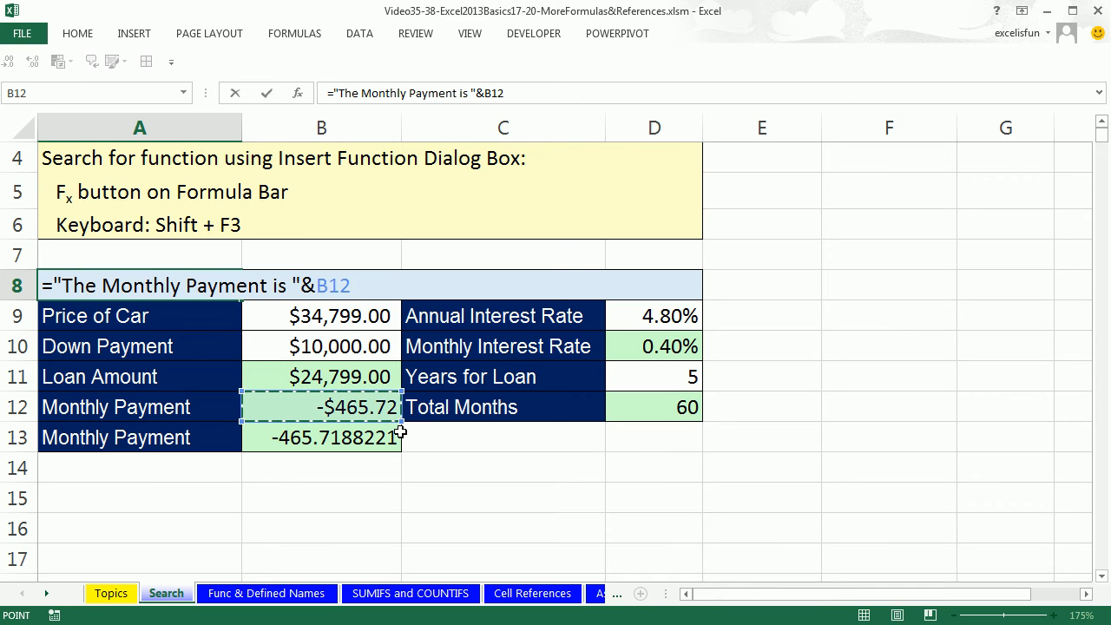
mouse_move(381, 346)
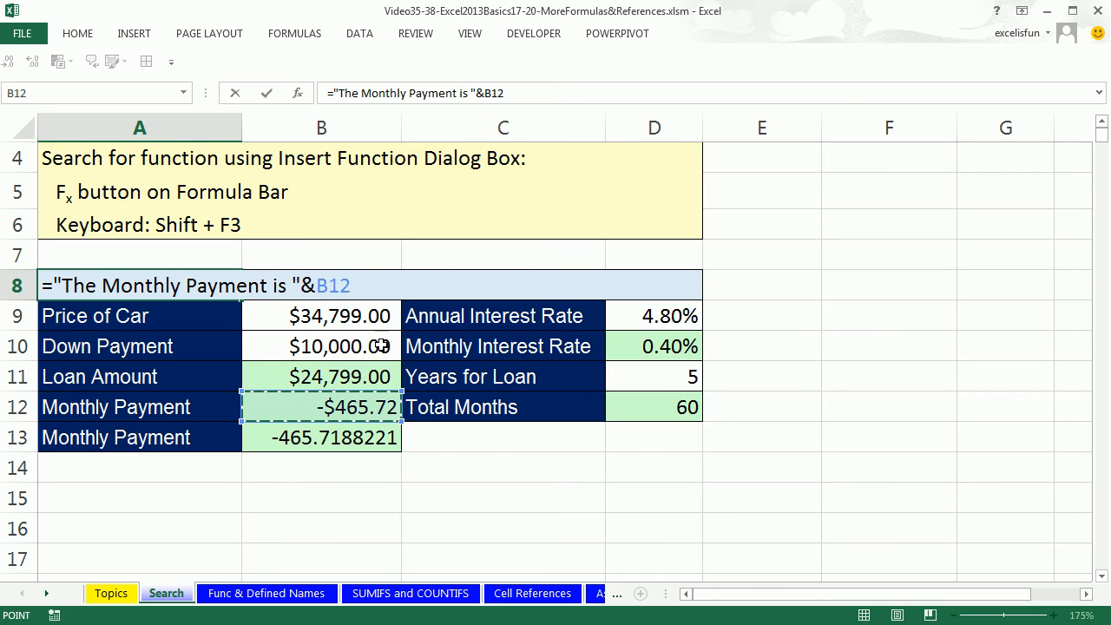
mouse_move(340, 230)
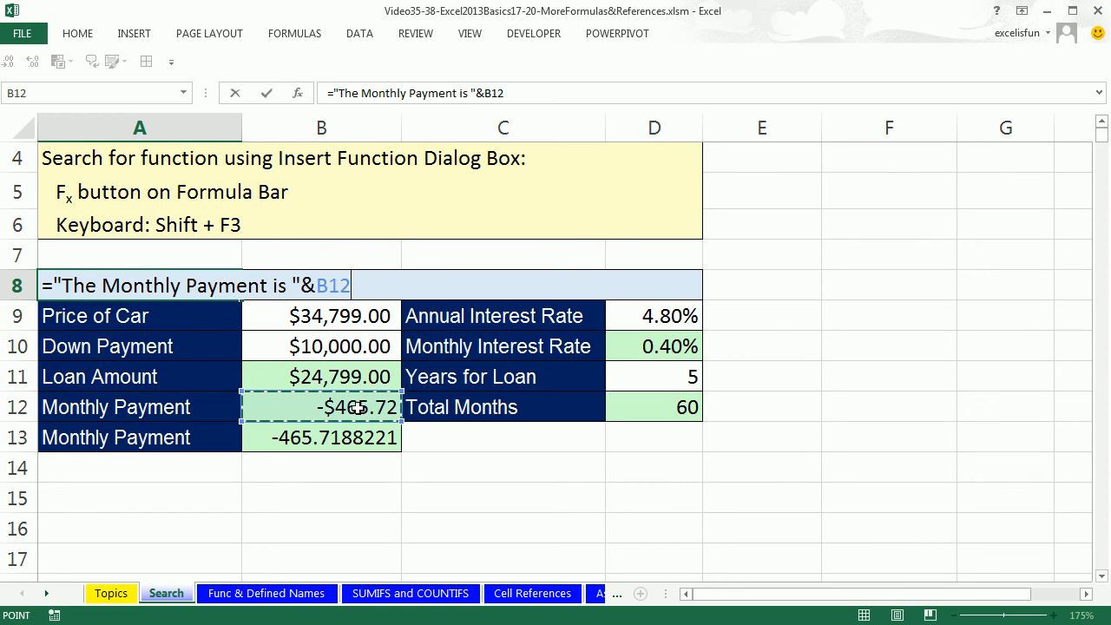
mouse_move(407, 327)
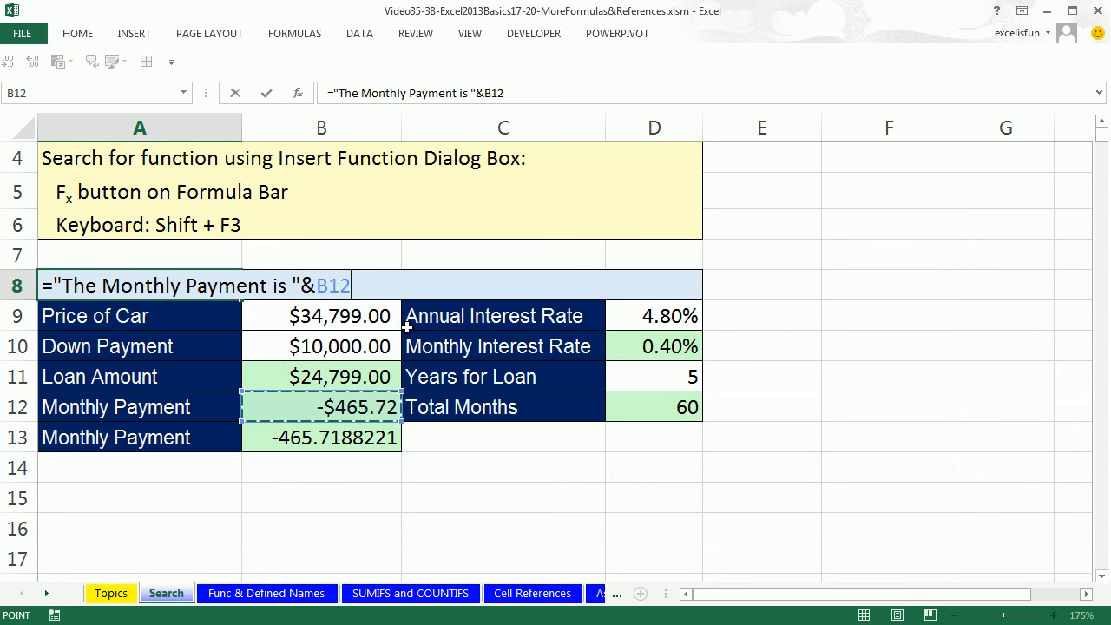
mouse_move(585, 241)
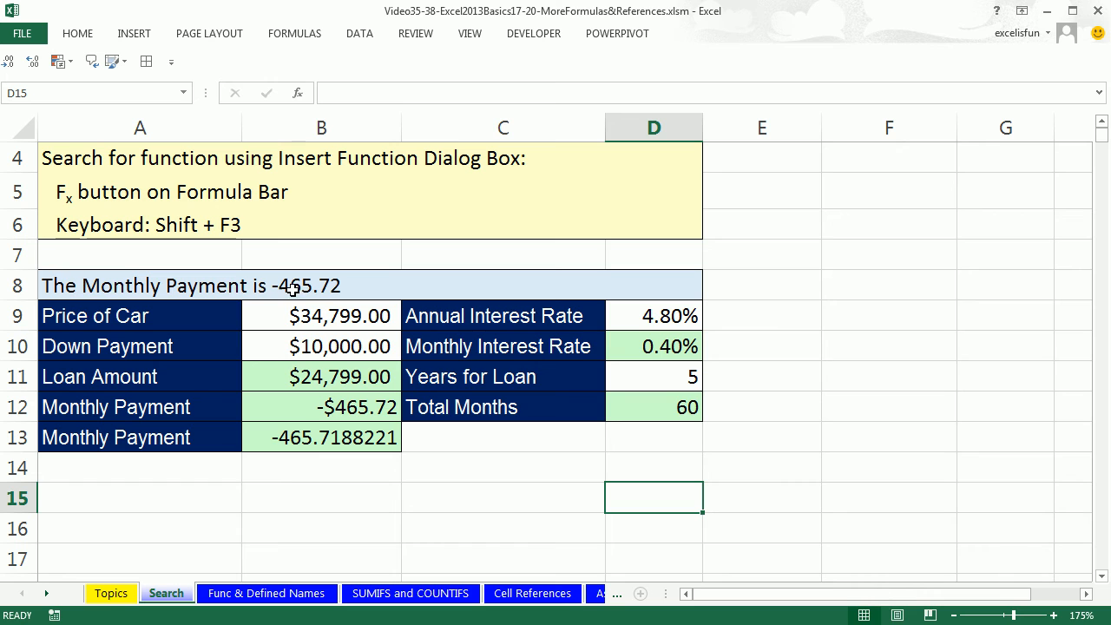
mouse_move(188, 288)
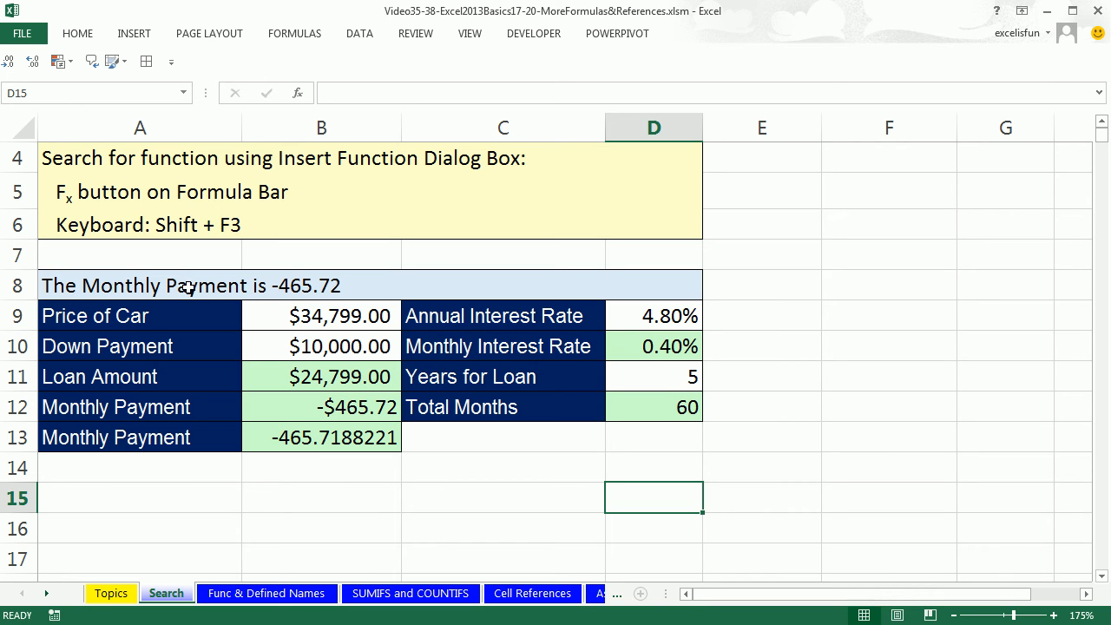
mouse_move(285, 250)
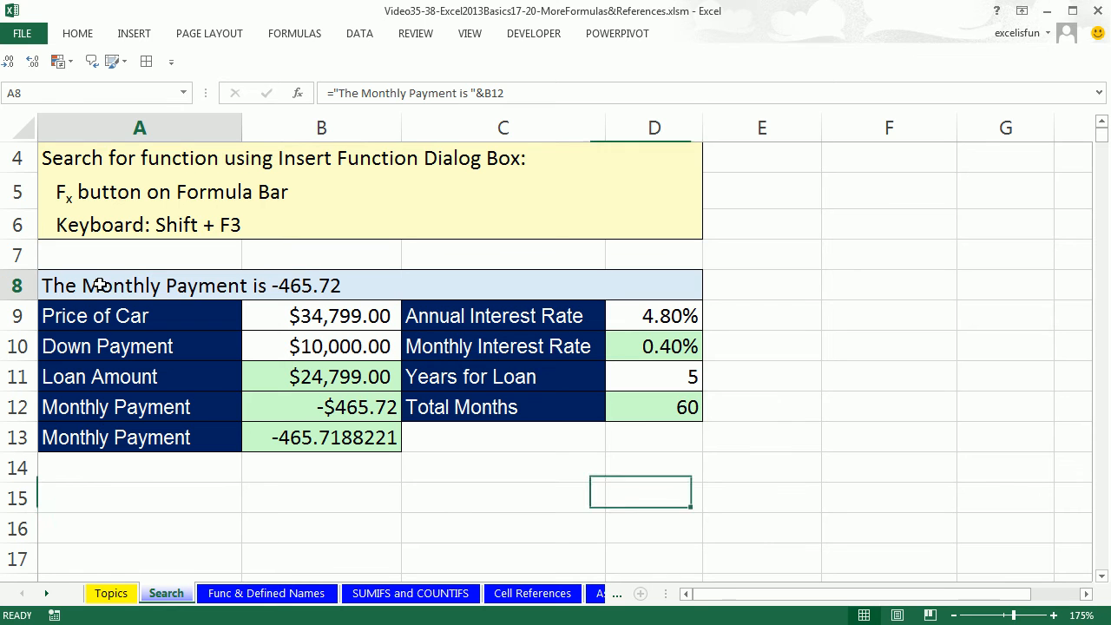
Negate B12 in A8's sentence formula so the payment shows as positive 465.72
double_click(191, 286)
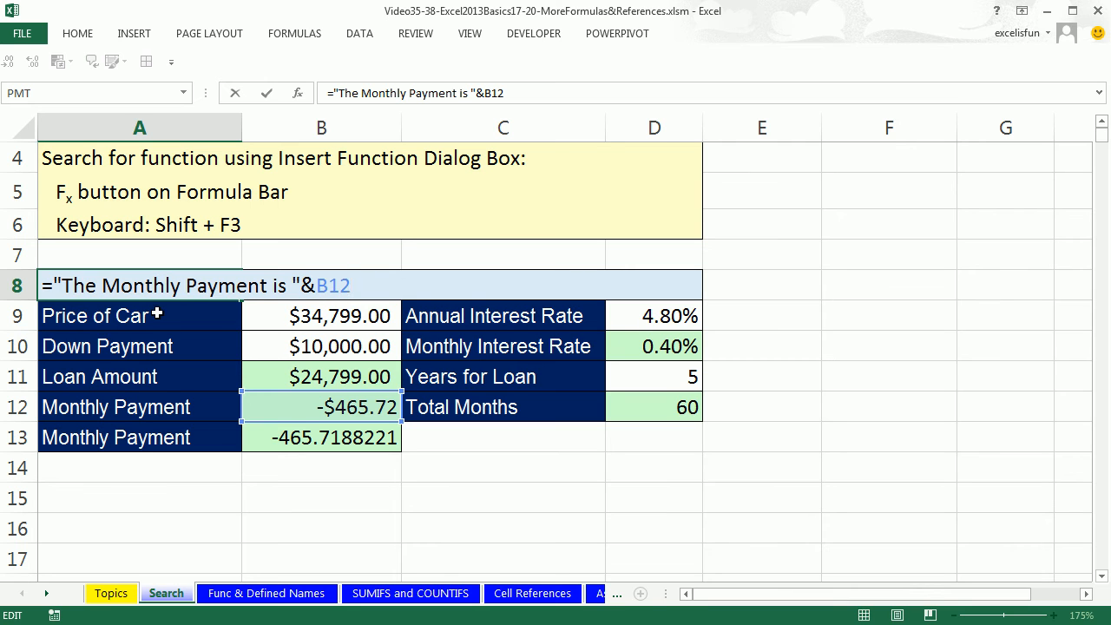
mouse_move(274, 410)
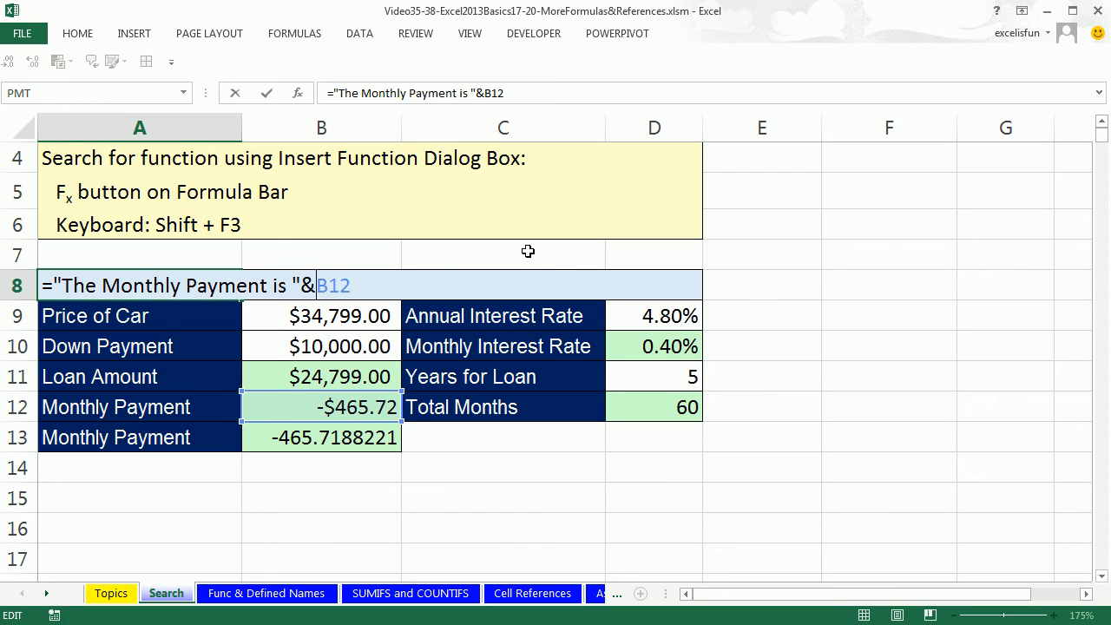
type("-")
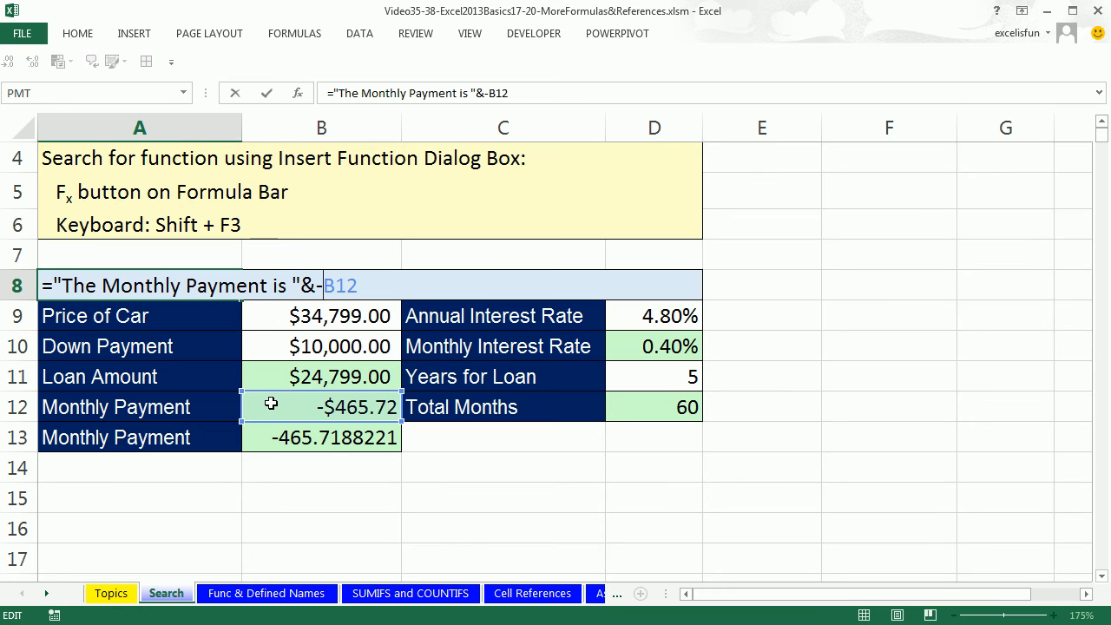
mouse_move(324, 400)
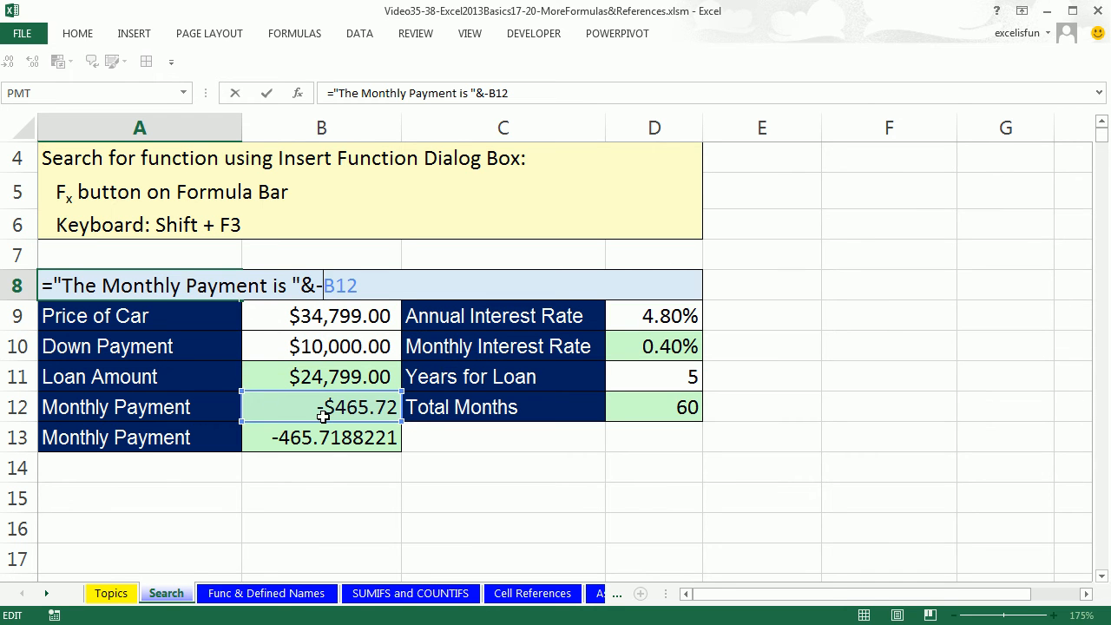
mouse_move(369, 427)
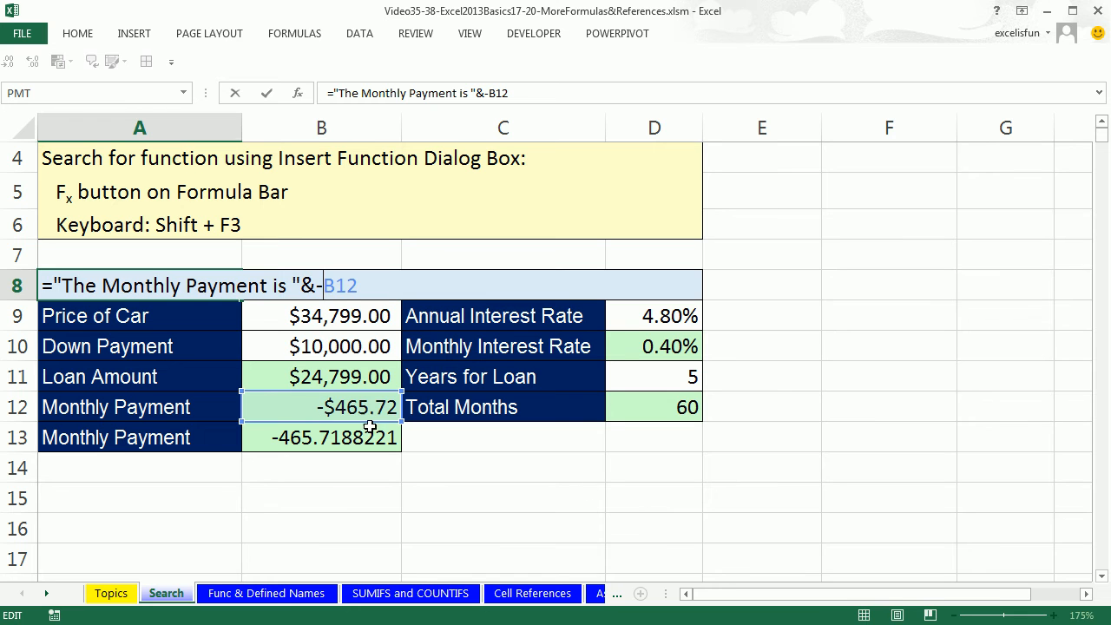
key("Enter")
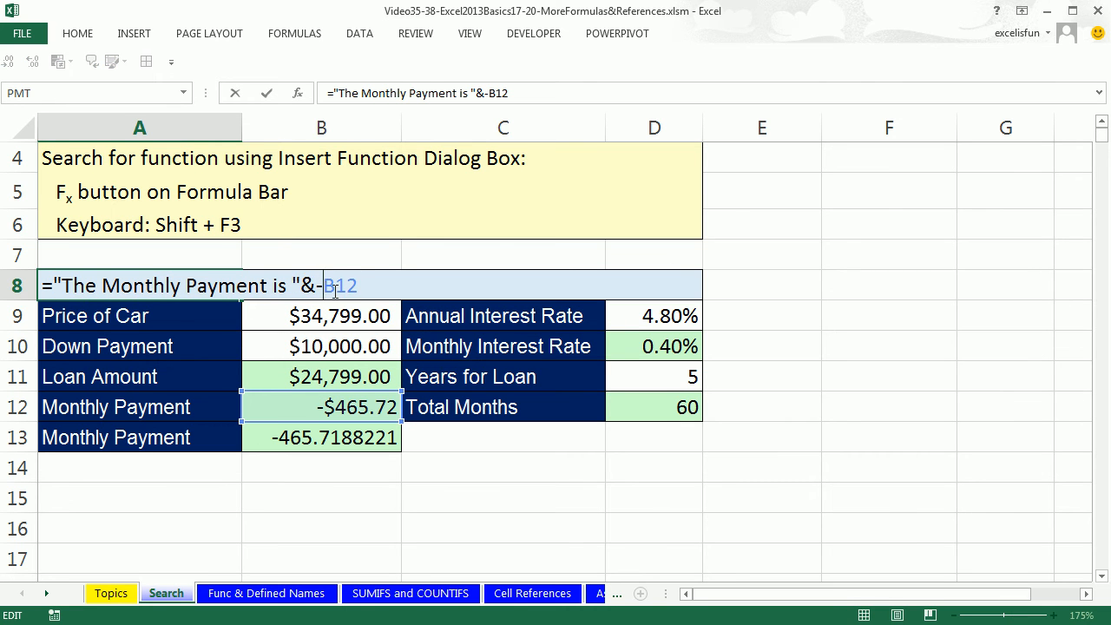
mouse_move(255, 265)
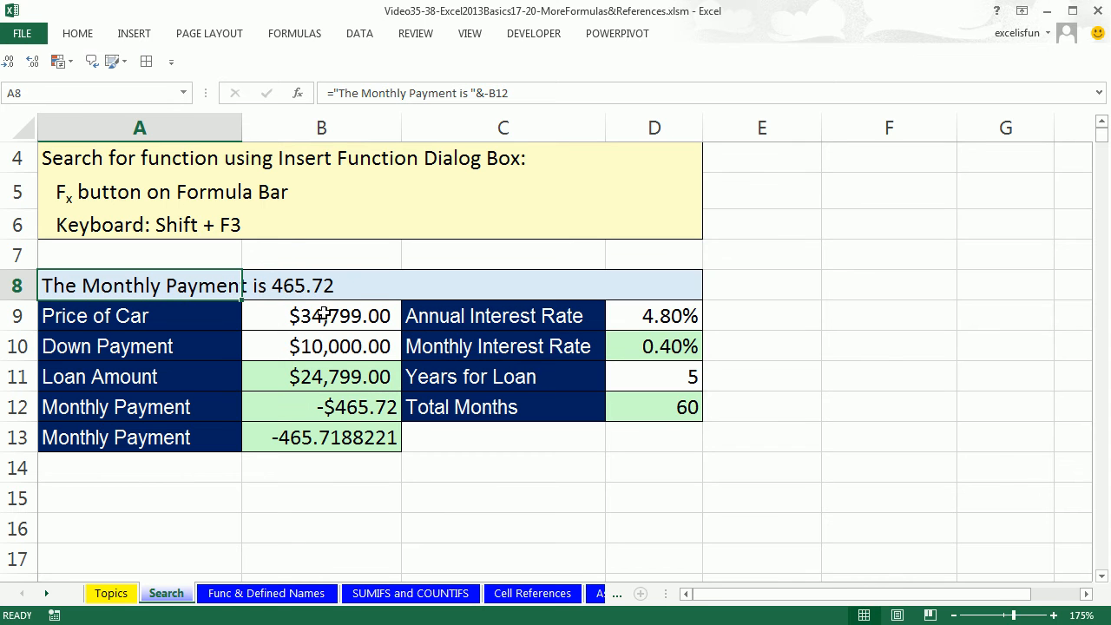
mouse_move(273, 267)
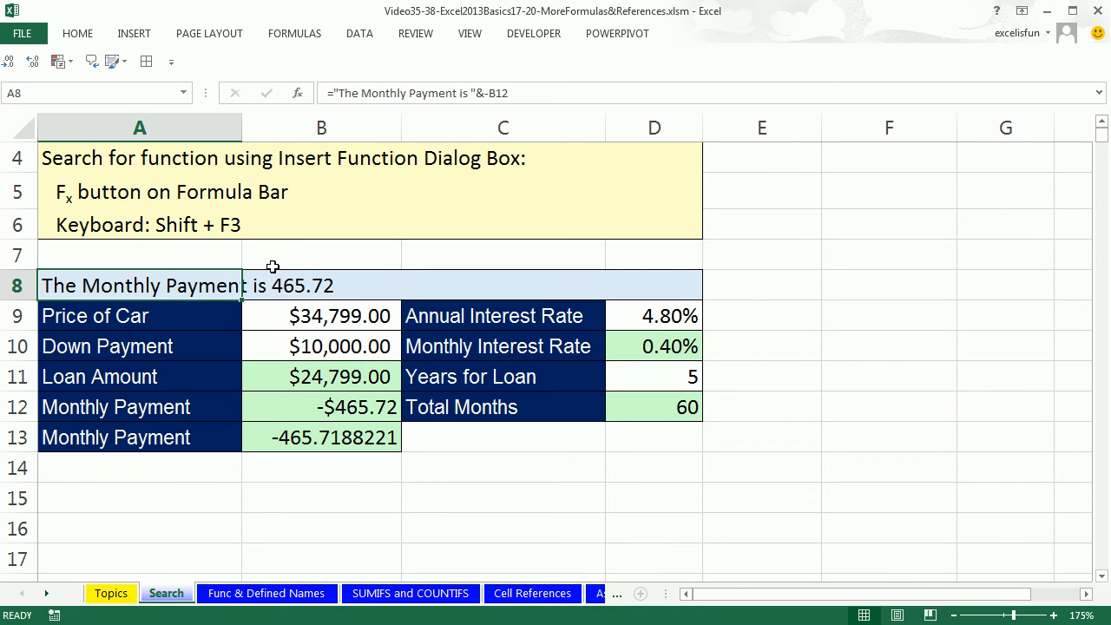
mouse_move(238, 266)
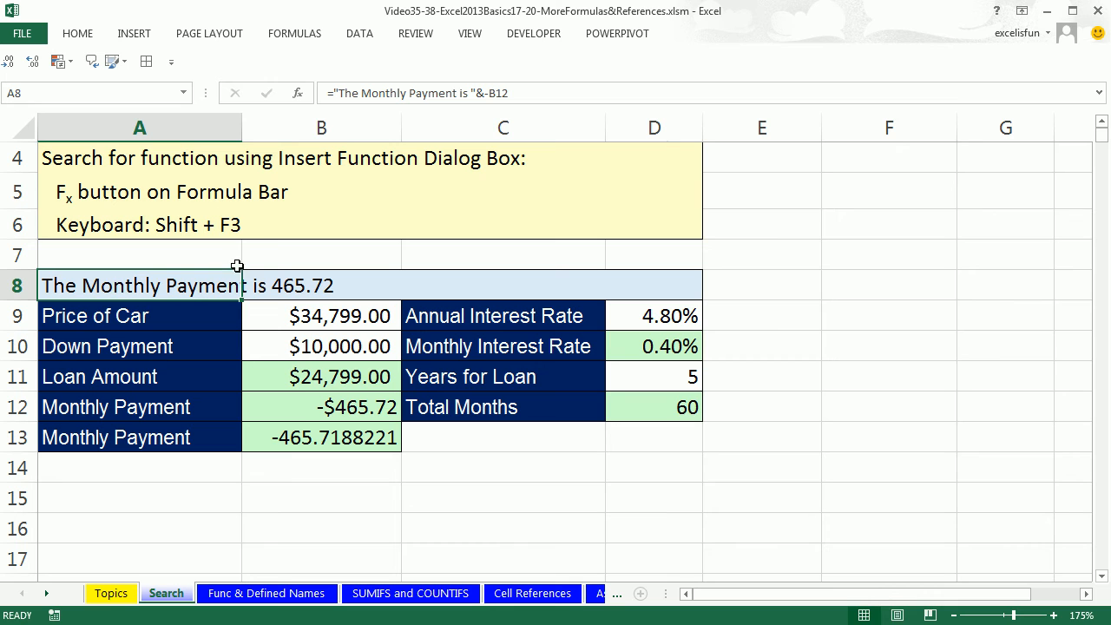
mouse_move(271, 270)
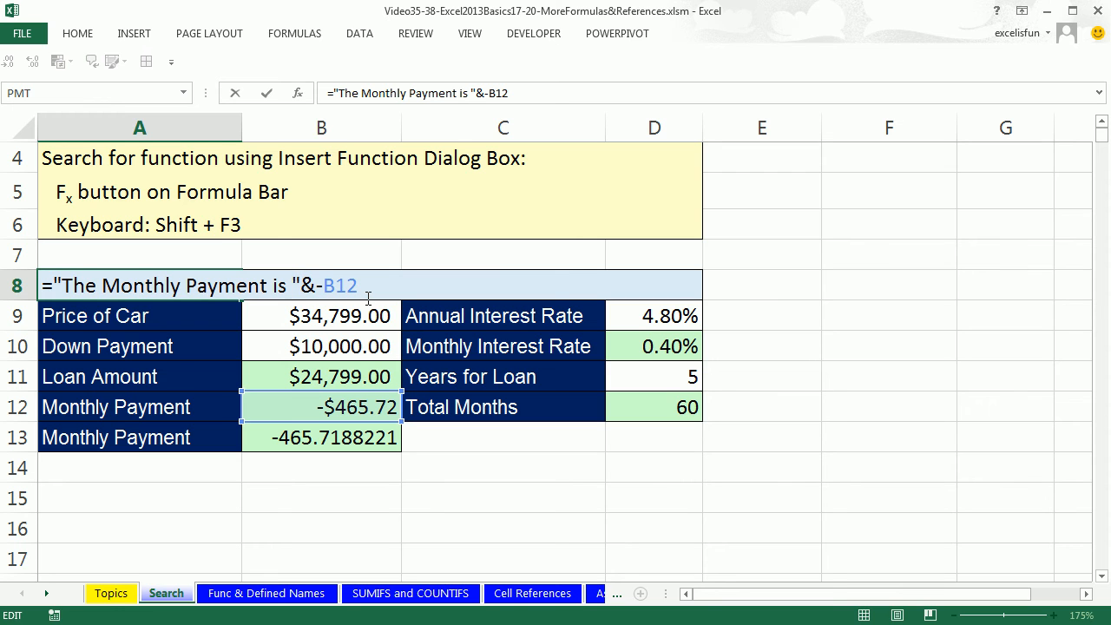
Add a $ inside A8's quoted text so it reads The Monthly Payment is $465.72
type("$")
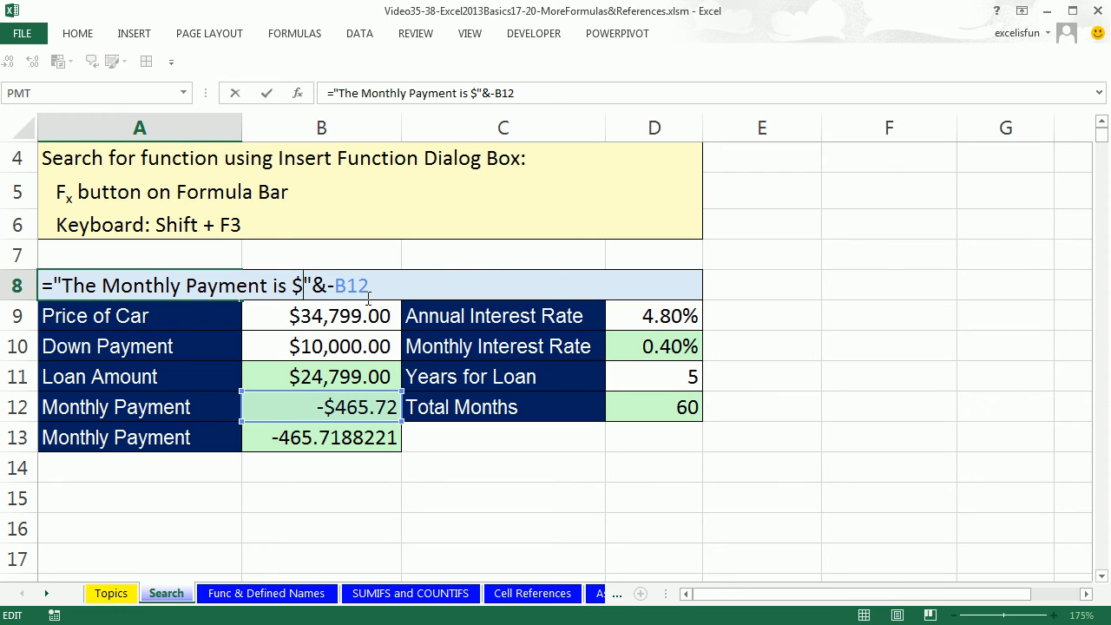
mouse_move(483, 337)
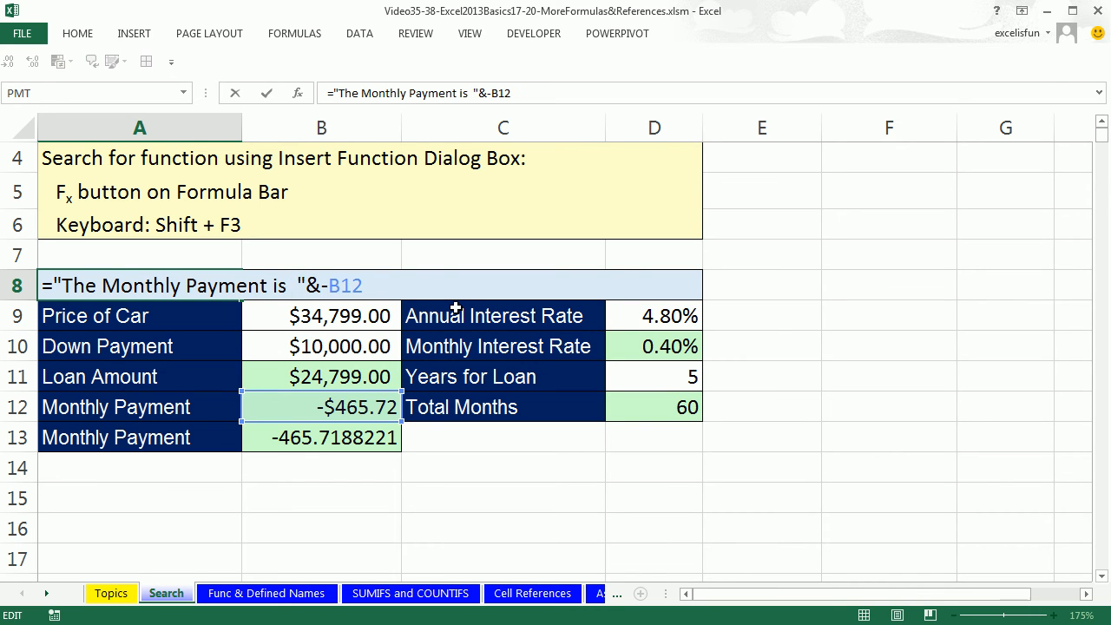
type("$465.7")
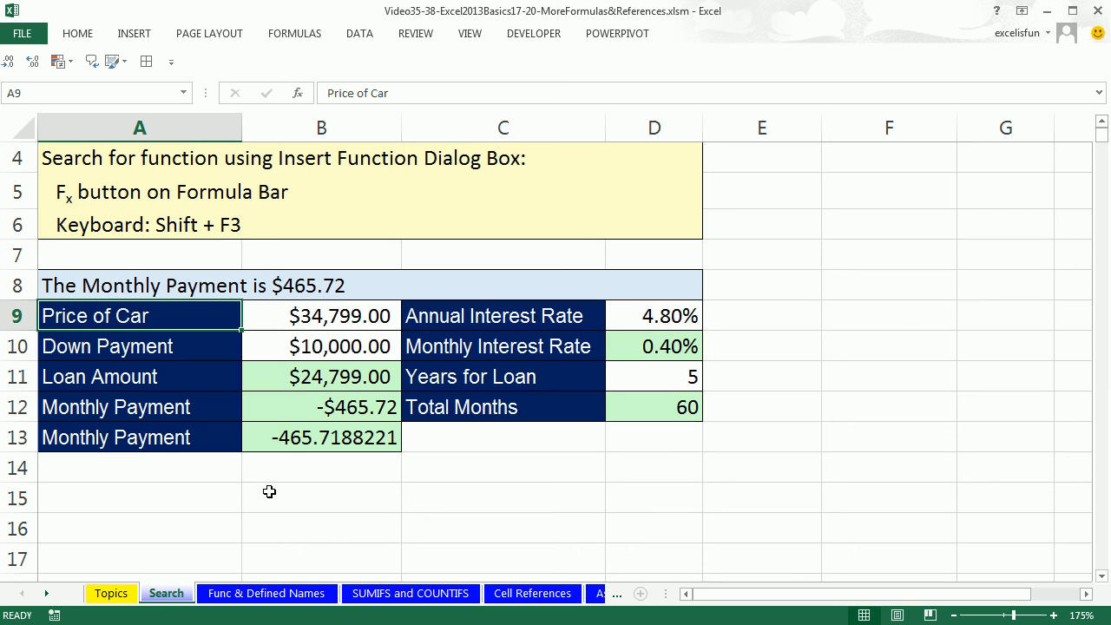
Set the down payment to $2,000 and car price to $24,000, recalculating the payment to $413.15
left_click(321, 315)
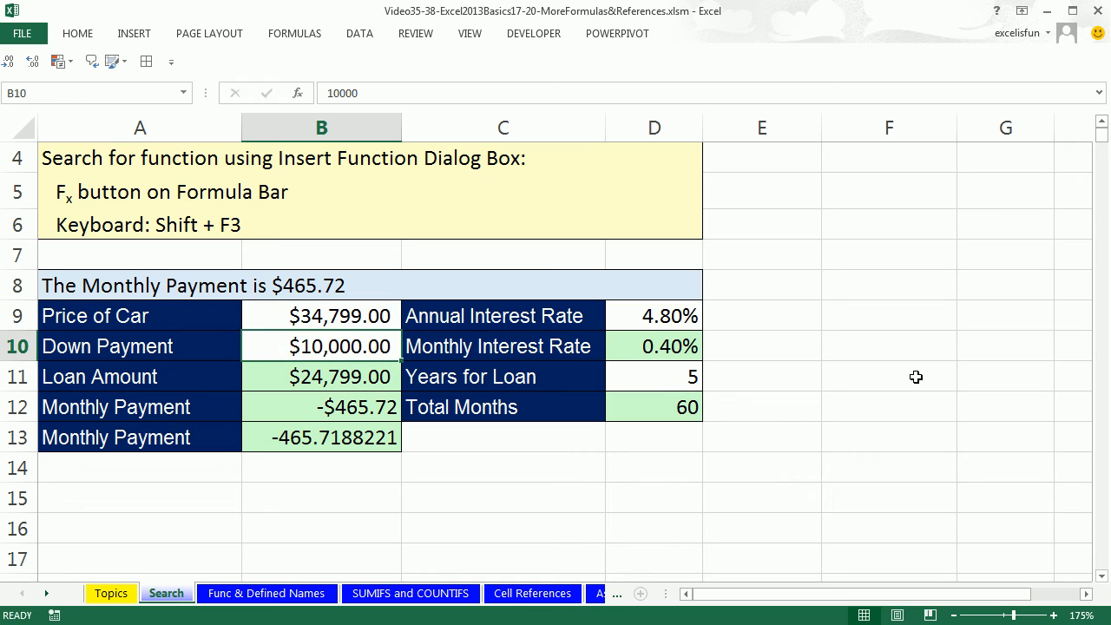
type("20")
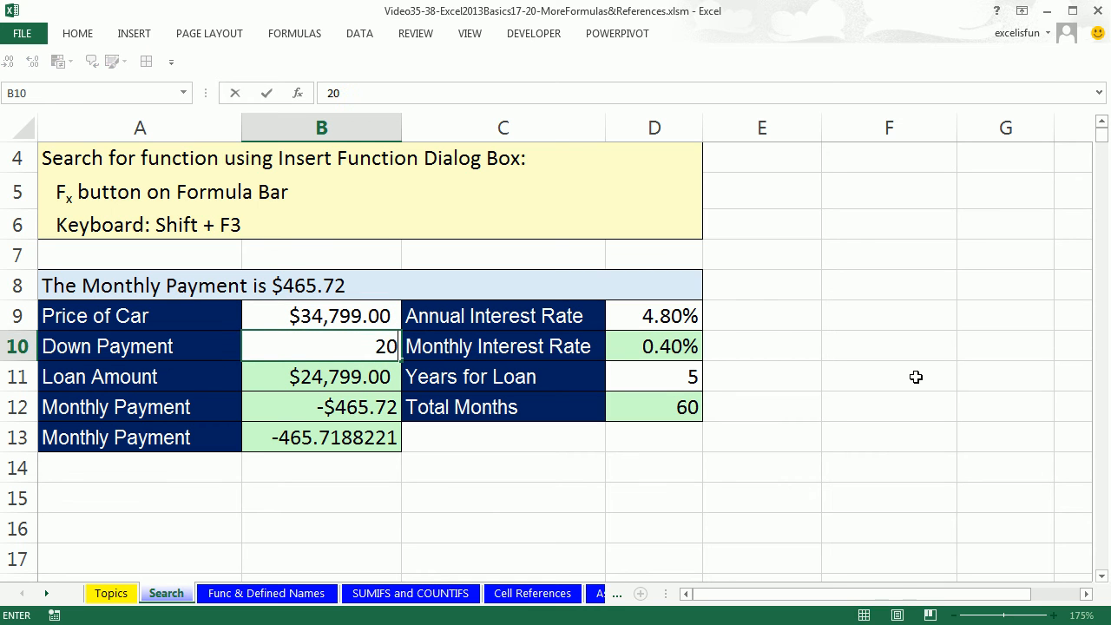
type("2000")
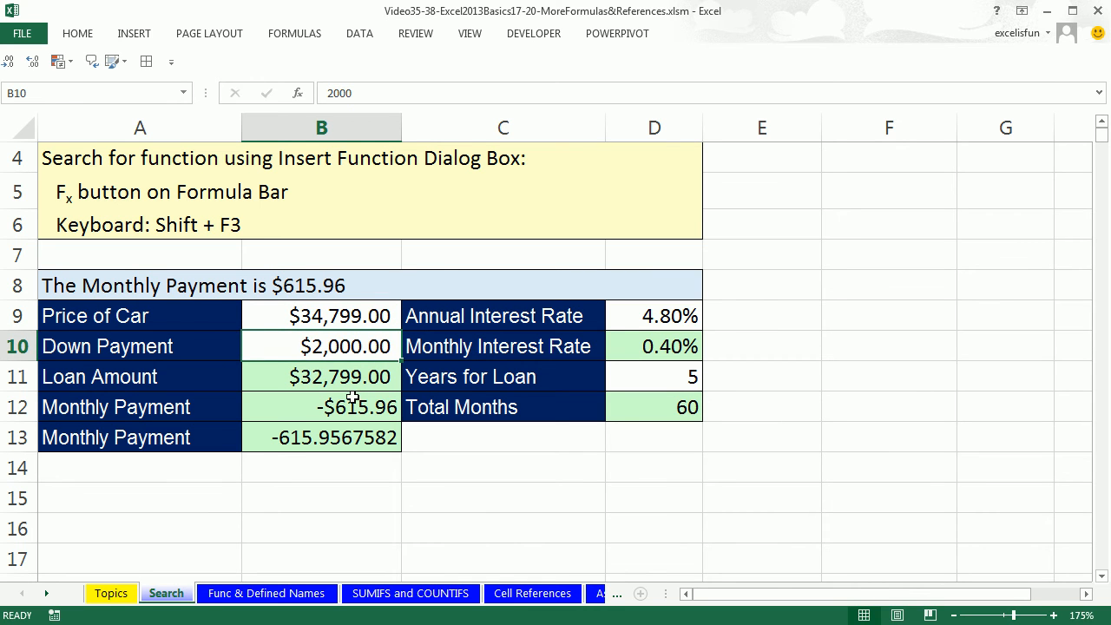
mouse_move(673, 395)
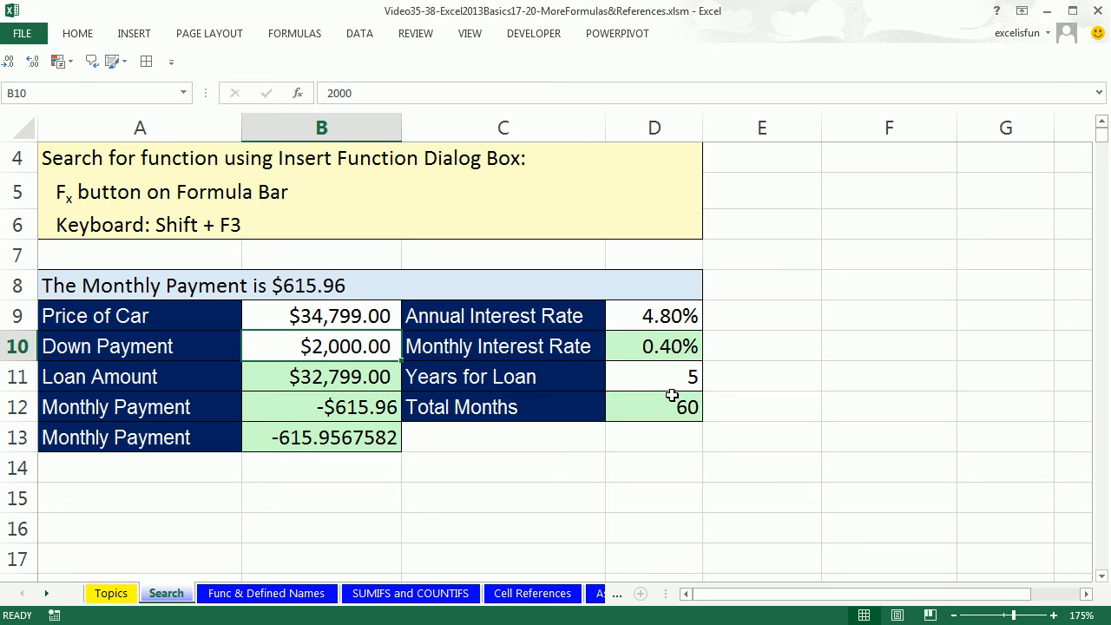
mouse_move(293, 304)
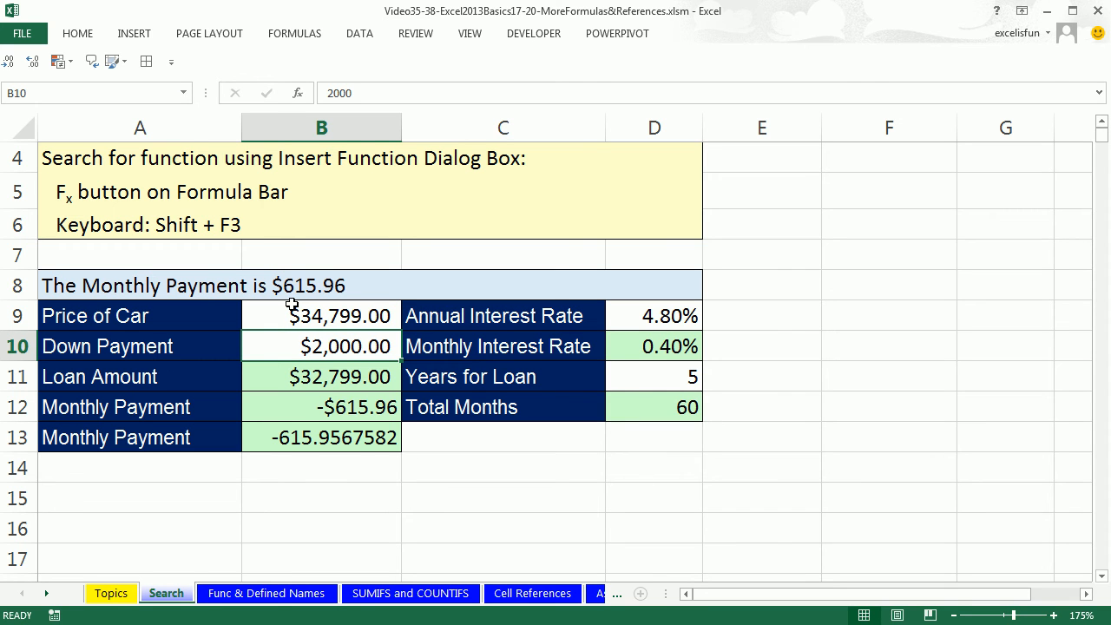
mouse_move(305, 355)
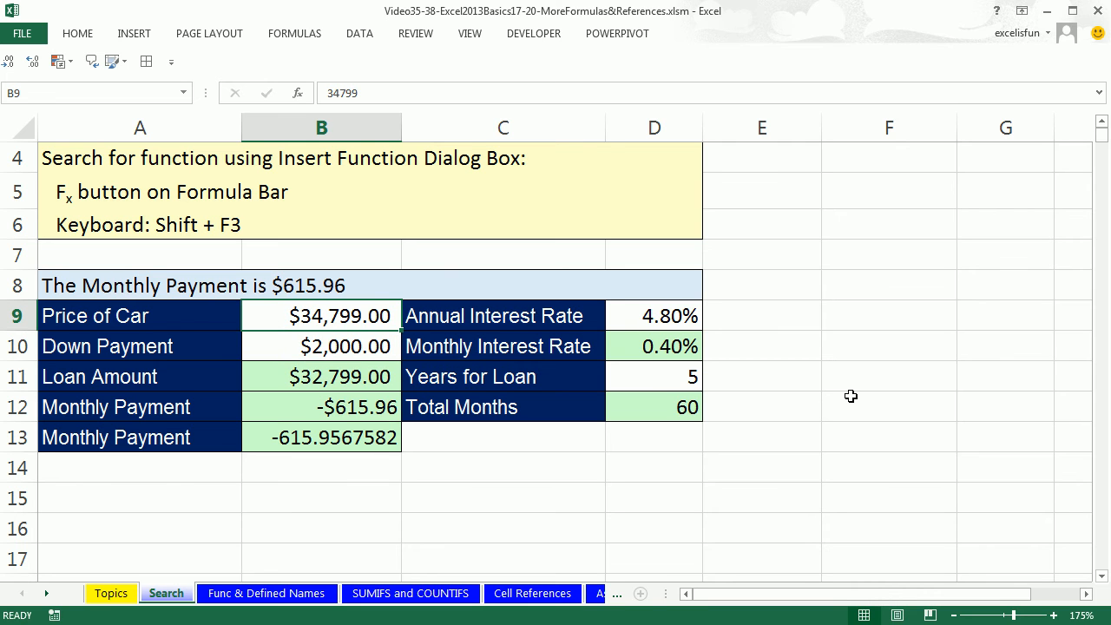
type("2")
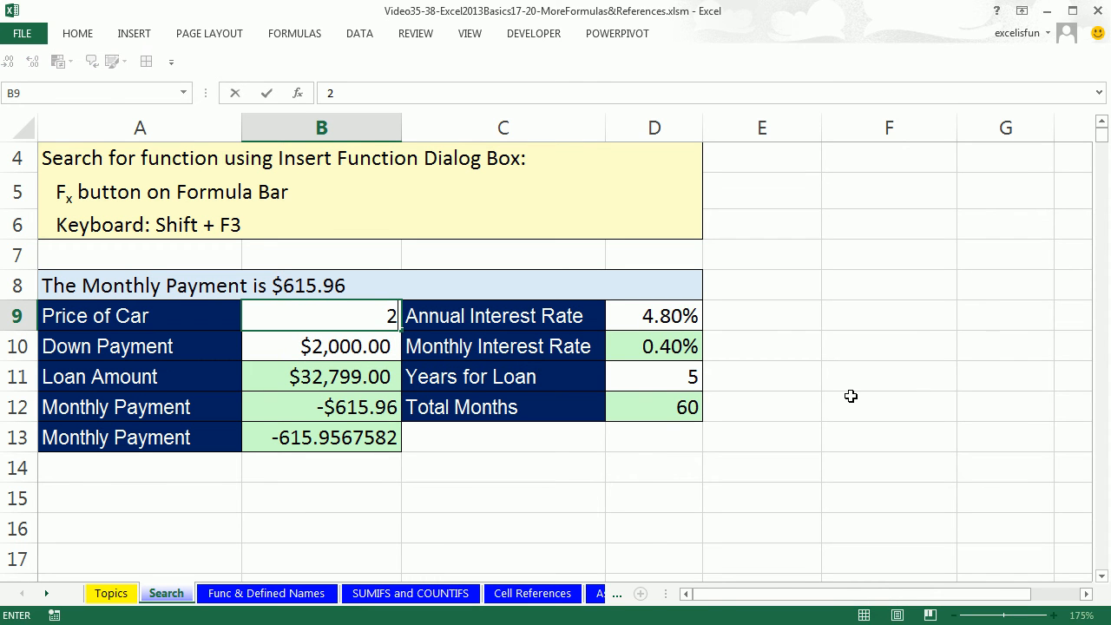
type("4000")
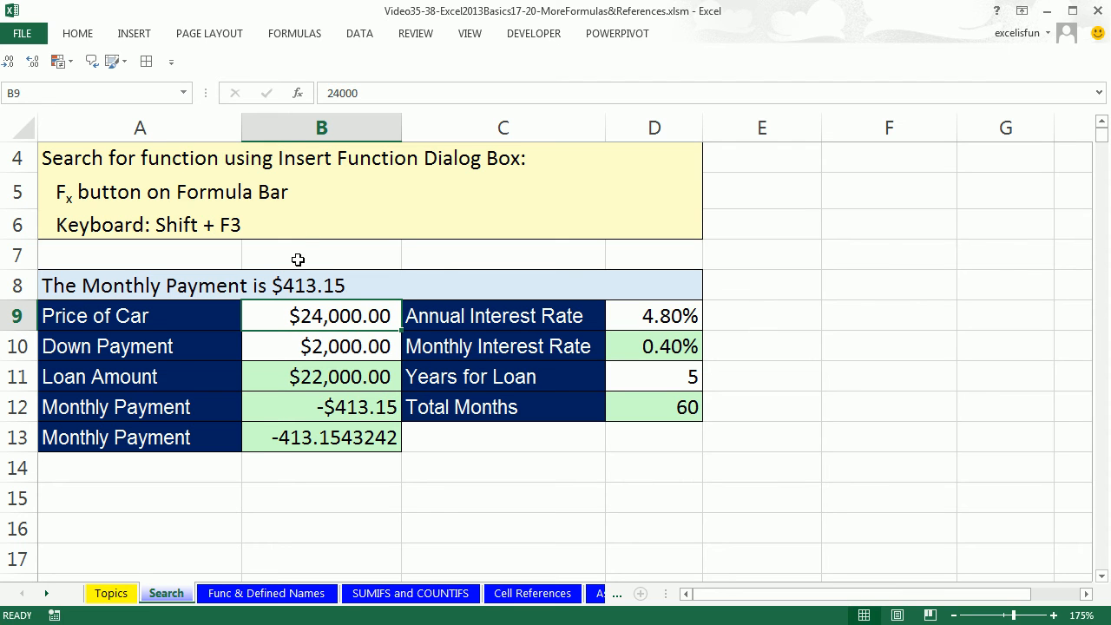
double_click(321, 407)
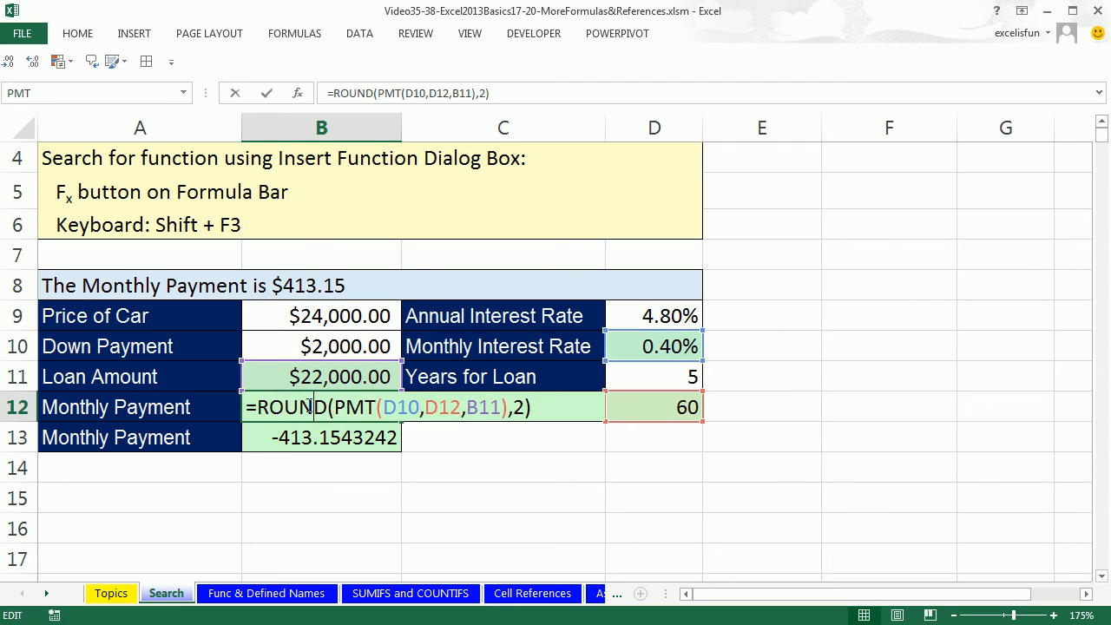
key("Enter")
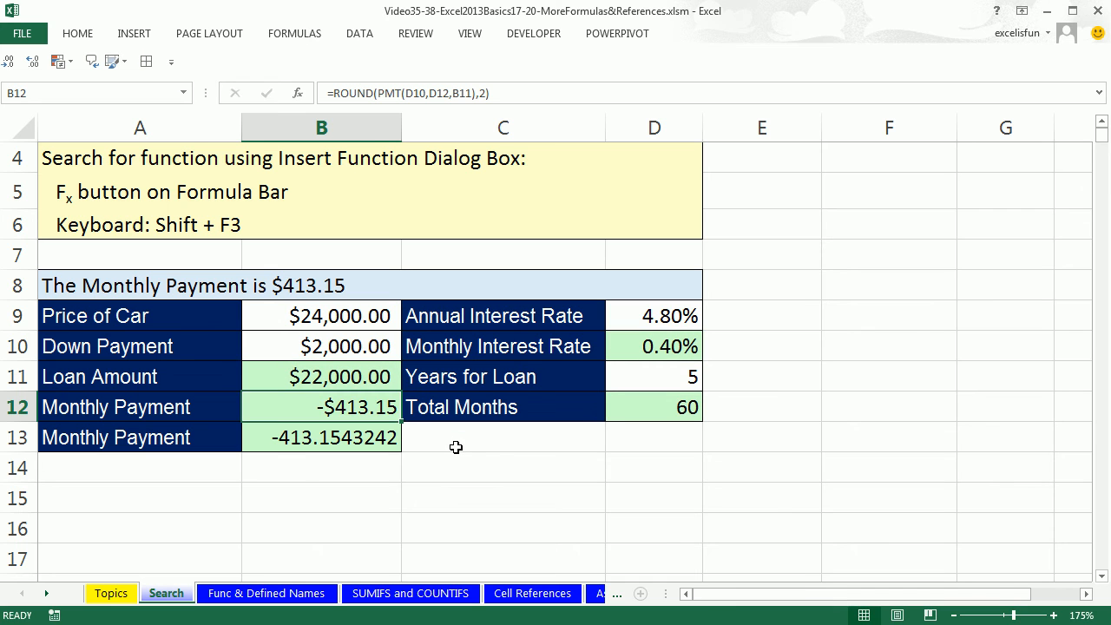
mouse_move(446, 423)
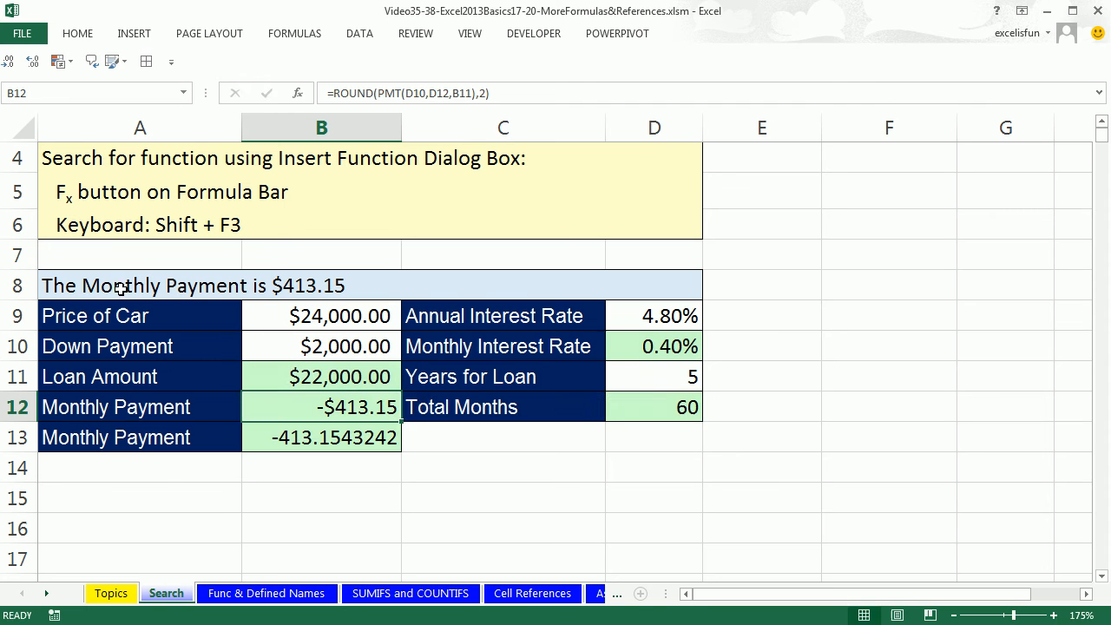
left_click(138, 285)
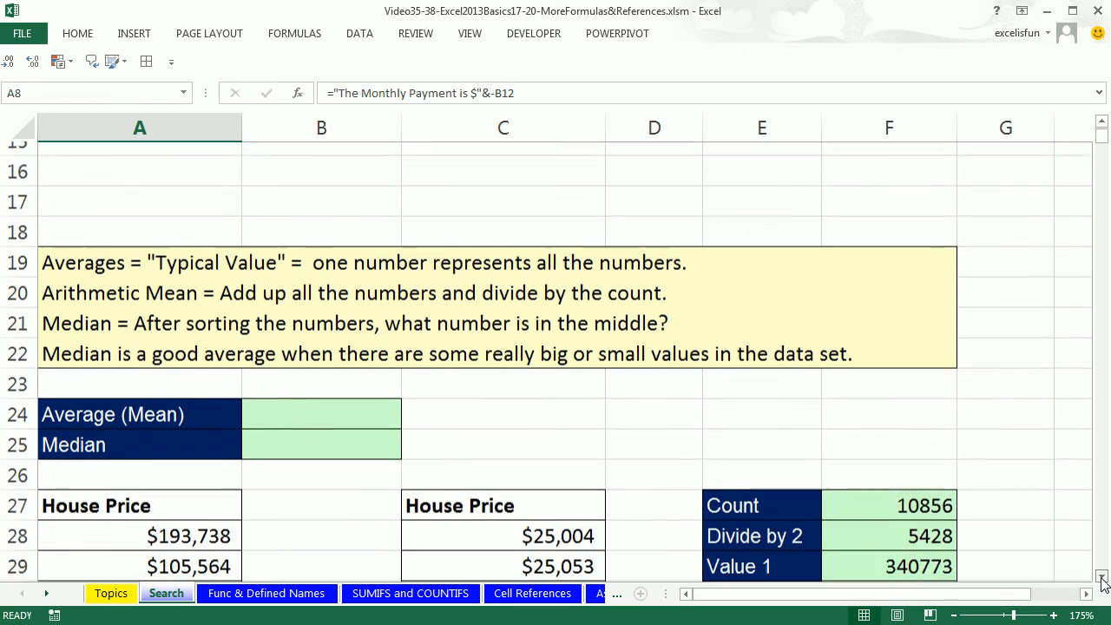
scroll("down", 3)
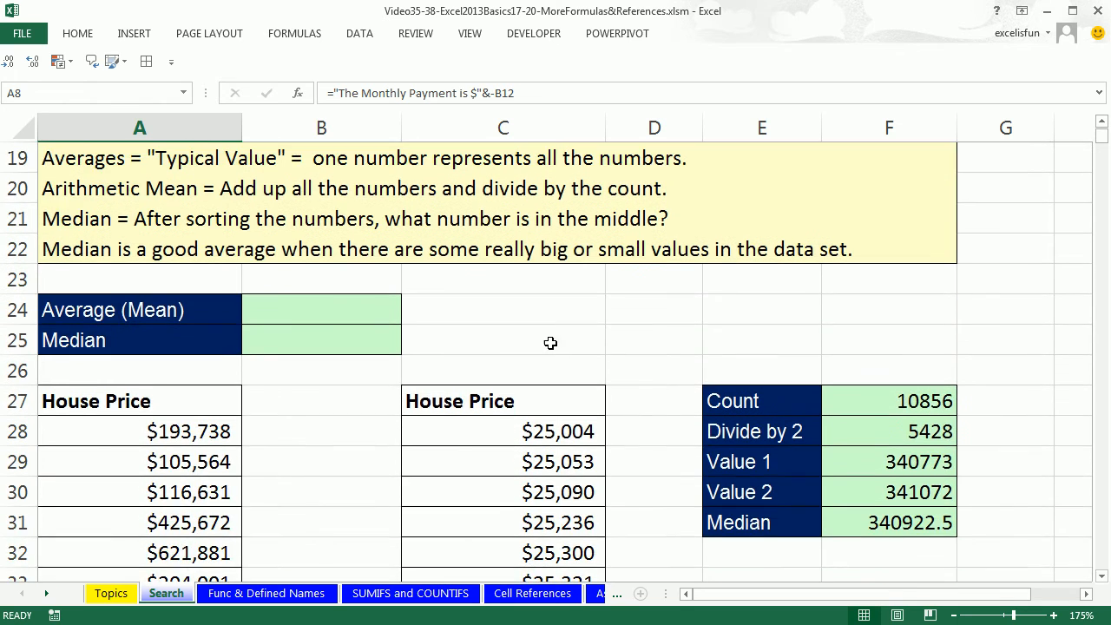
mouse_move(311, 388)
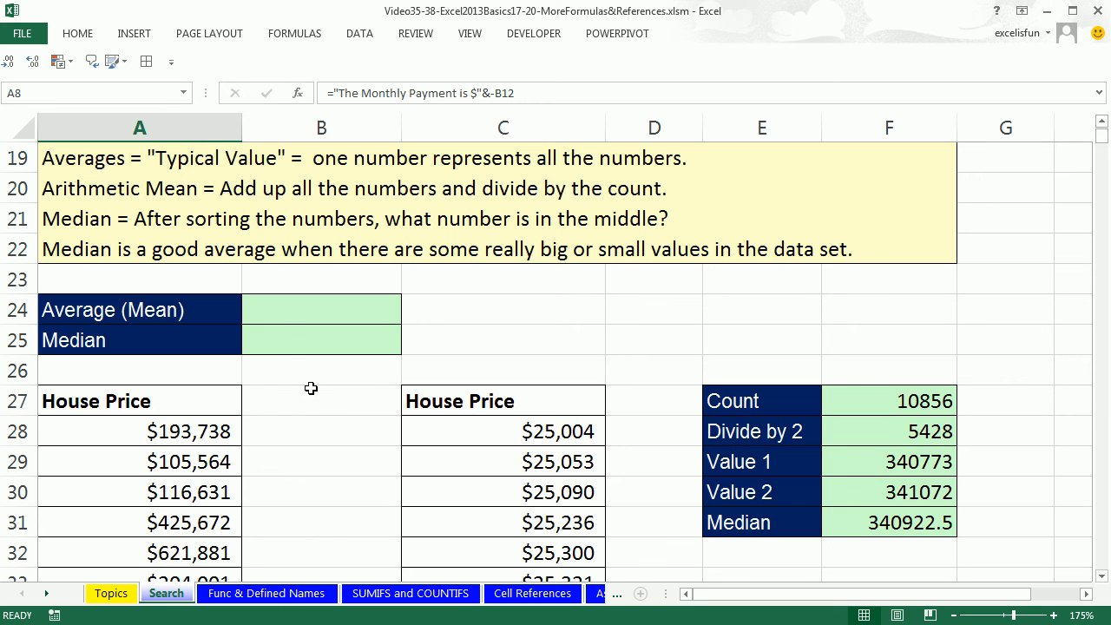
left_click(139, 431)
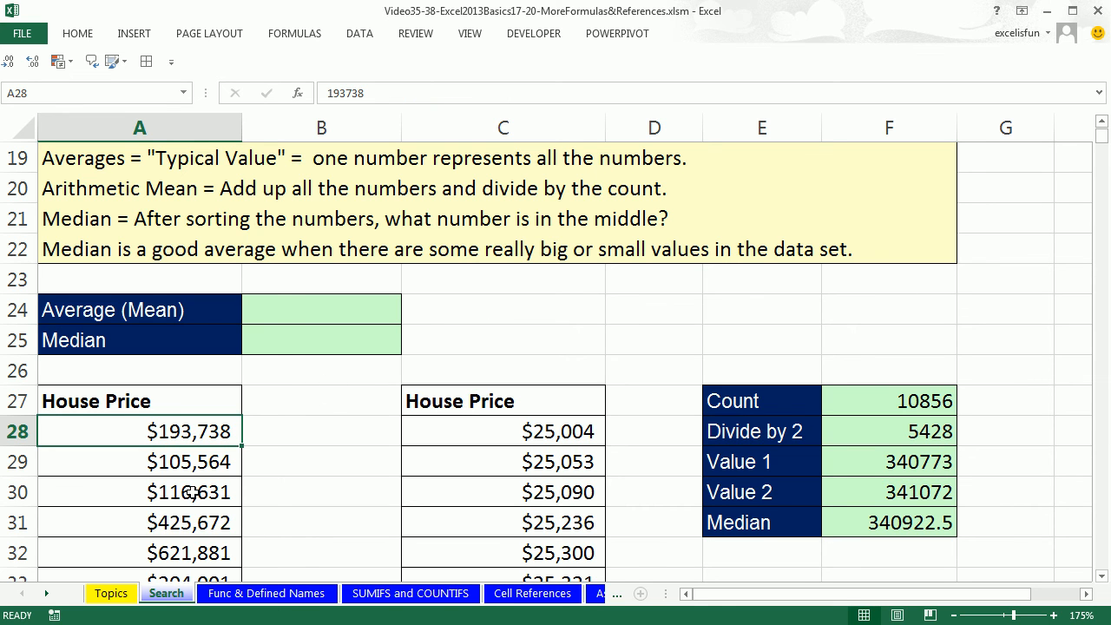
mouse_move(281, 443)
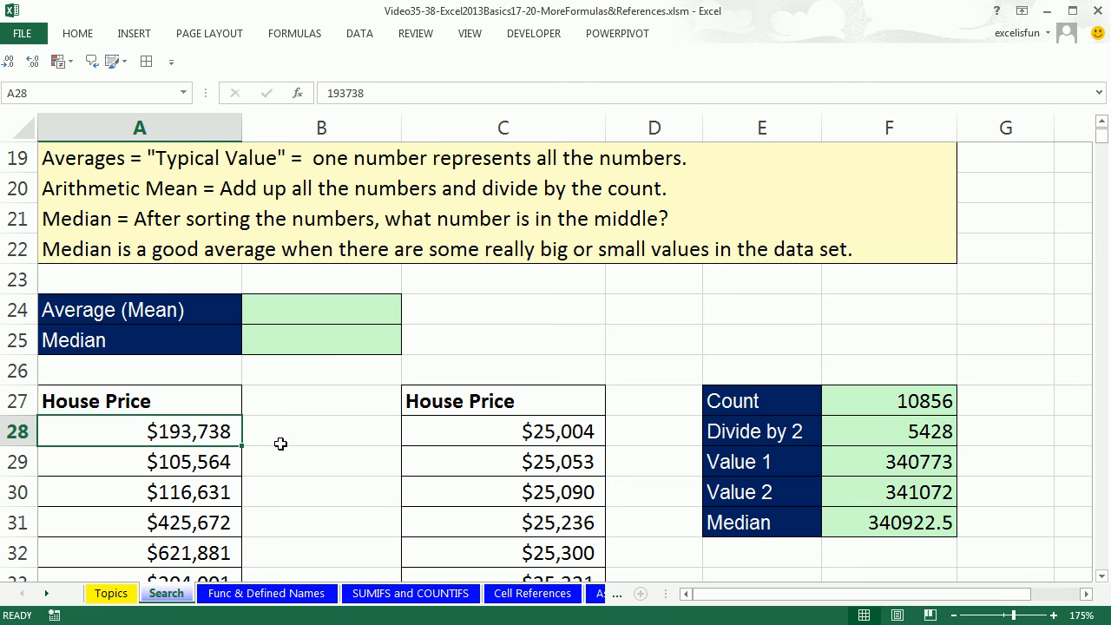
mouse_move(114, 437)
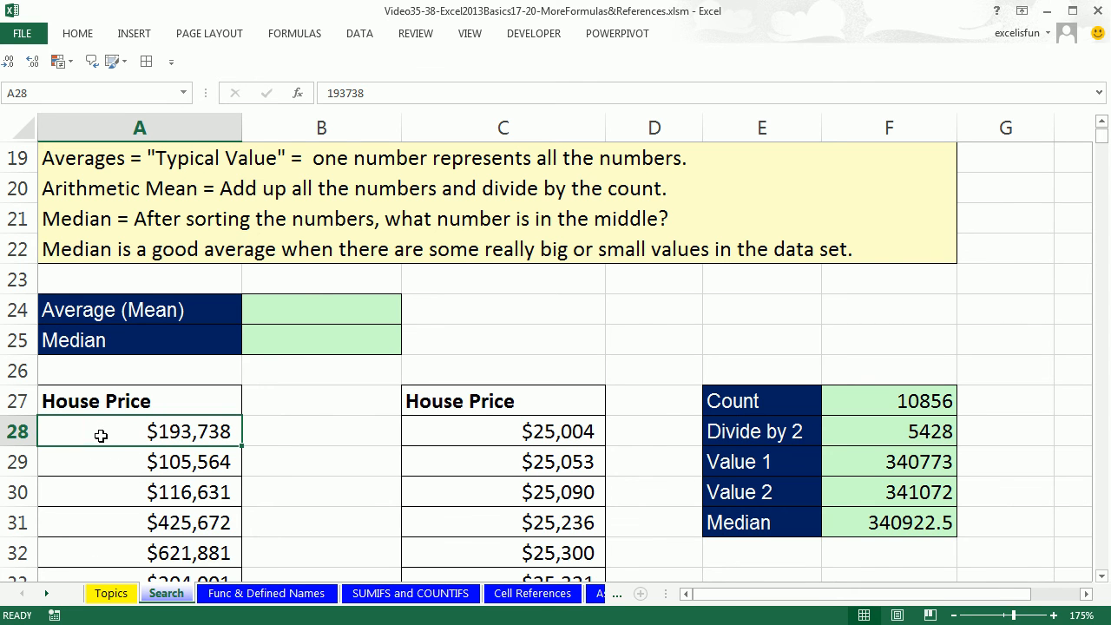
scroll("down", 3)
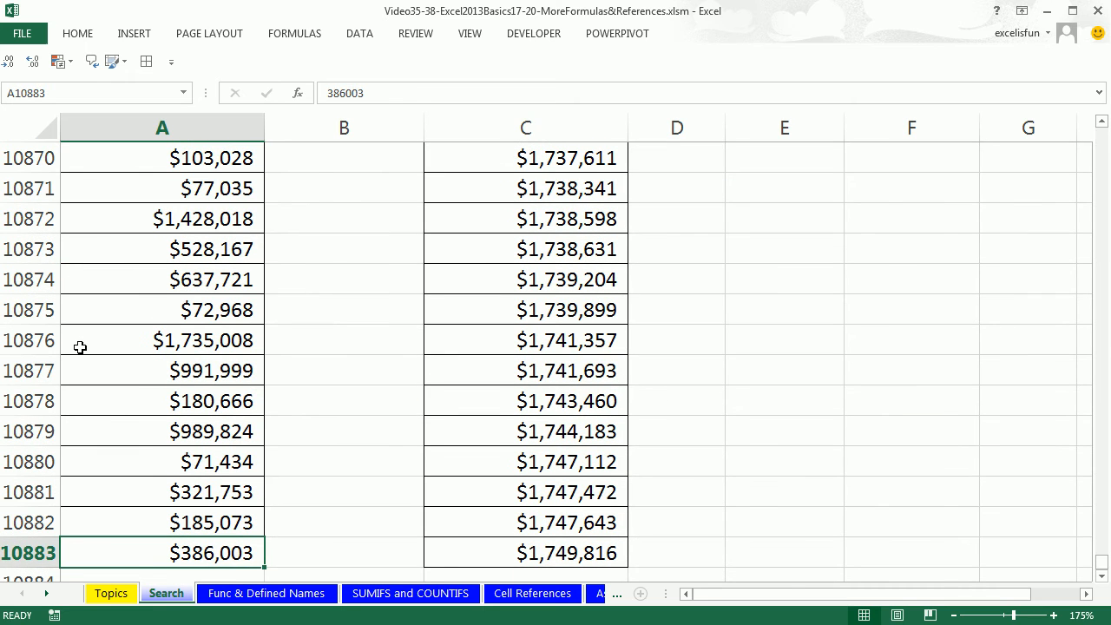
mouse_move(134, 553)
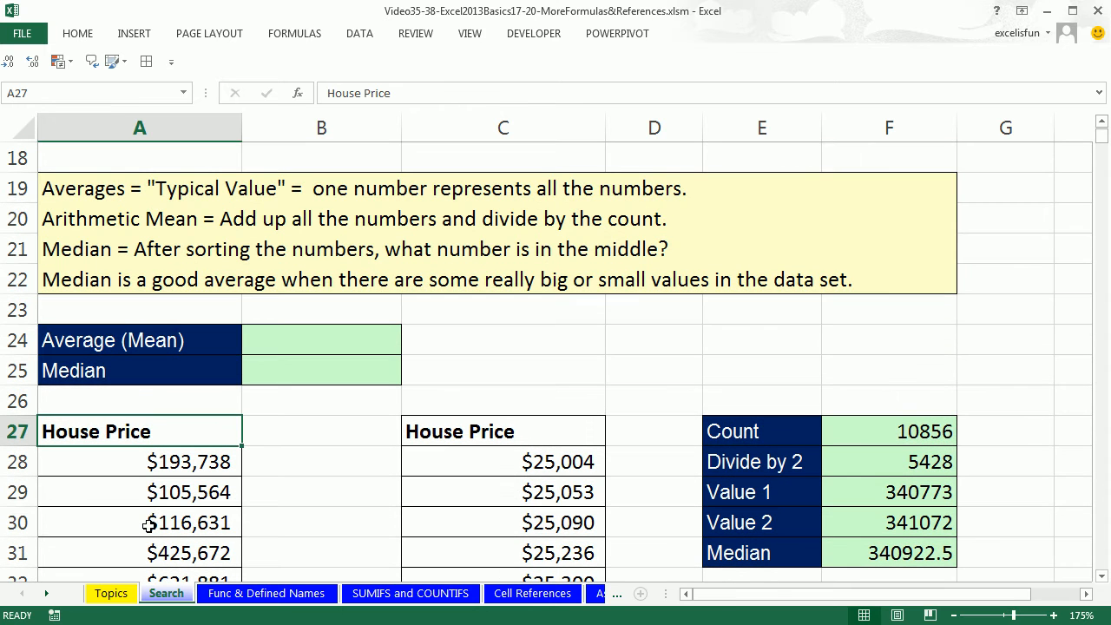
mouse_move(155, 505)
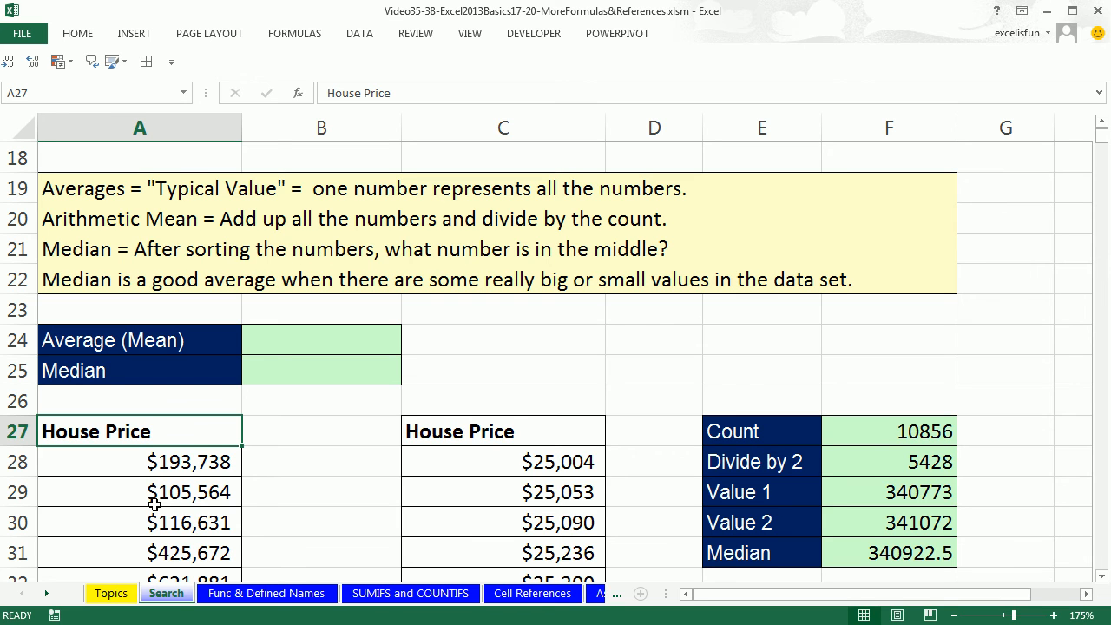
mouse_move(204, 438)
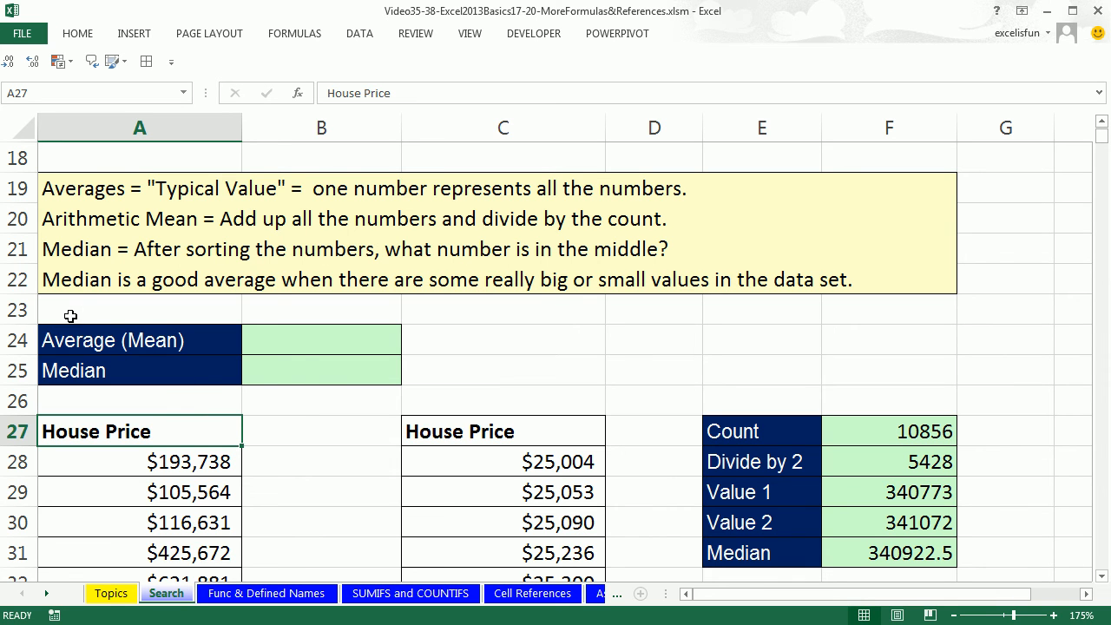
mouse_move(103, 211)
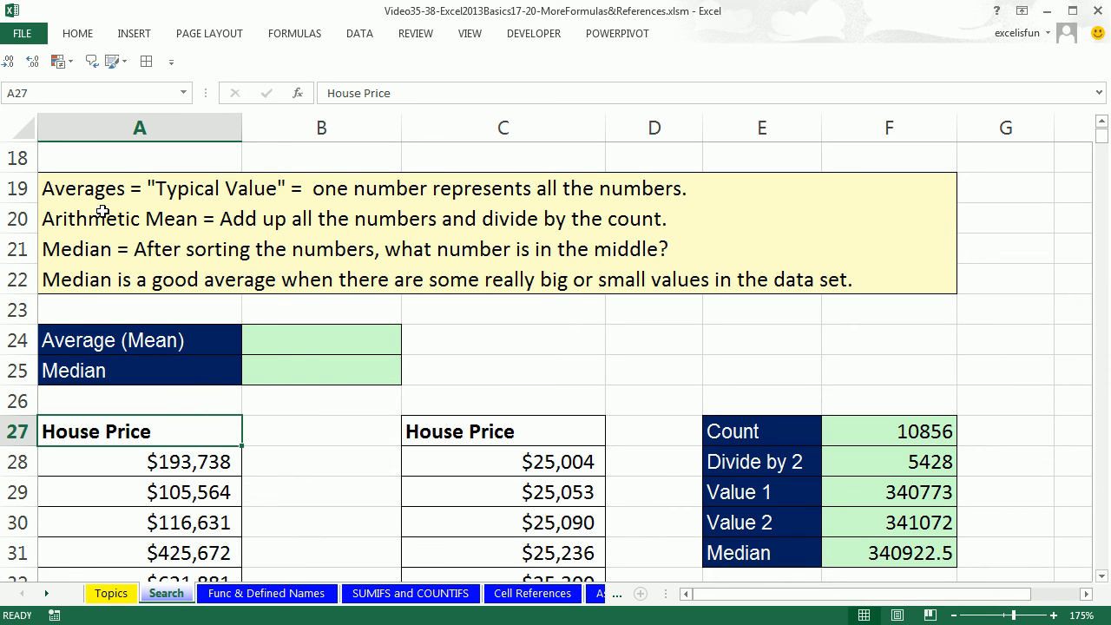
mouse_move(527, 233)
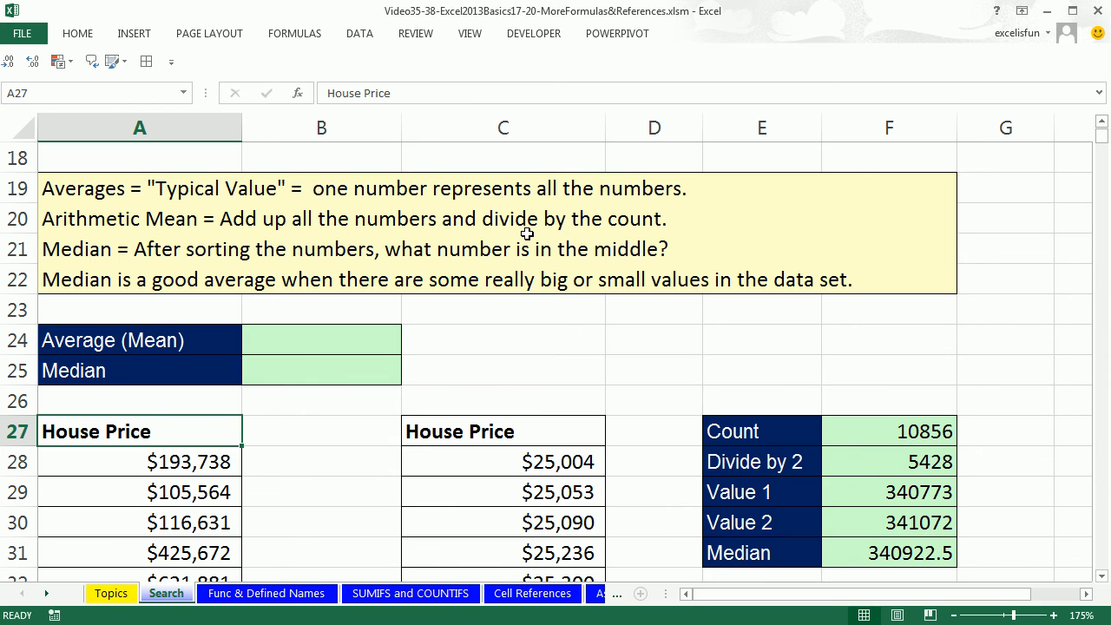
mouse_move(587, 235)
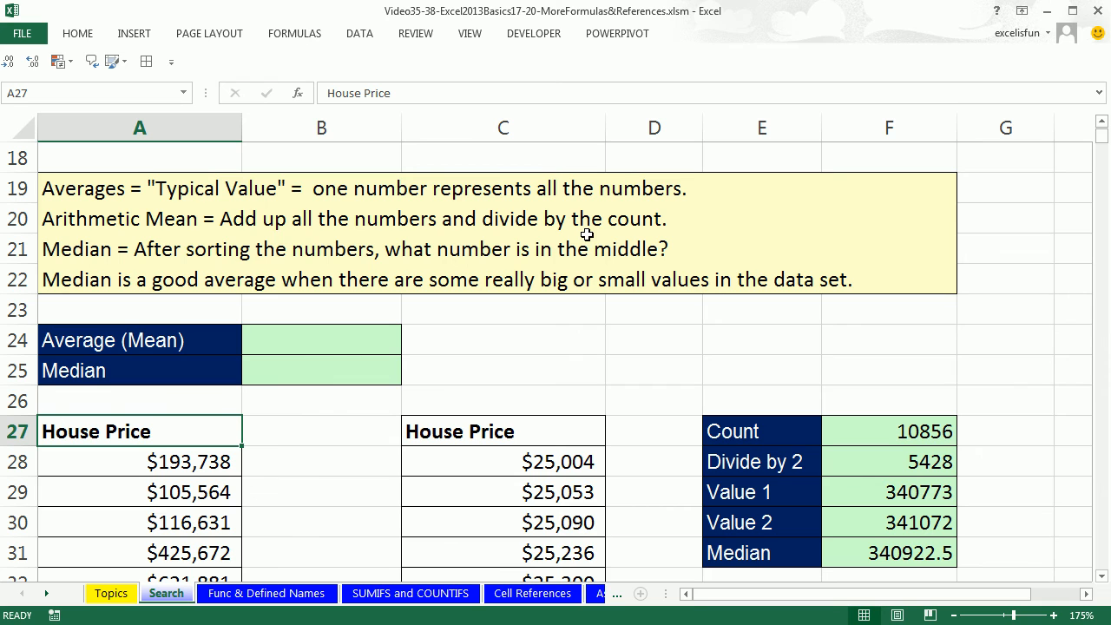
mouse_move(359, 348)
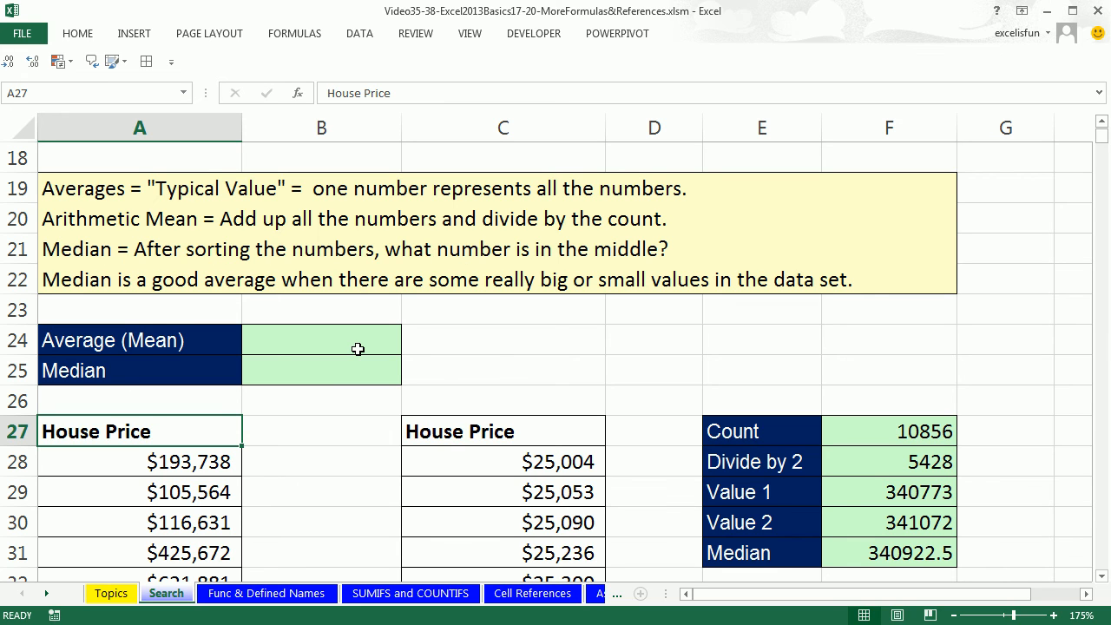
mouse_move(346, 371)
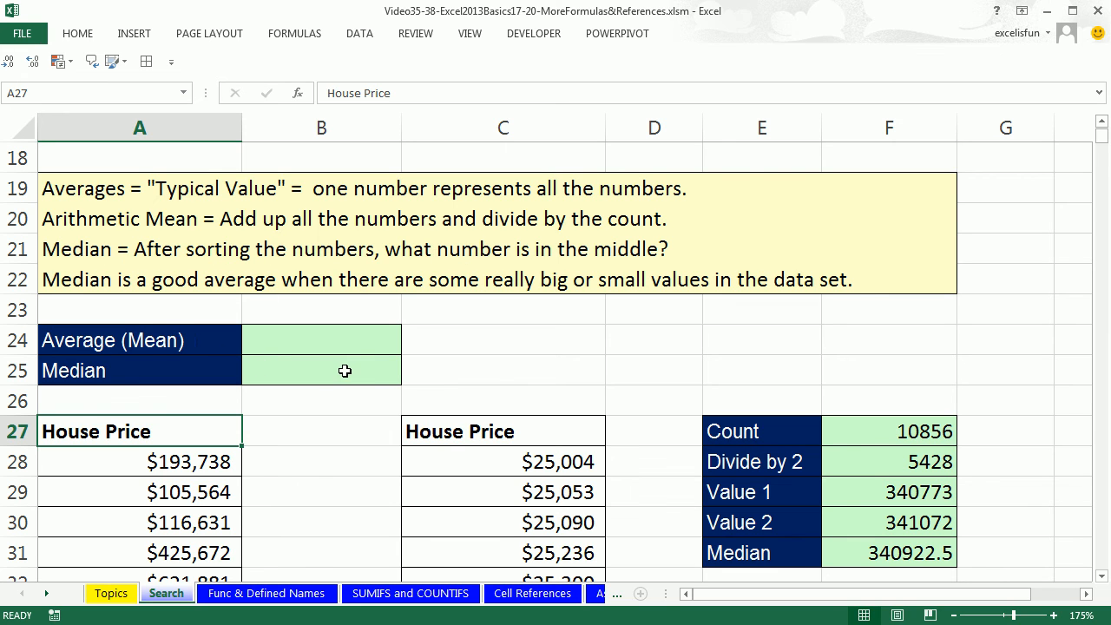
mouse_move(364, 370)
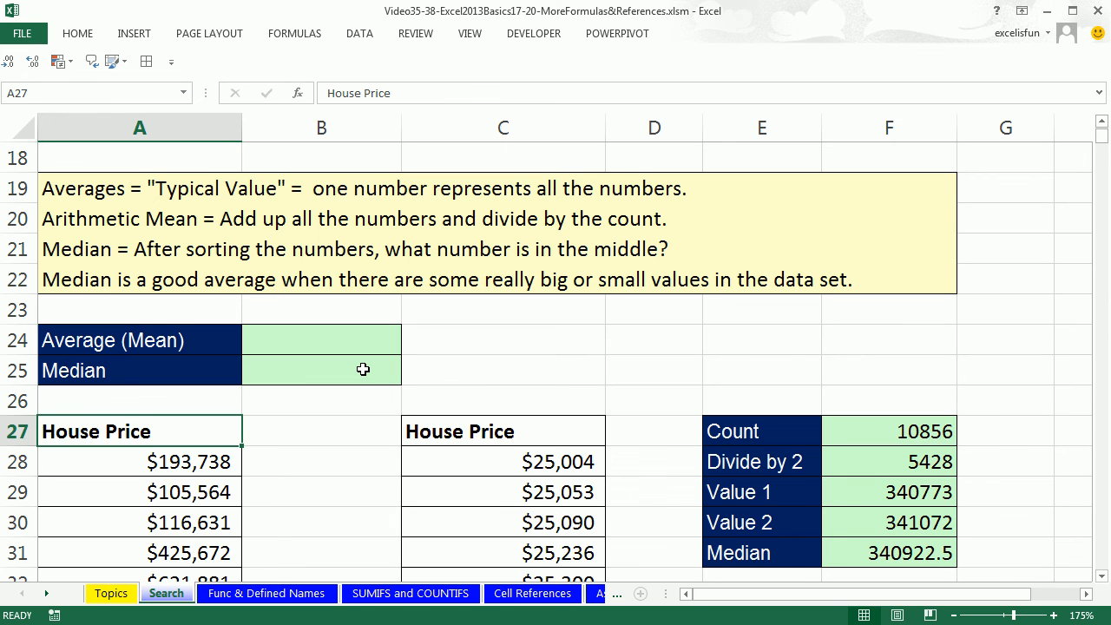
mouse_move(360, 344)
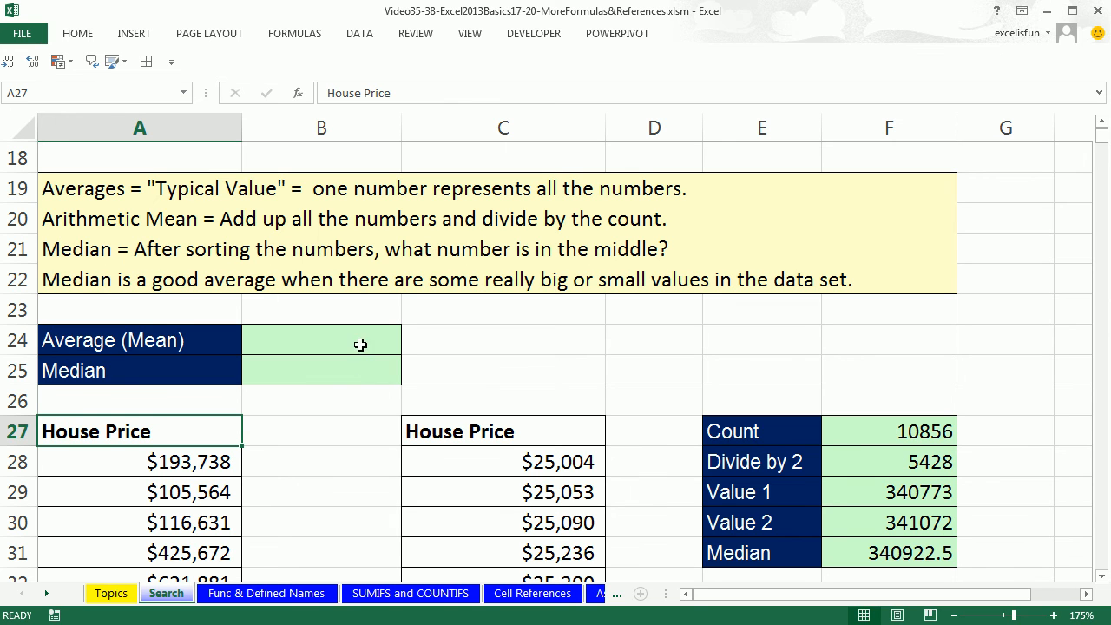
mouse_move(160, 203)
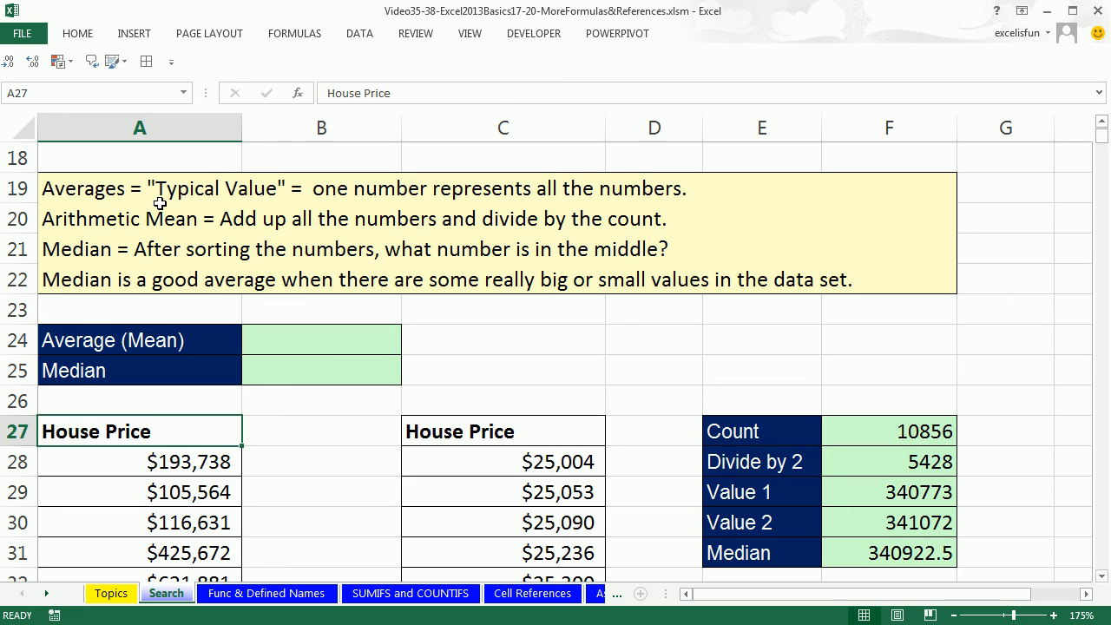
mouse_move(168, 492)
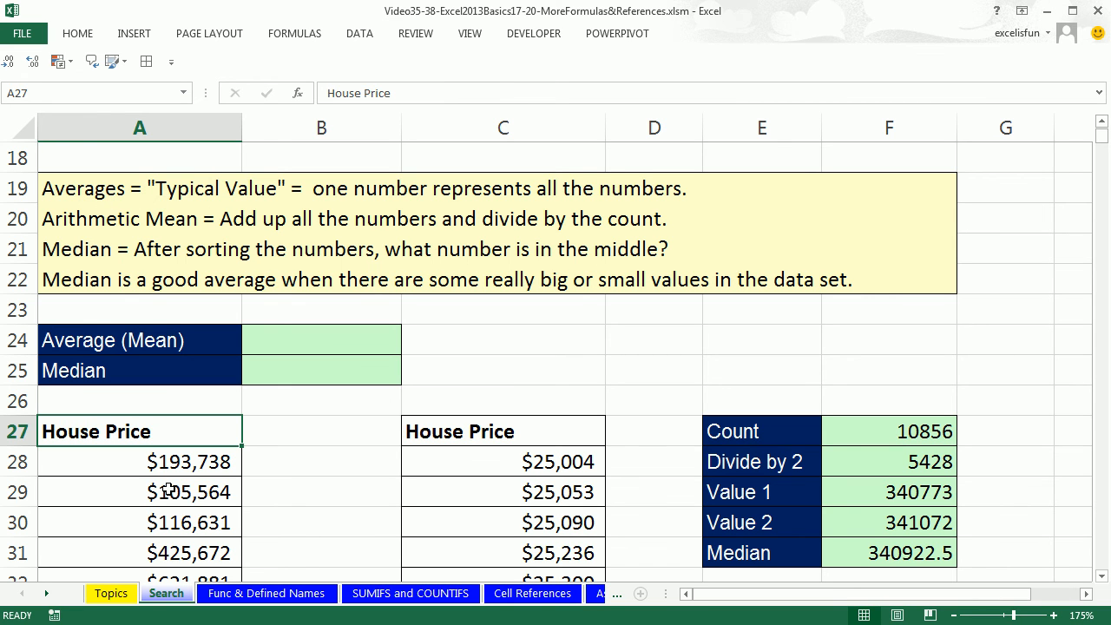
mouse_move(165, 483)
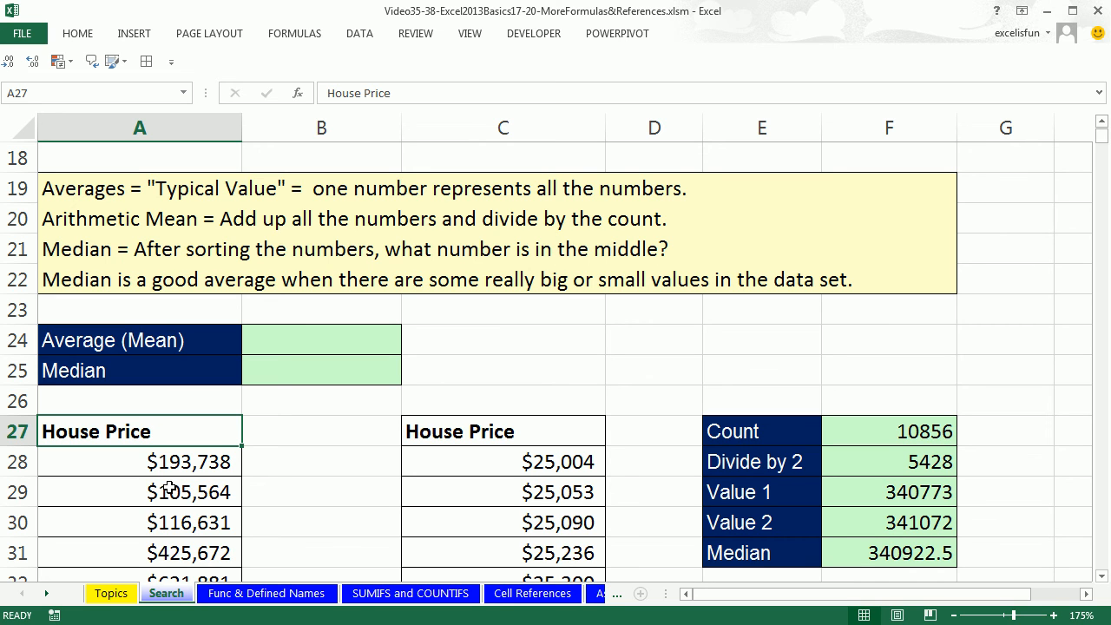
mouse_move(324, 200)
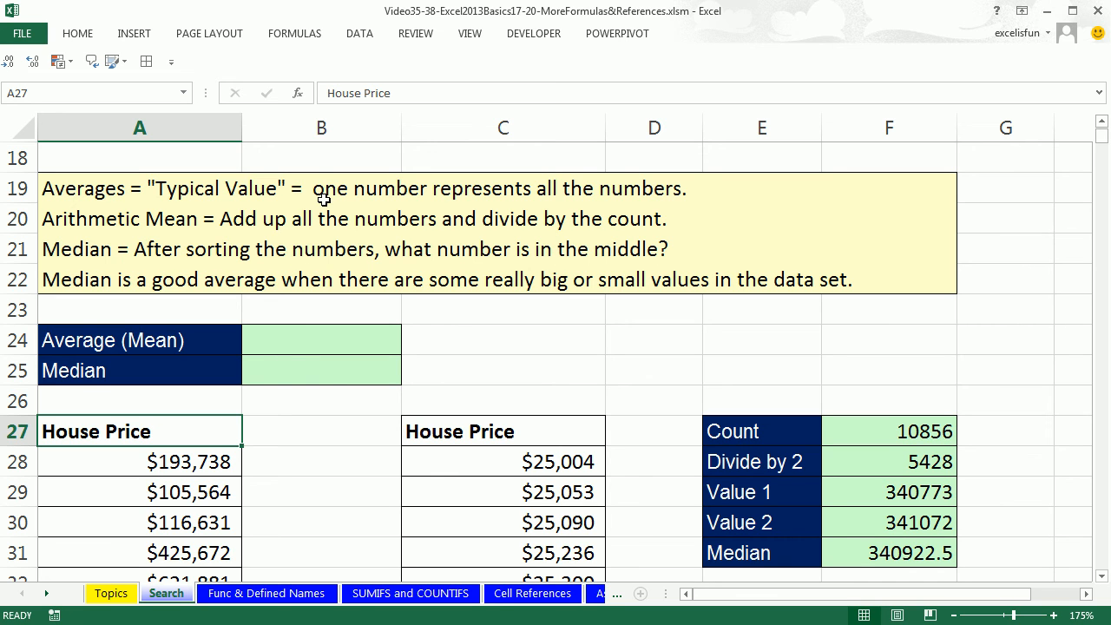
mouse_move(587, 212)
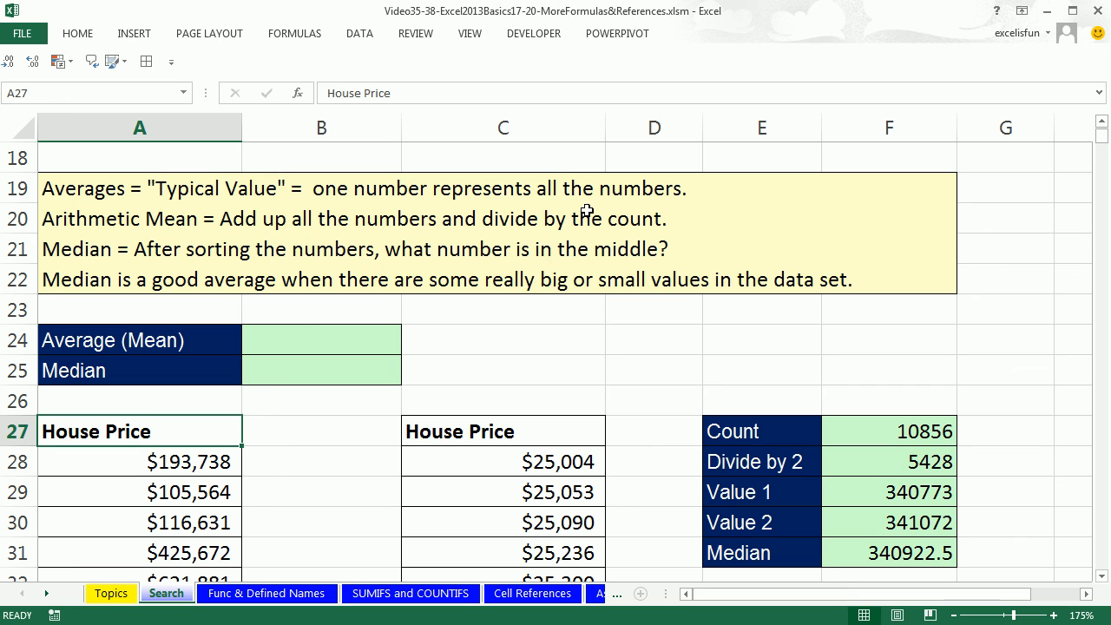
mouse_move(184, 242)
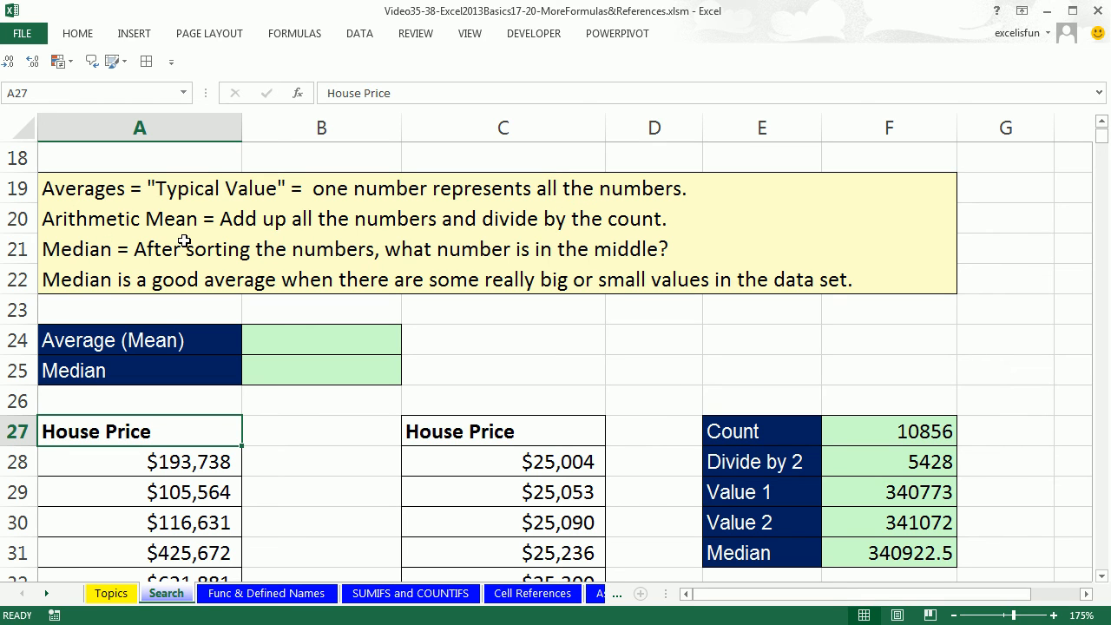
mouse_move(513, 239)
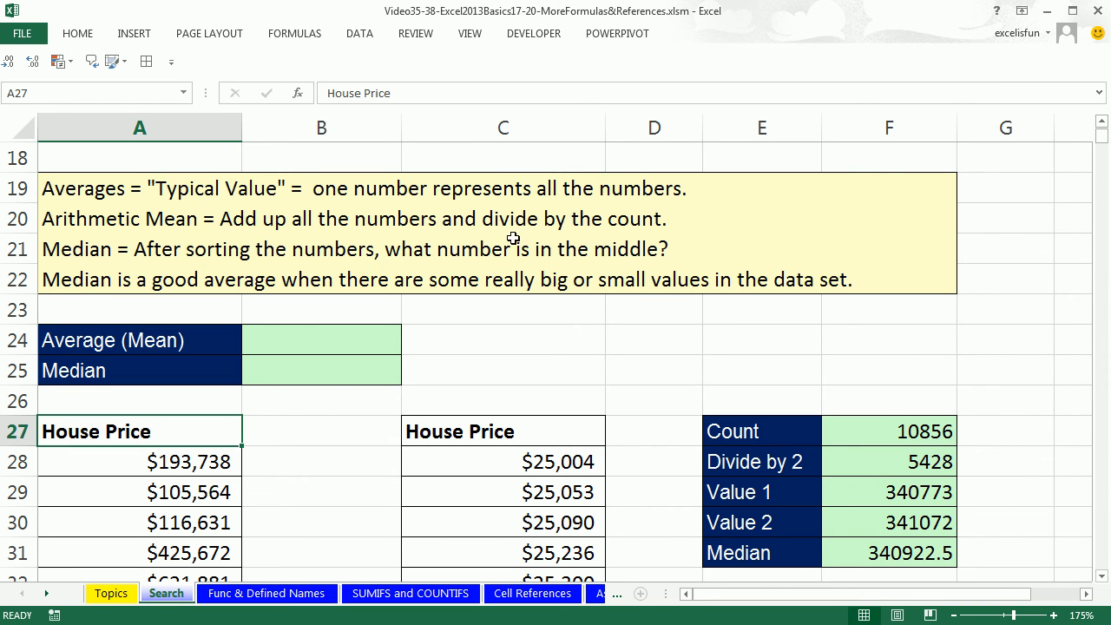
mouse_move(383, 335)
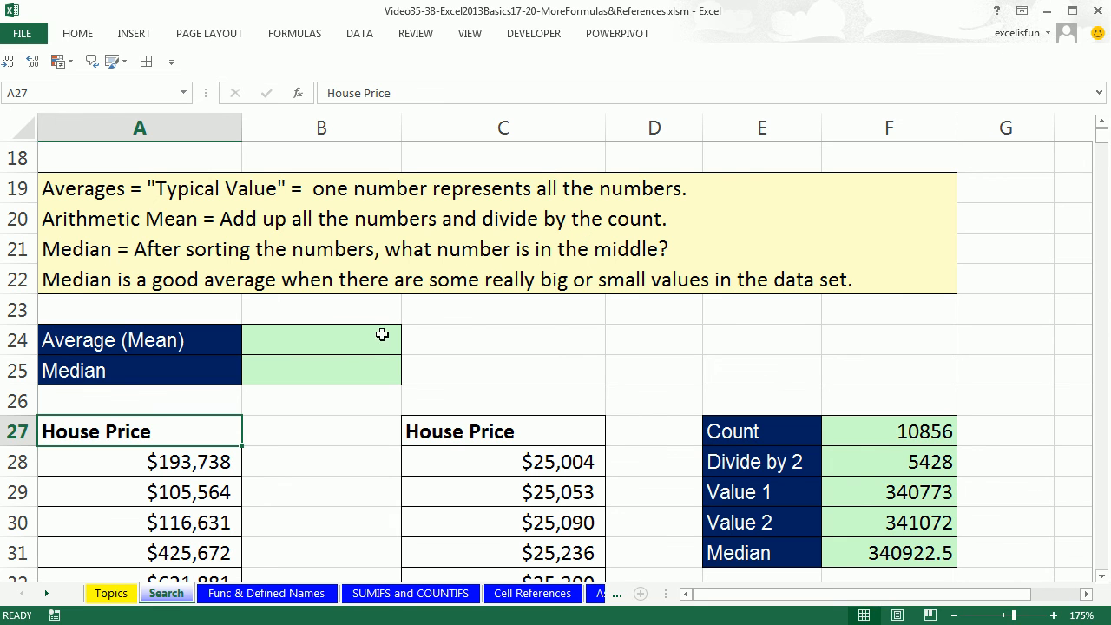
left_click(321, 340)
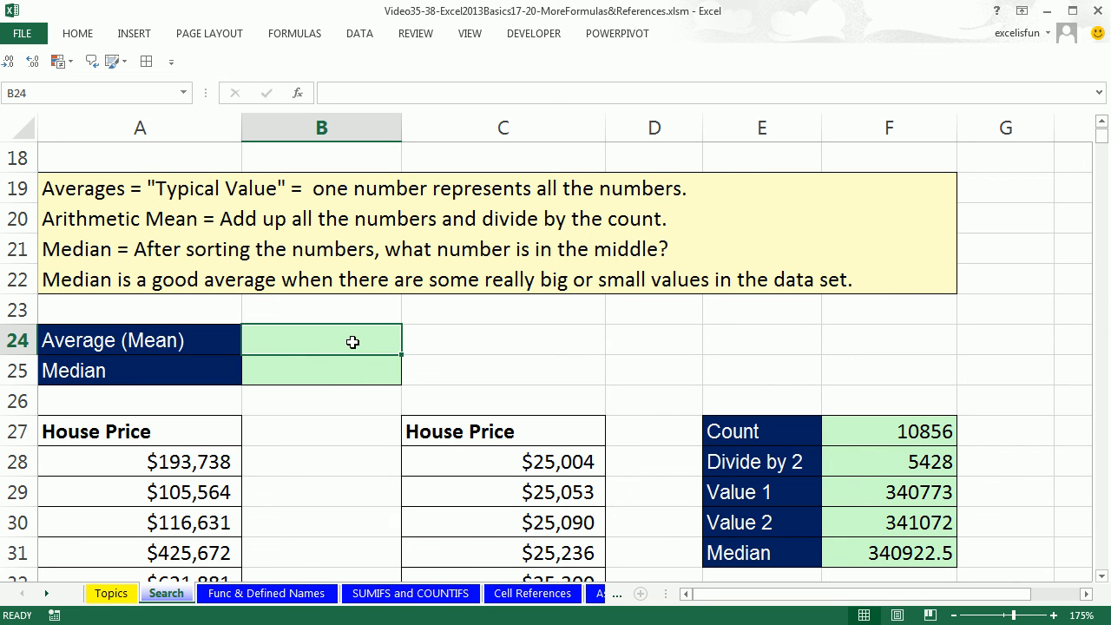
left_click(139, 461)
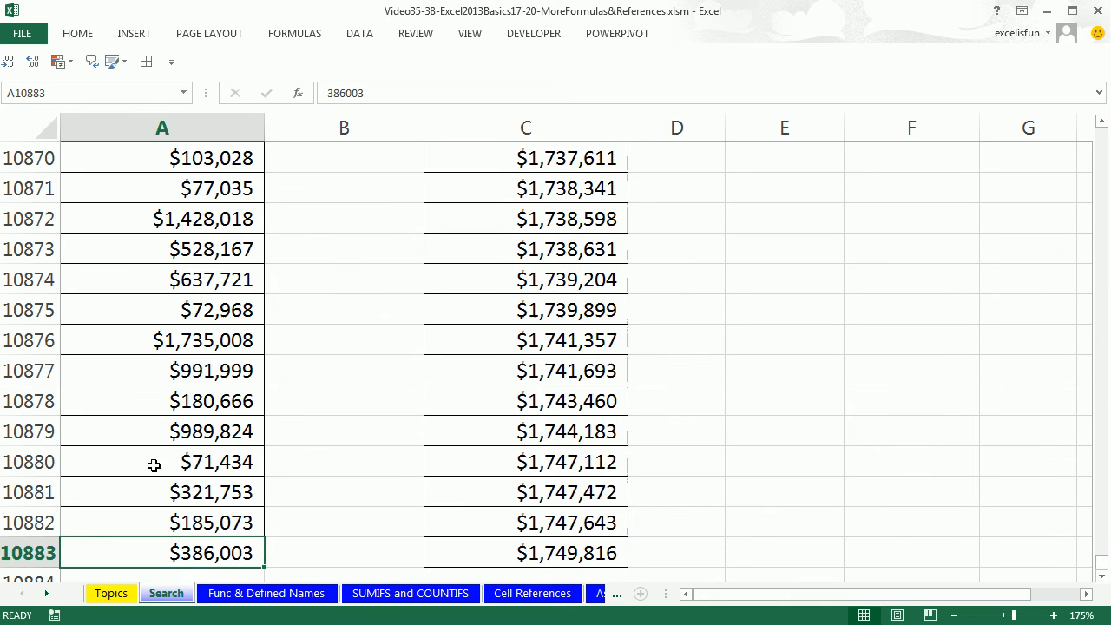
mouse_move(182, 340)
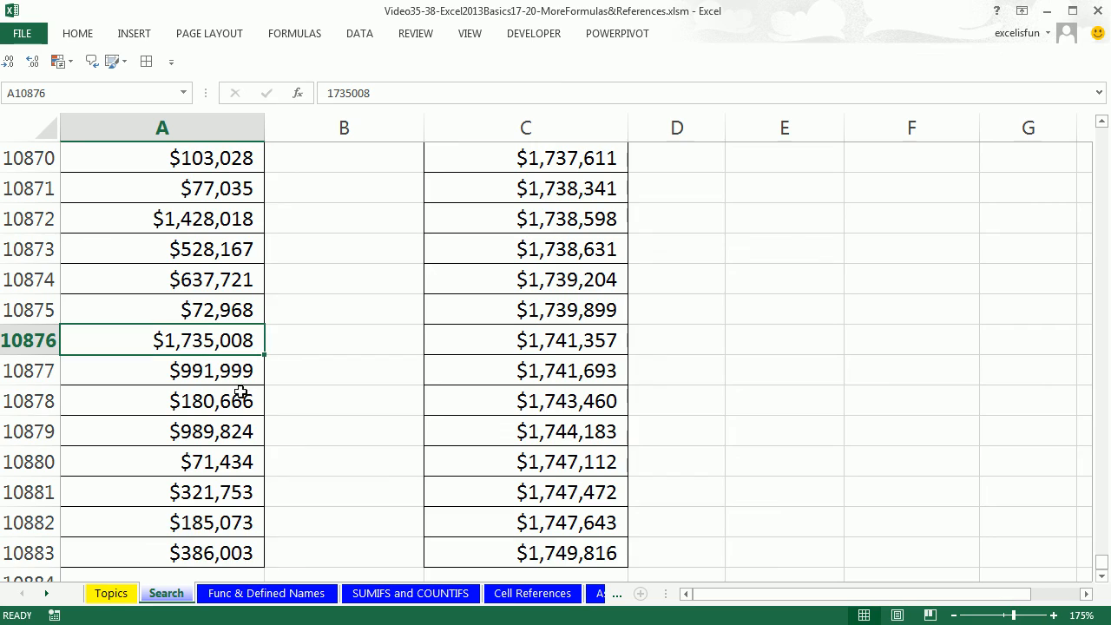
scroll("up", 3)
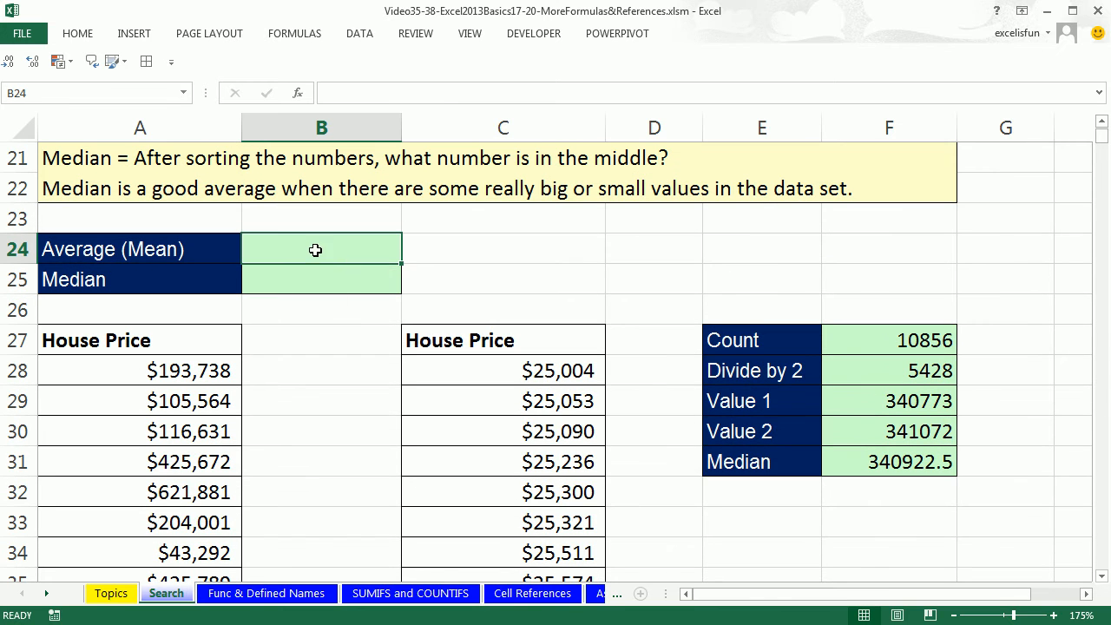
mouse_move(456, 263)
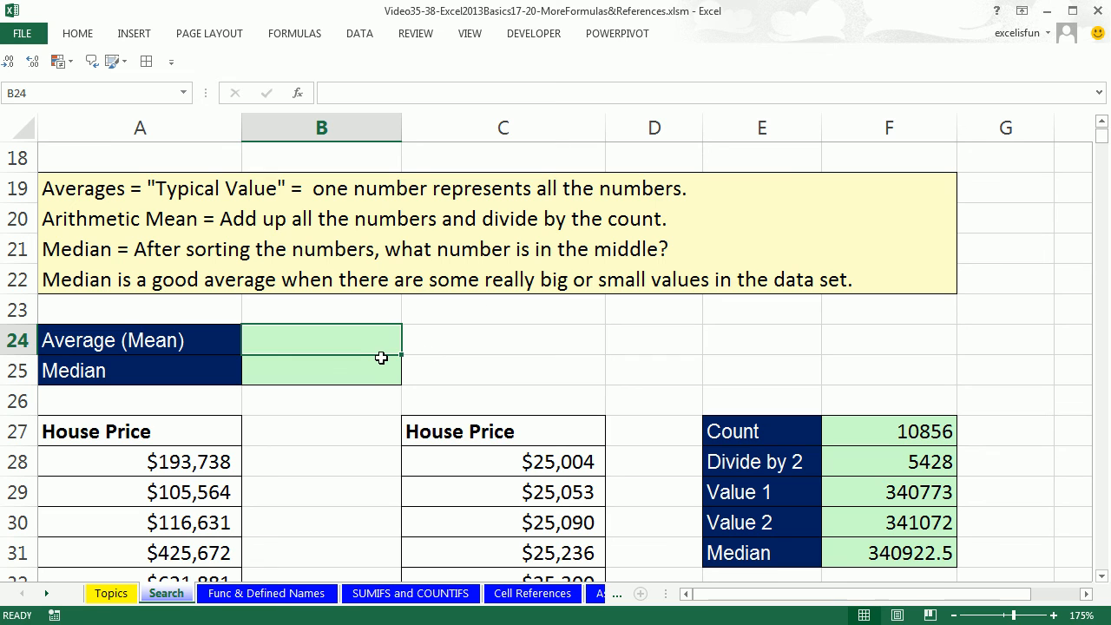
left_click(321, 370)
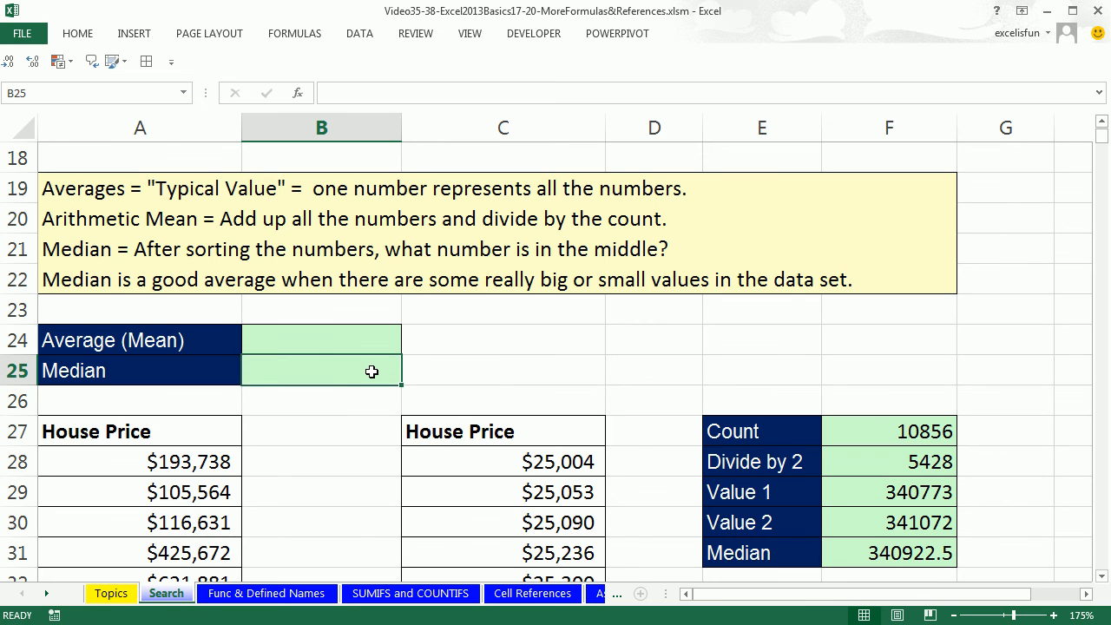
mouse_move(334, 338)
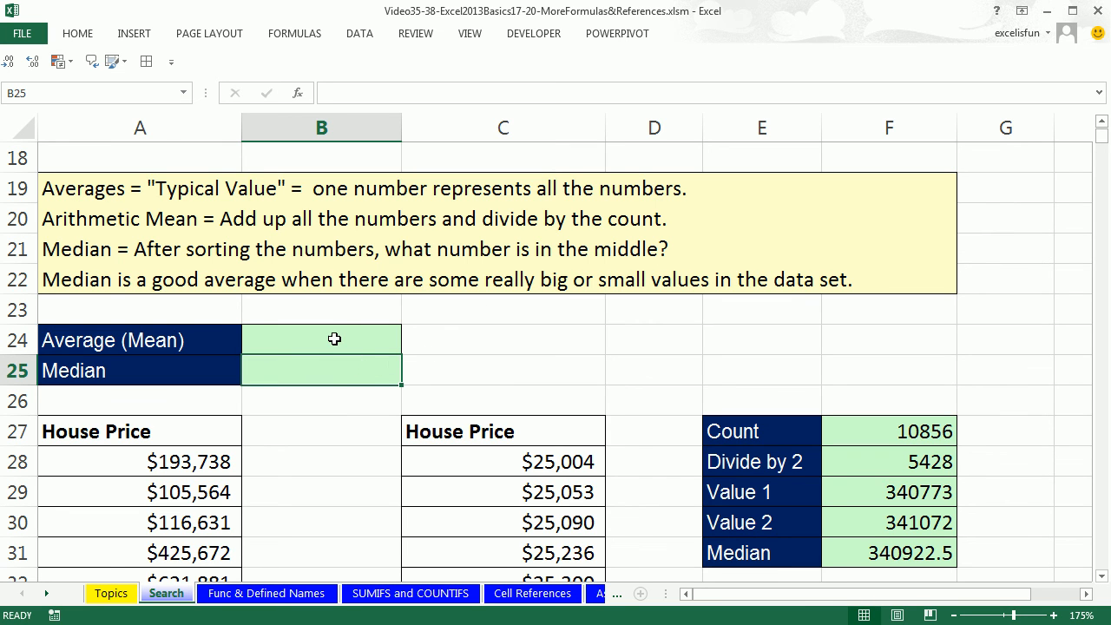
left_click(322, 340)
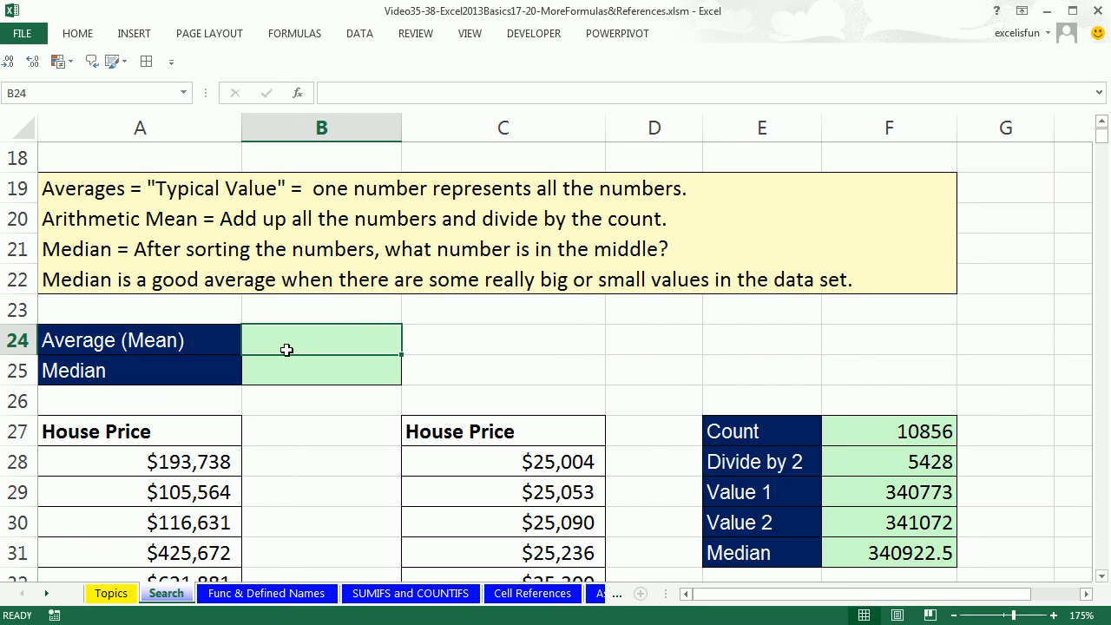
mouse_move(566, 381)
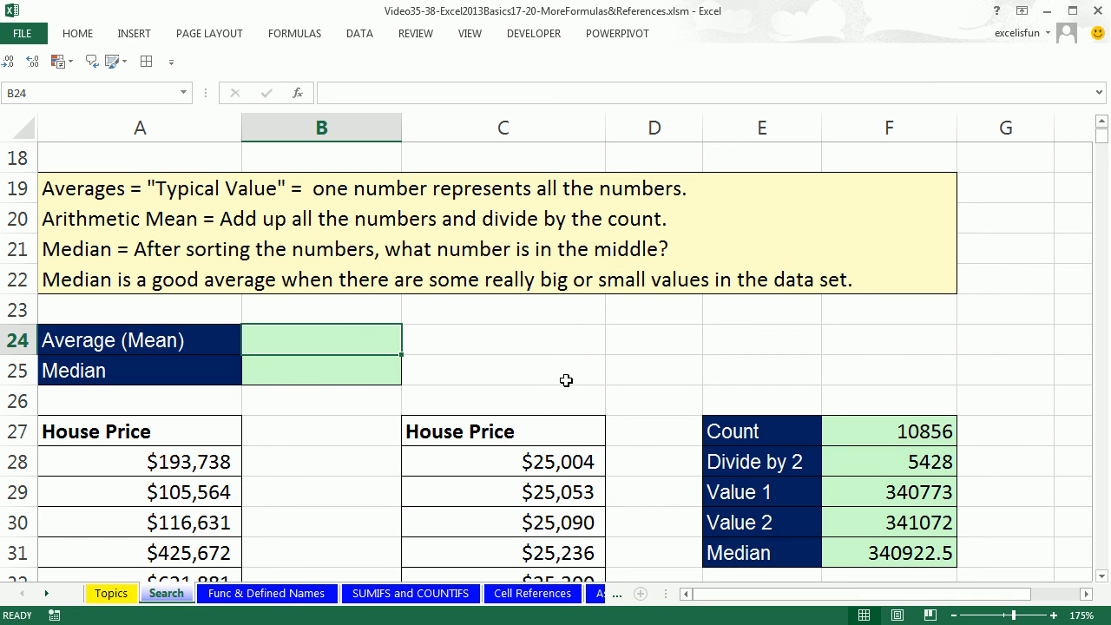
Enter =AVERAGE over house prices A28:A10883 in B24, giving $460,688.69
type("=")
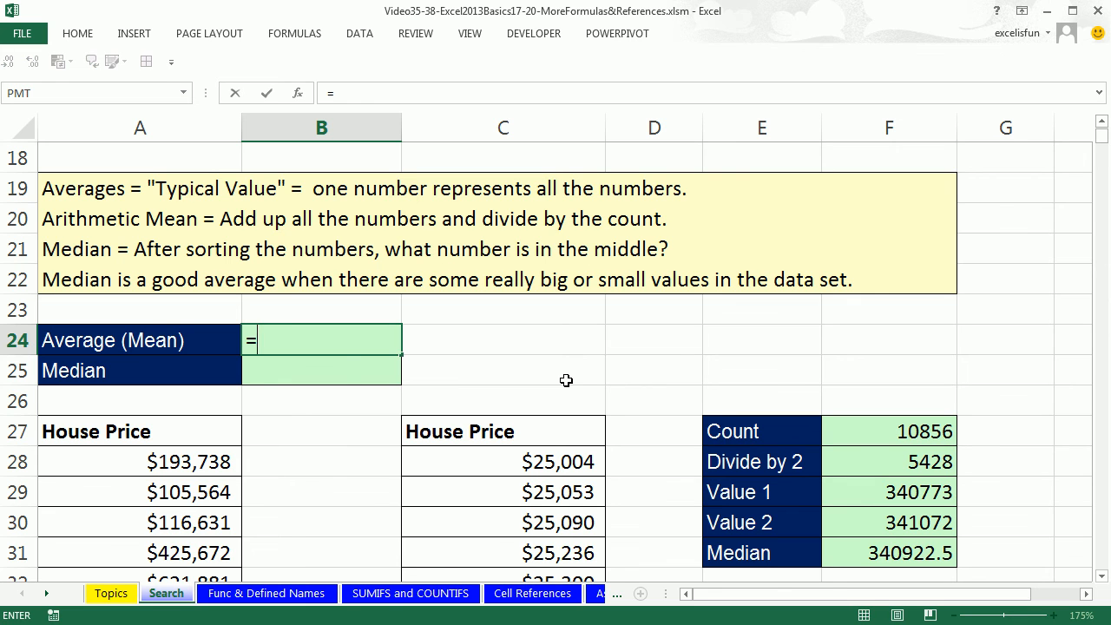
type("aver")
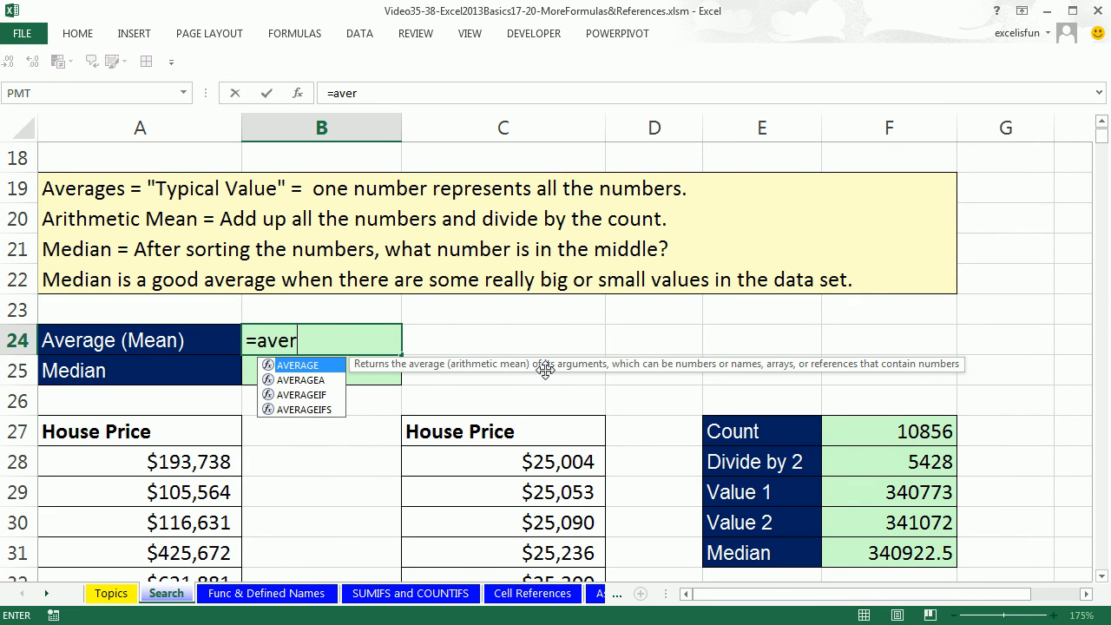
mouse_move(282, 380)
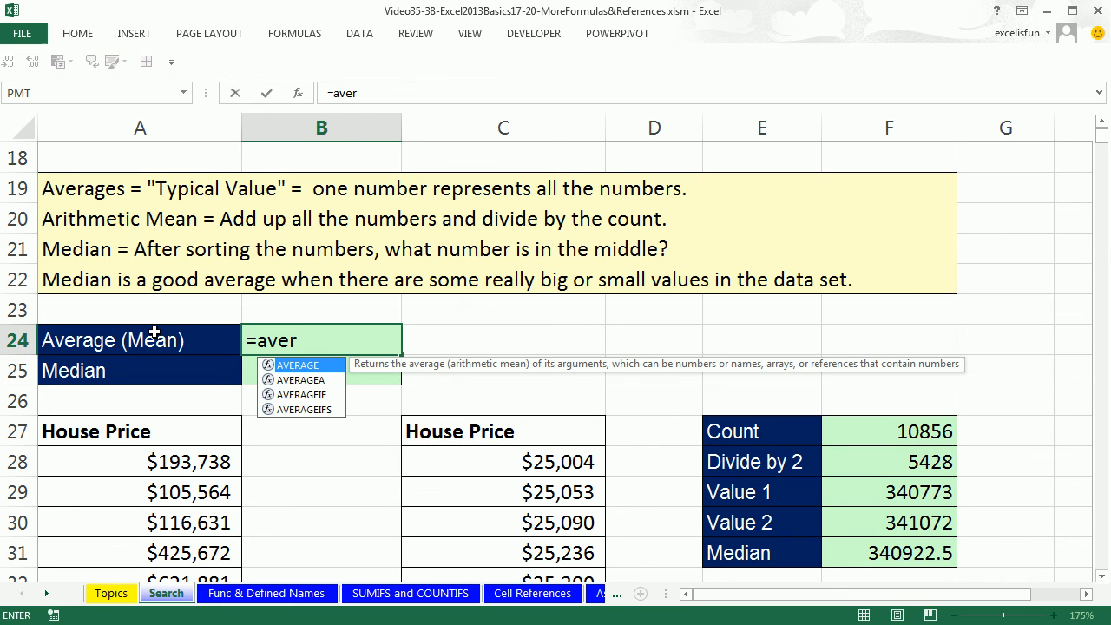
mouse_move(154, 321)
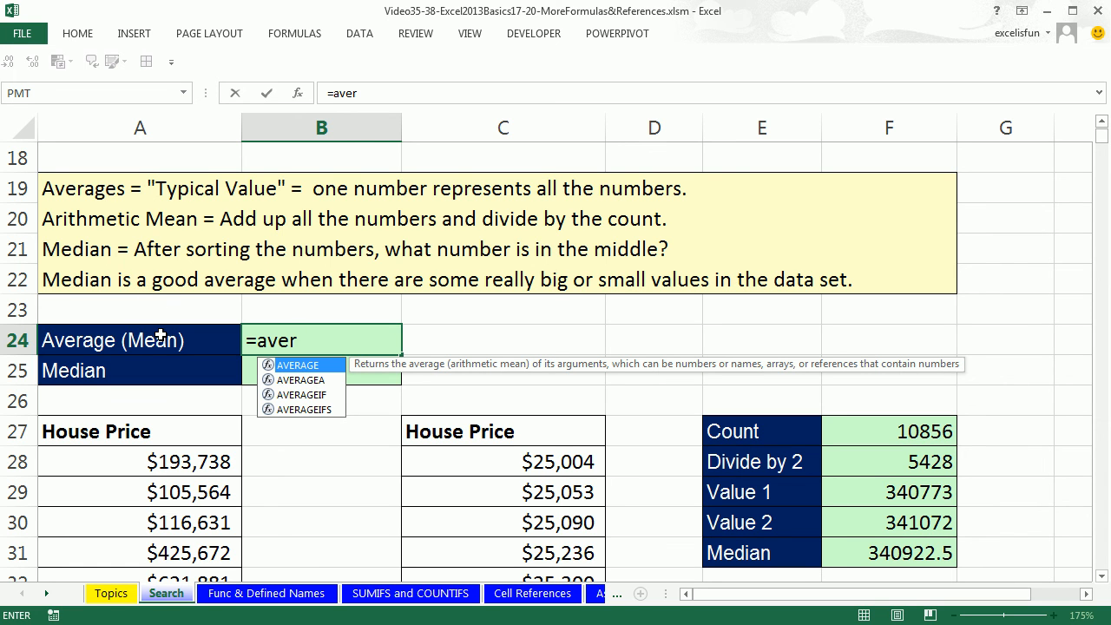
mouse_move(176, 310)
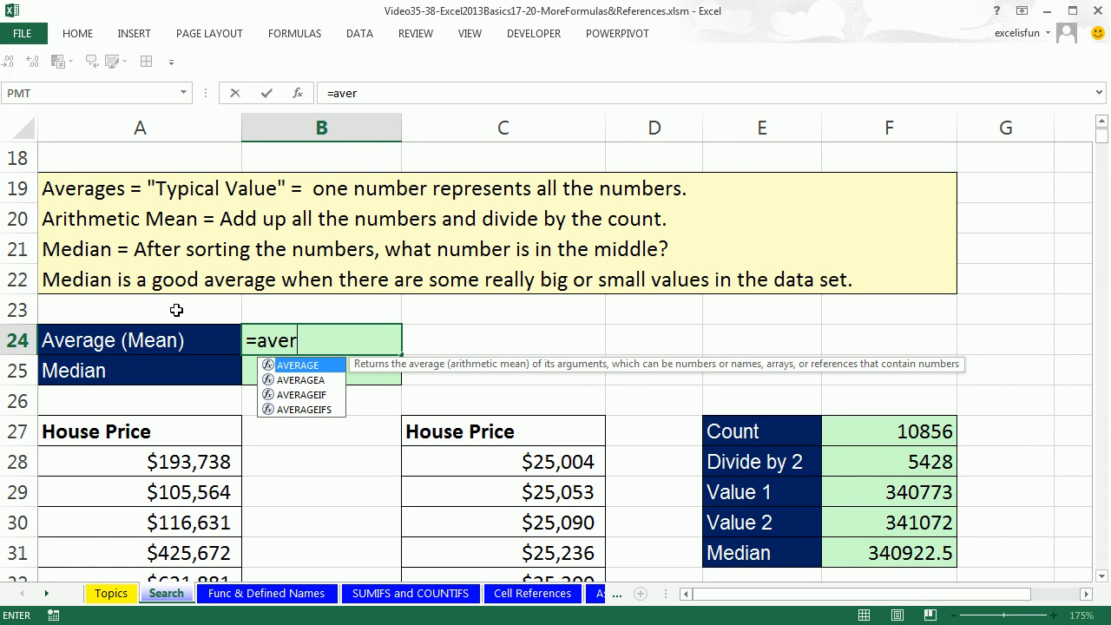
mouse_move(306, 371)
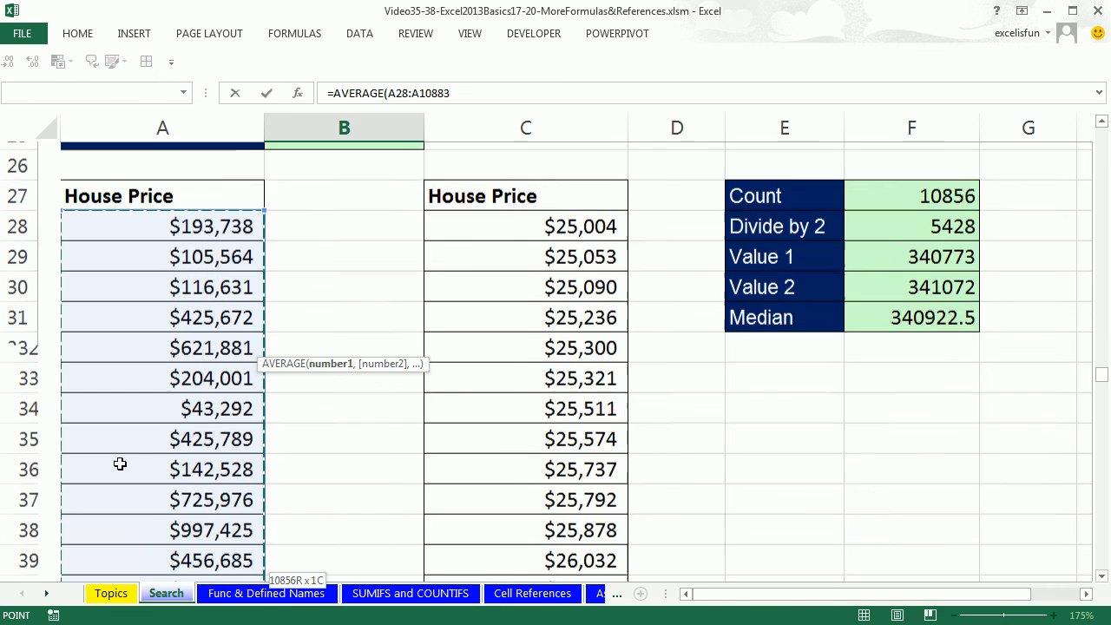
scroll("down", 3)
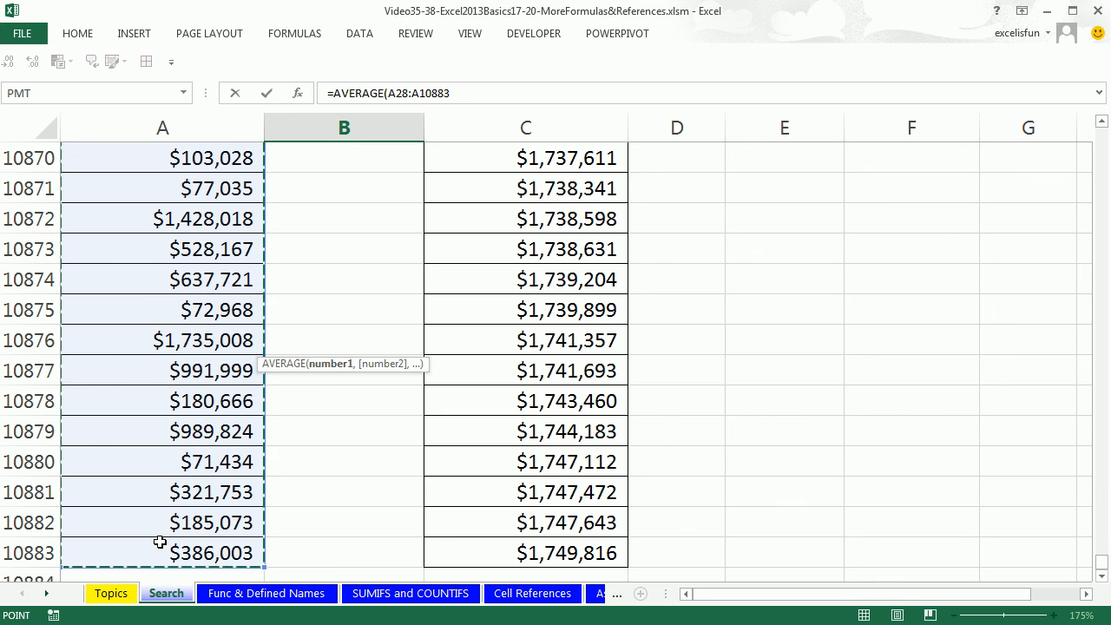
mouse_move(163, 527)
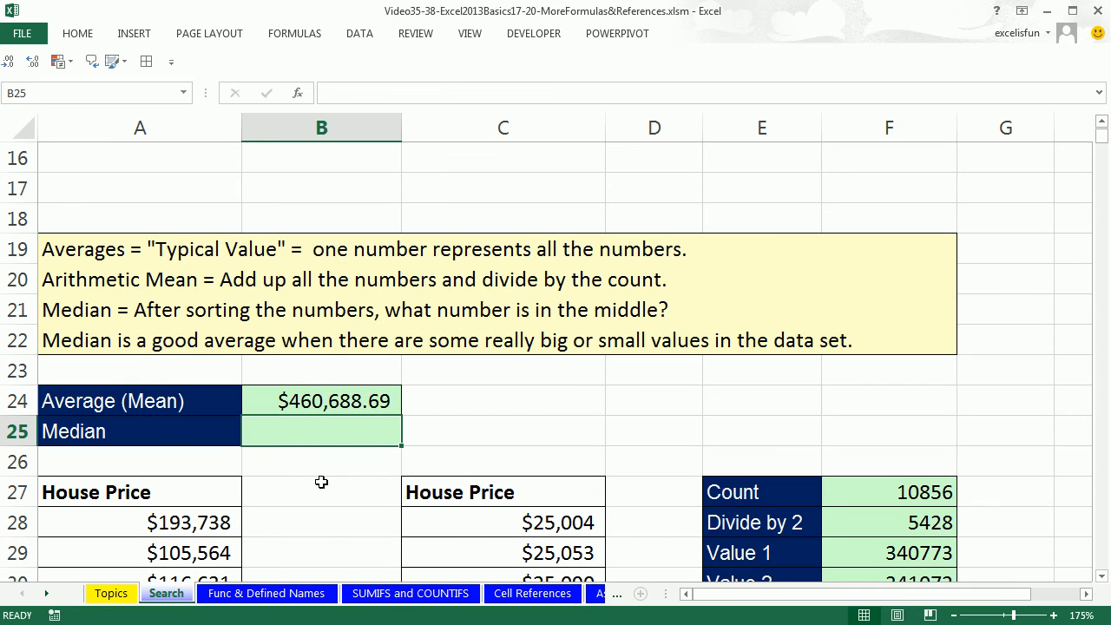
scroll("down", 3)
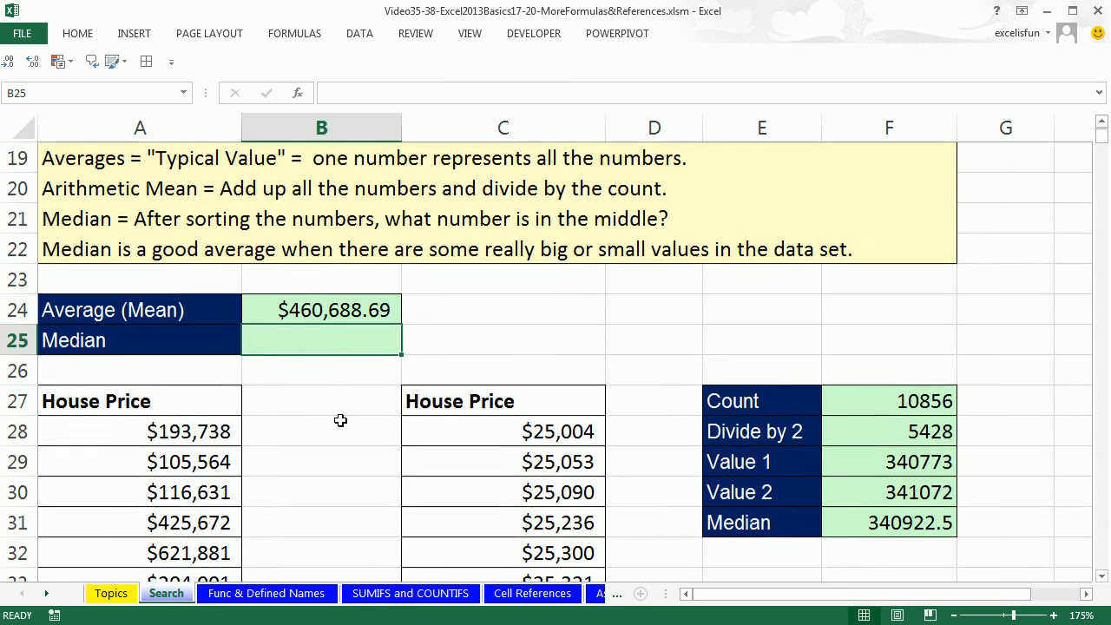
left_click(321, 310)
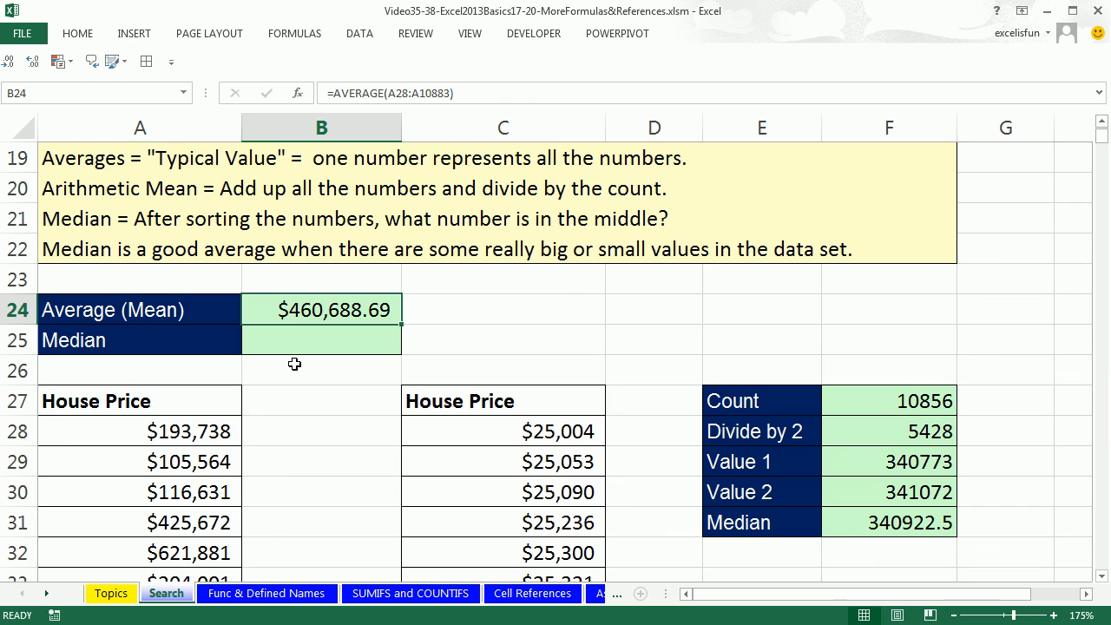
mouse_move(506, 290)
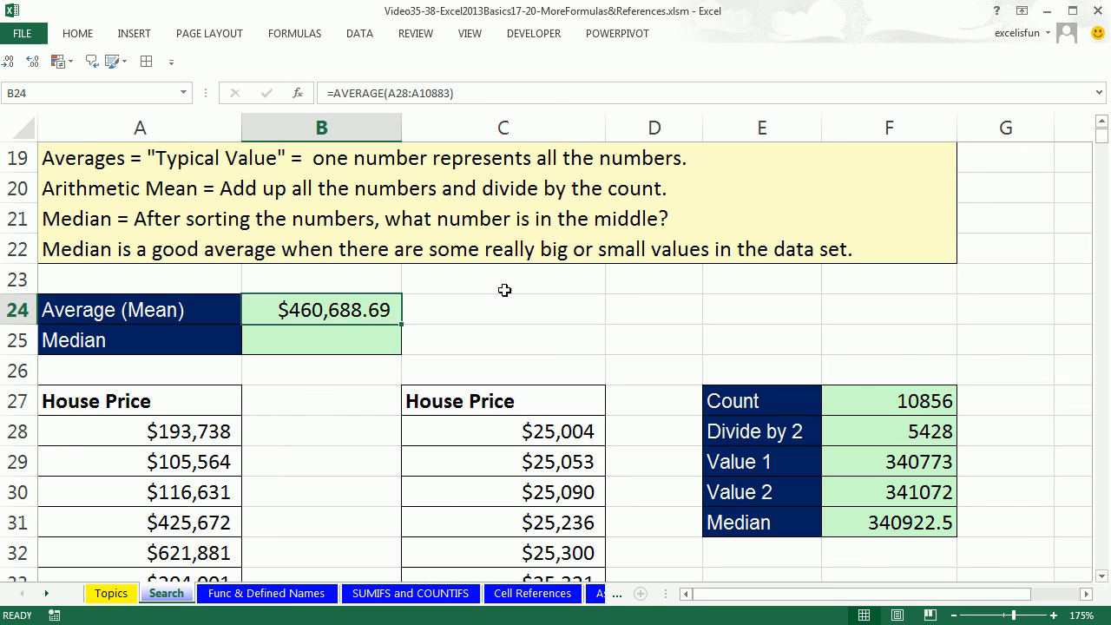
mouse_move(504, 310)
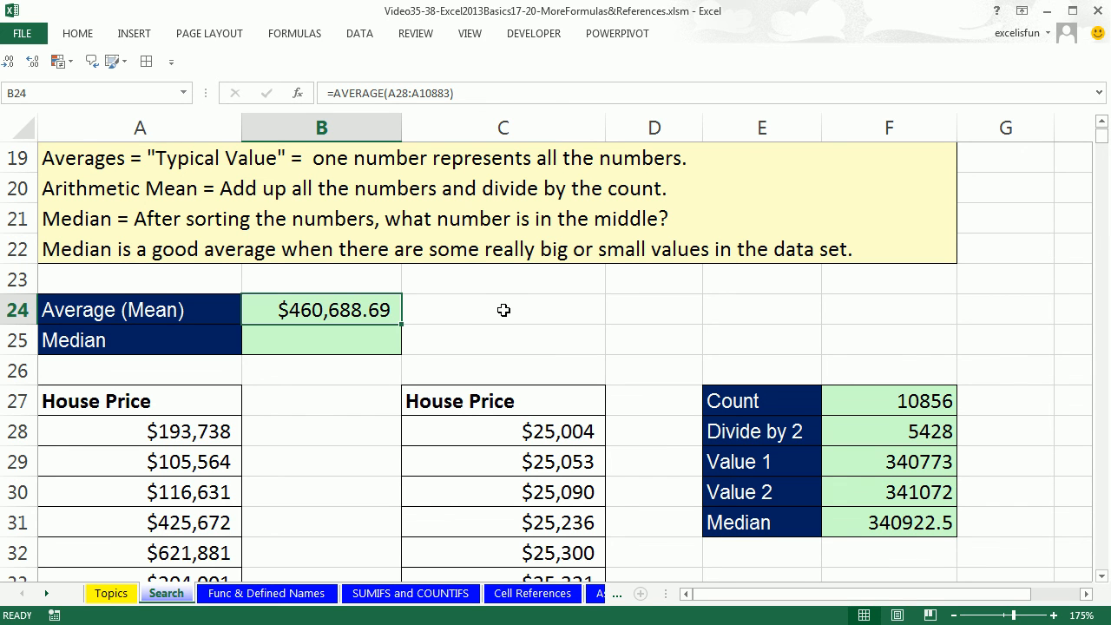
mouse_move(278, 347)
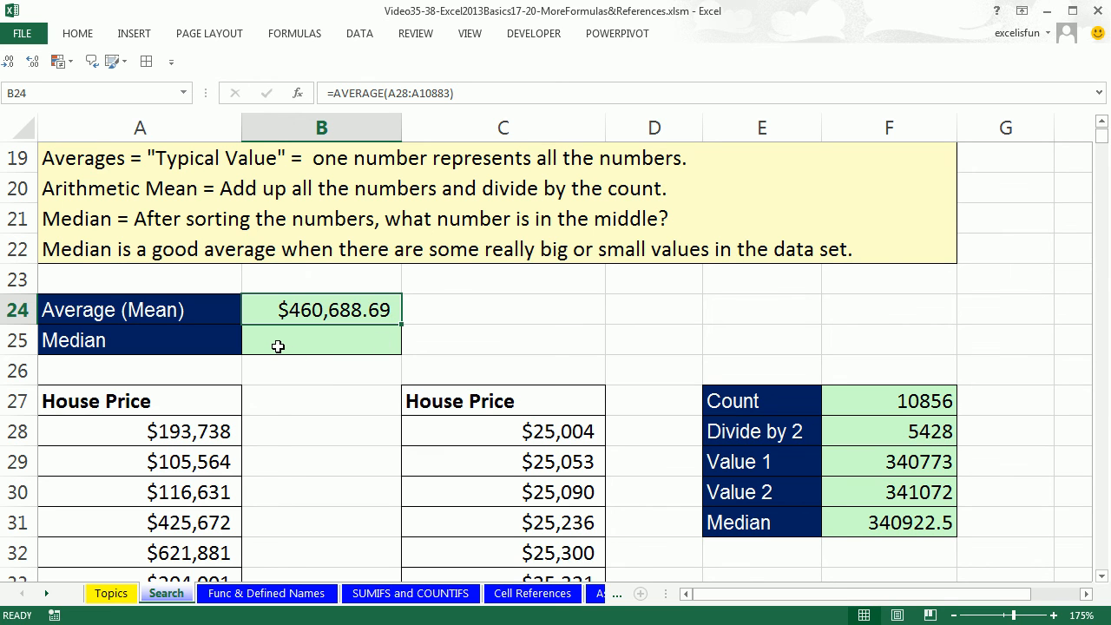
left_click(321, 339)
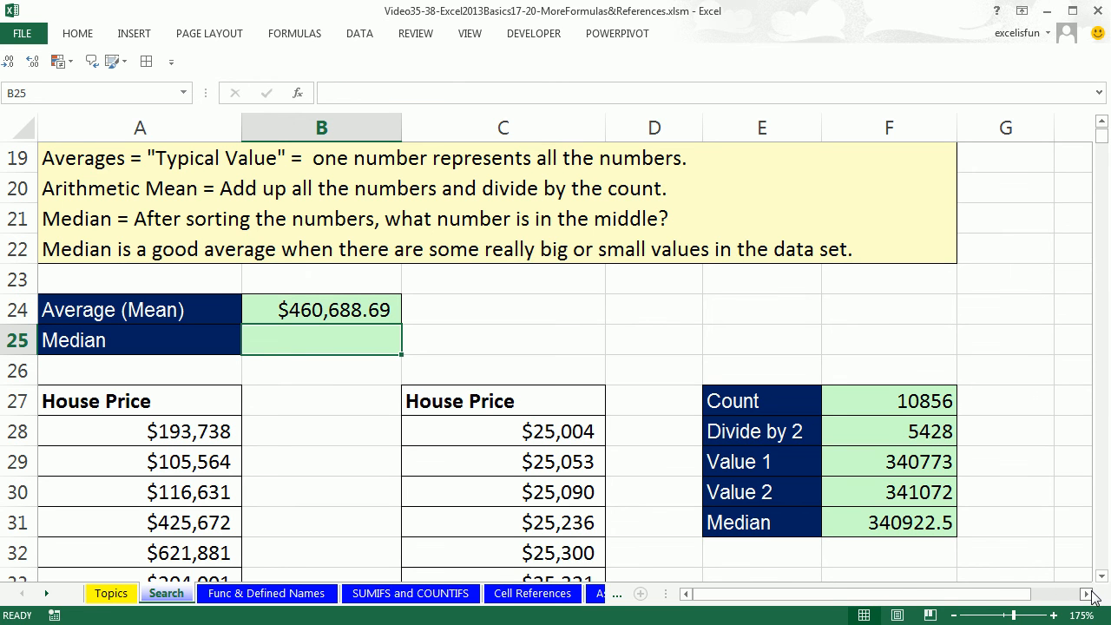
scroll("down", 3)
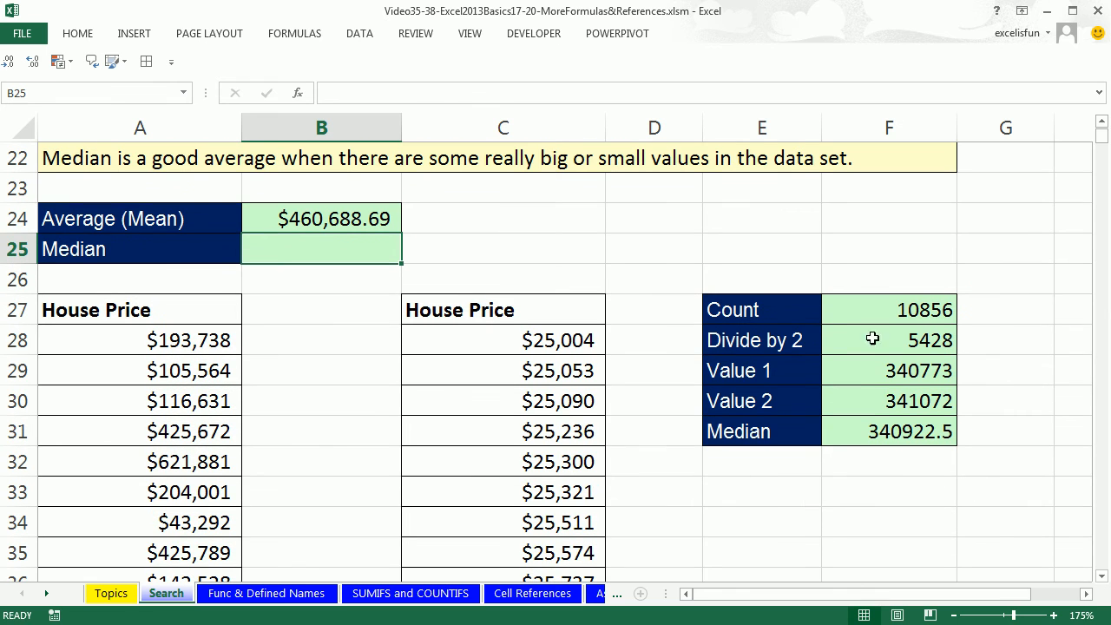
mouse_move(553, 340)
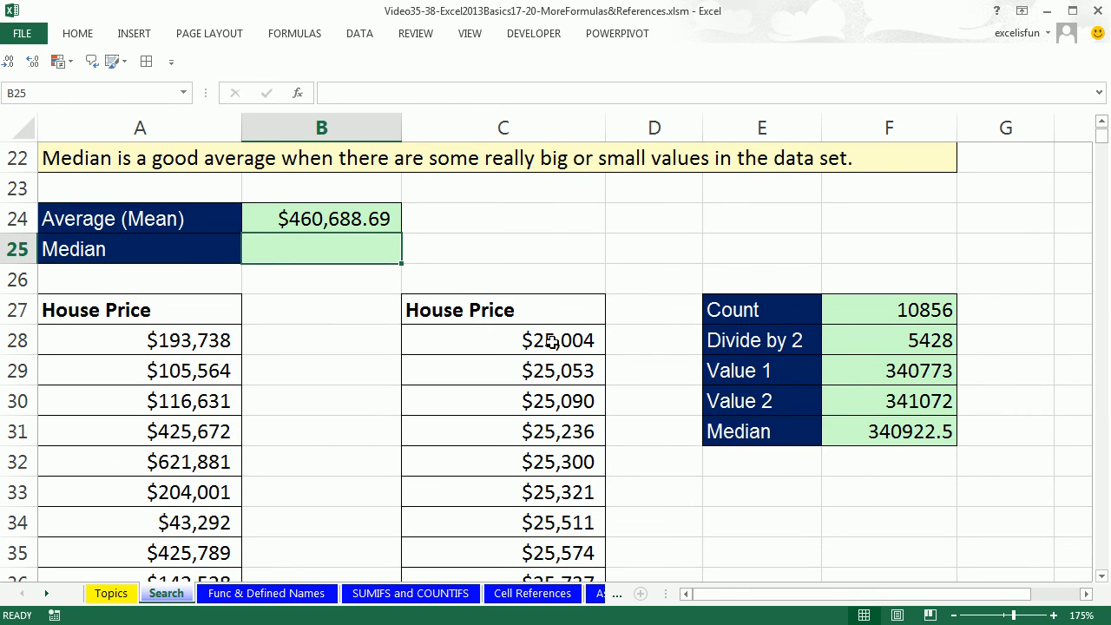
left_click_drag(504, 340, 504, 491)
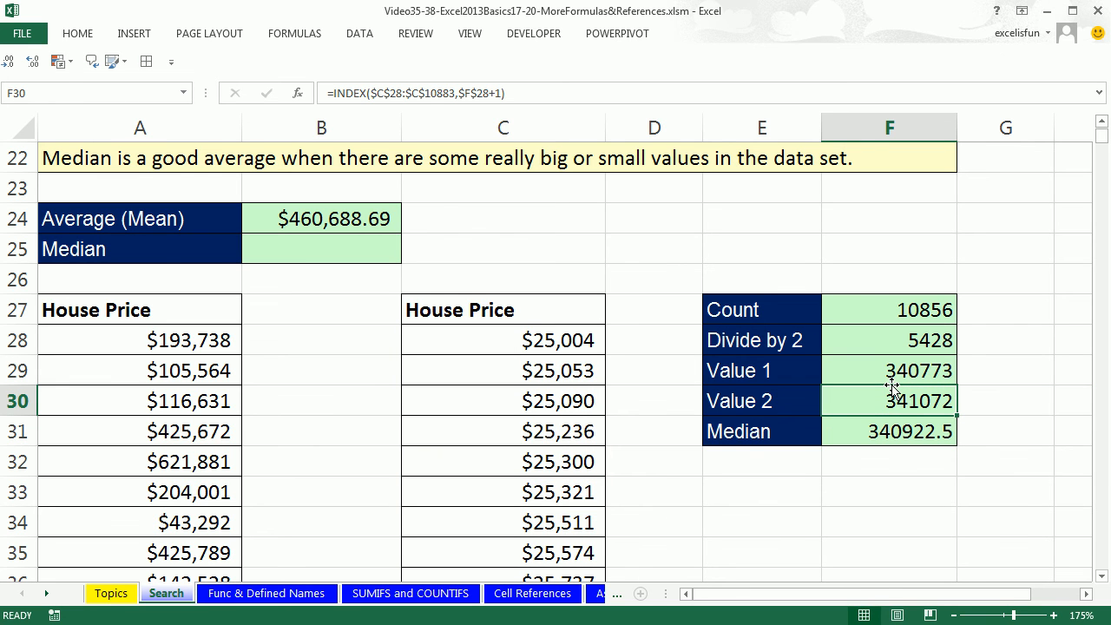
type("=AVERAGE(F29:F30)")
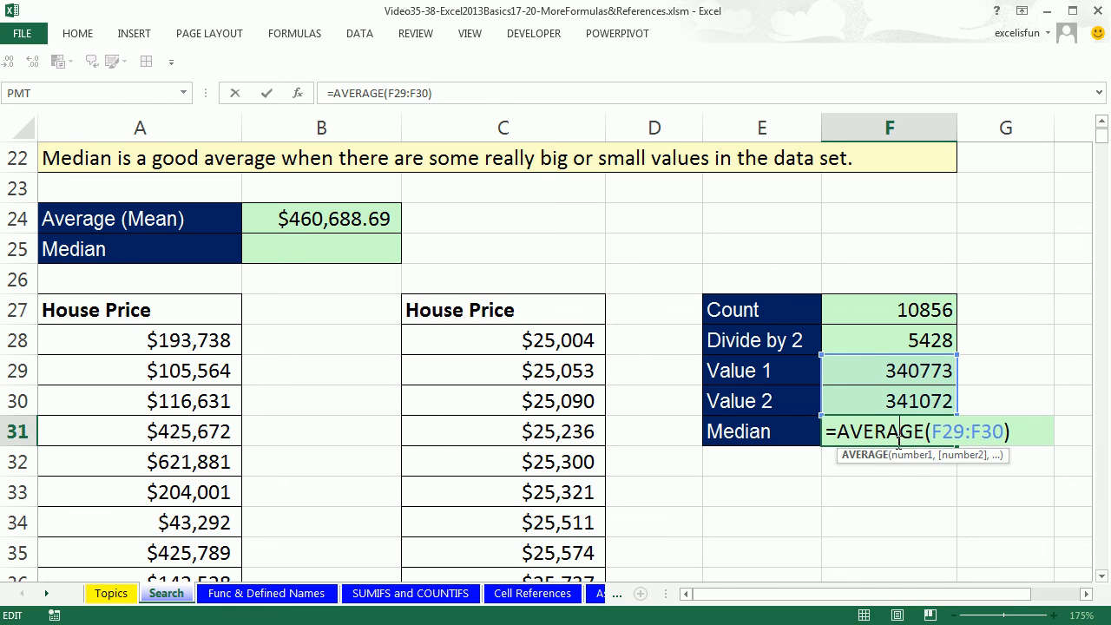
key("enter")
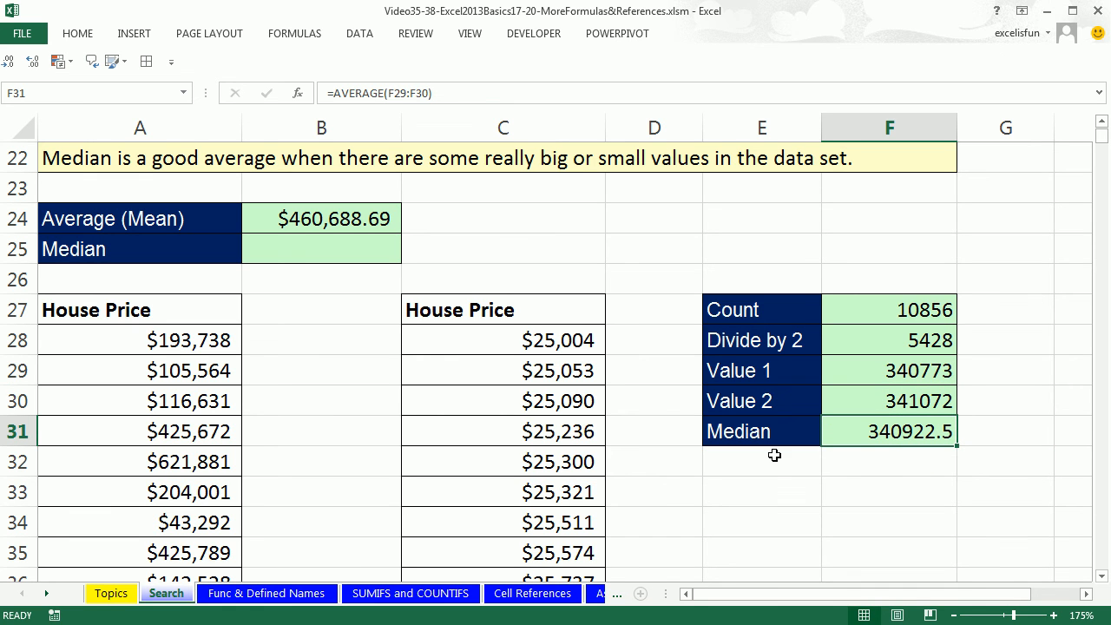
mouse_move(867, 426)
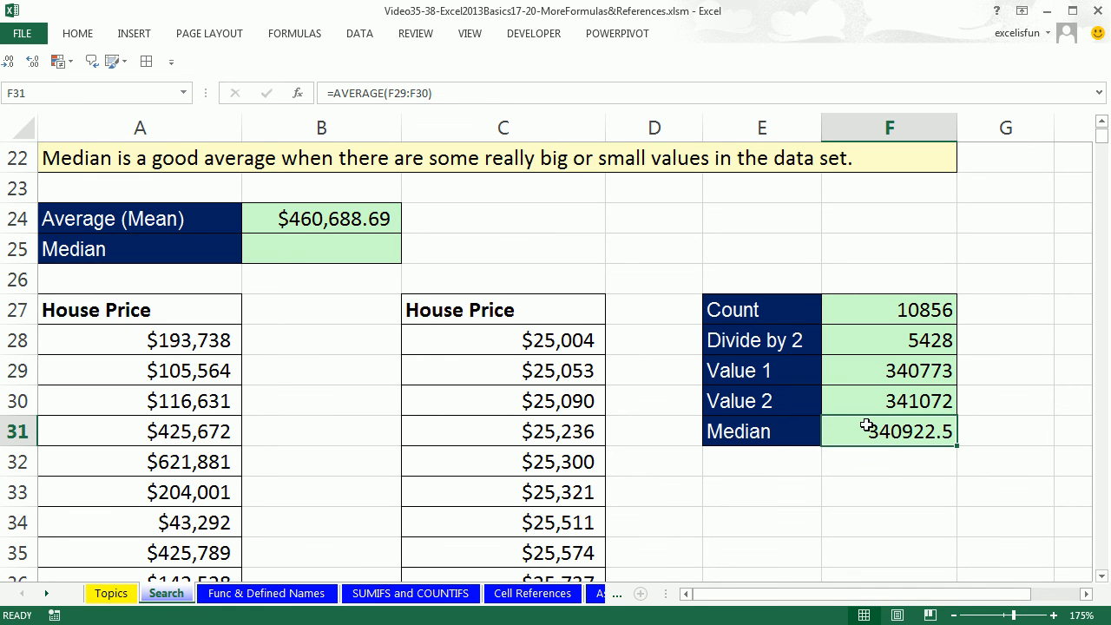
mouse_move(986, 422)
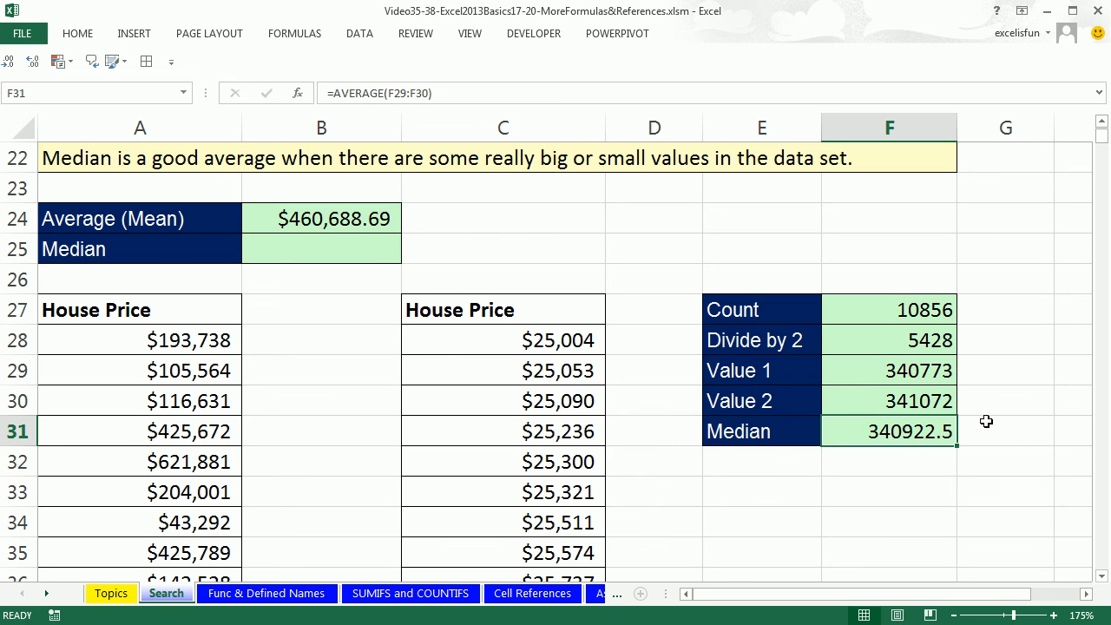
left_click(322, 248)
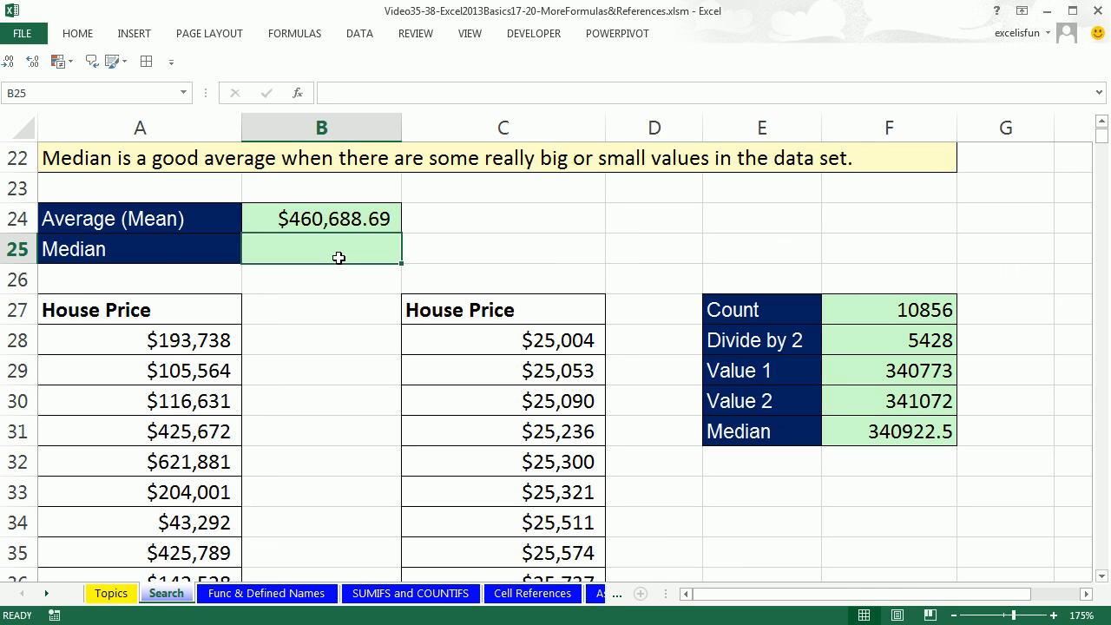
mouse_move(305, 261)
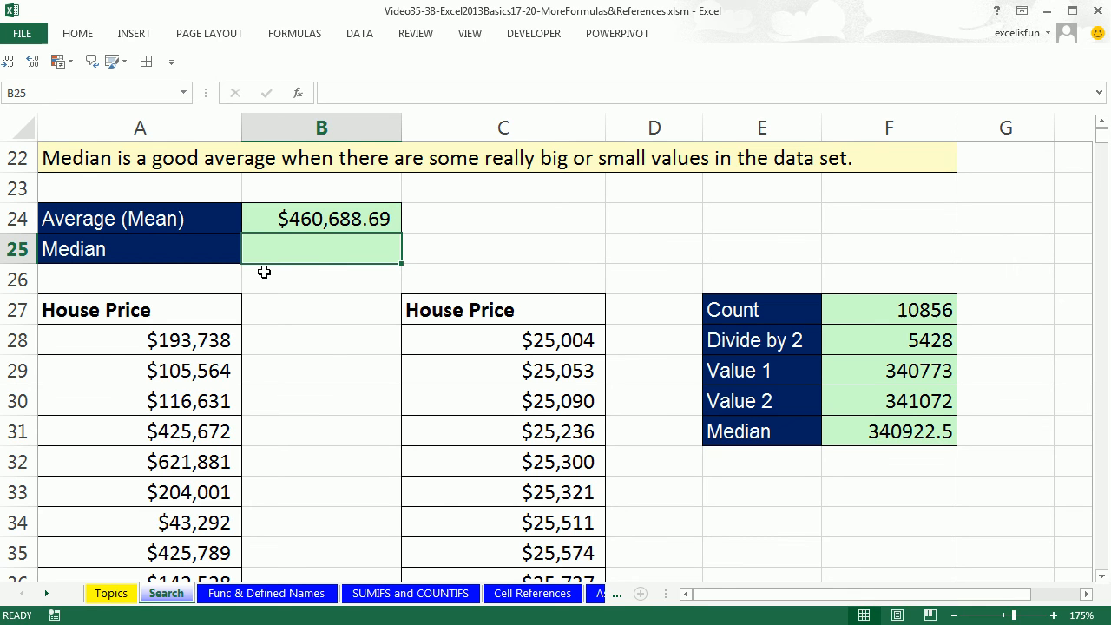
mouse_move(292, 246)
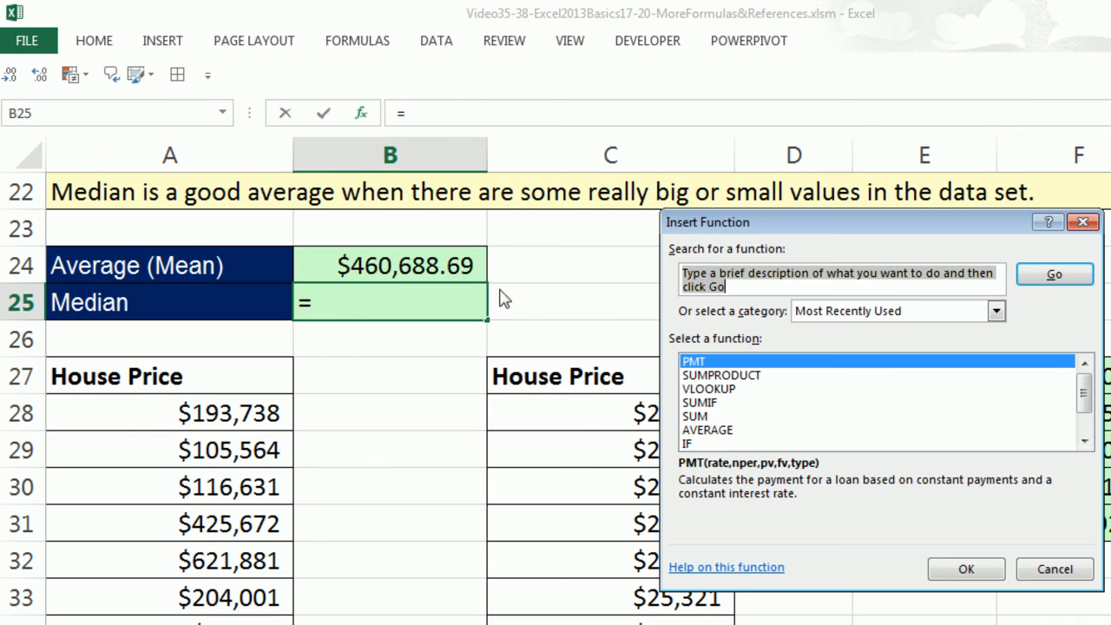
Search Insert Function for "median" so MEDIAN is listed first for B25
type("m")
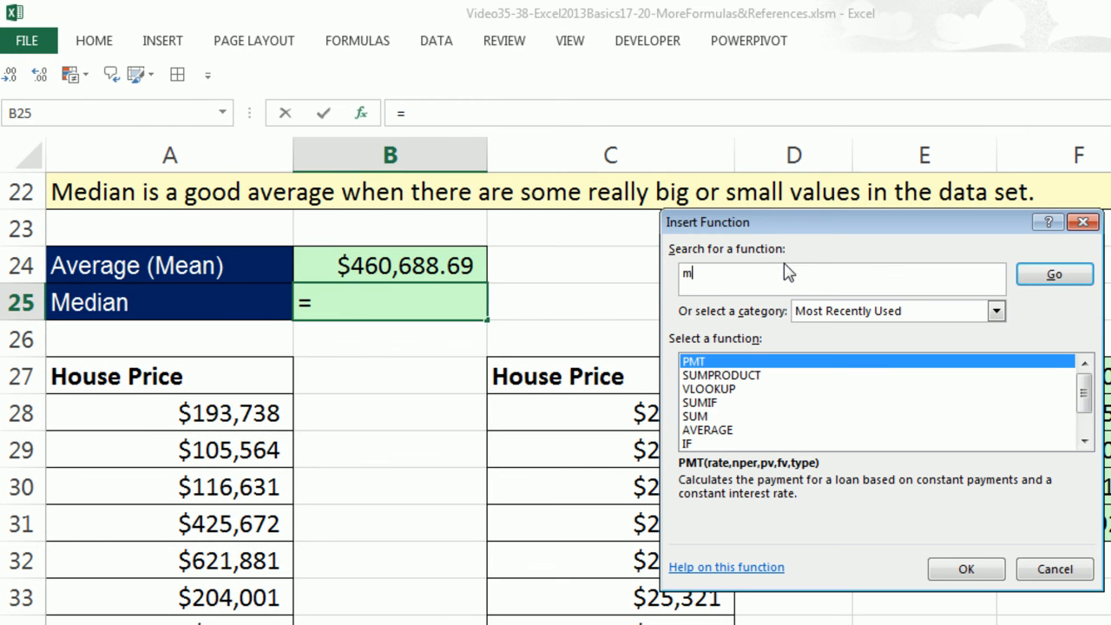
type("edian")
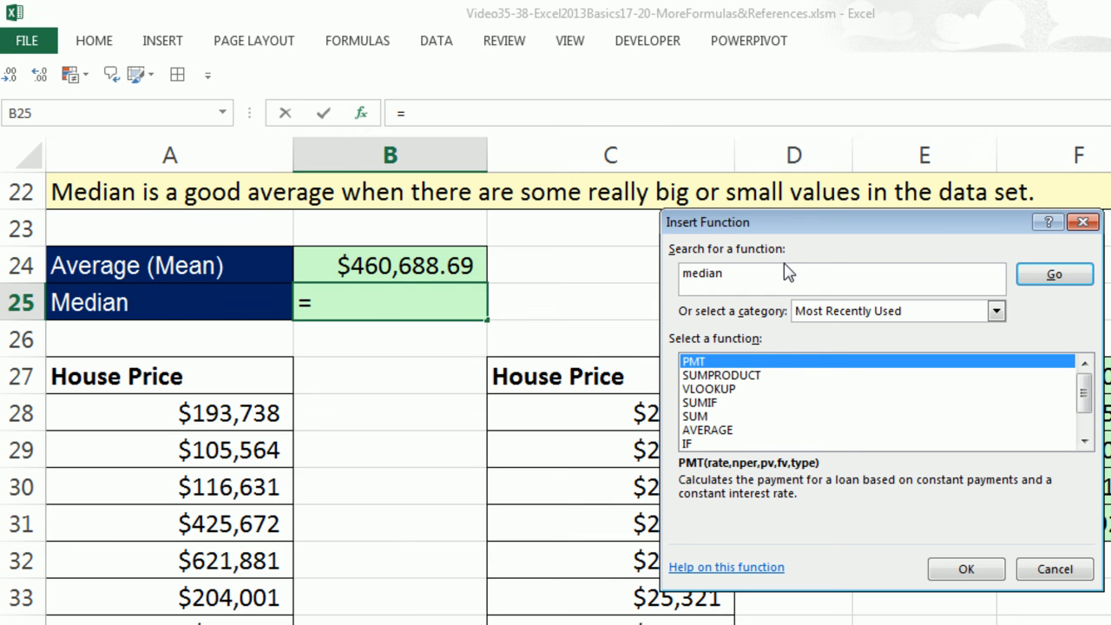
left_click(1054, 274)
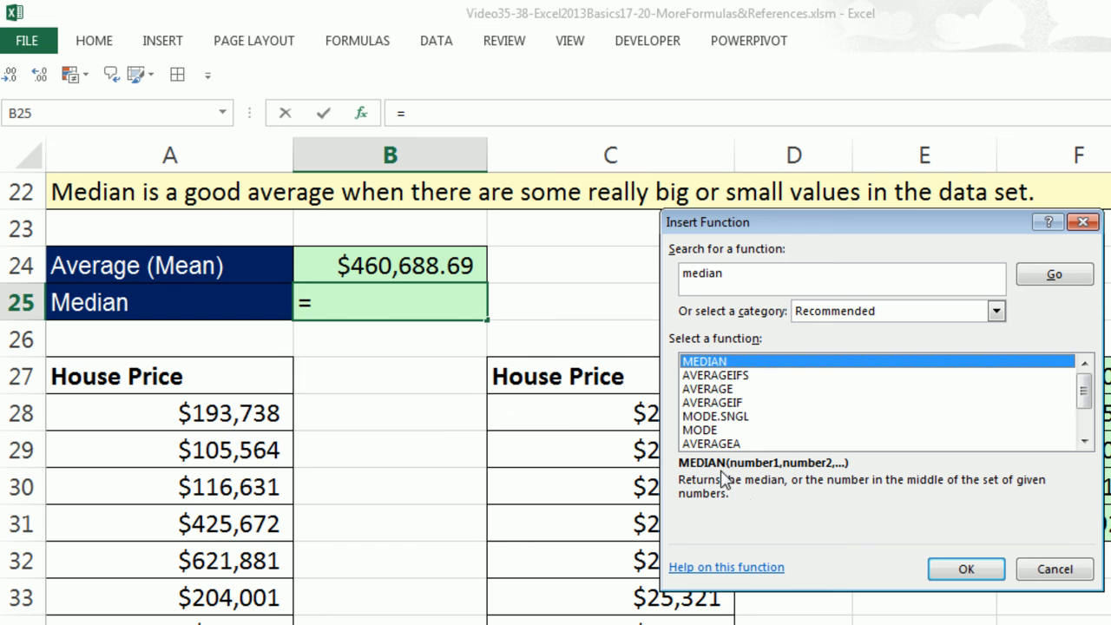
mouse_move(701, 499)
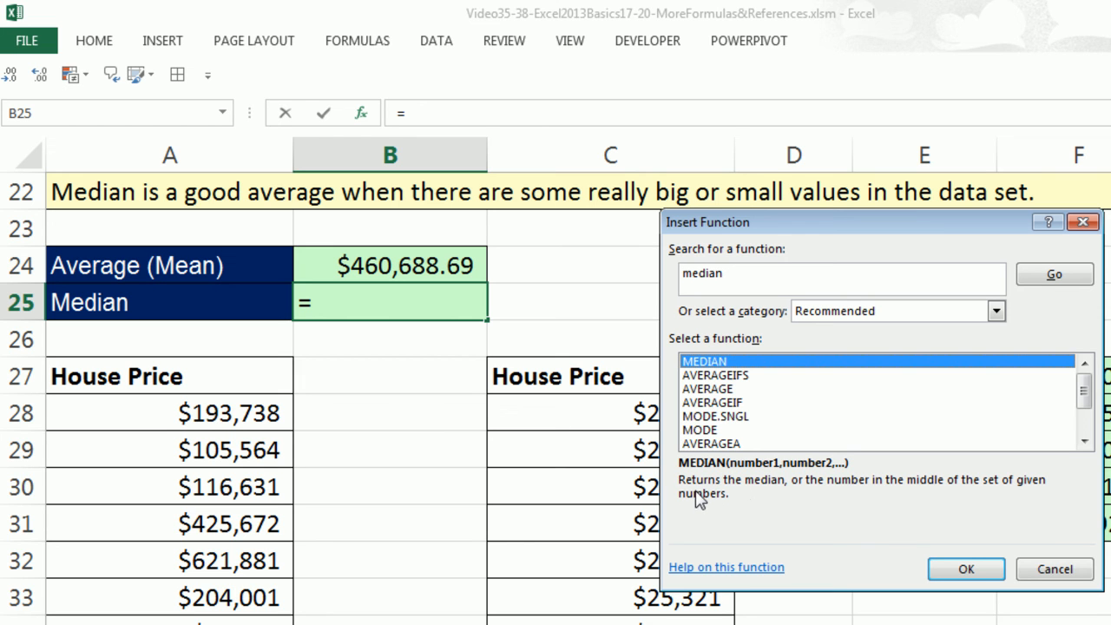
mouse_move(824, 495)
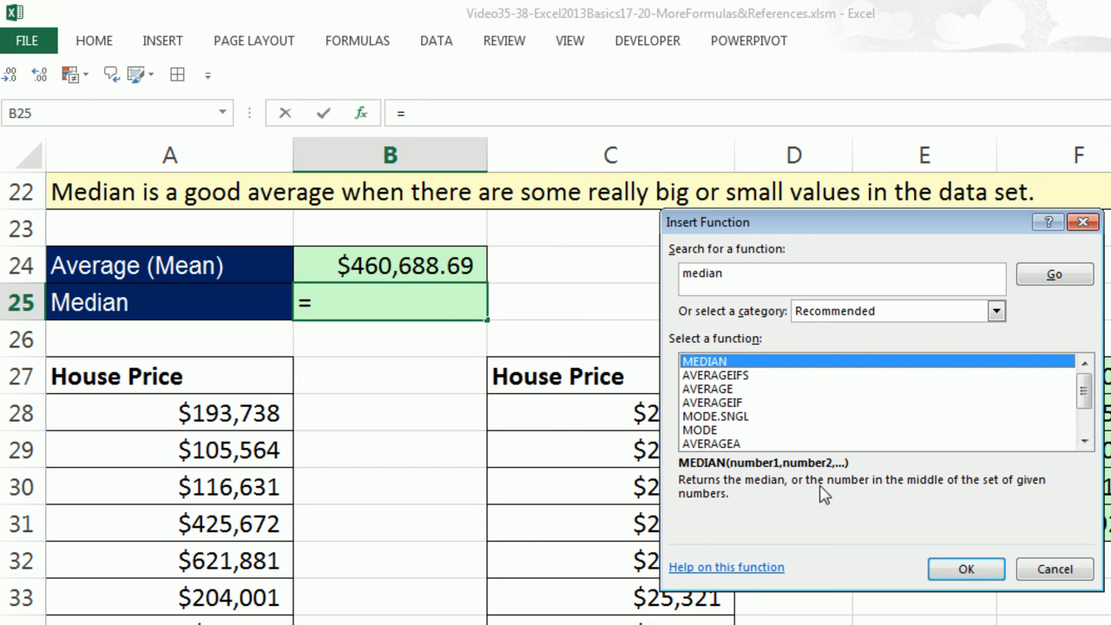
mouse_move(1034, 499)
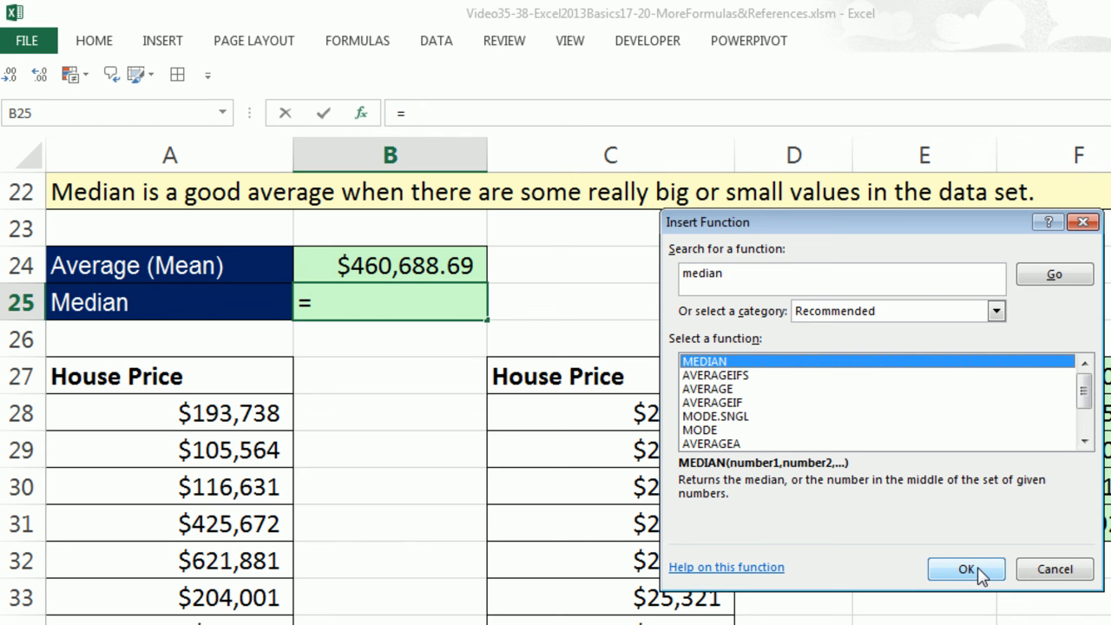
Insert =MEDIAN(A28:A10883) in B25, giving $340,922.50
left_click(965, 568)
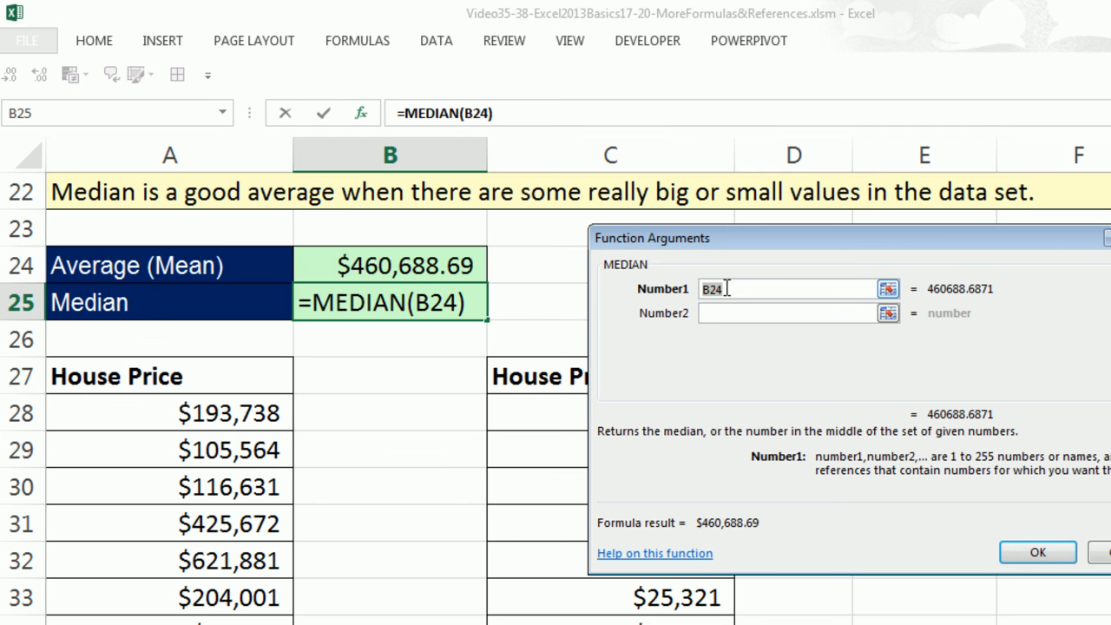
mouse_move(385, 292)
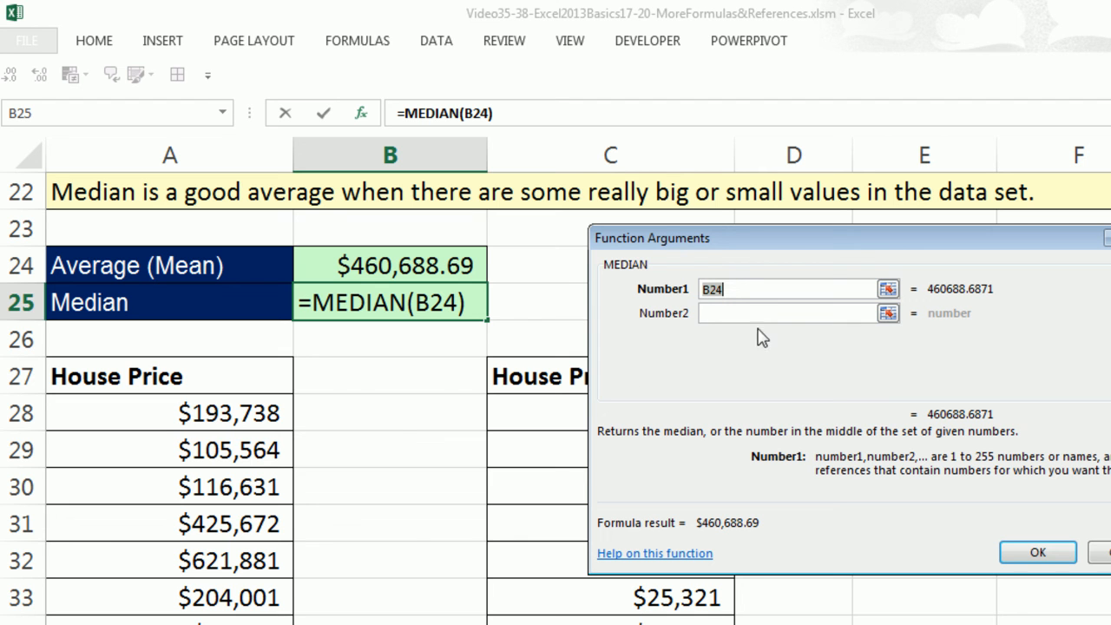
left_click(170, 412)
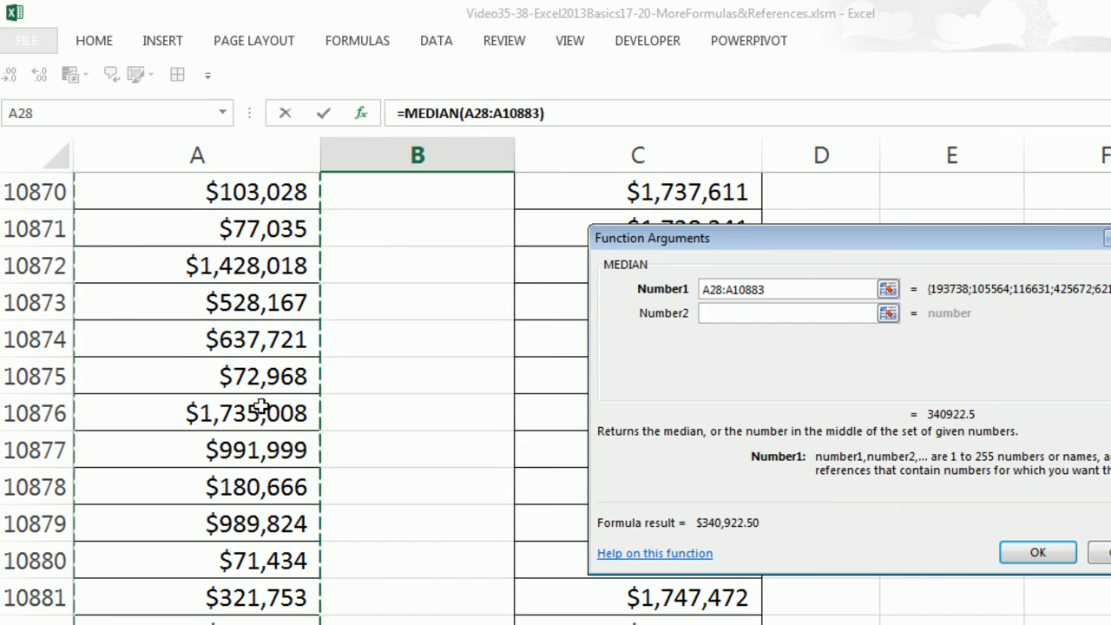
left_click(1038, 552)
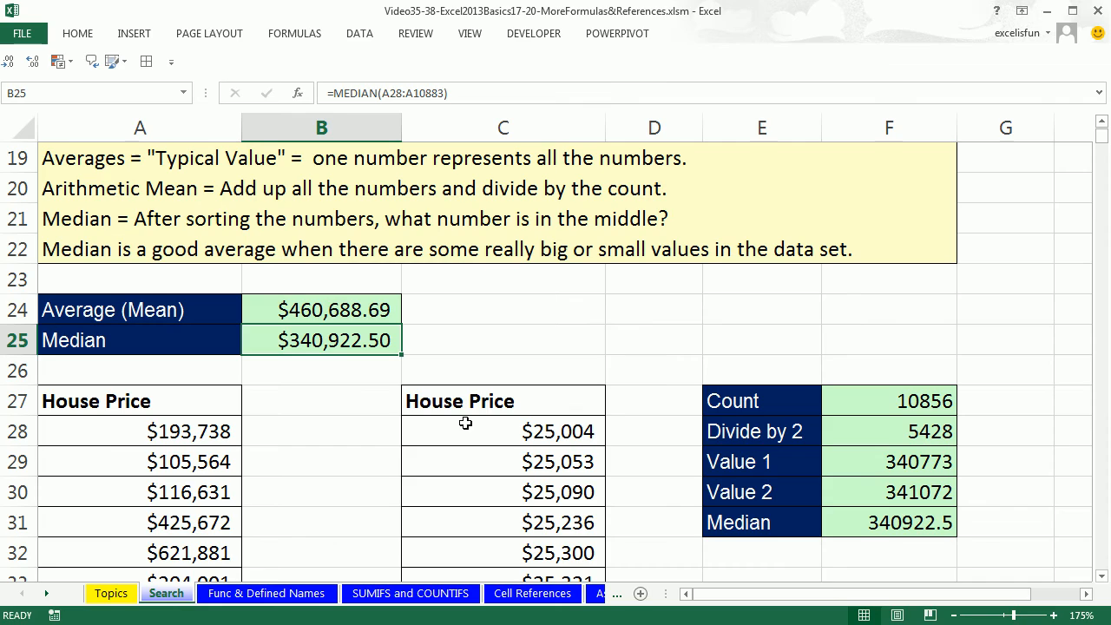
mouse_move(872, 348)
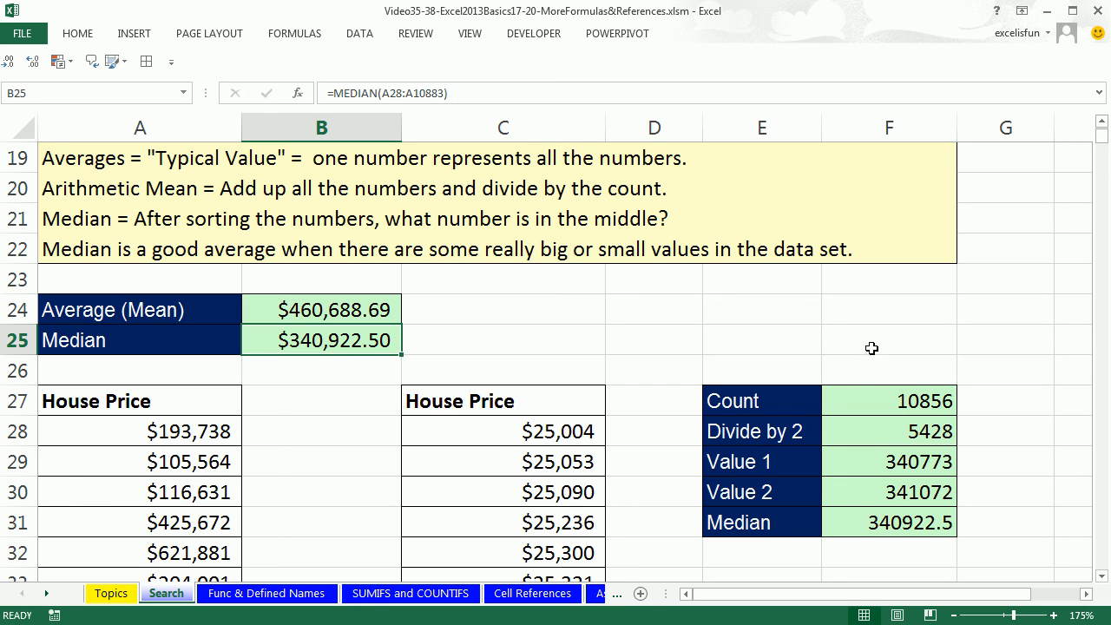
mouse_move(844, 558)
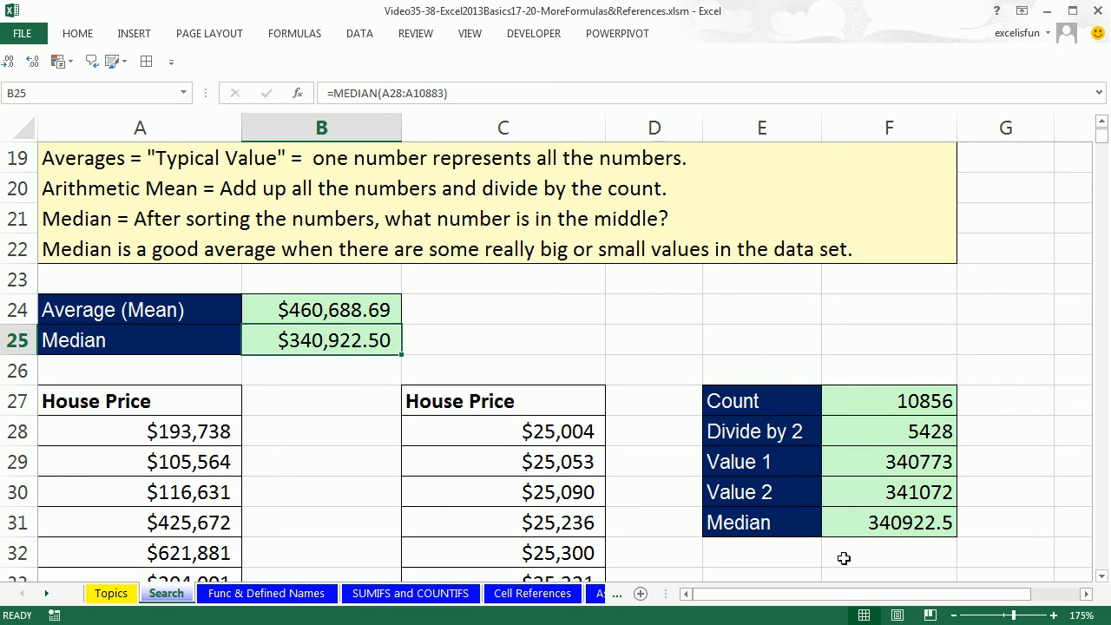
mouse_move(249, 373)
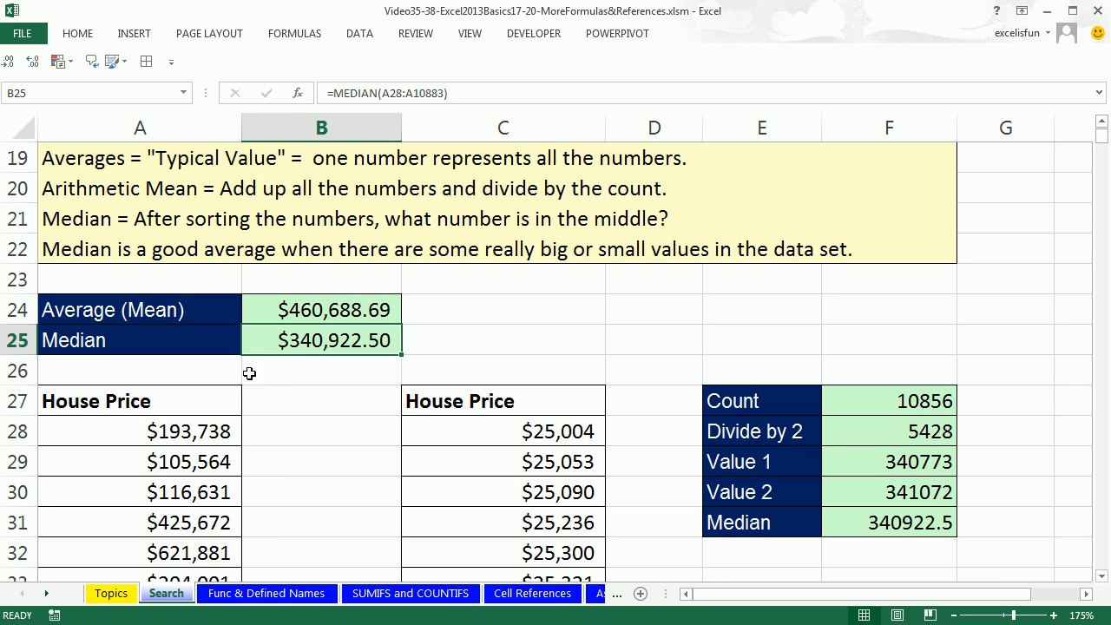
mouse_move(423, 337)
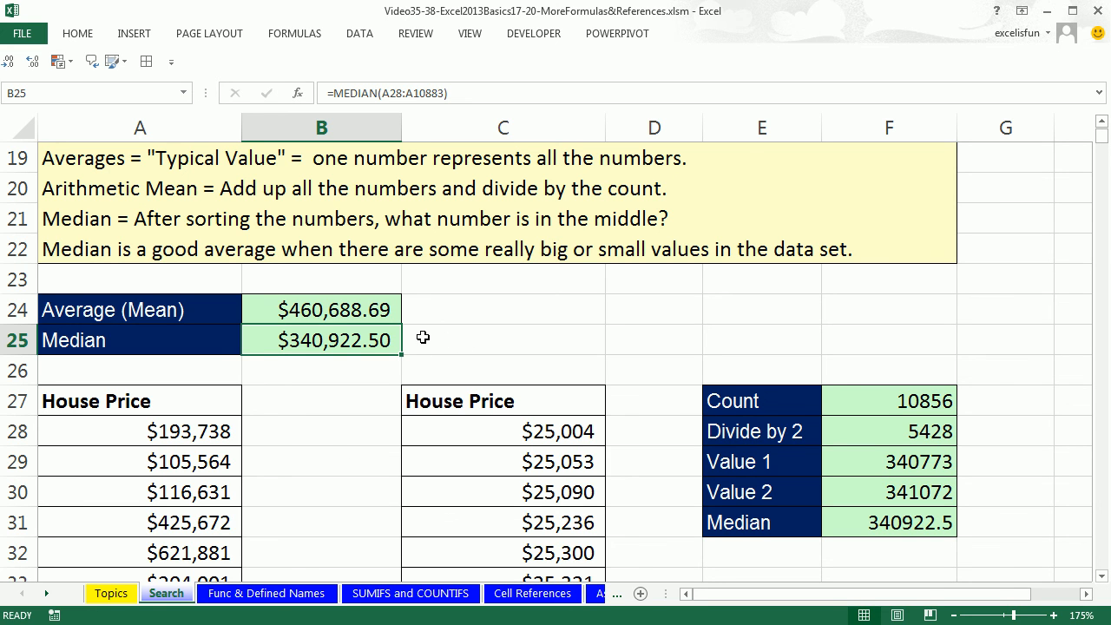
mouse_move(417, 339)
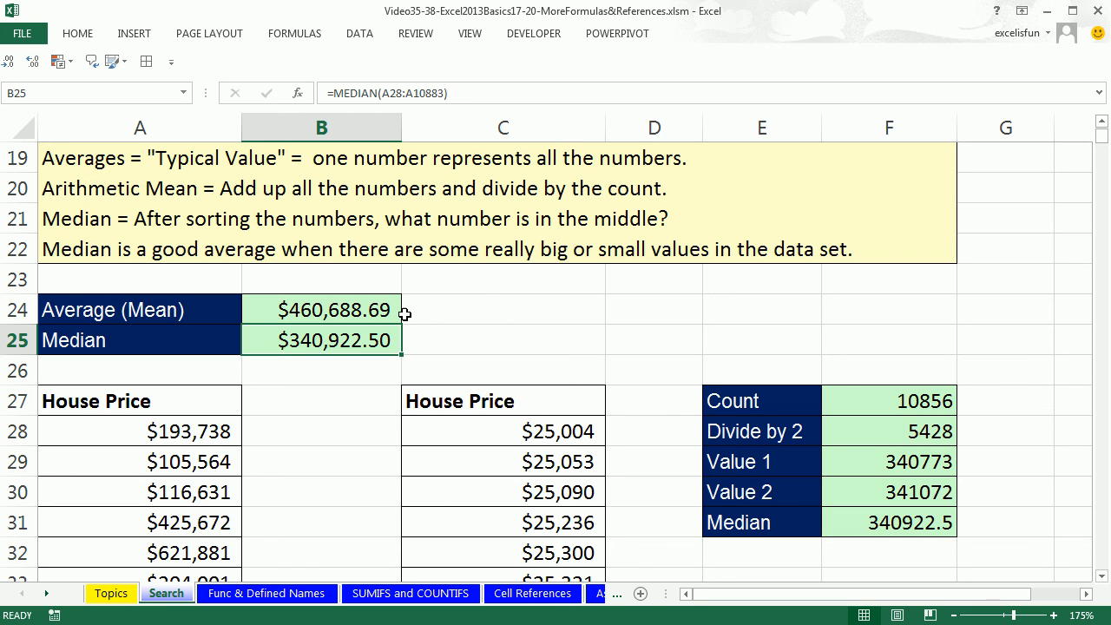
mouse_move(414, 310)
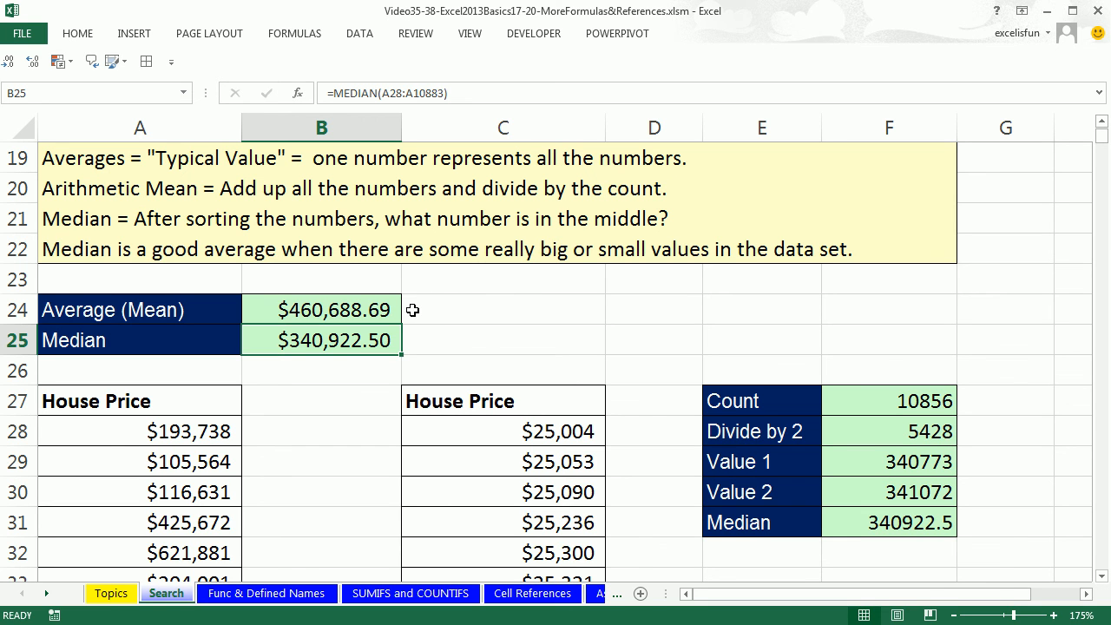
mouse_move(410, 307)
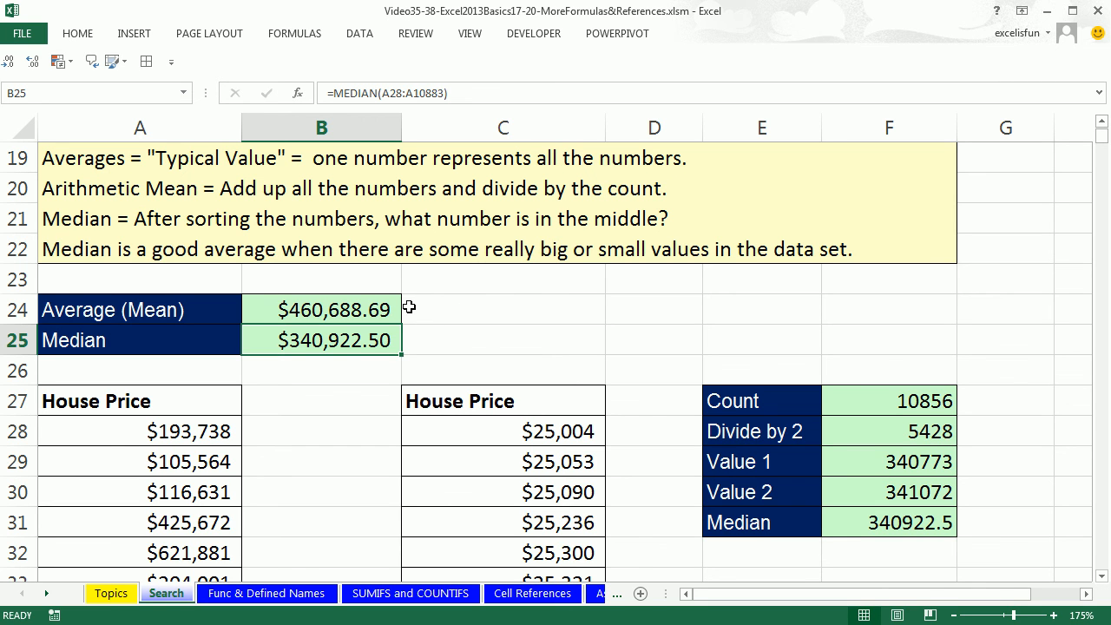
mouse_move(514, 341)
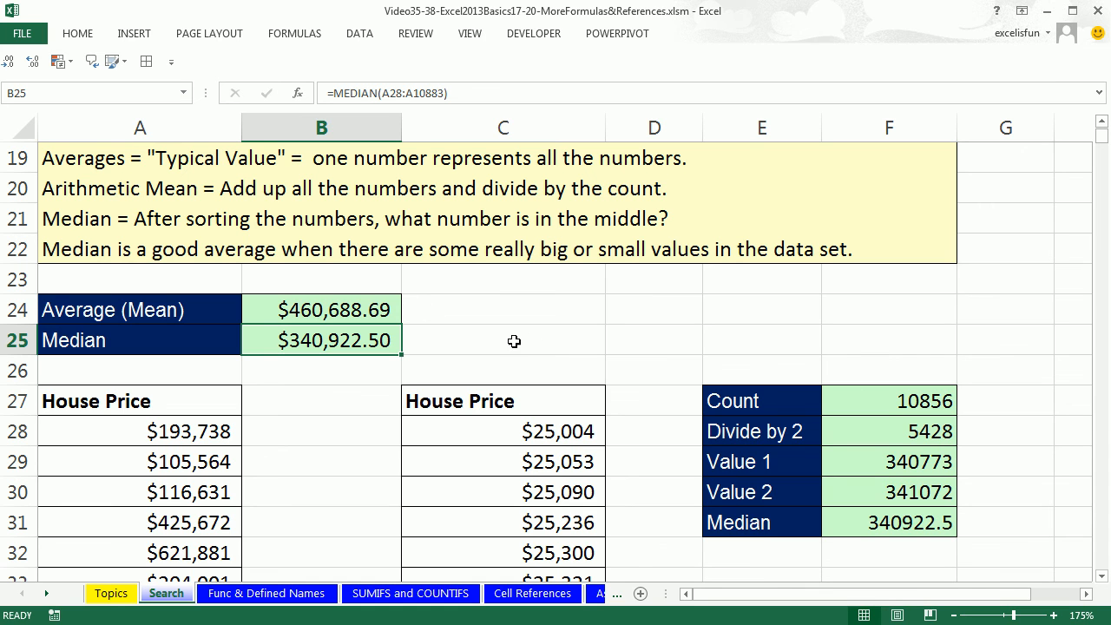
mouse_move(324, 435)
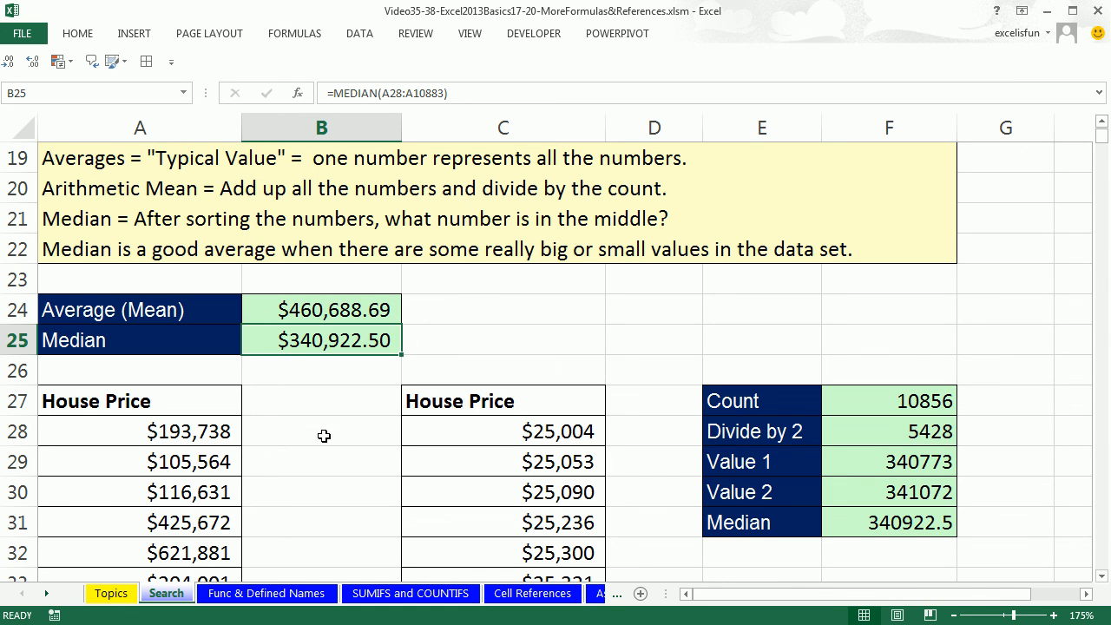
mouse_move(460, 324)
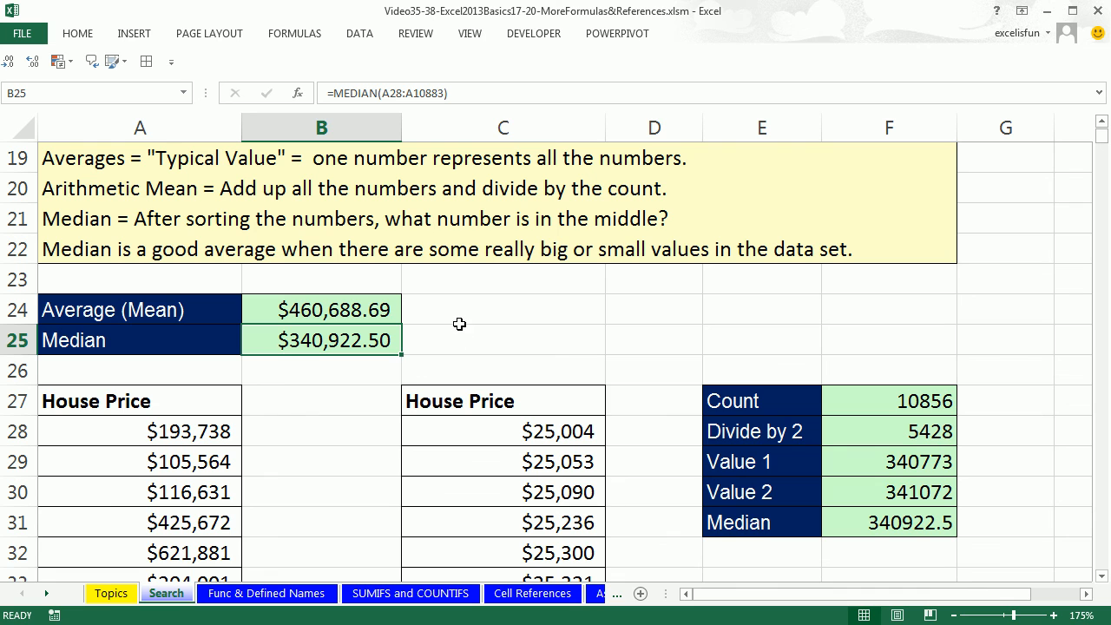
mouse_move(404, 328)
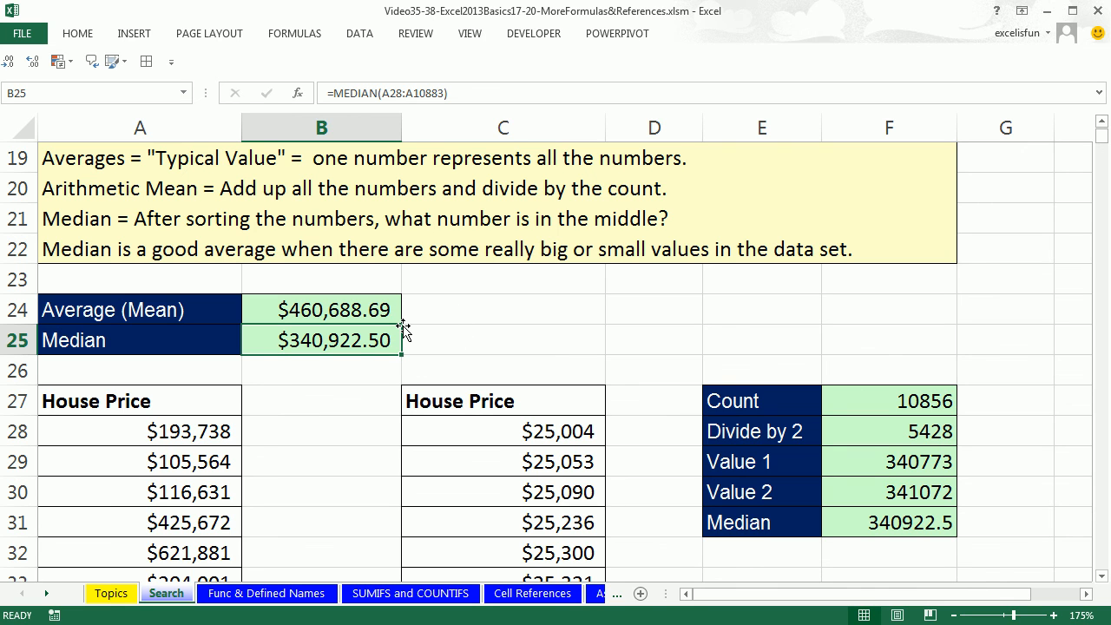
mouse_move(384, 334)
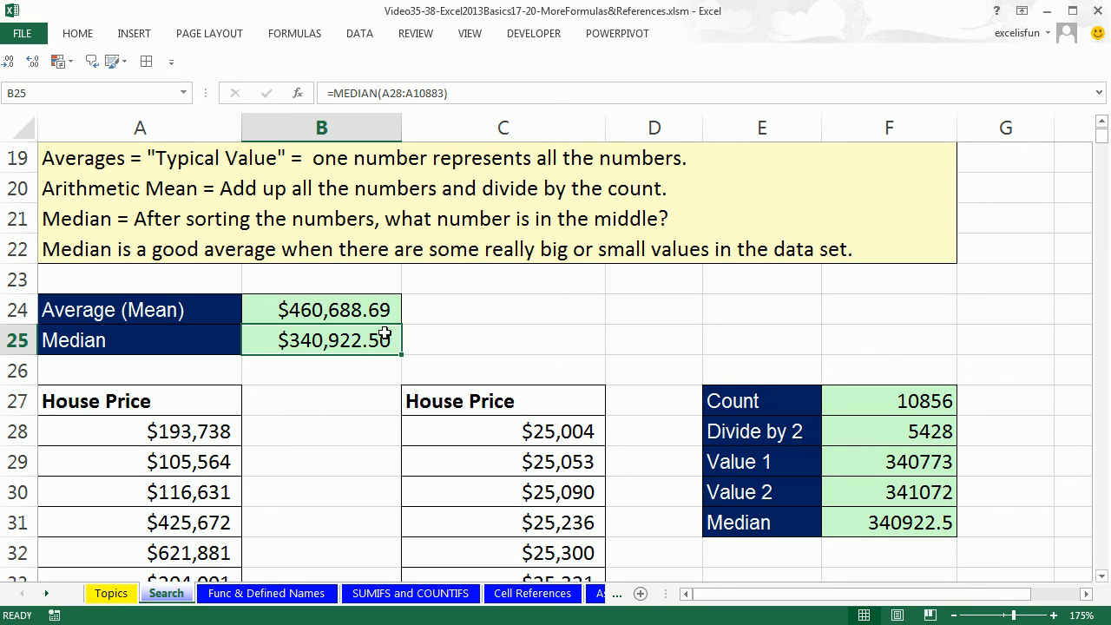
double_click(321, 340)
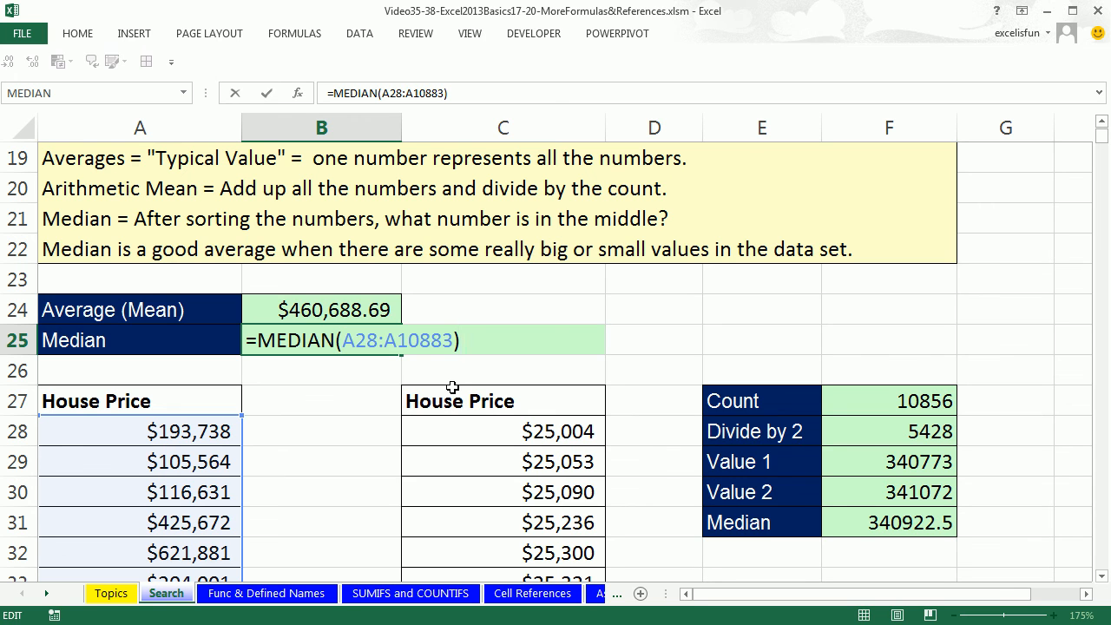
left_click(460, 341)
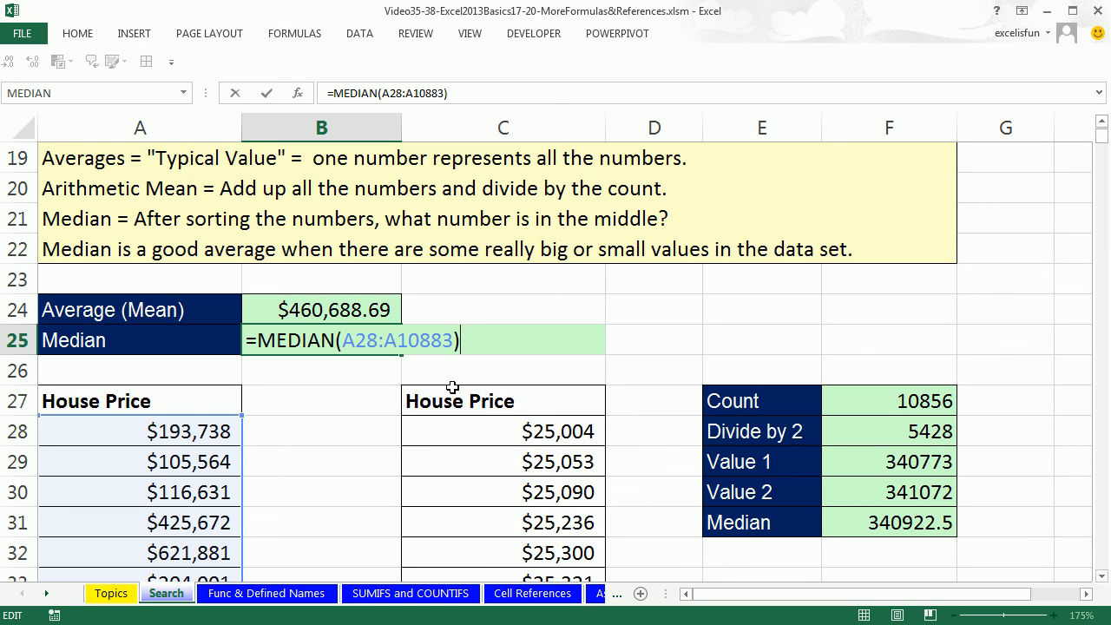